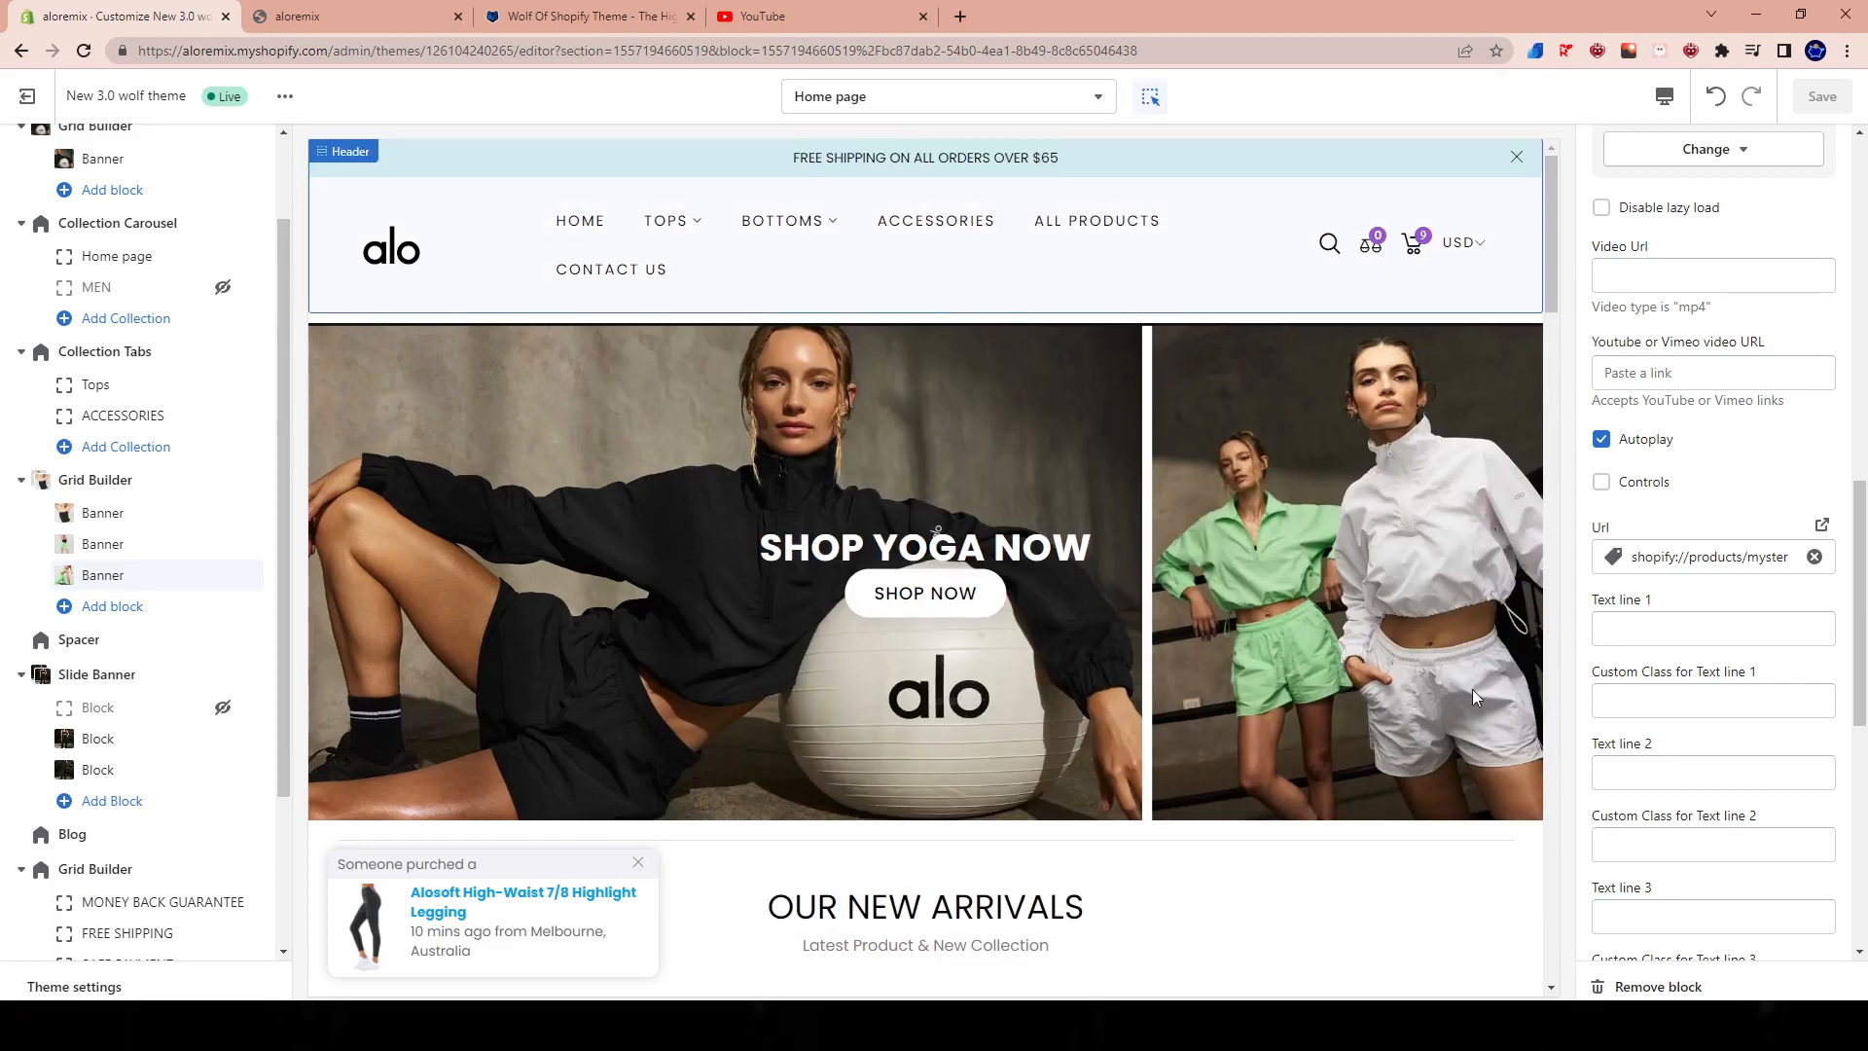
Step: Preview the Default product template and list its Product Page layouts, V1 to V6
scroll("down", 3)
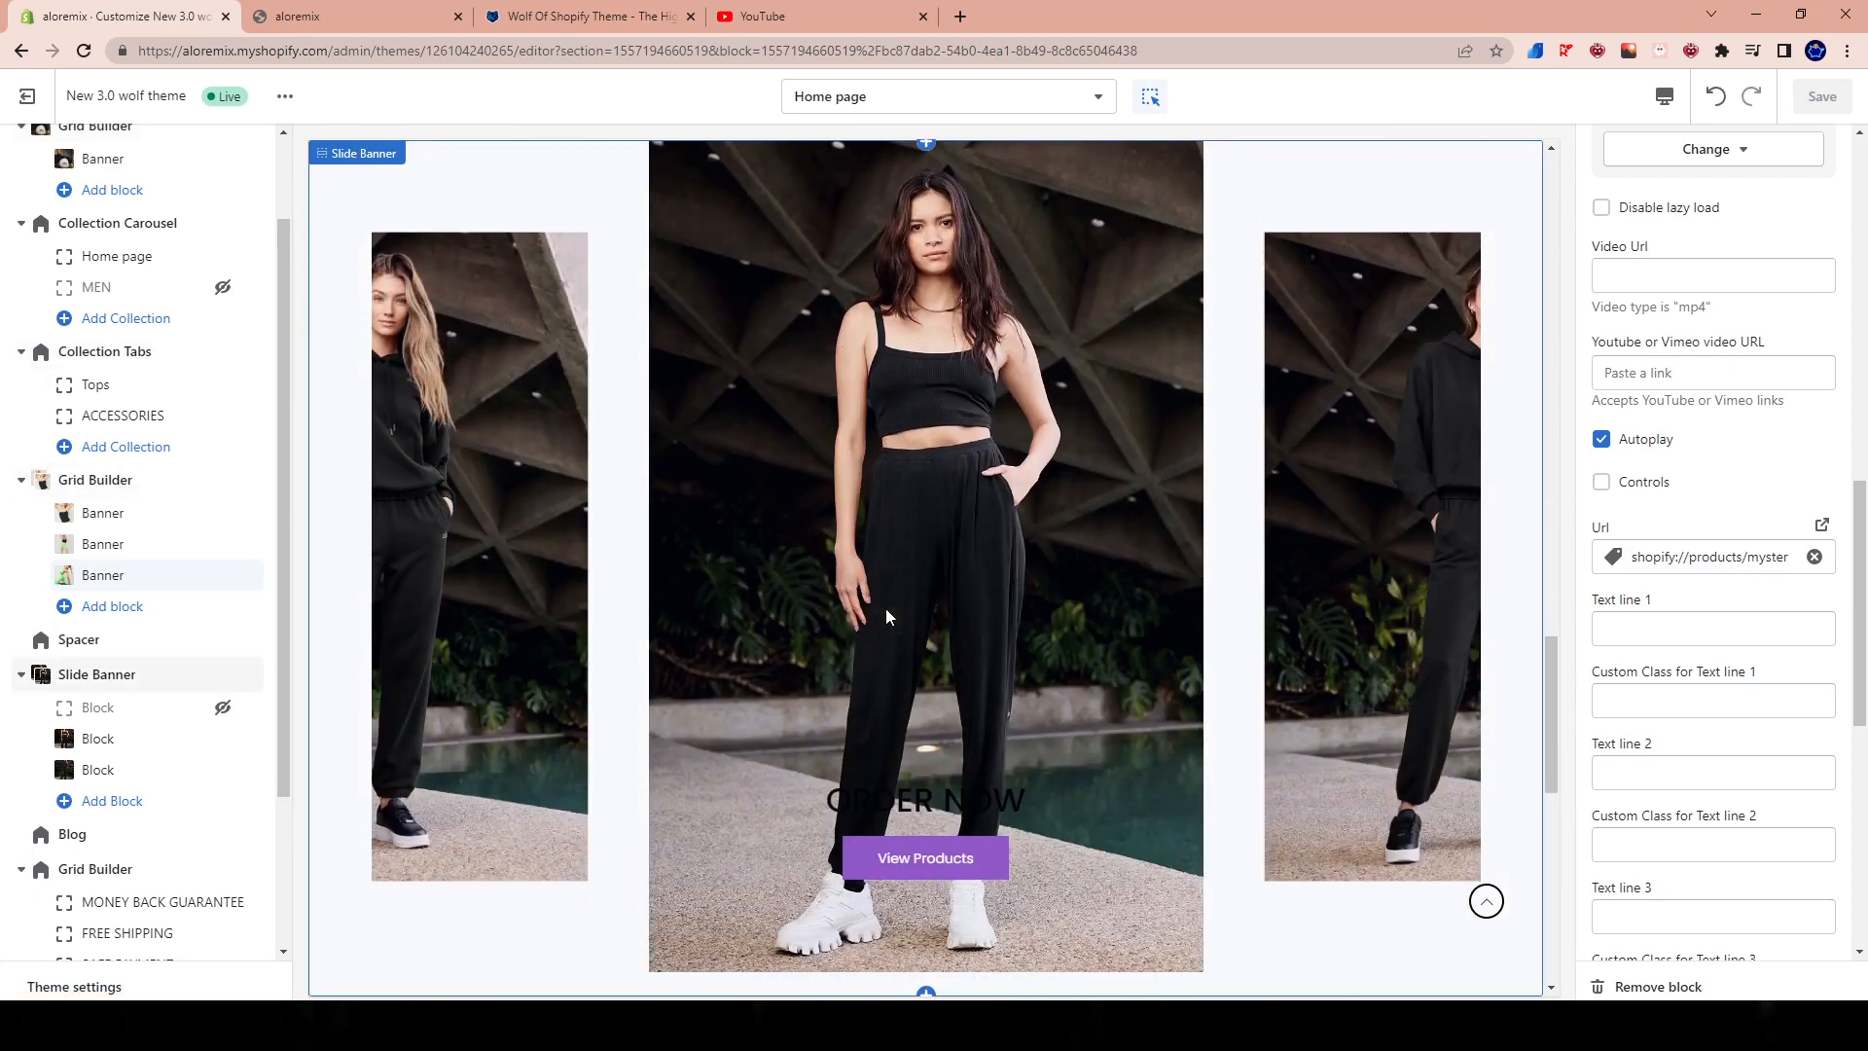
scroll("down", 3)
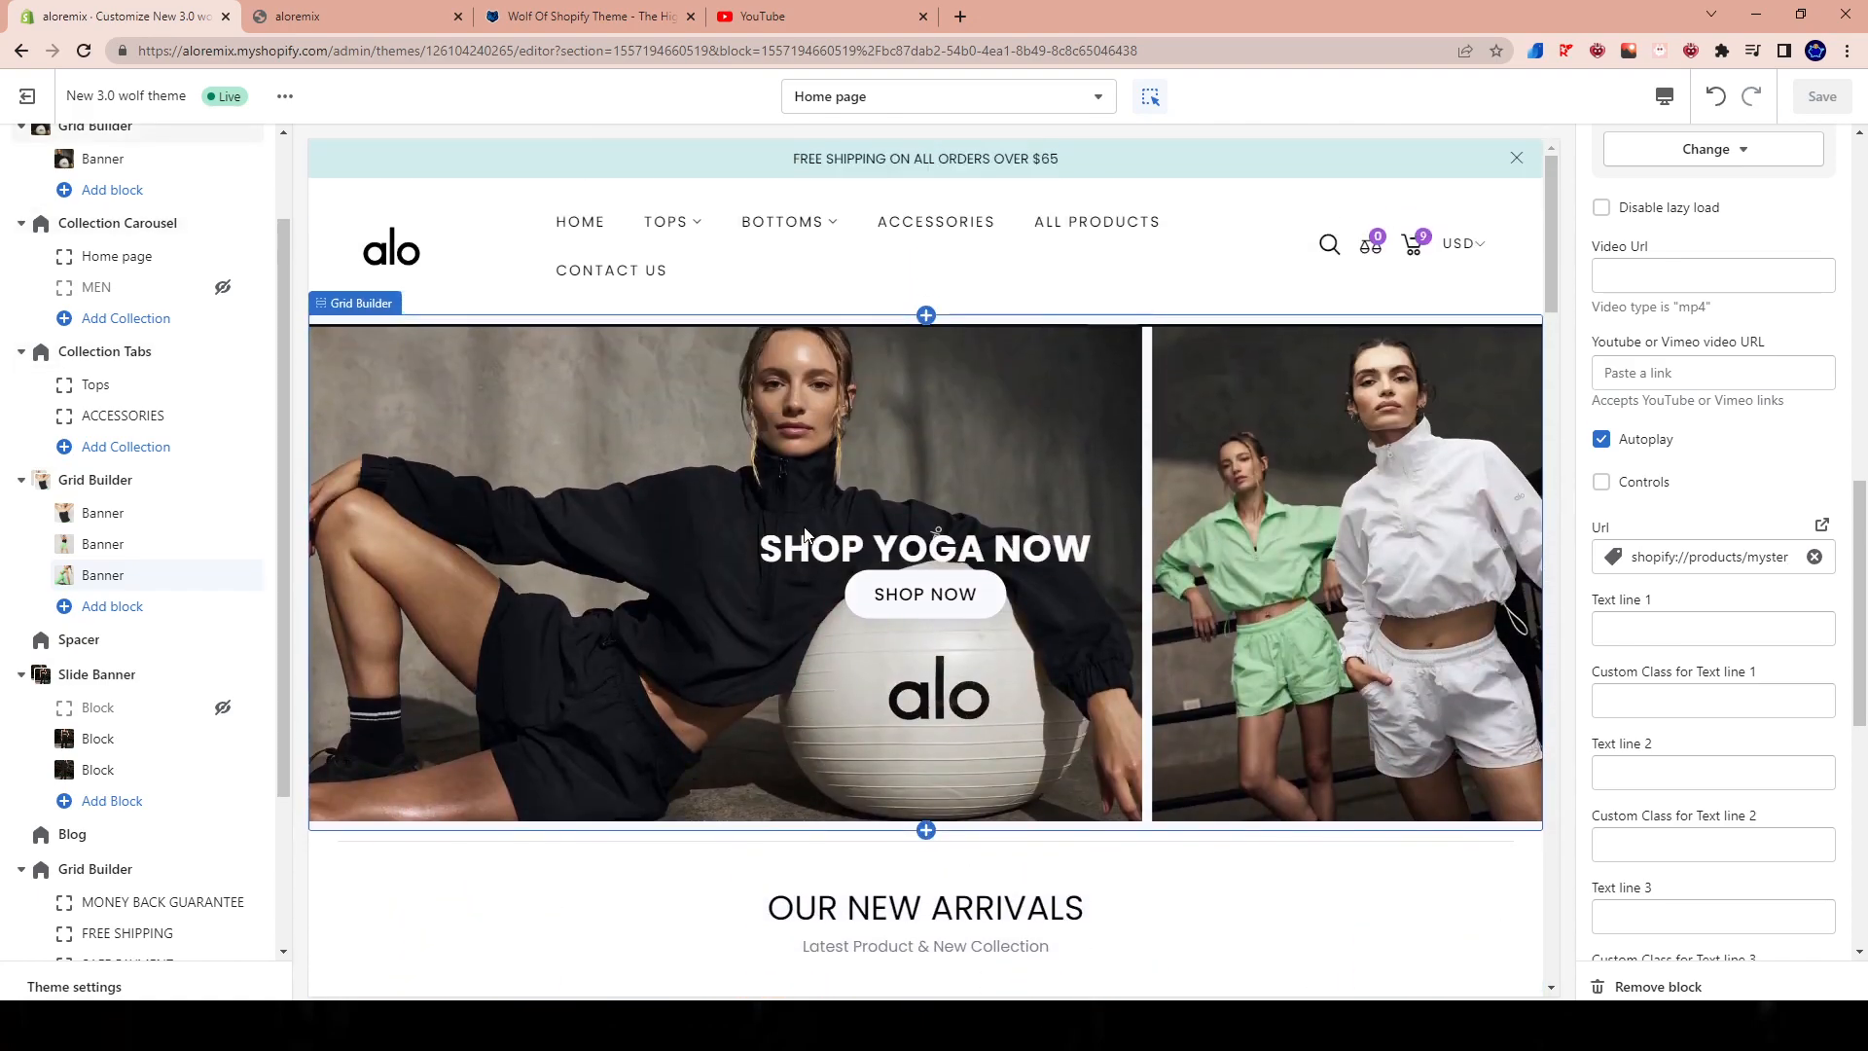
mouse_move(1120, 416)
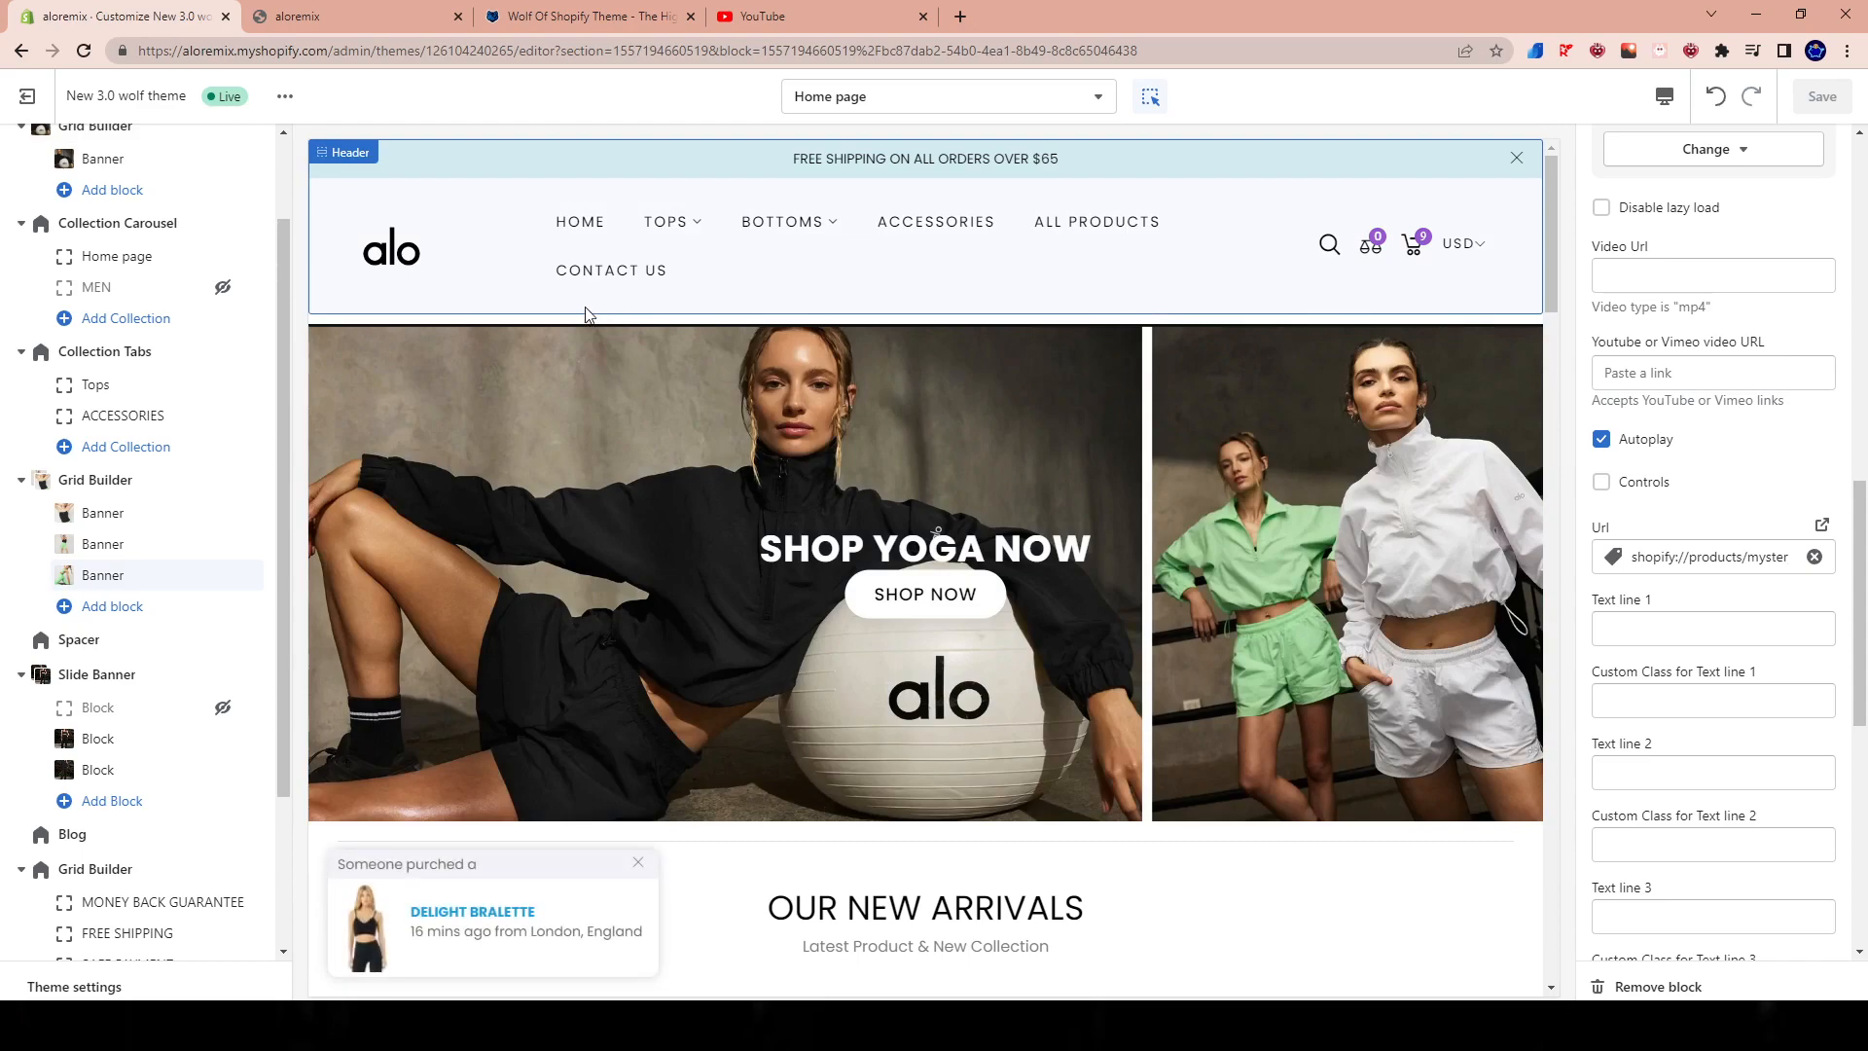
left_click(947, 96)
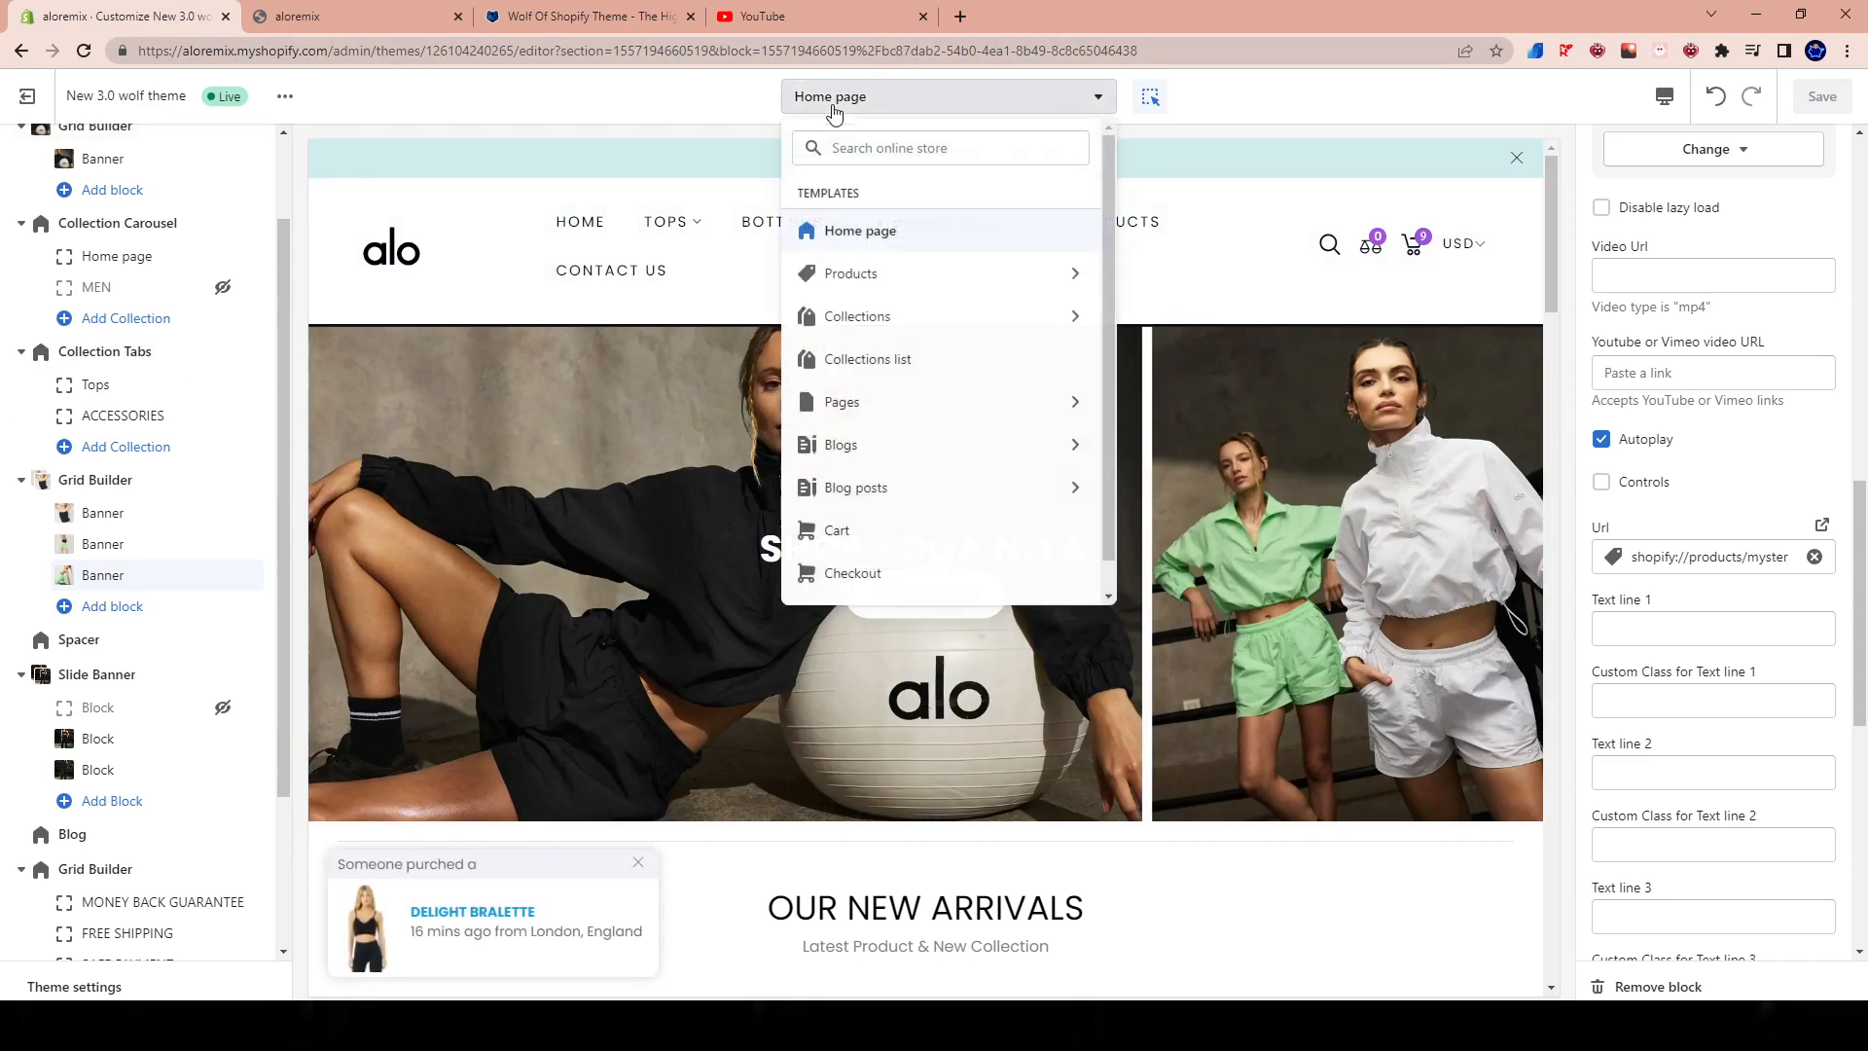
left_click(851, 273)
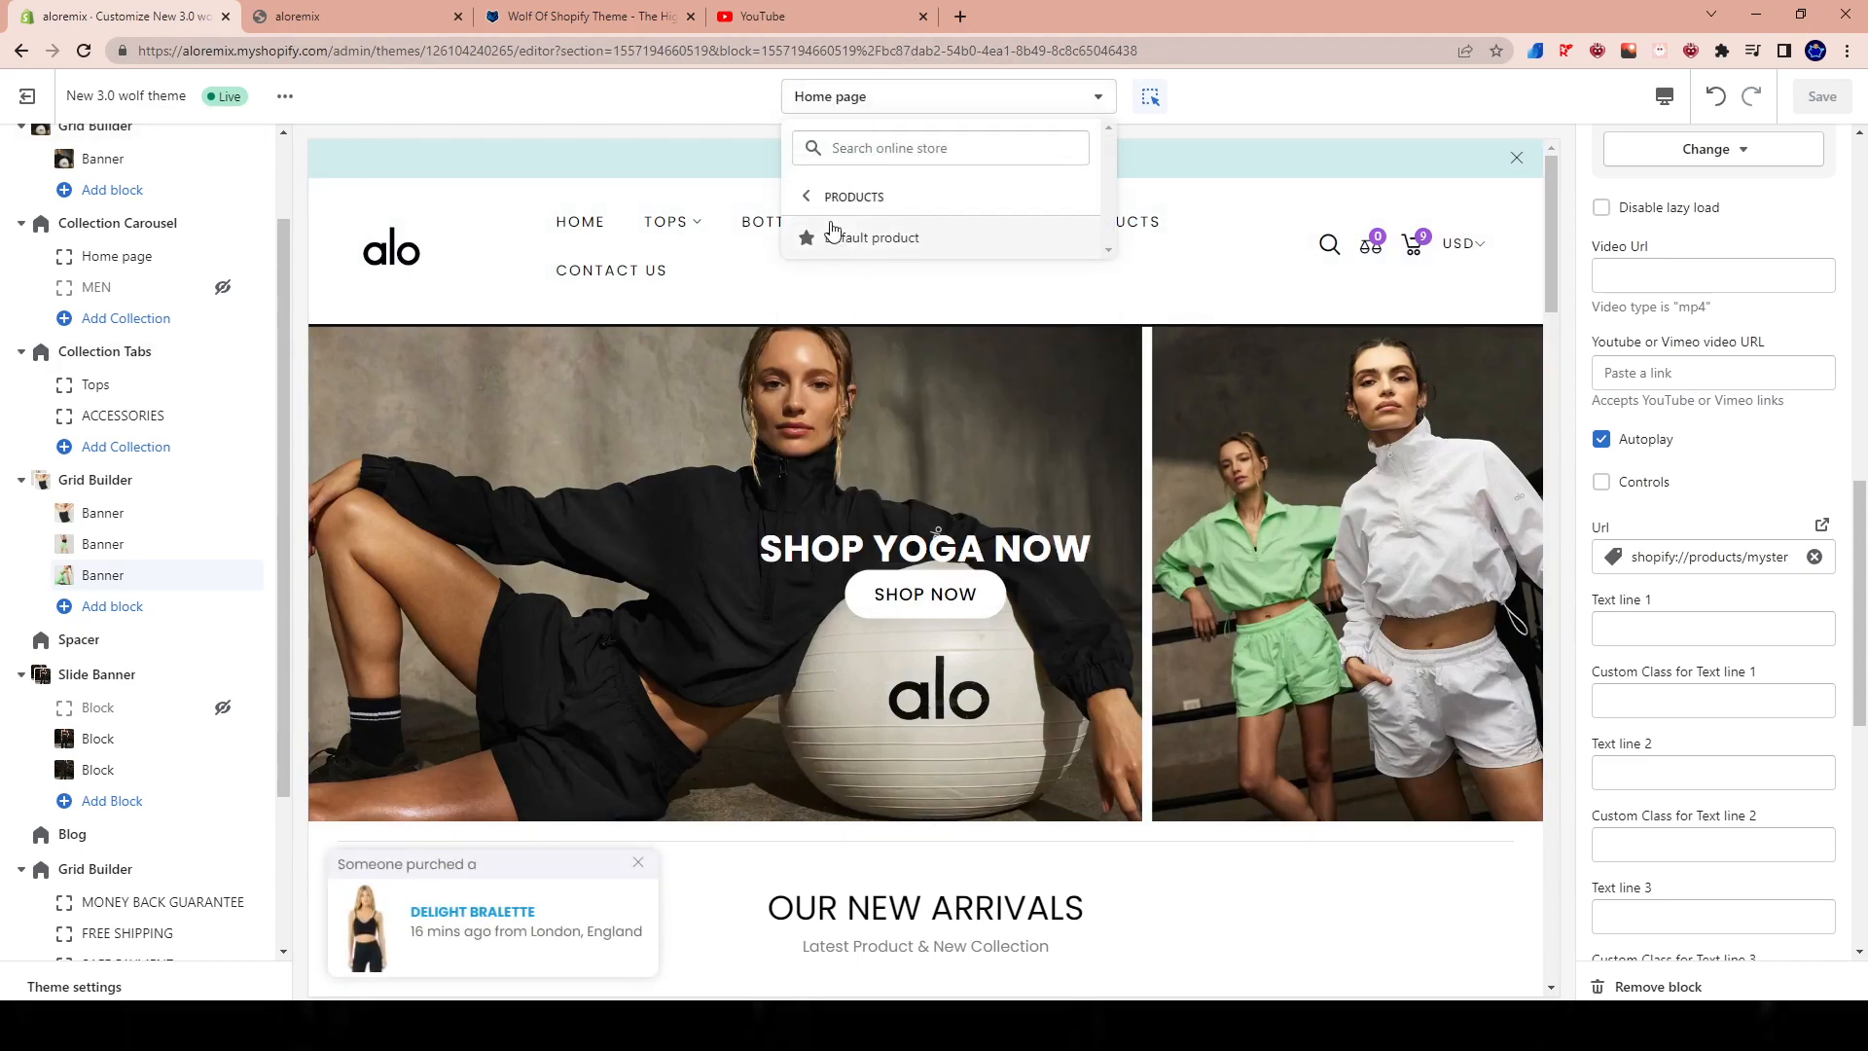
left_click(872, 238)
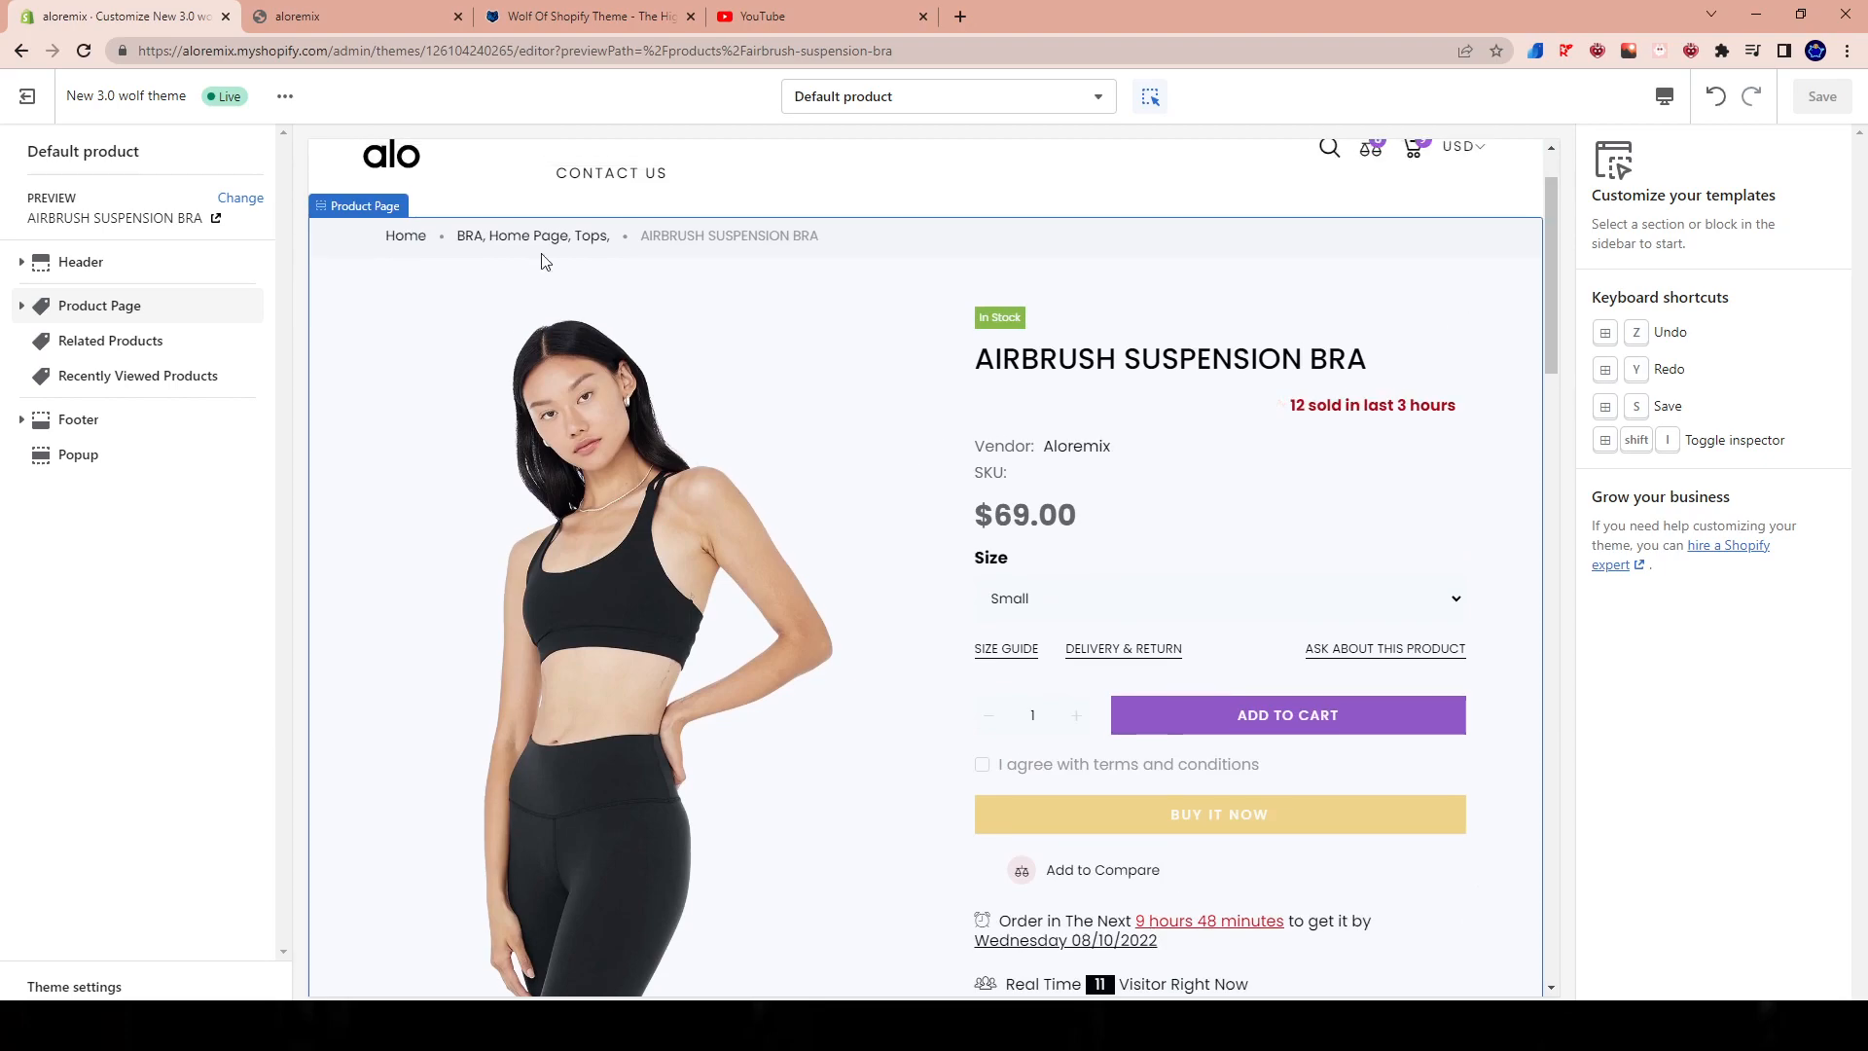
left_click(97, 306)
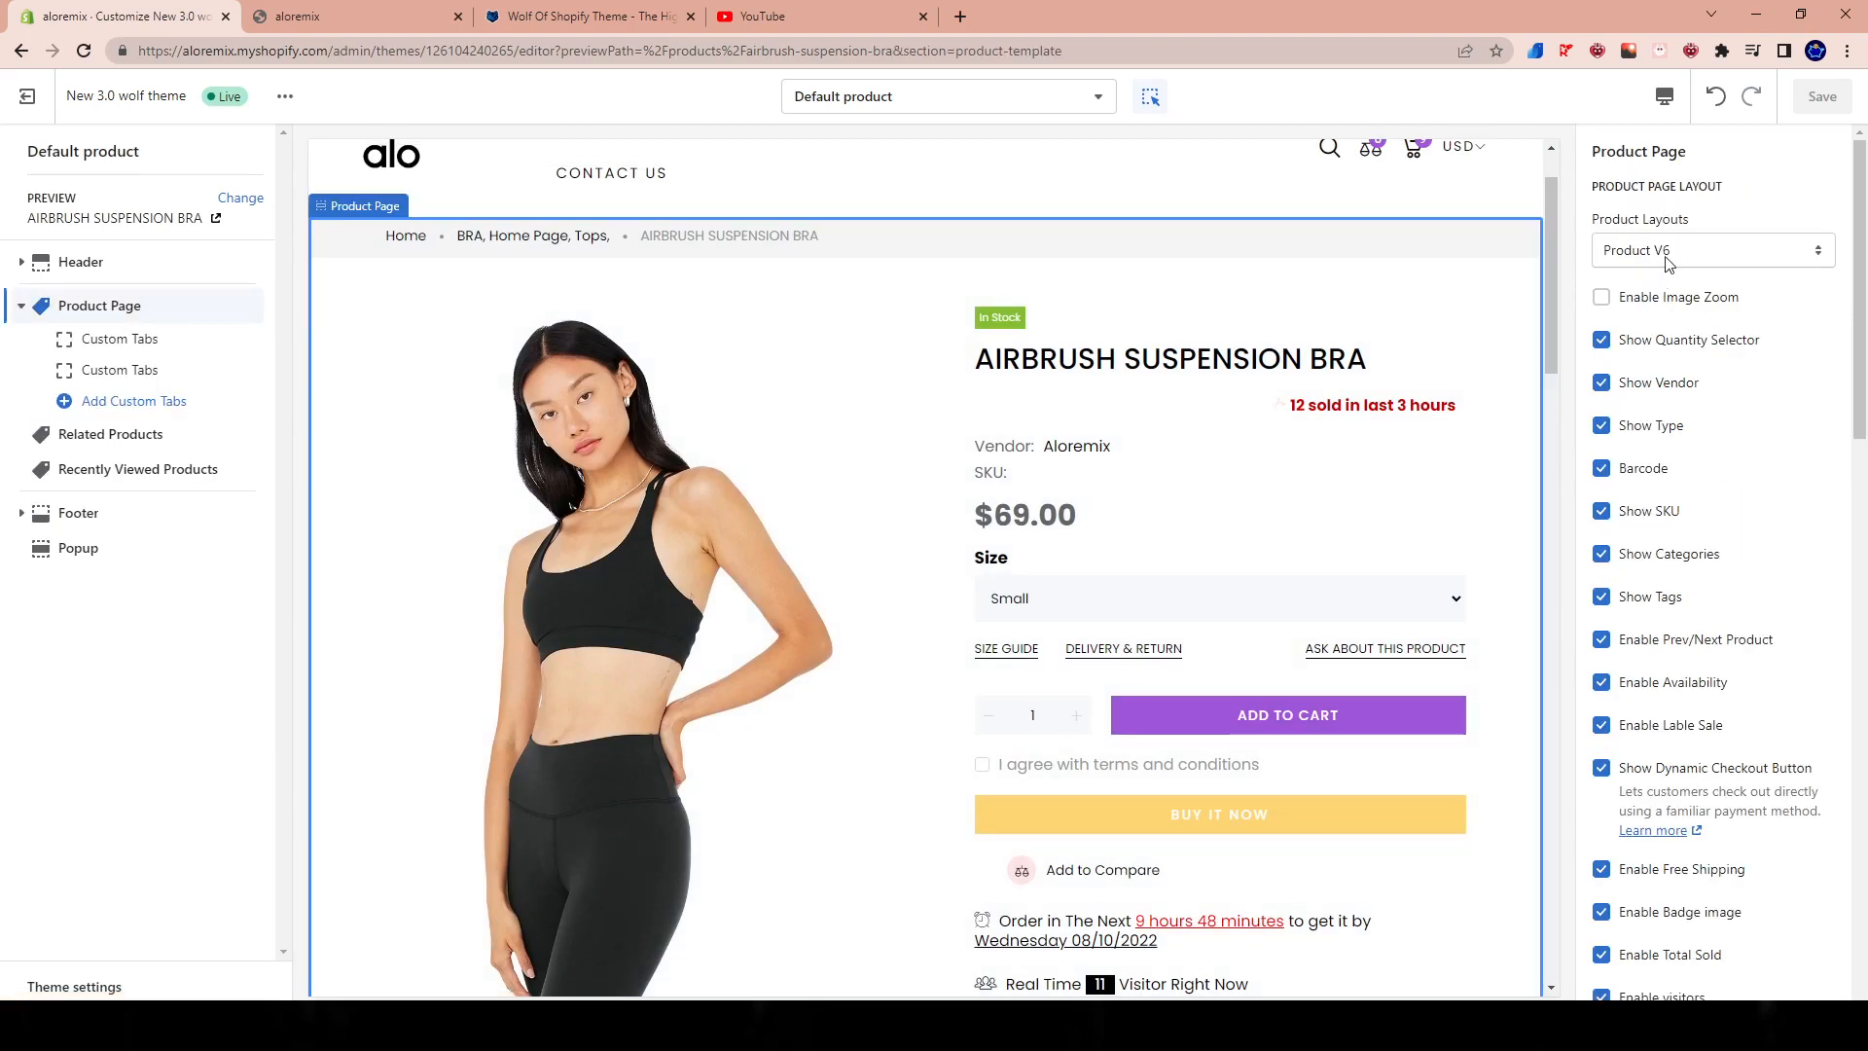
left_click(1713, 250)
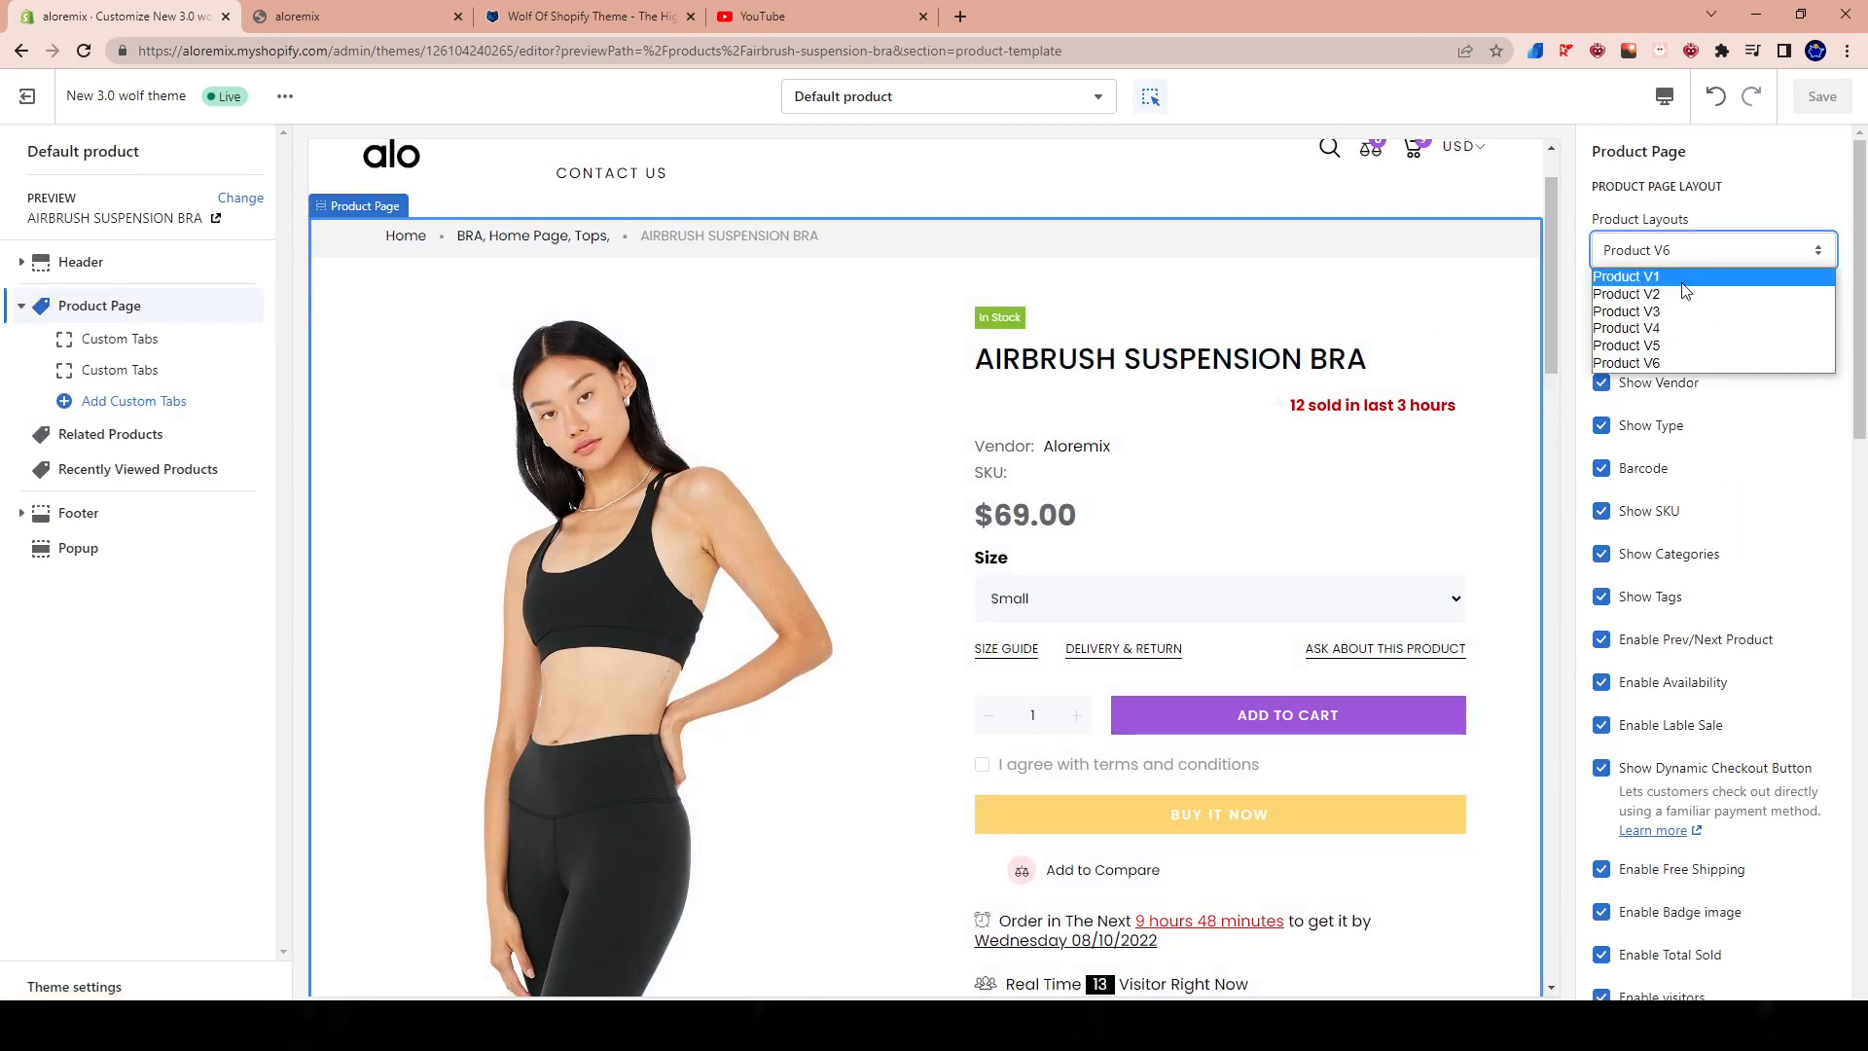
mouse_move(1641, 345)
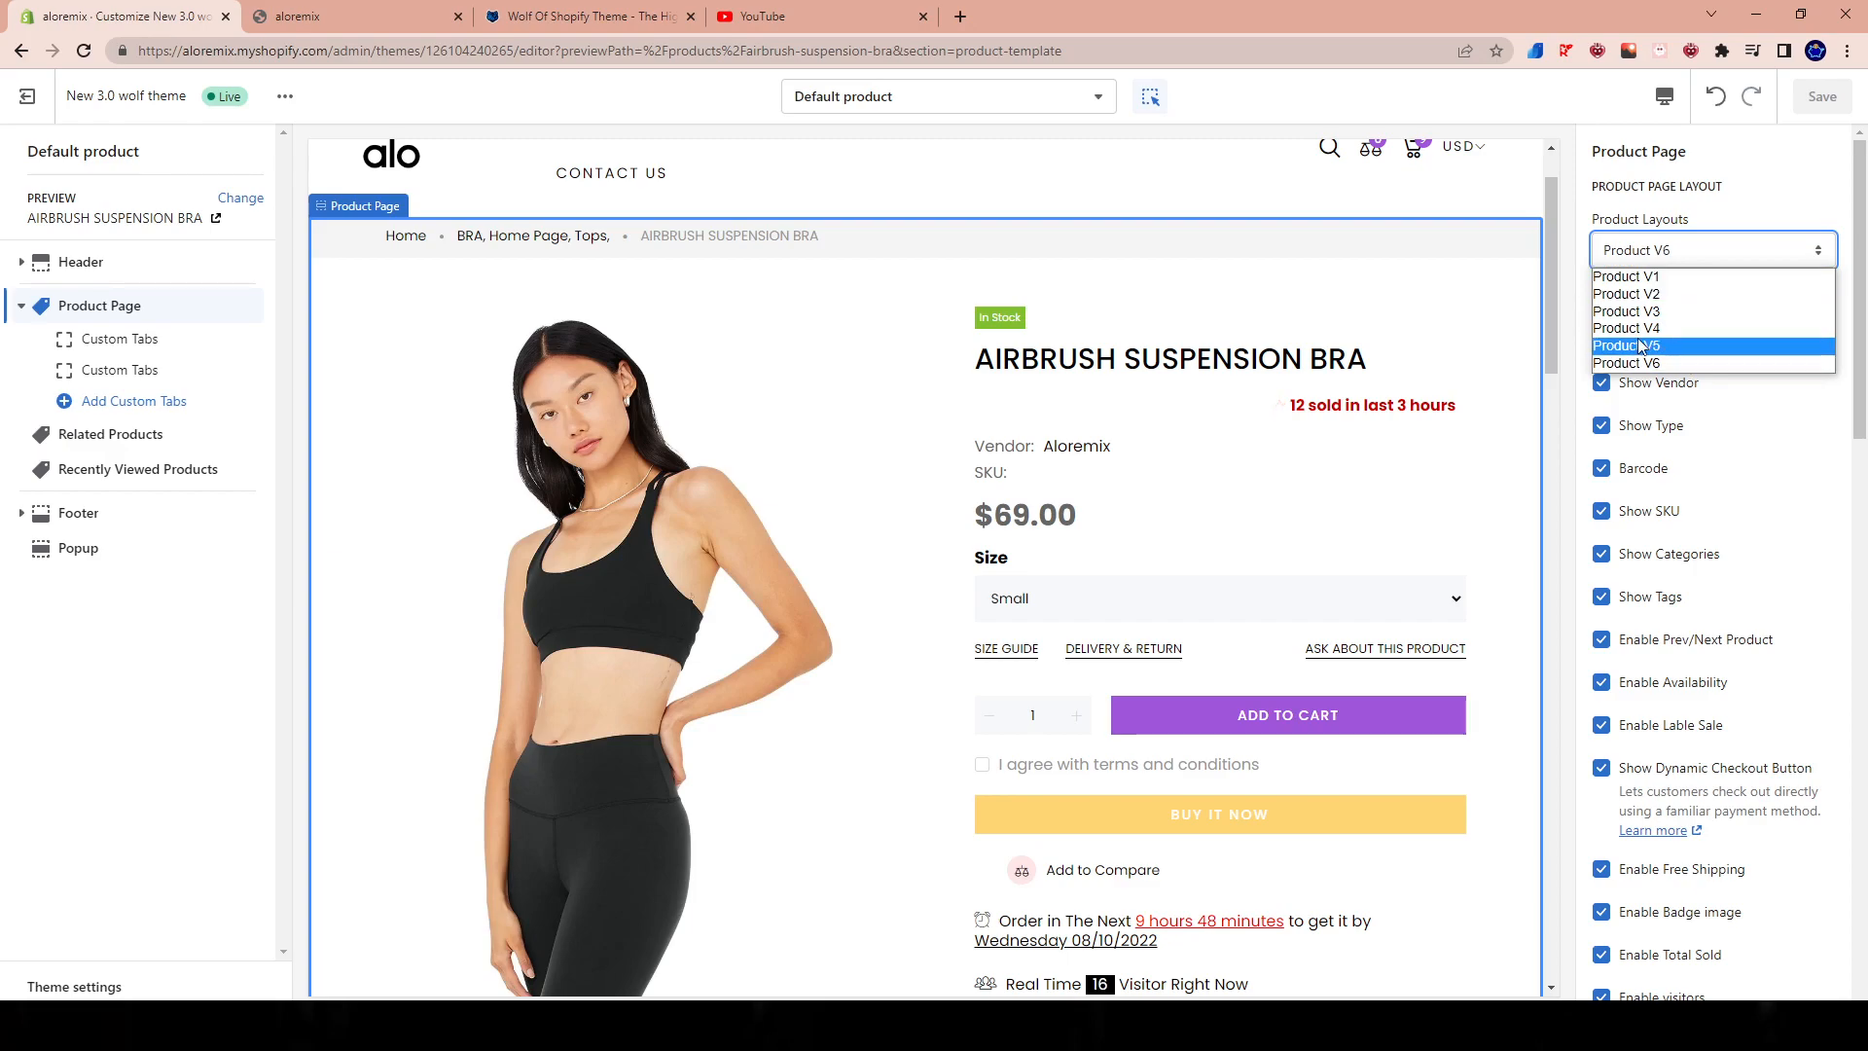
Step: On Wolf of Shopify, view the Alpha Wolf theme, then return to the 3.0 package page
left_click(593, 16)
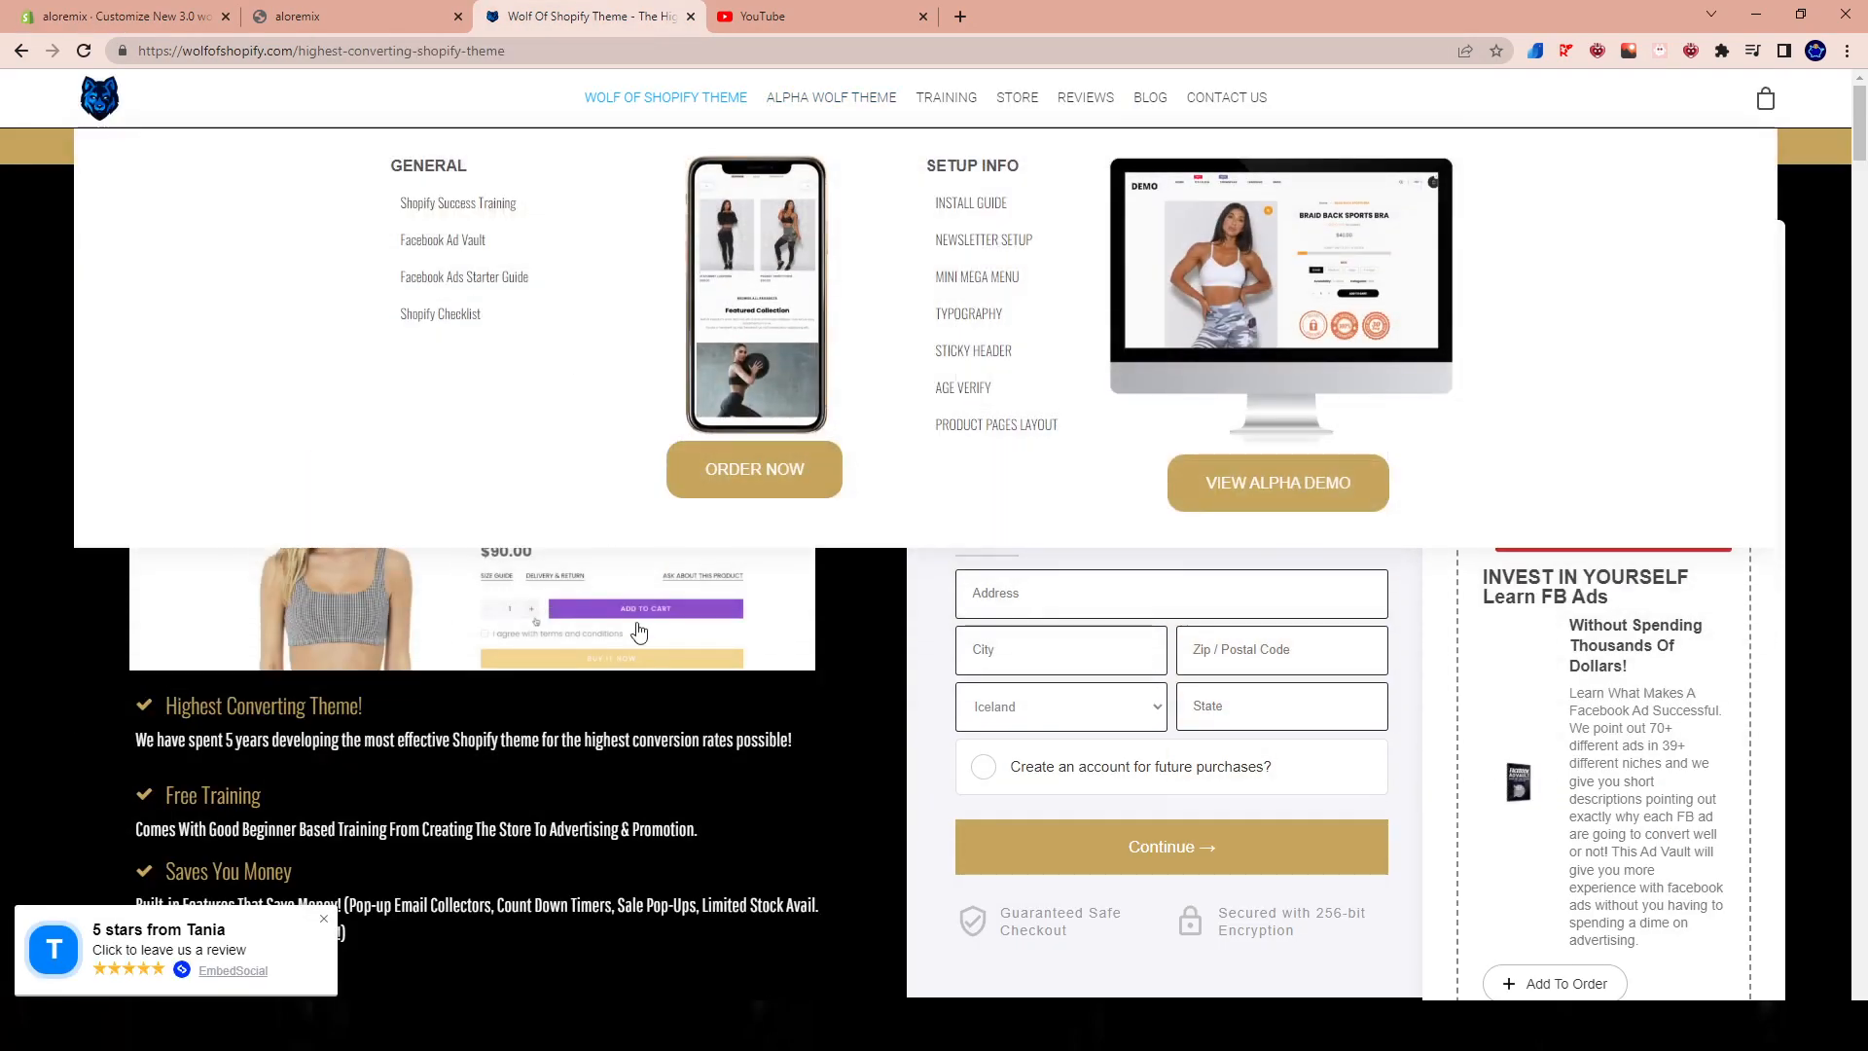
mouse_move(858, 107)
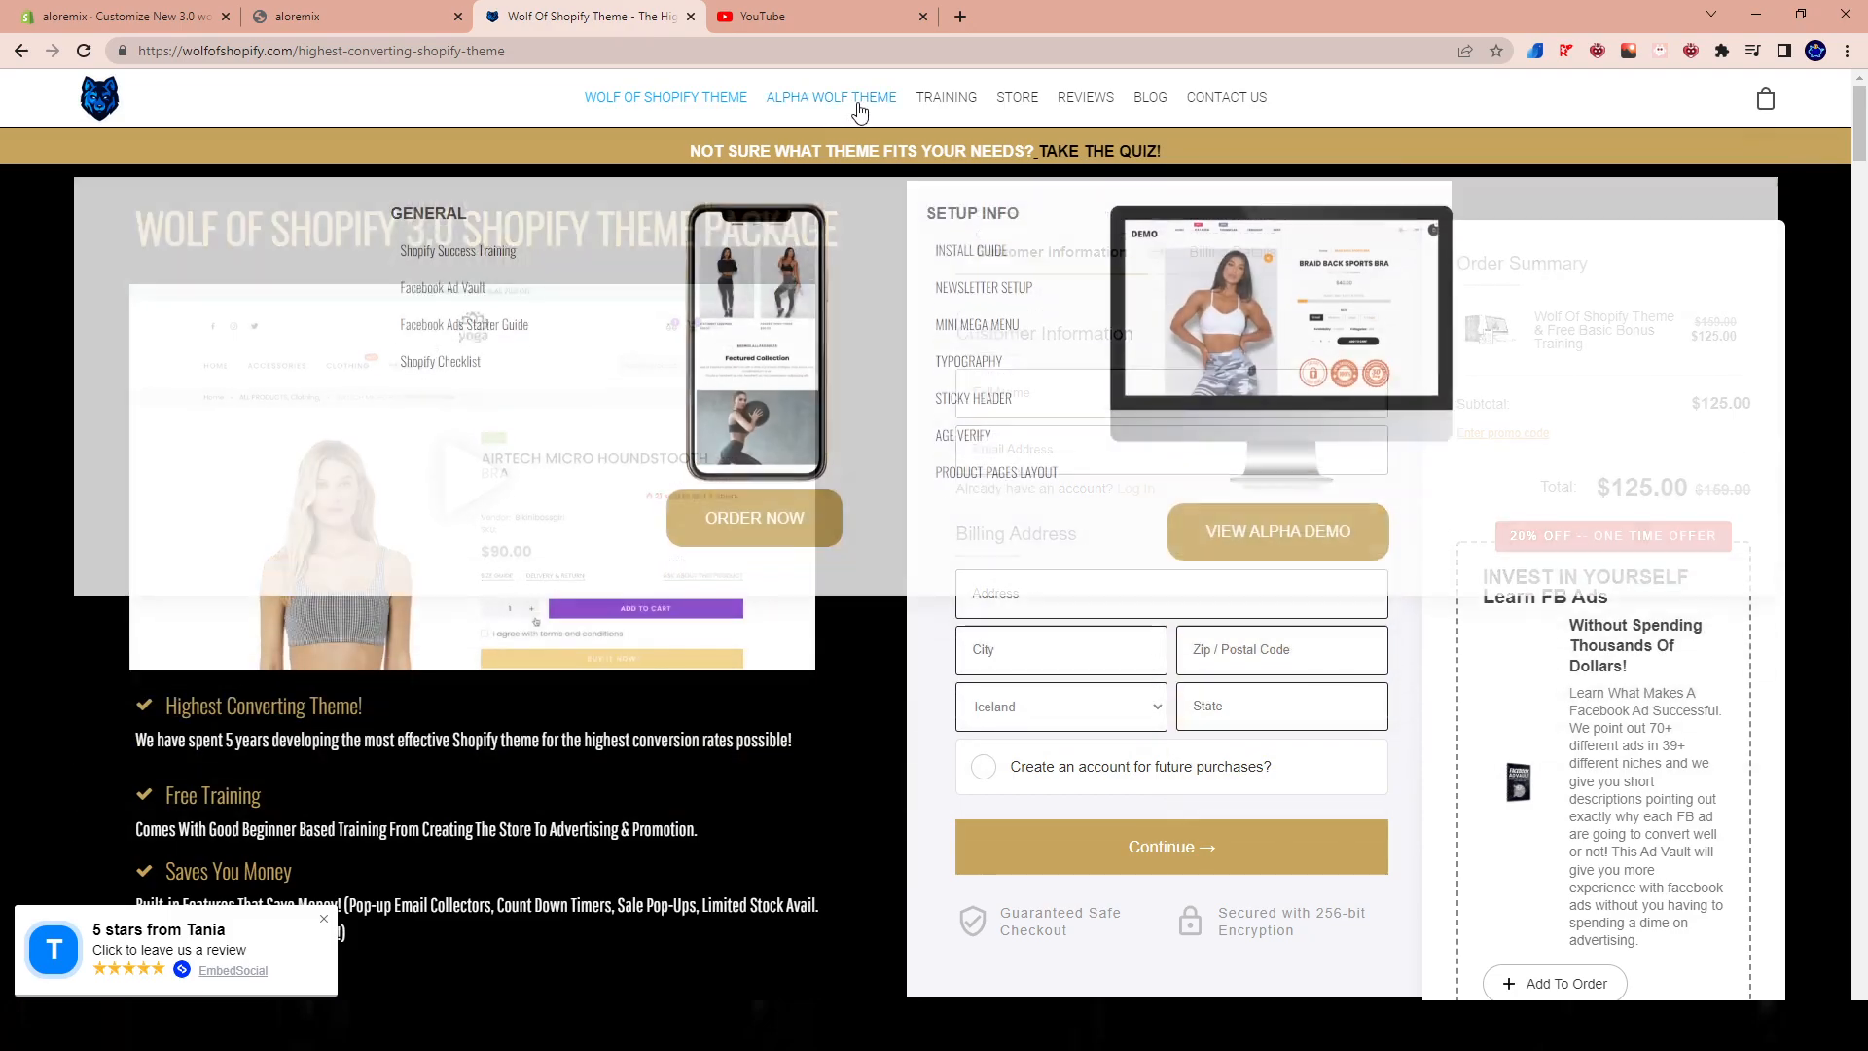
left_click(830, 98)
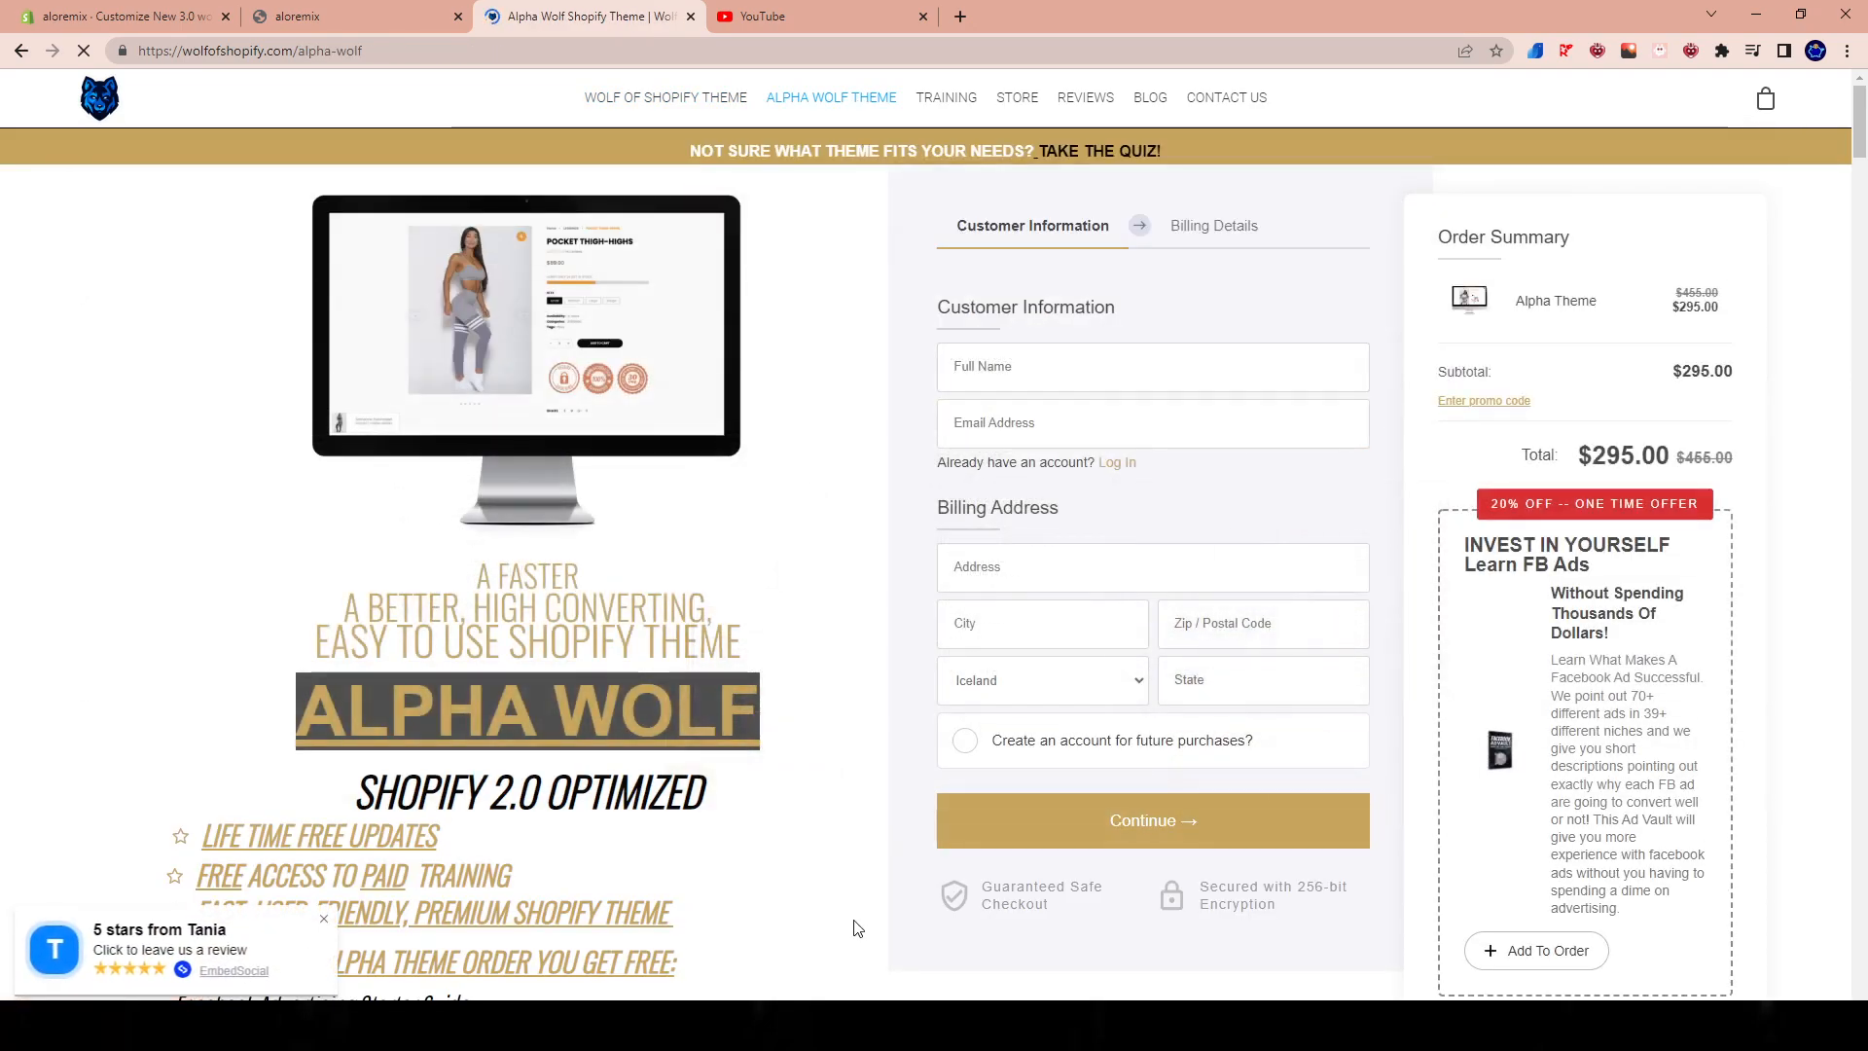
left_click(666, 97)
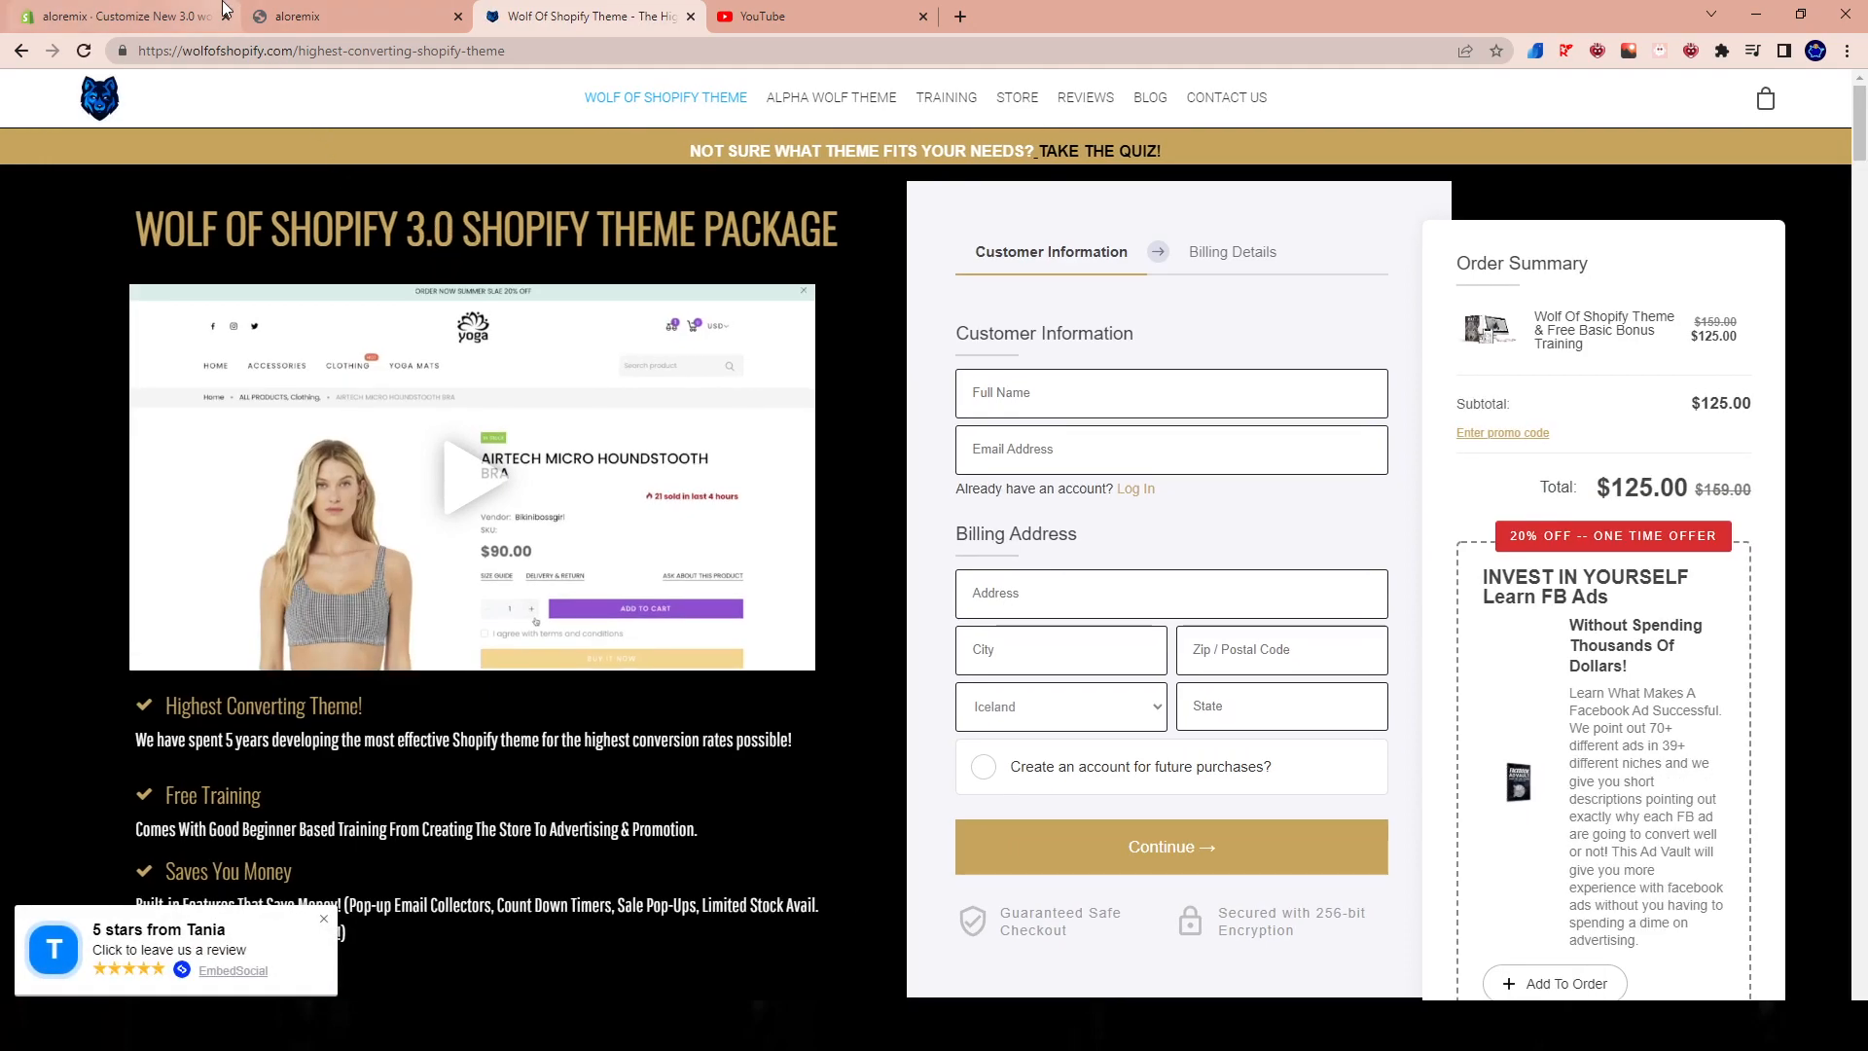
left_click(127, 15)
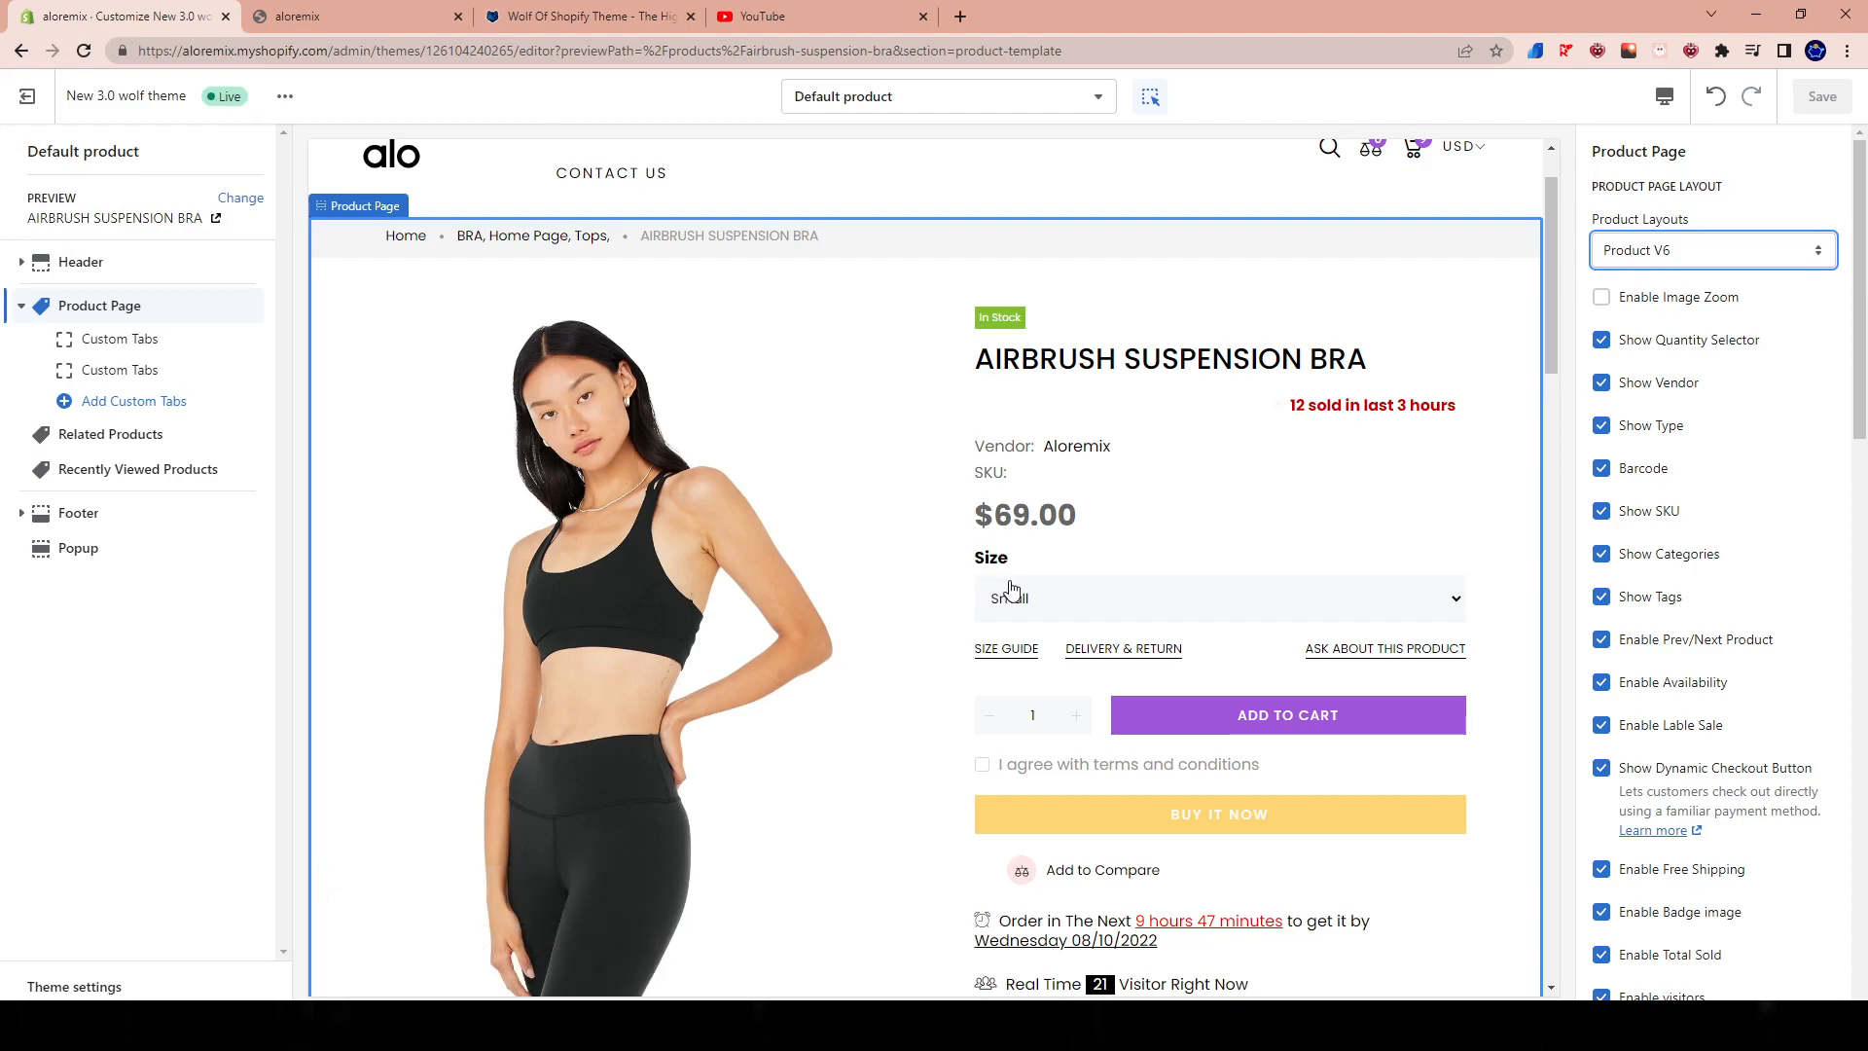
scroll("down", 3)
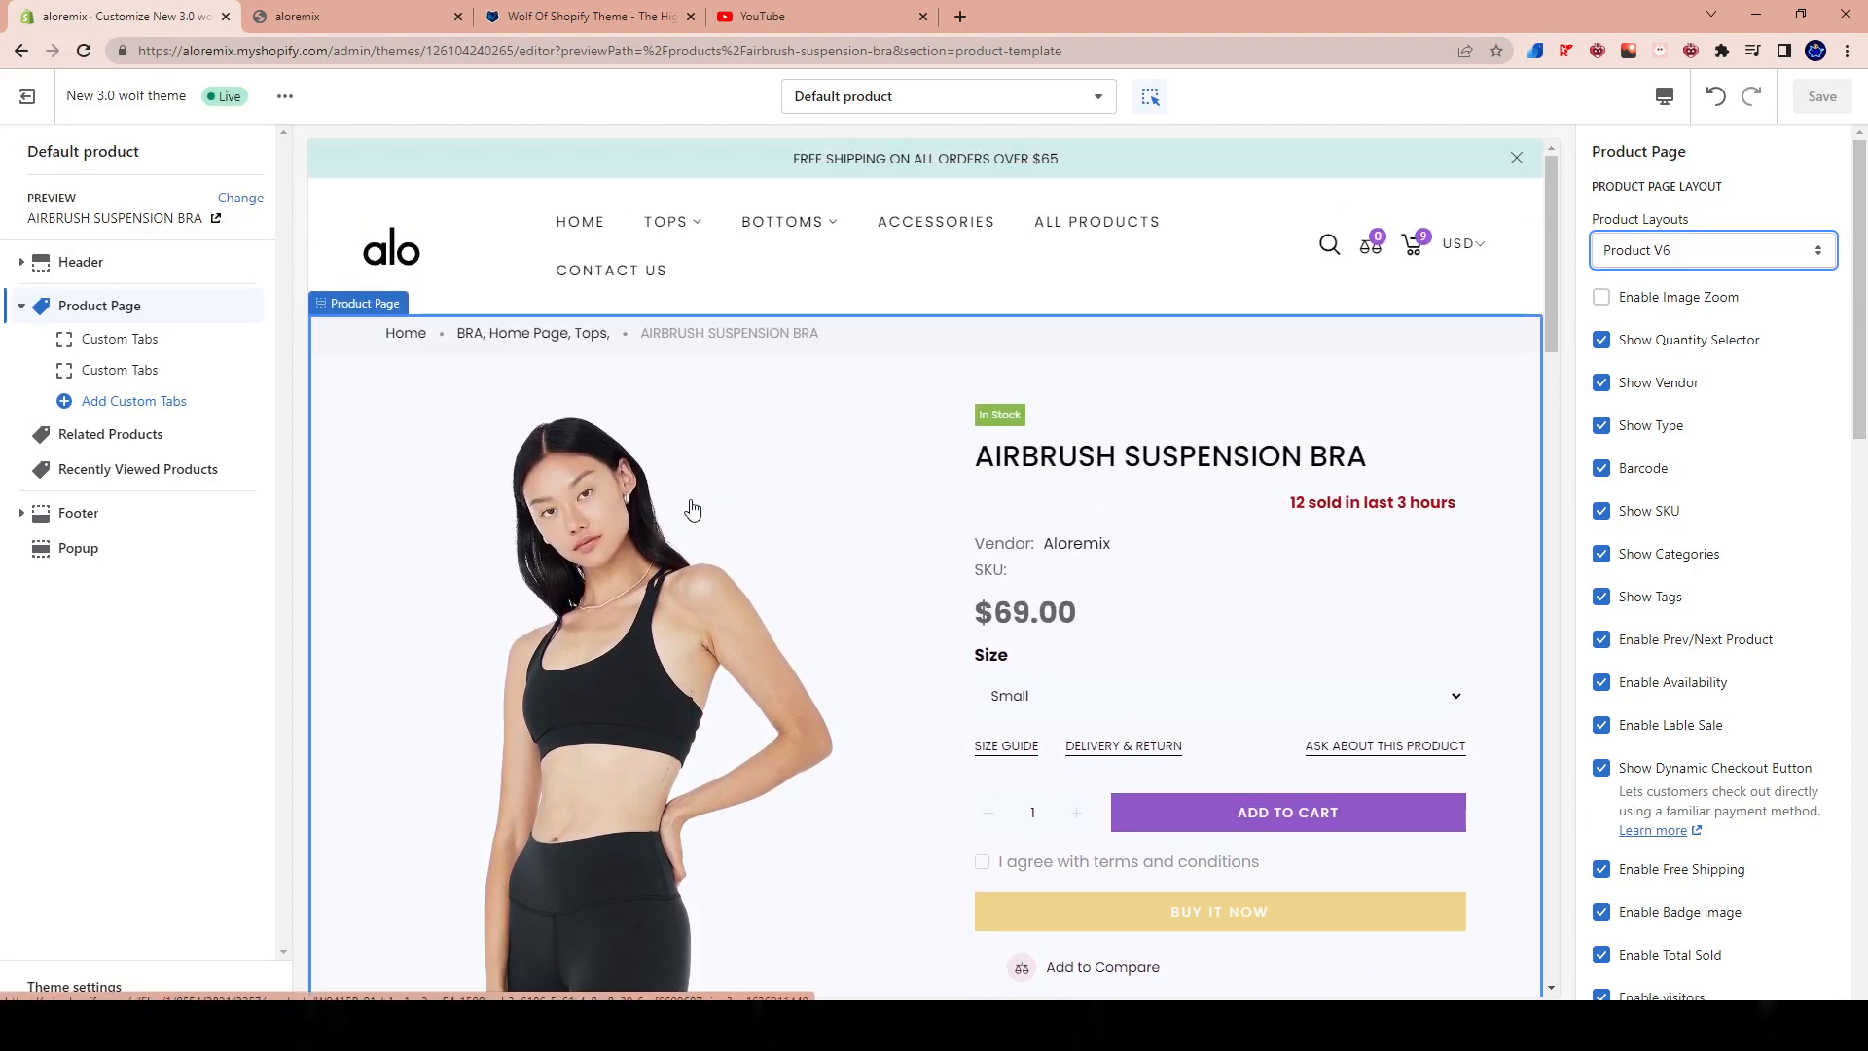
scroll("down", 3)
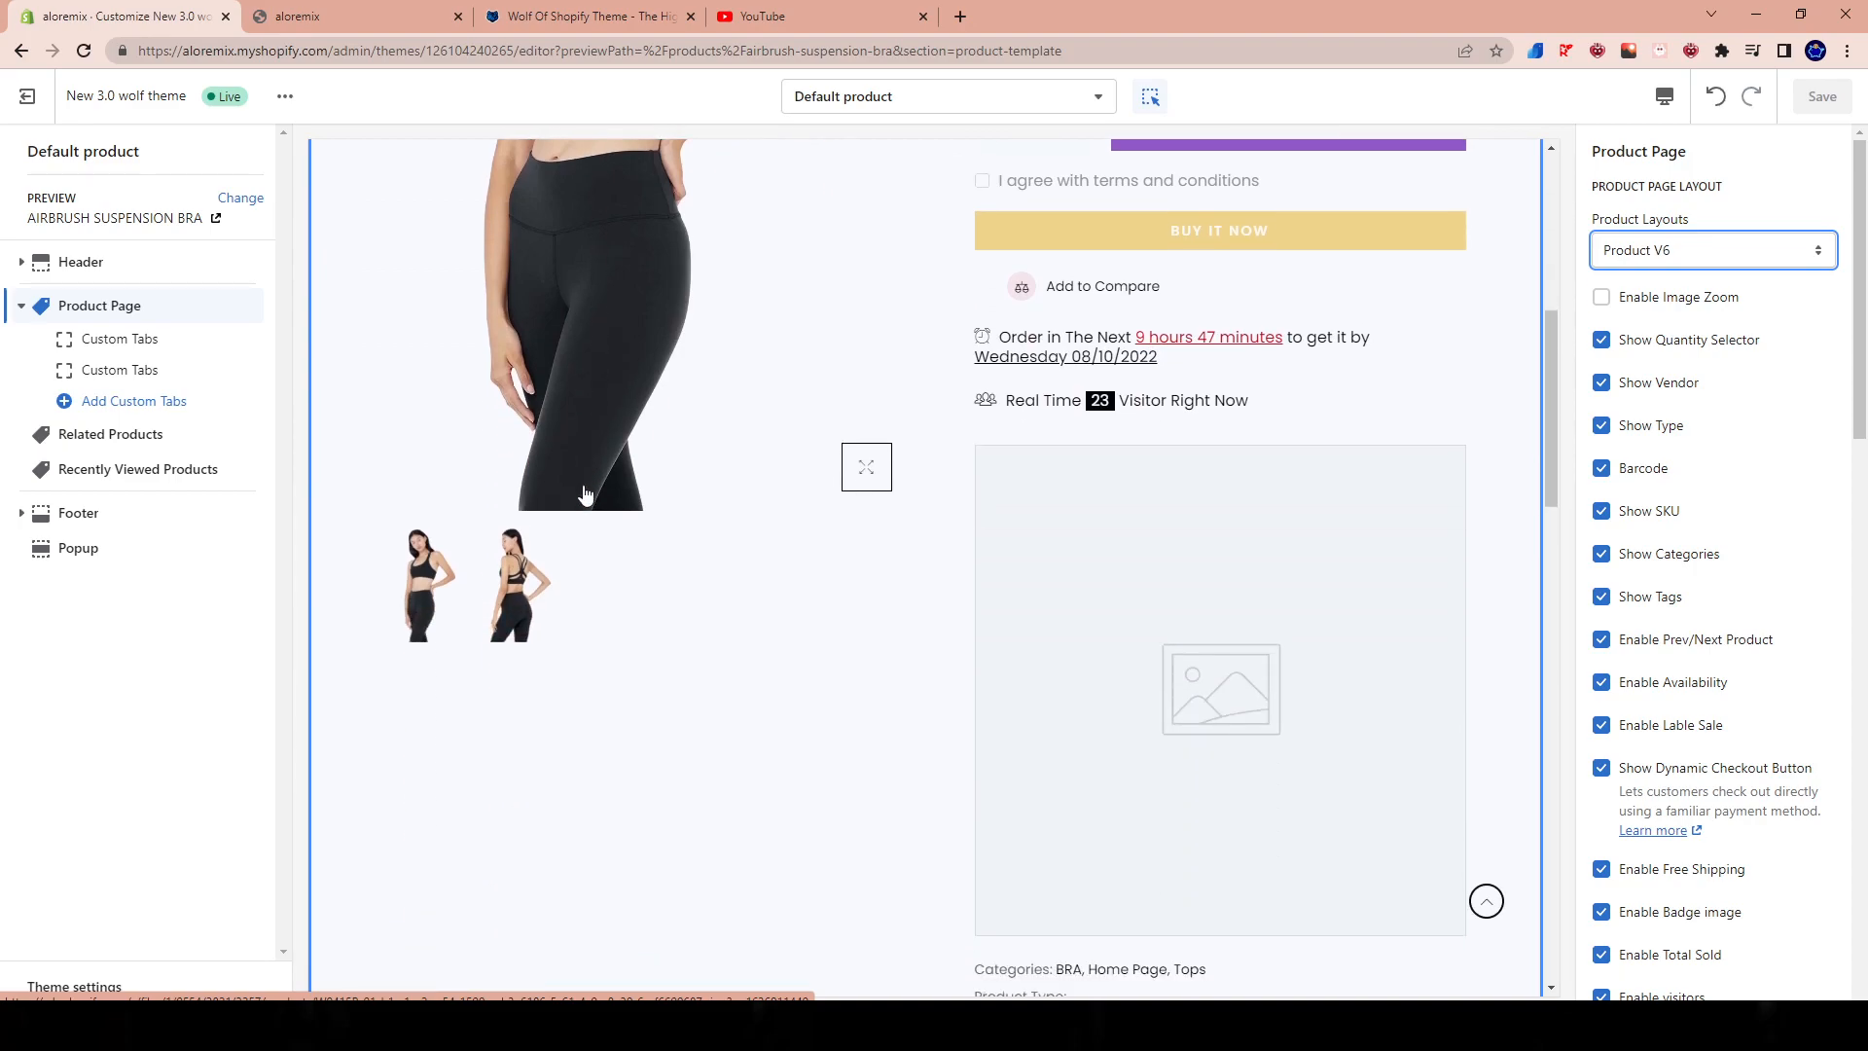
mouse_move(540, 395)
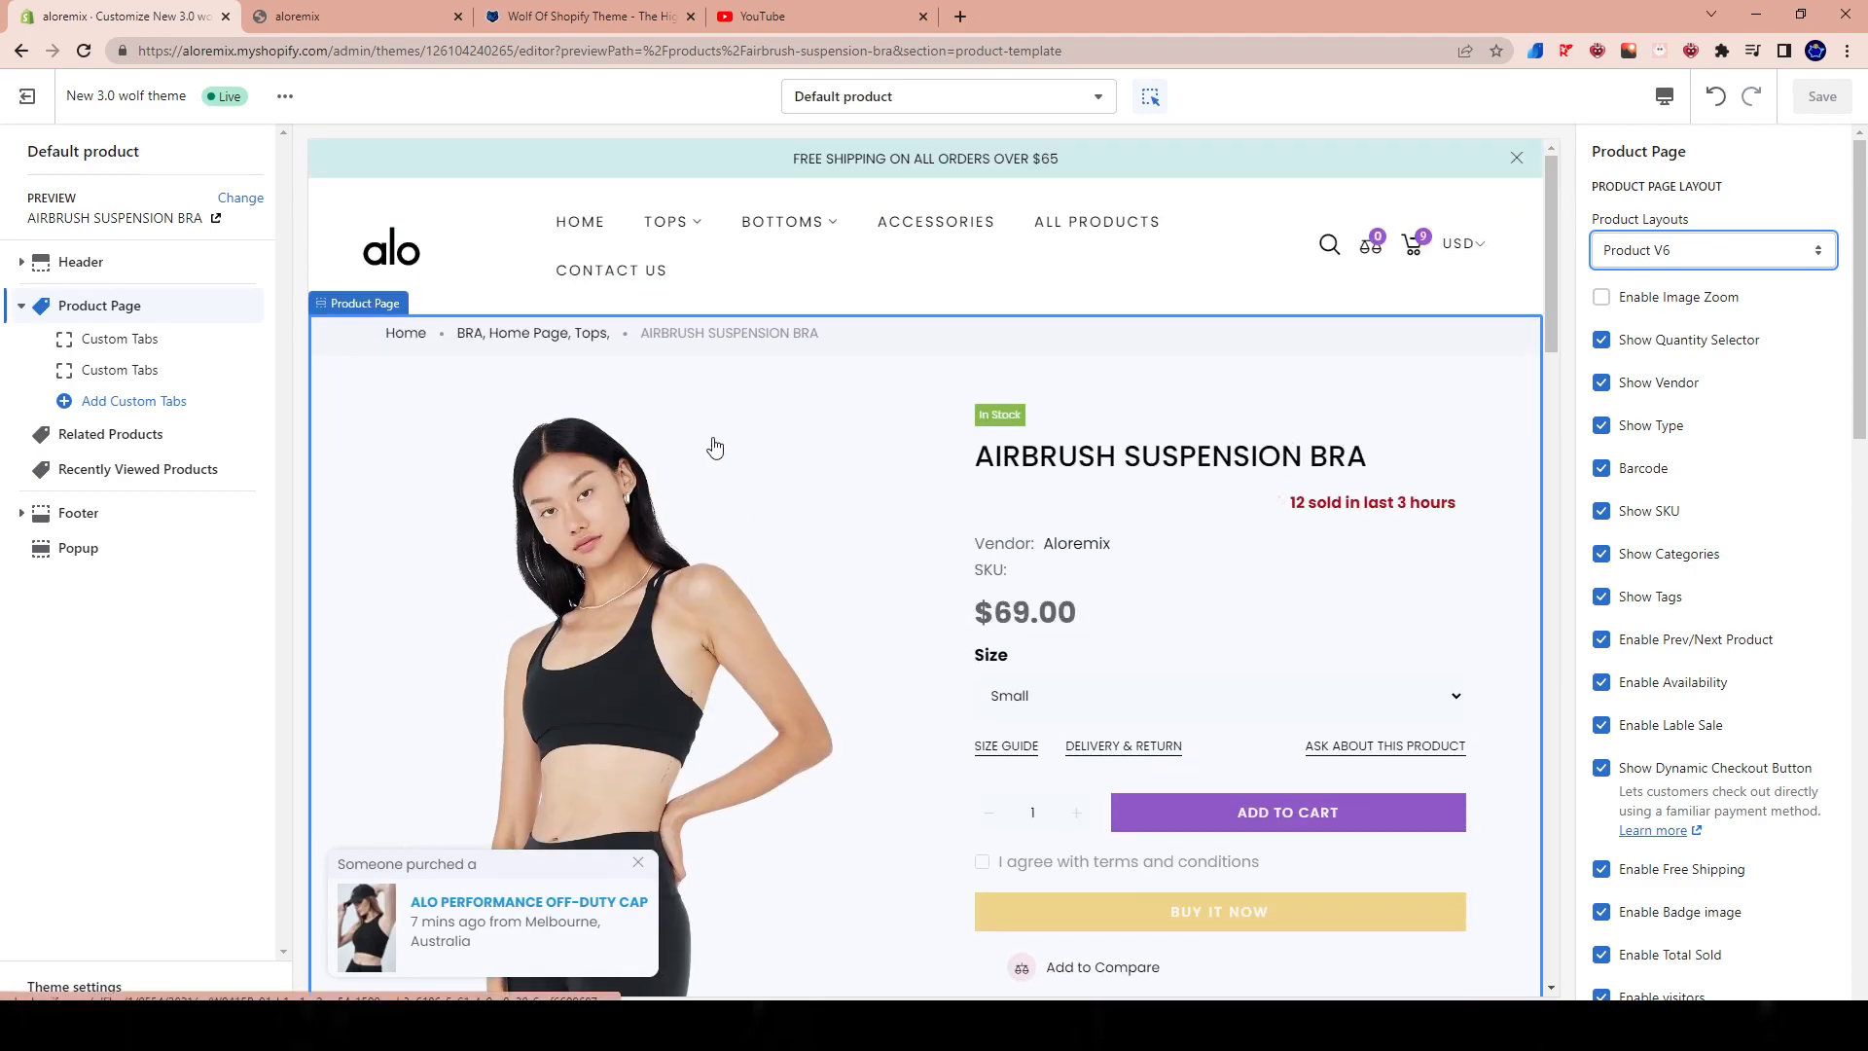
mouse_move(943, 521)
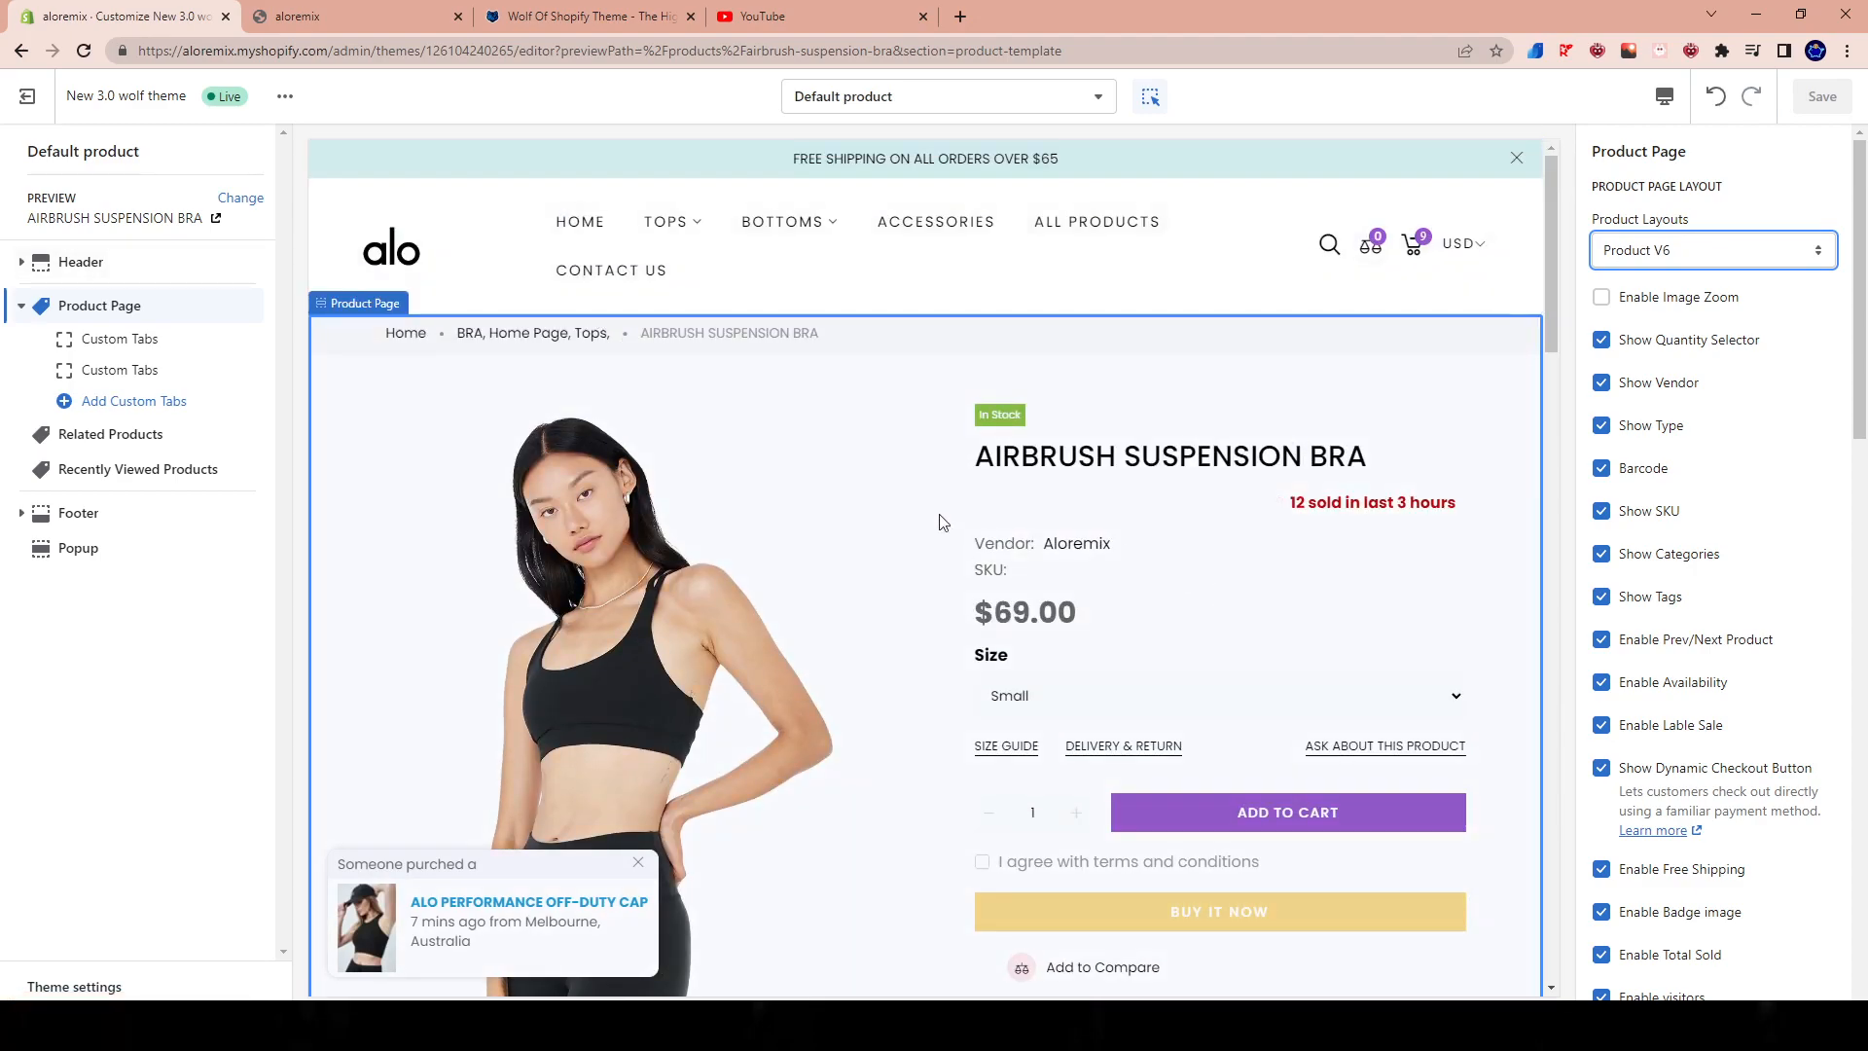
scroll("down", 3)
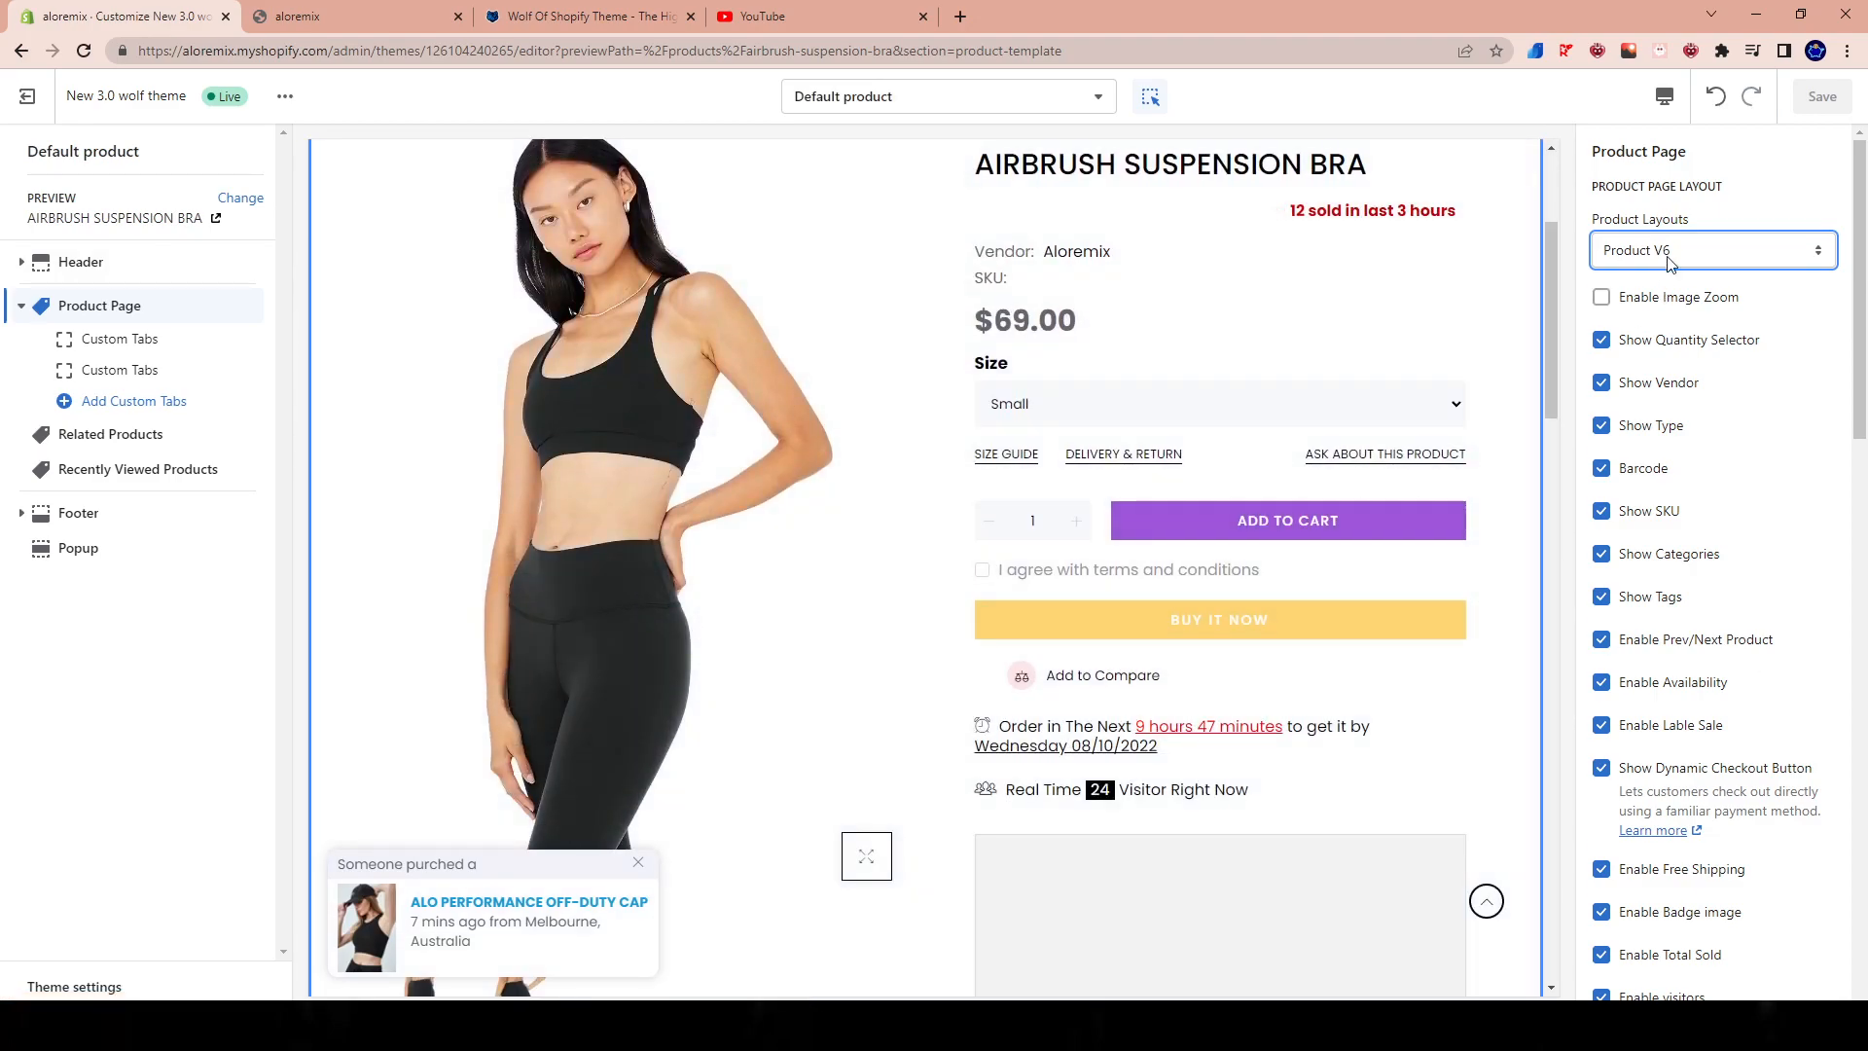
Step: Switch the Product Page layout to Product V1, save, and scroll the reloaded bra preview
left_click(1712, 250)
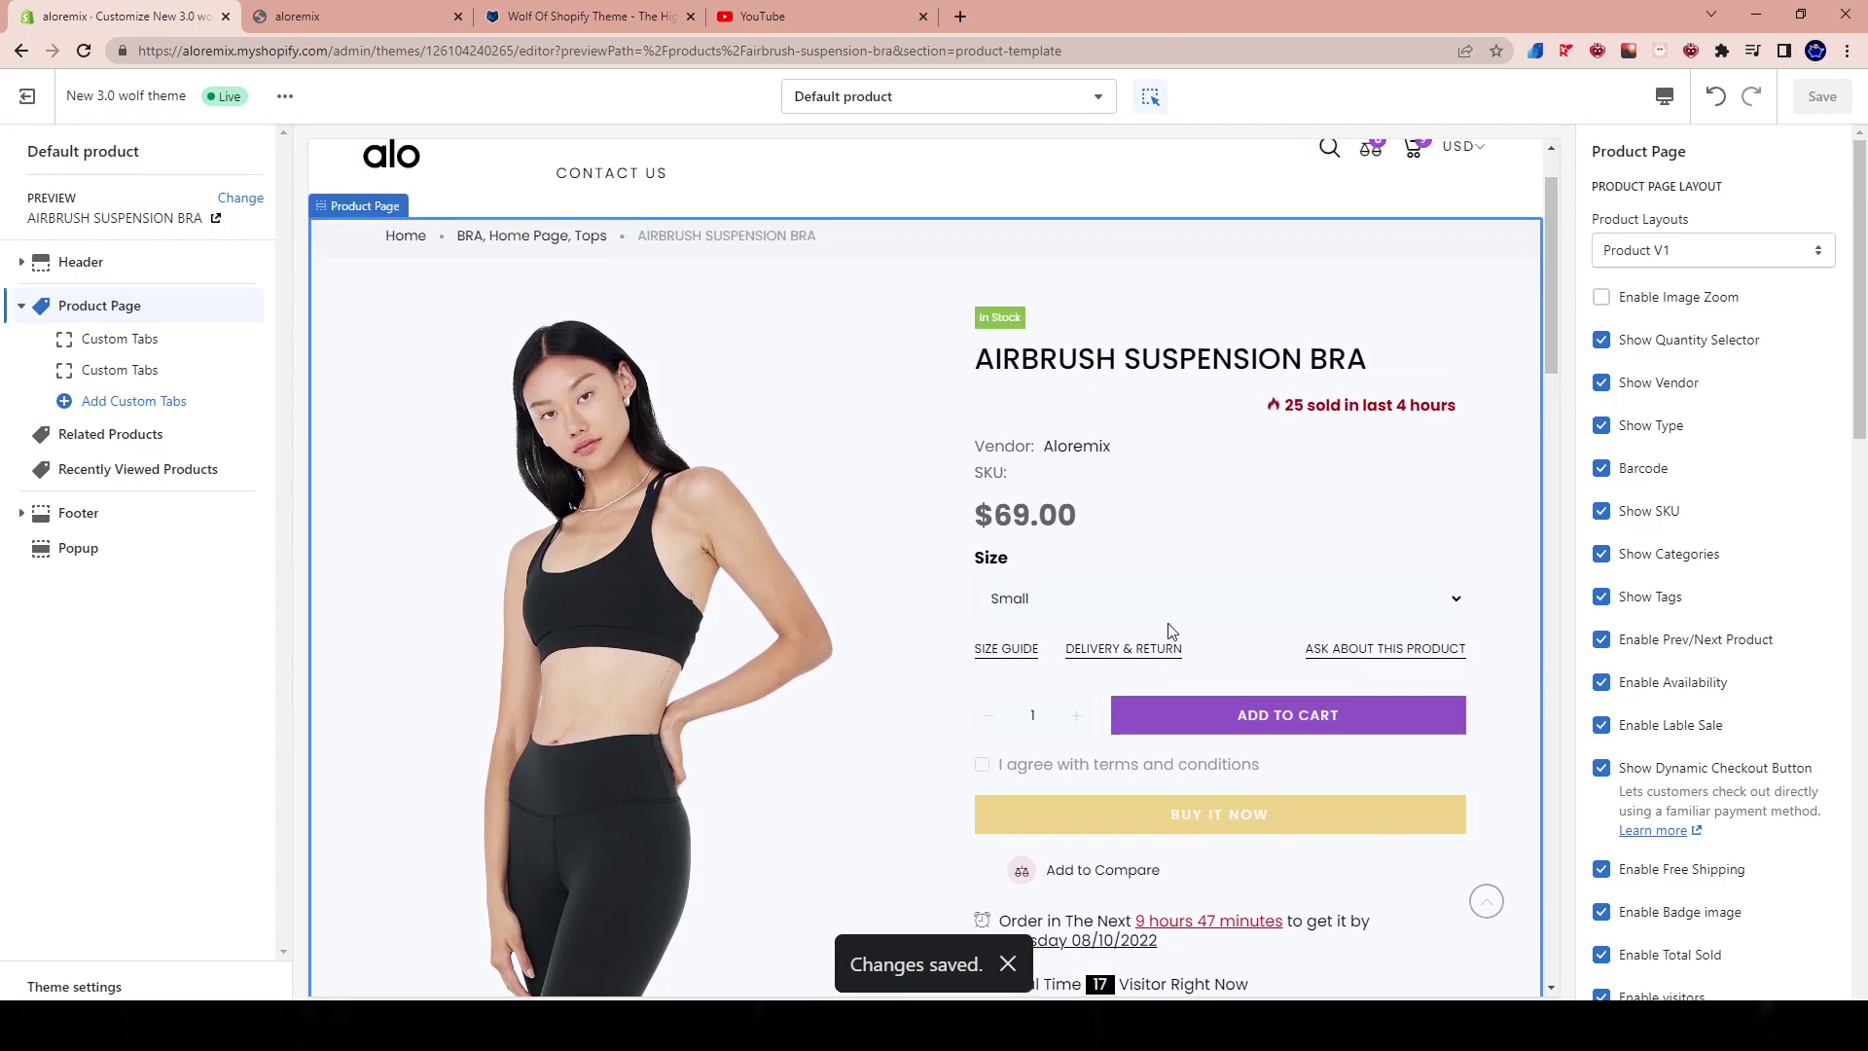
scroll("down", 3)
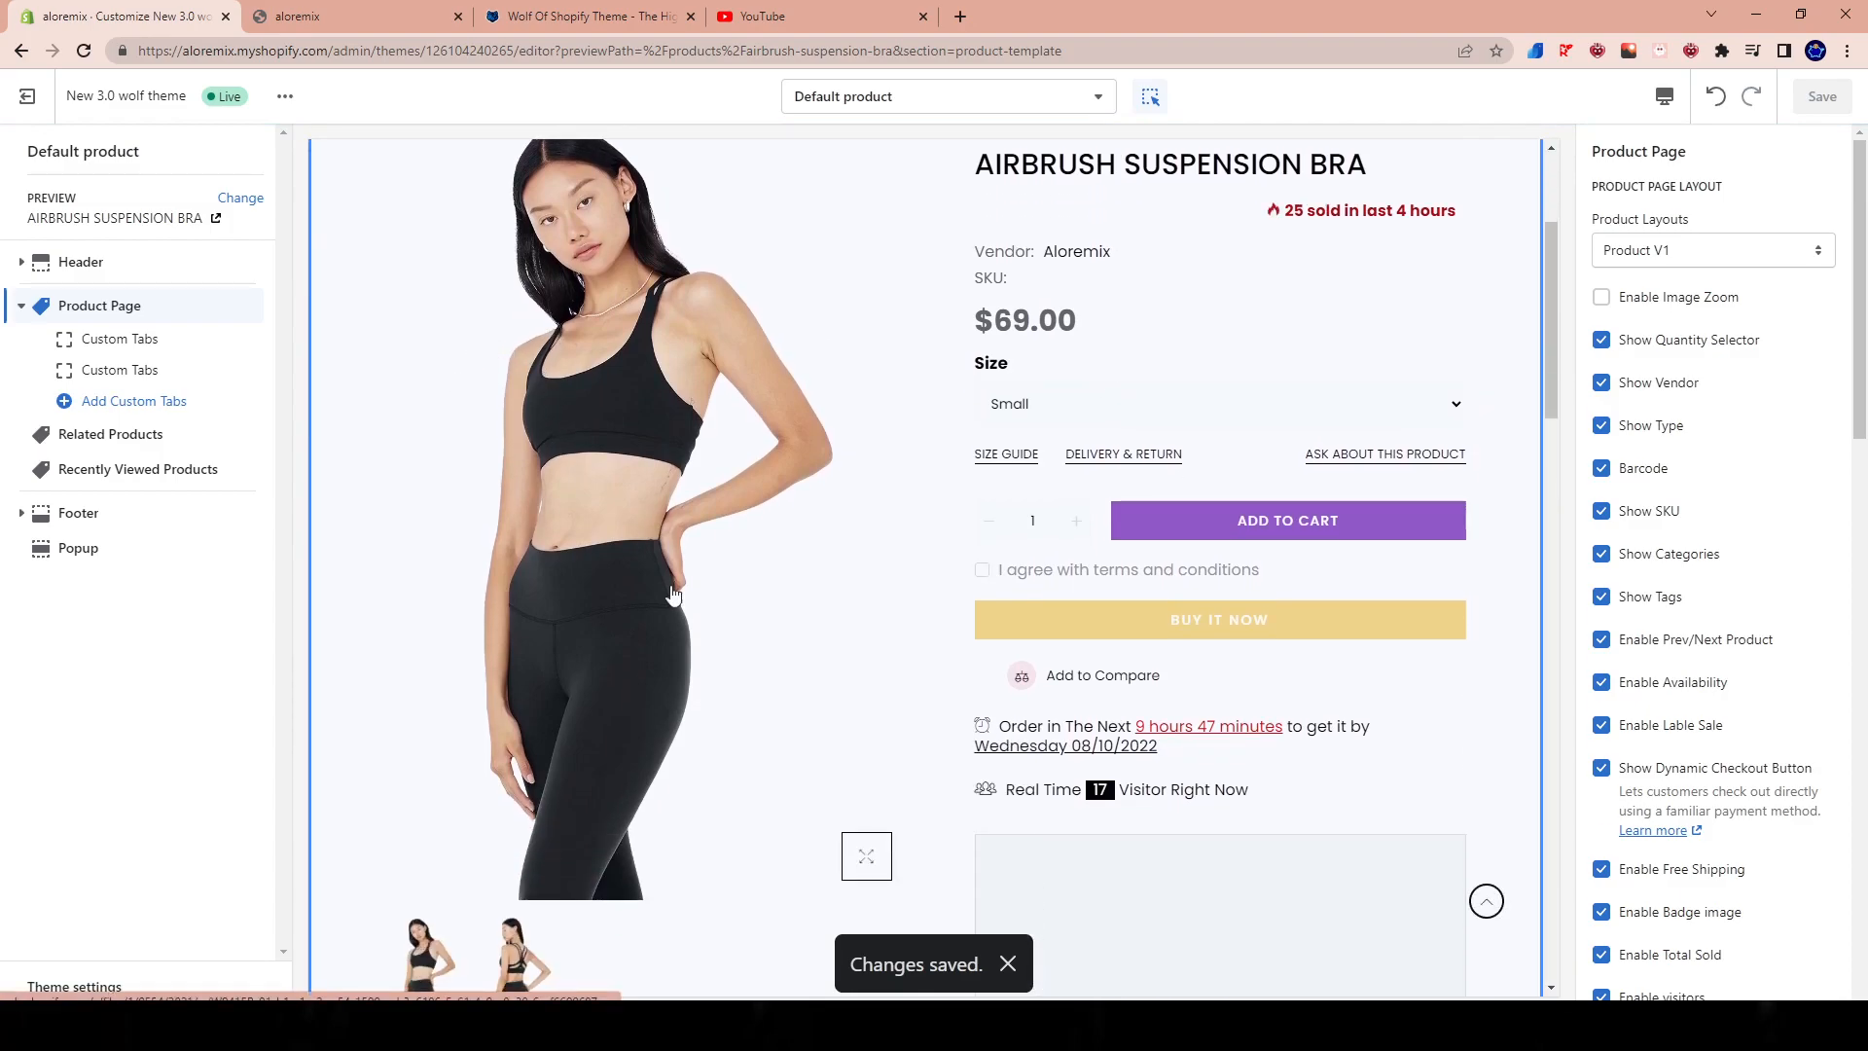
scroll("down", 3)
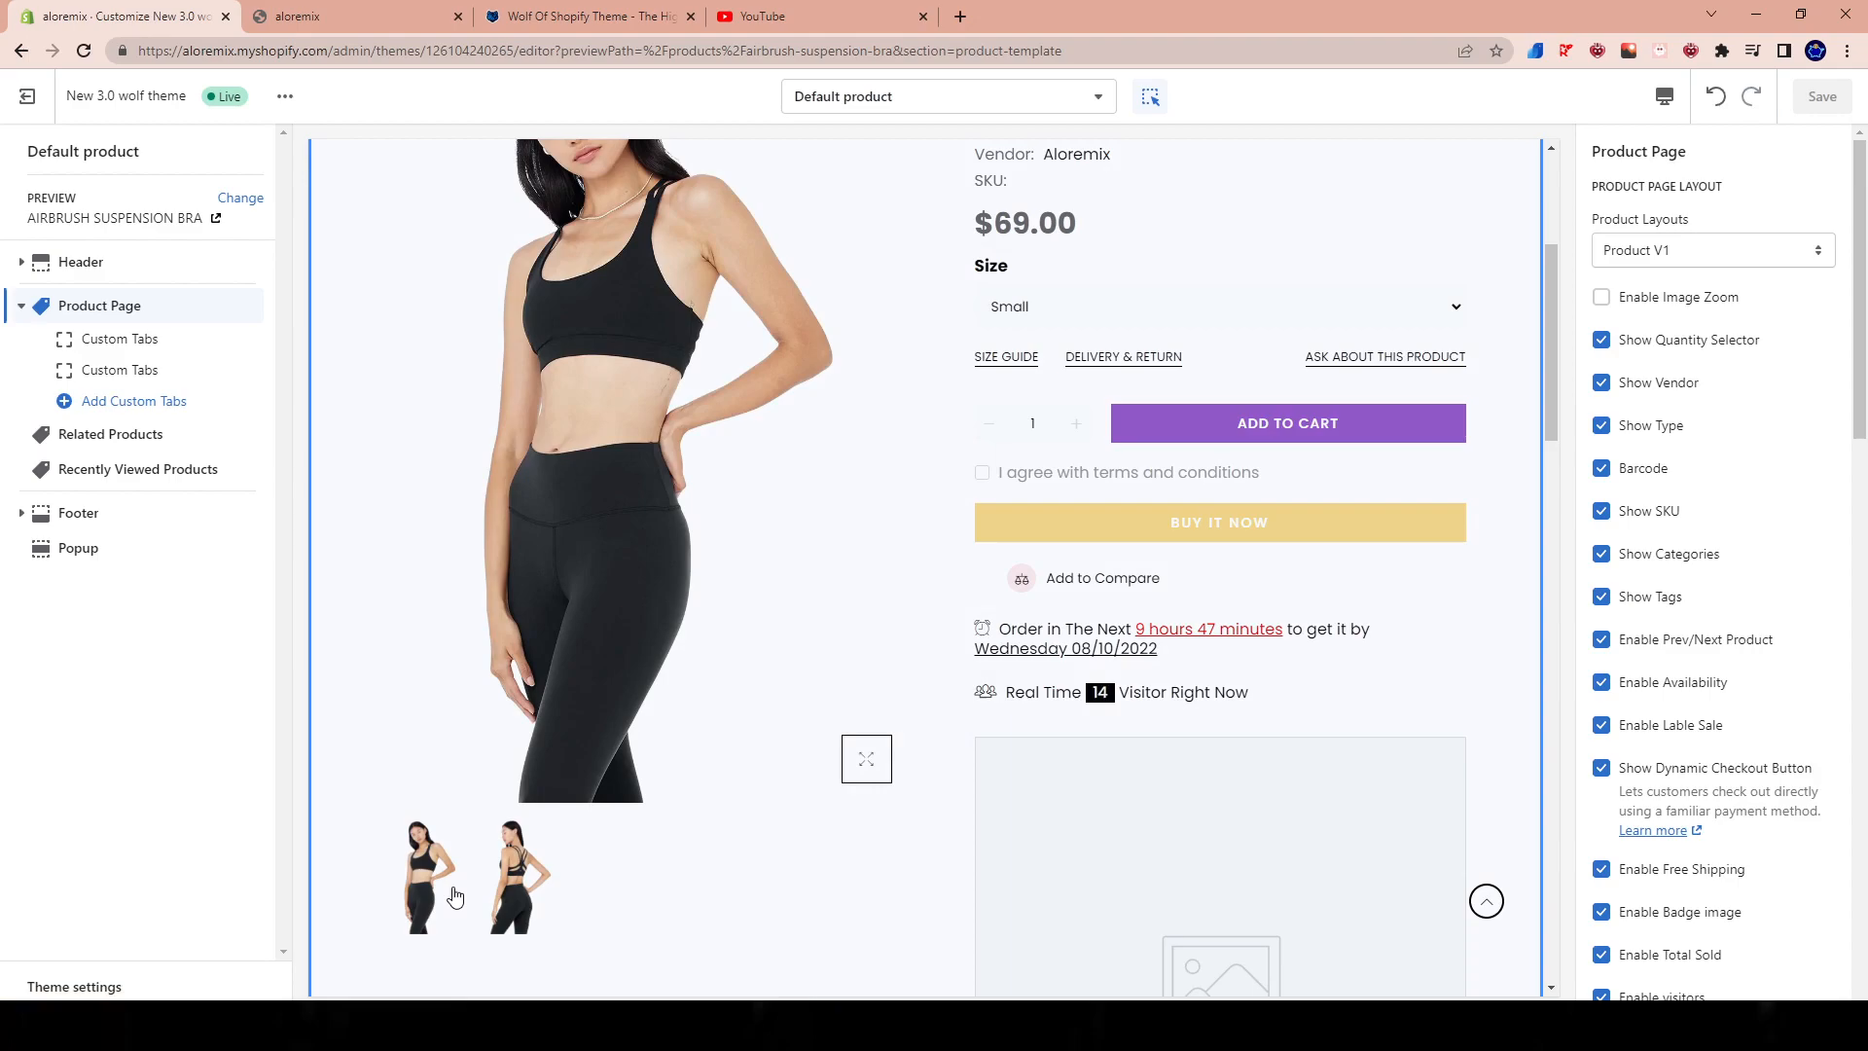
scroll("up", 3)
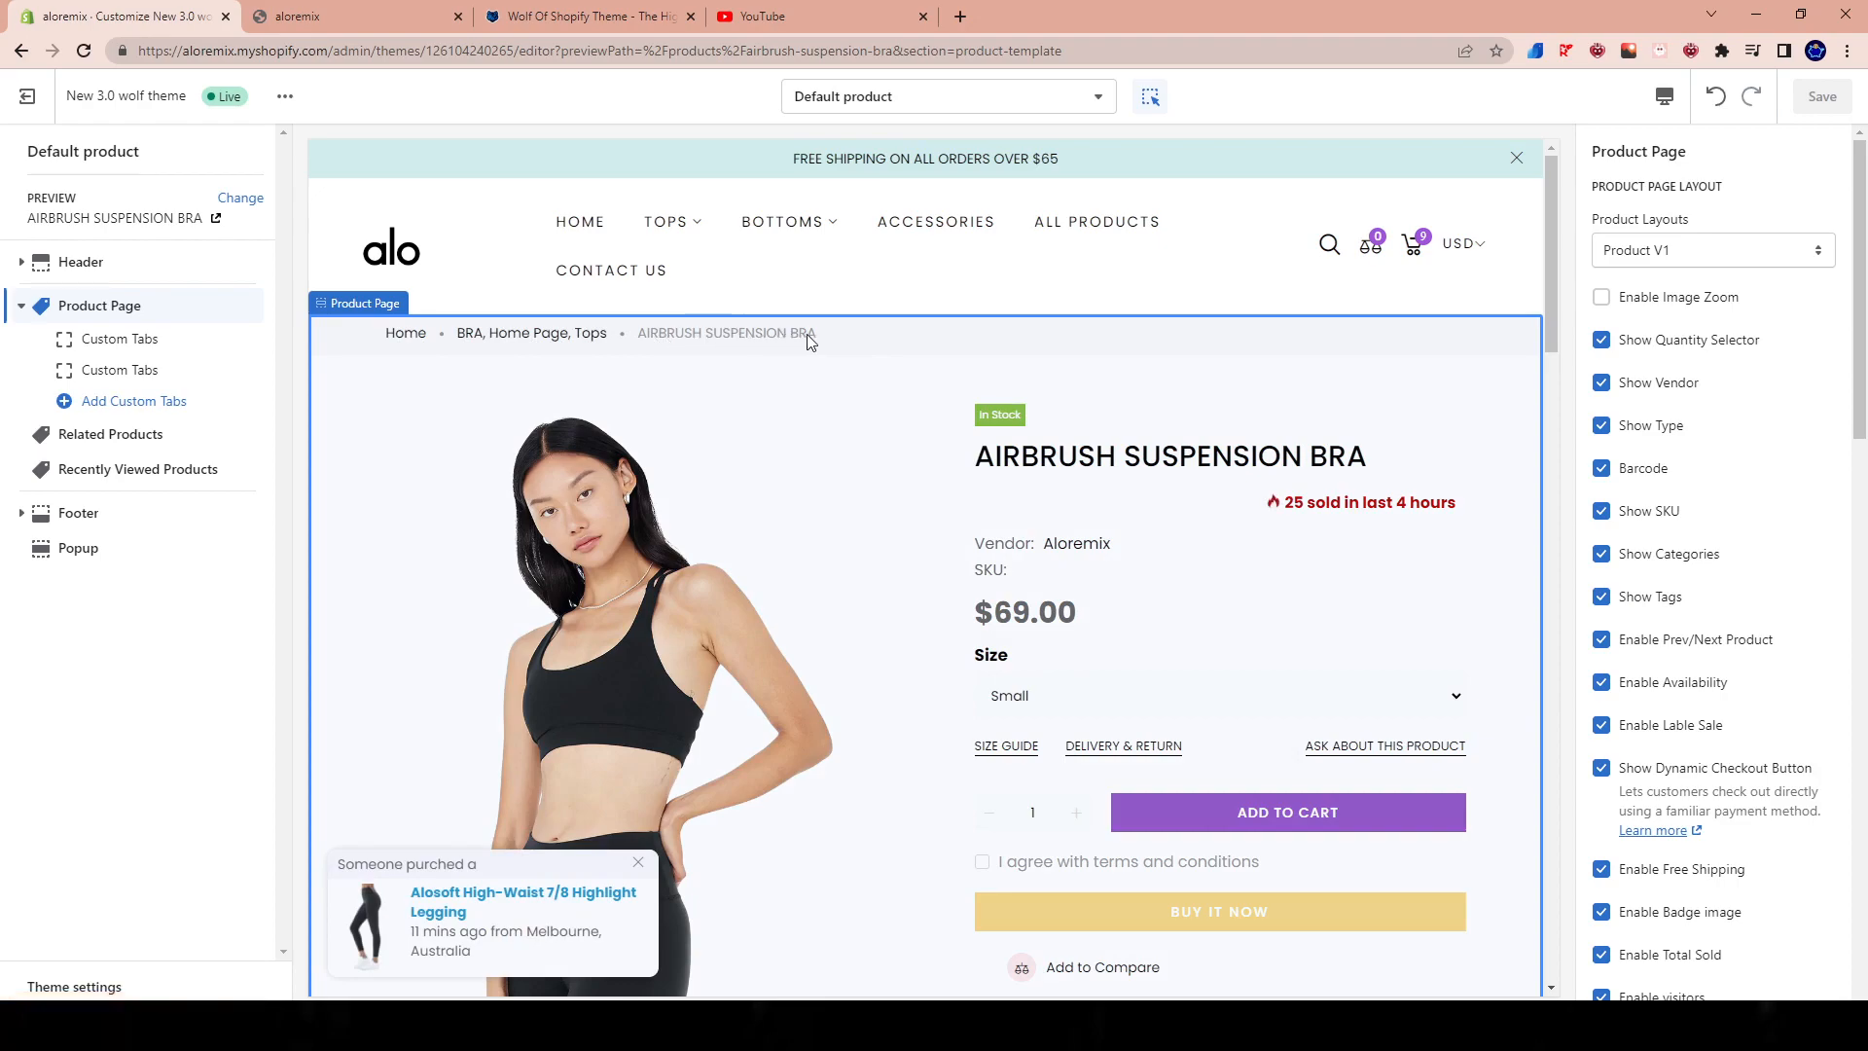
left_click(1712, 250)
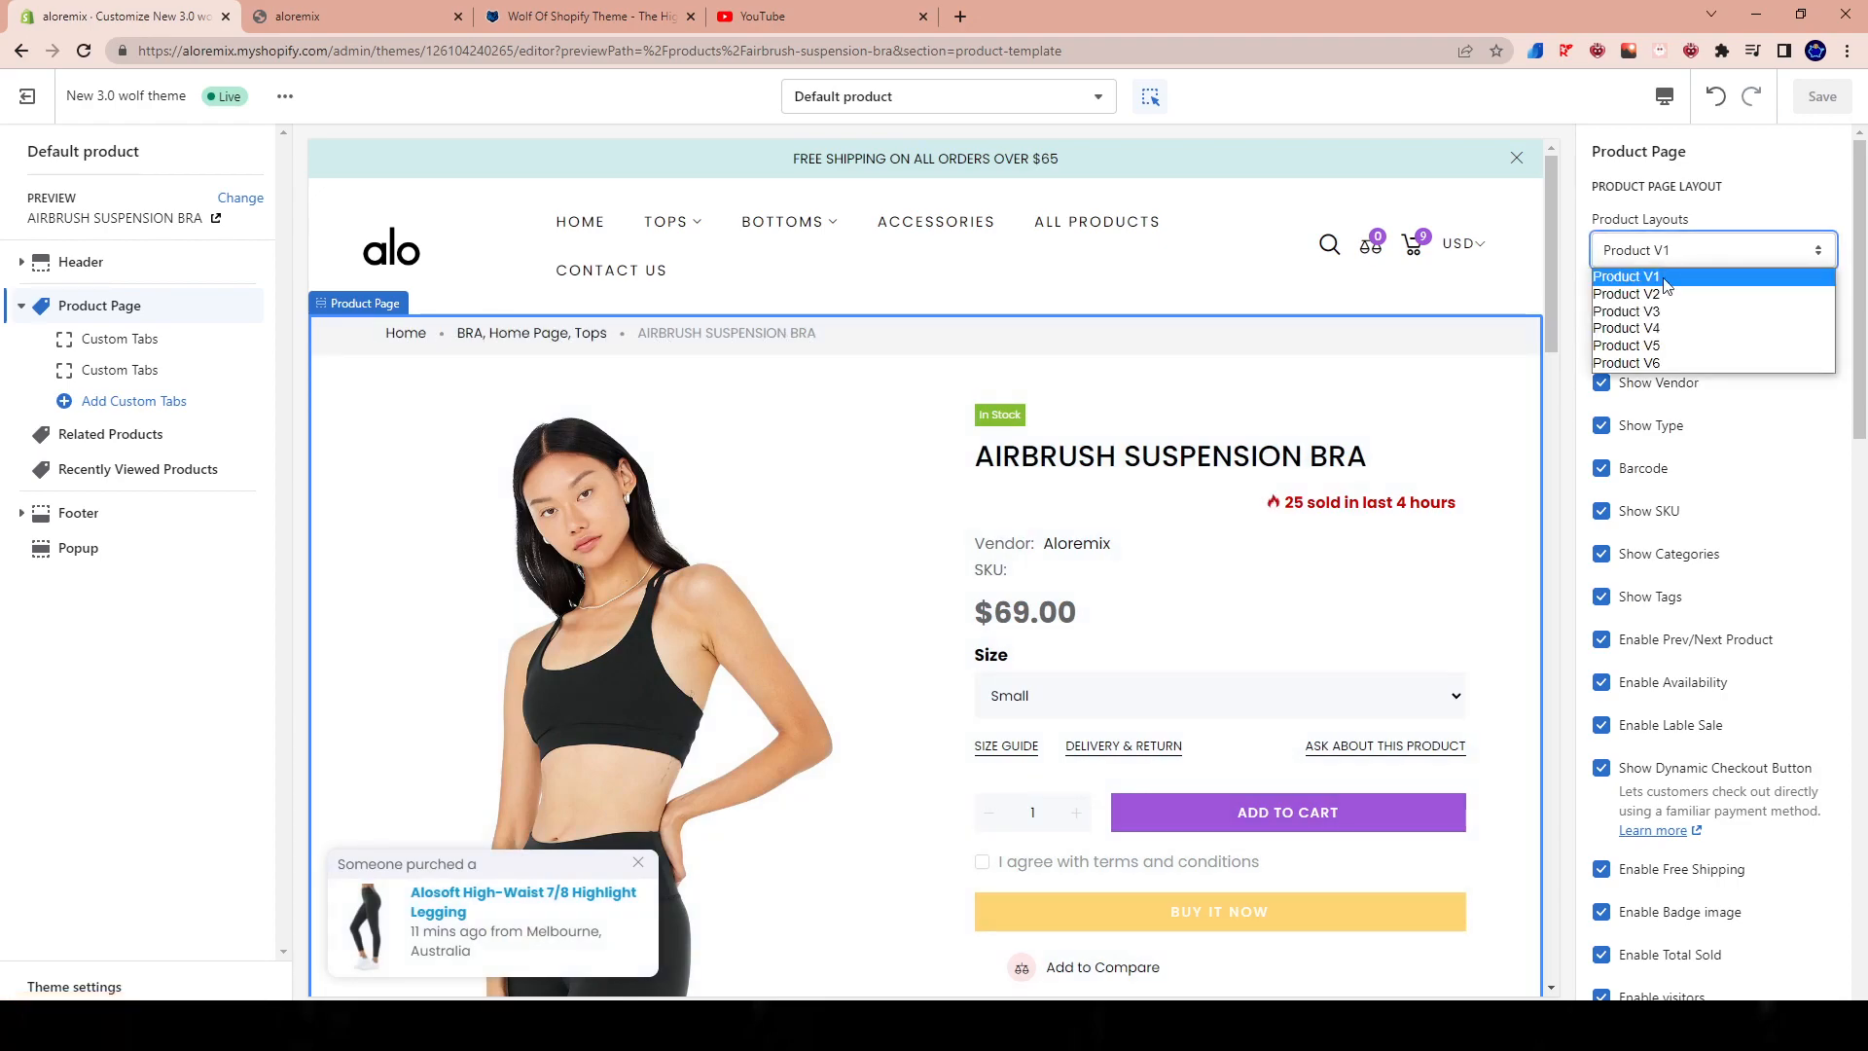
left_click(1626, 363)
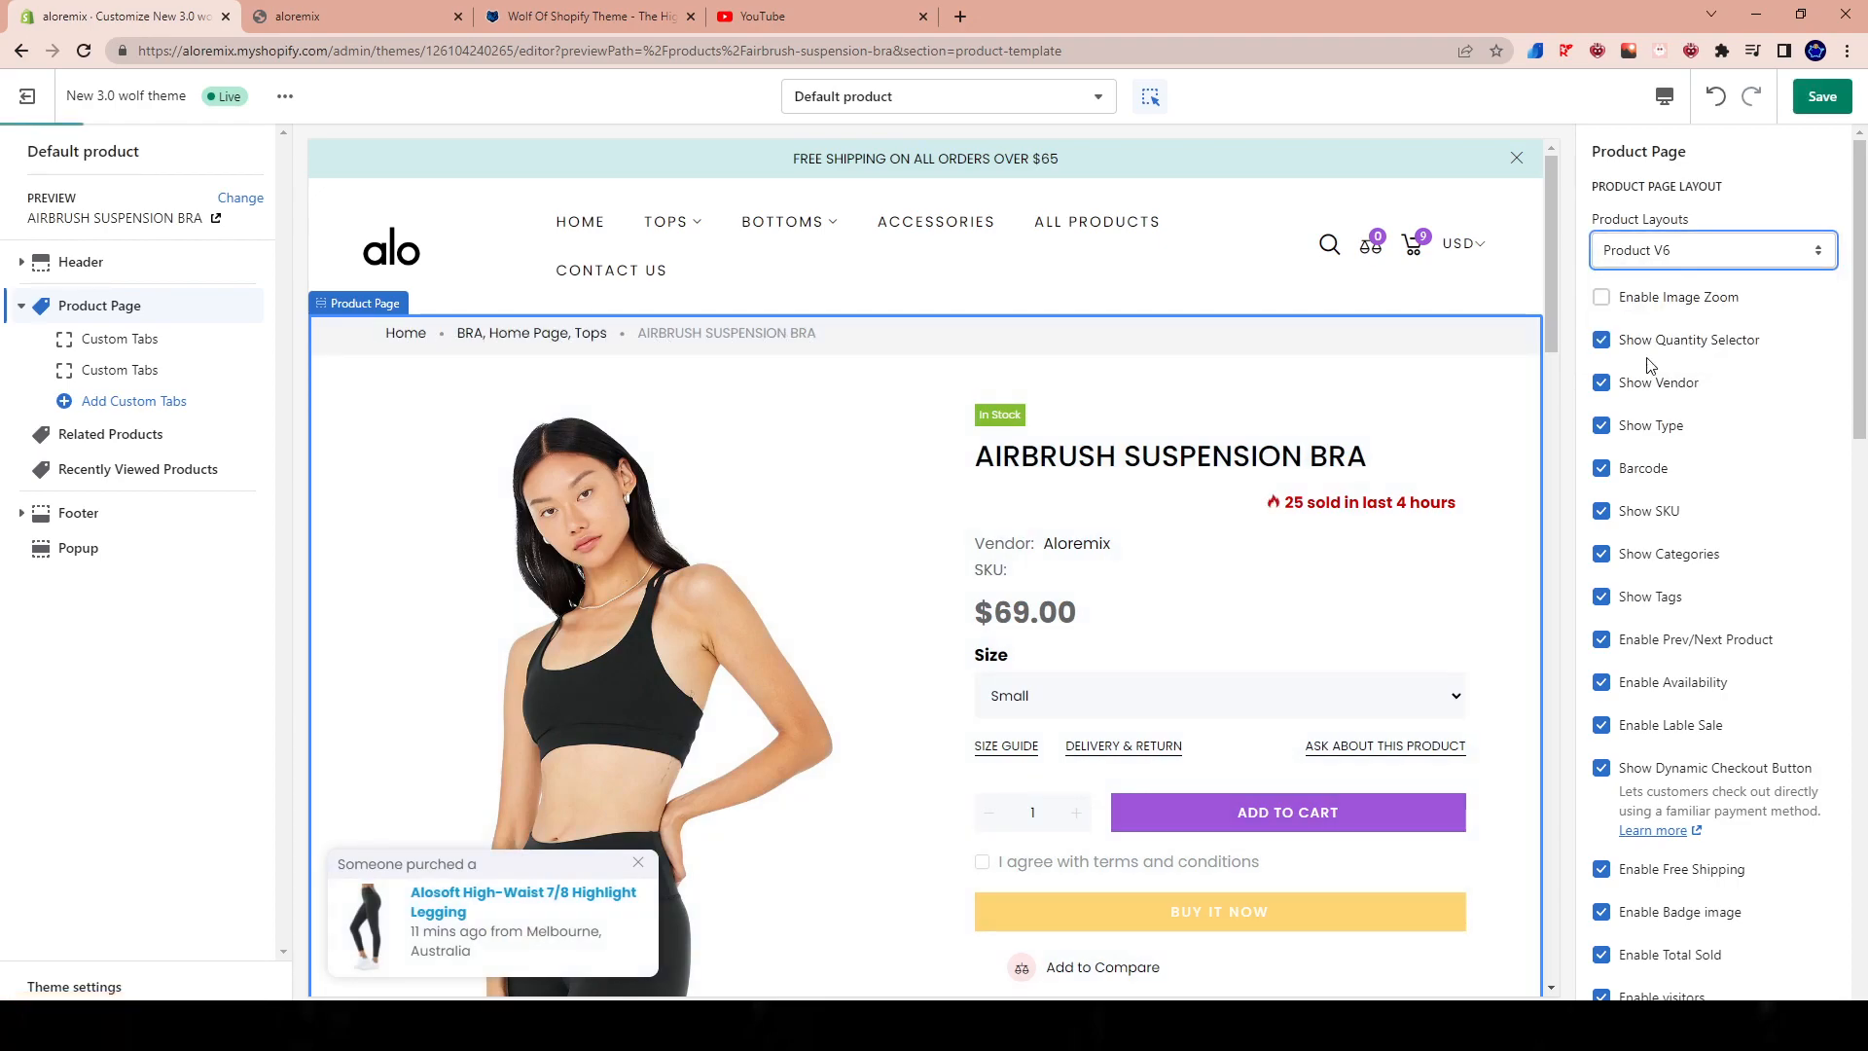
left_click(1714, 250)
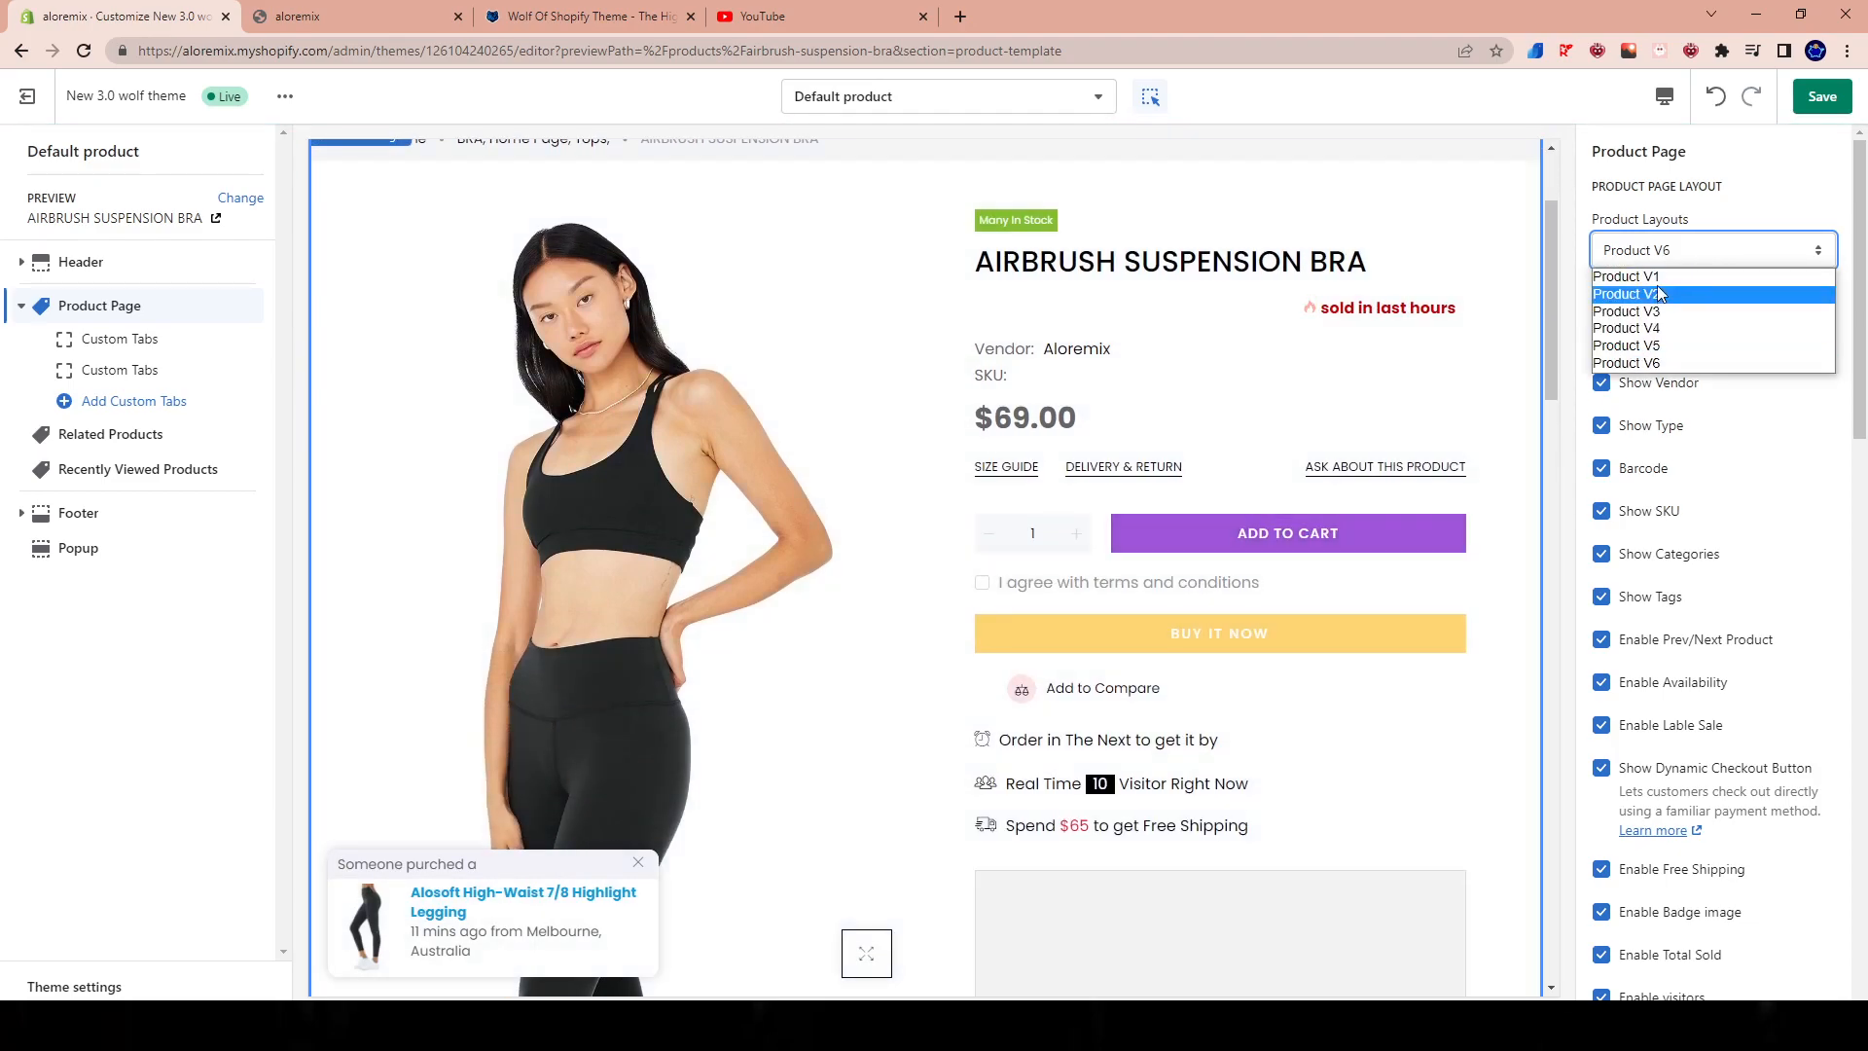
left_click(1625, 277)
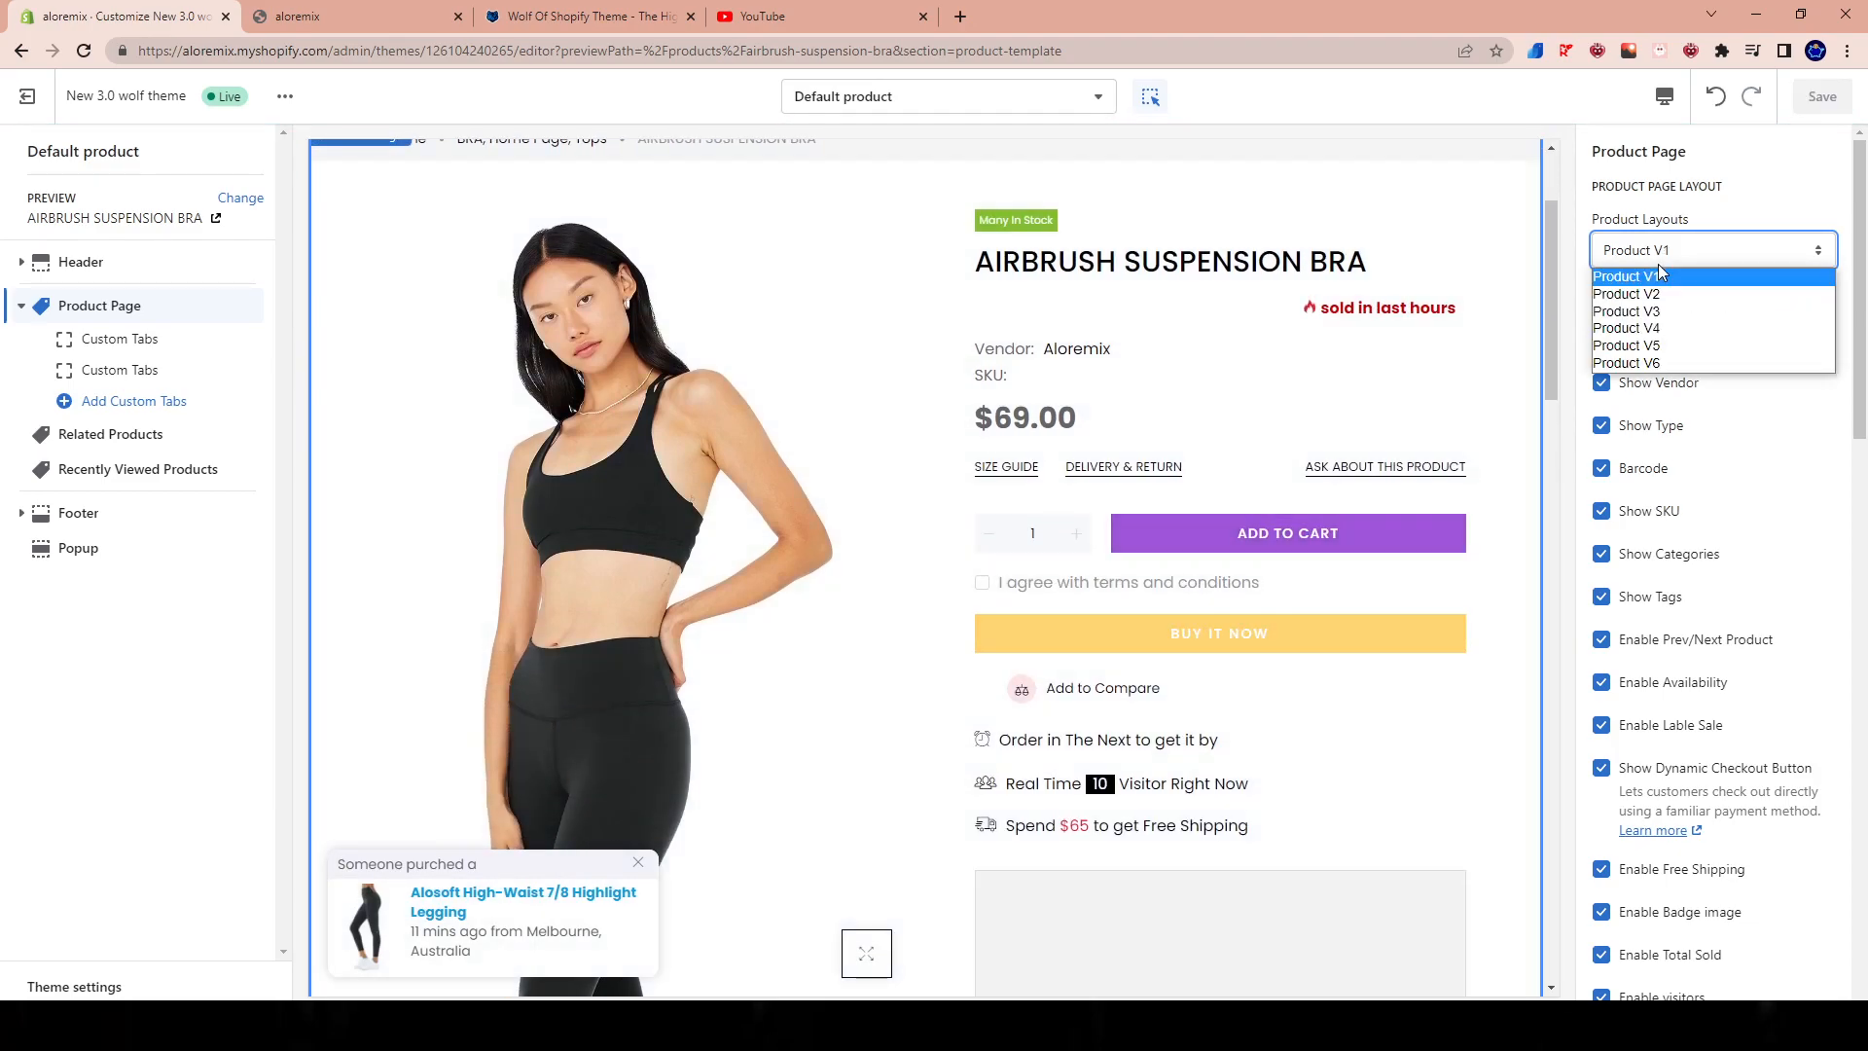
left_click(1626, 363)
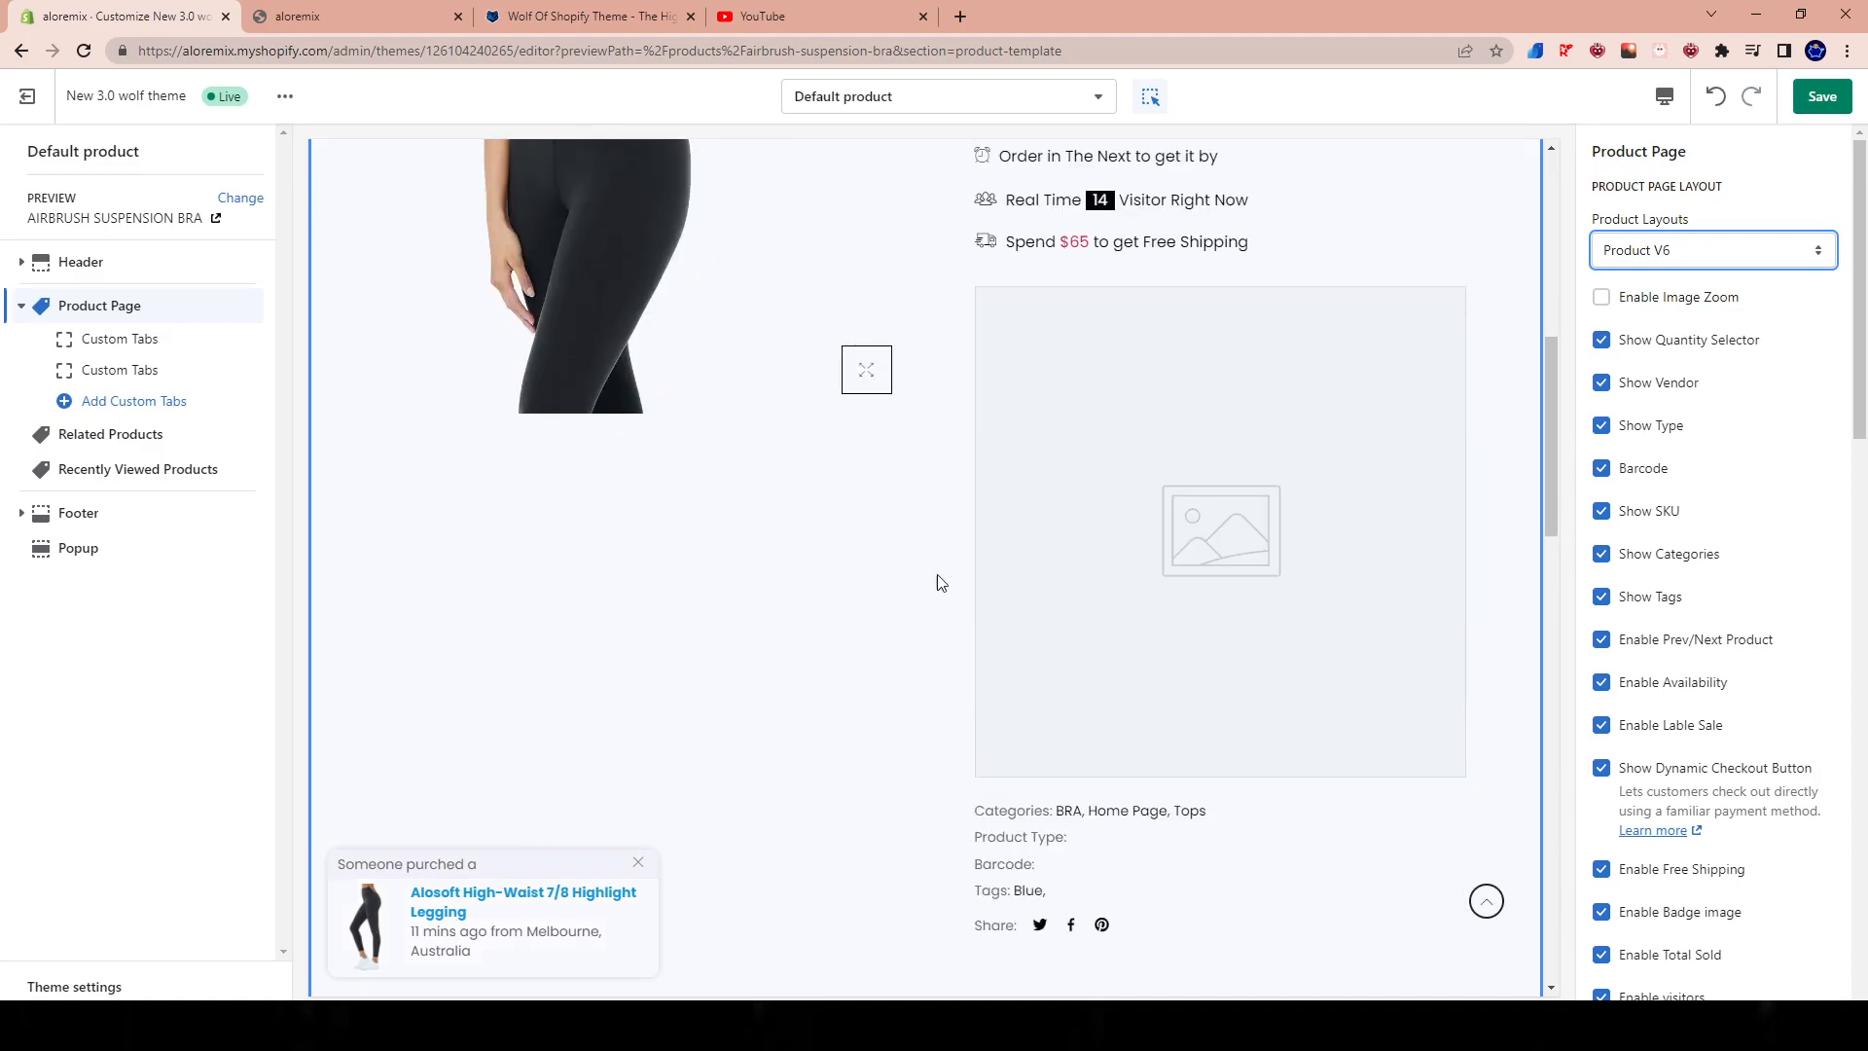
scroll("up", 3)
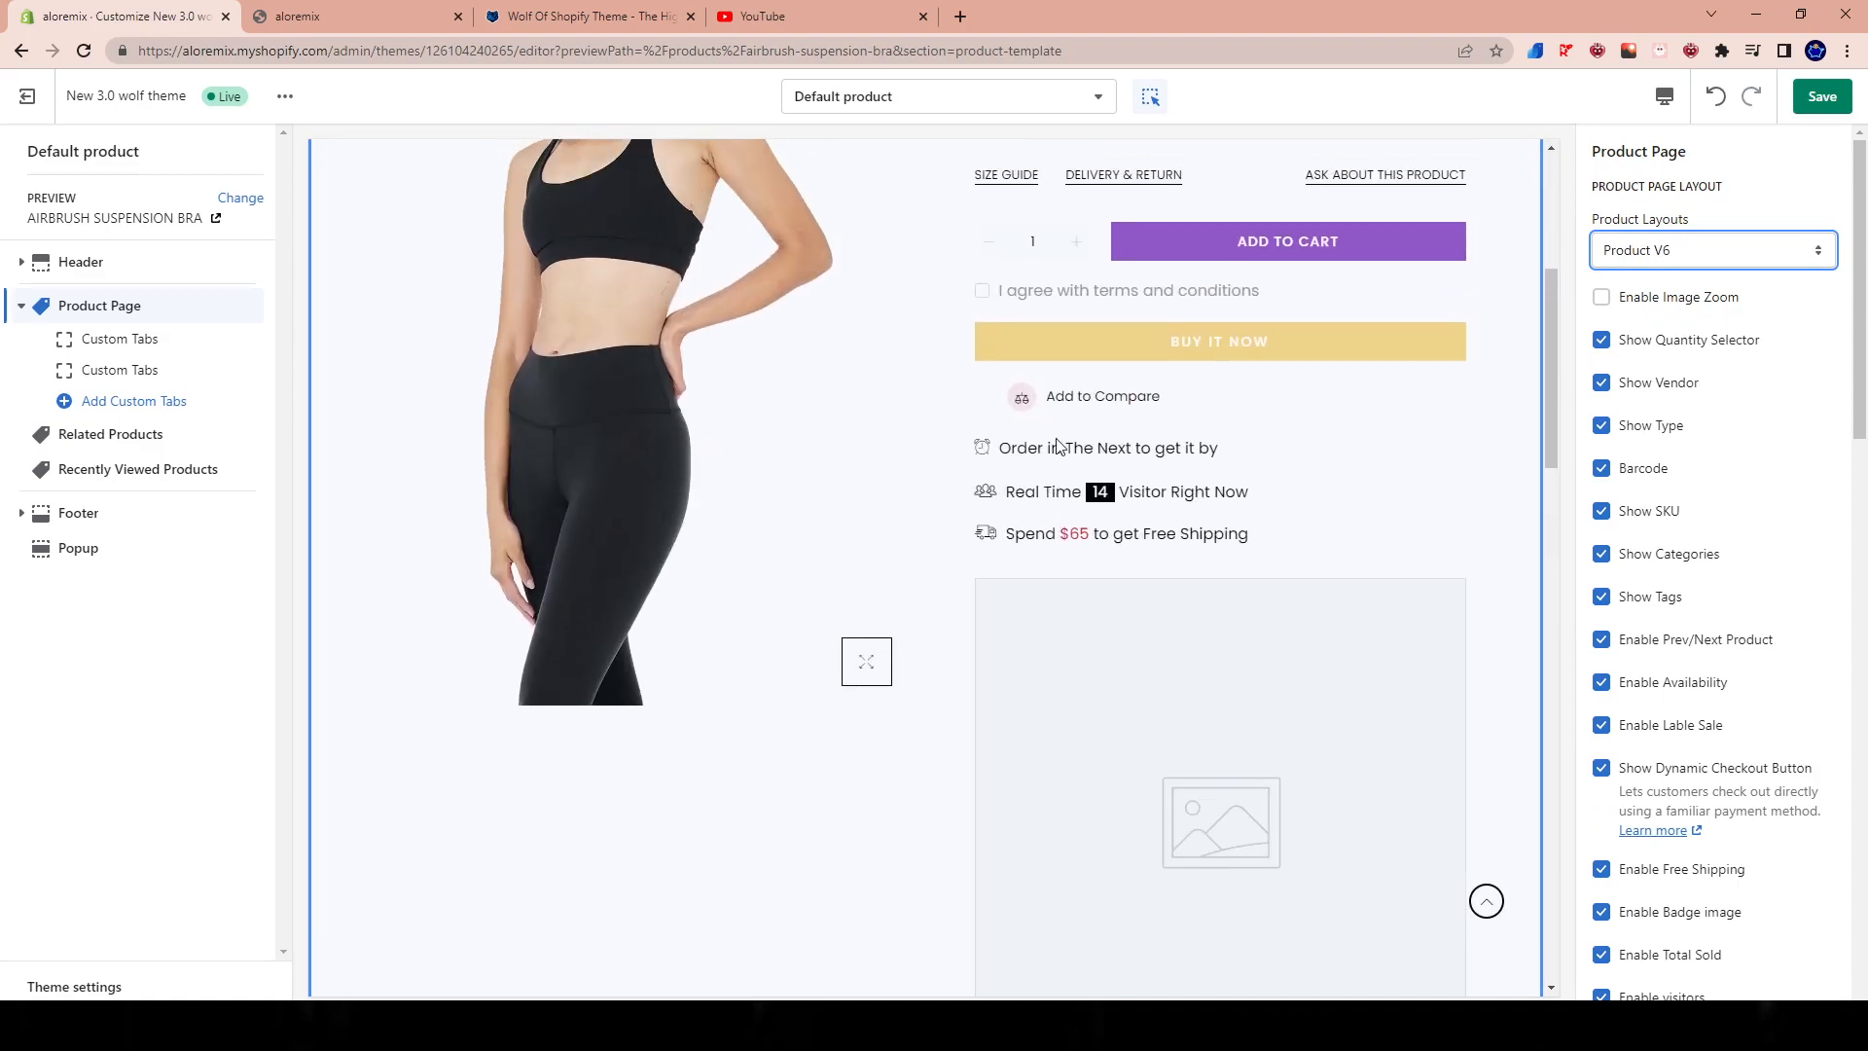
scroll("down", 3)
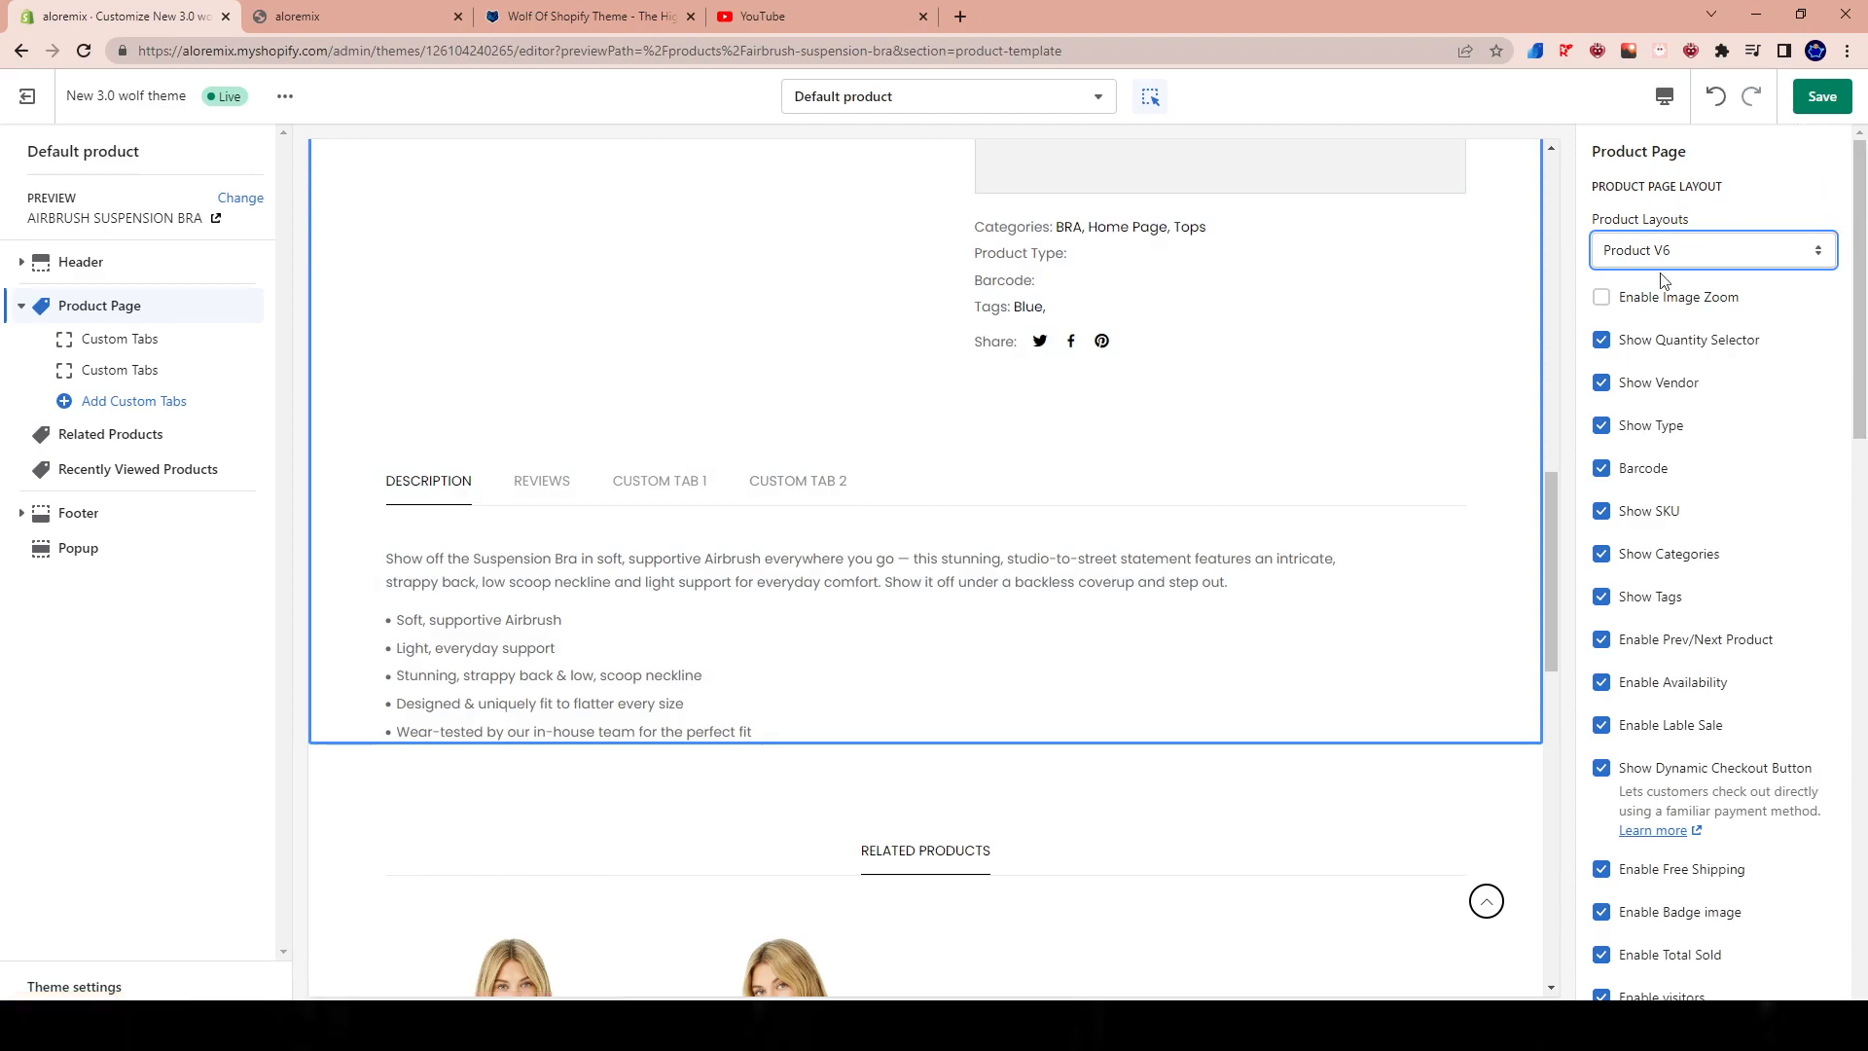
Step: Save the Product V3 layout and scroll past its size selector and delivery countdown
left_click(1713, 250)
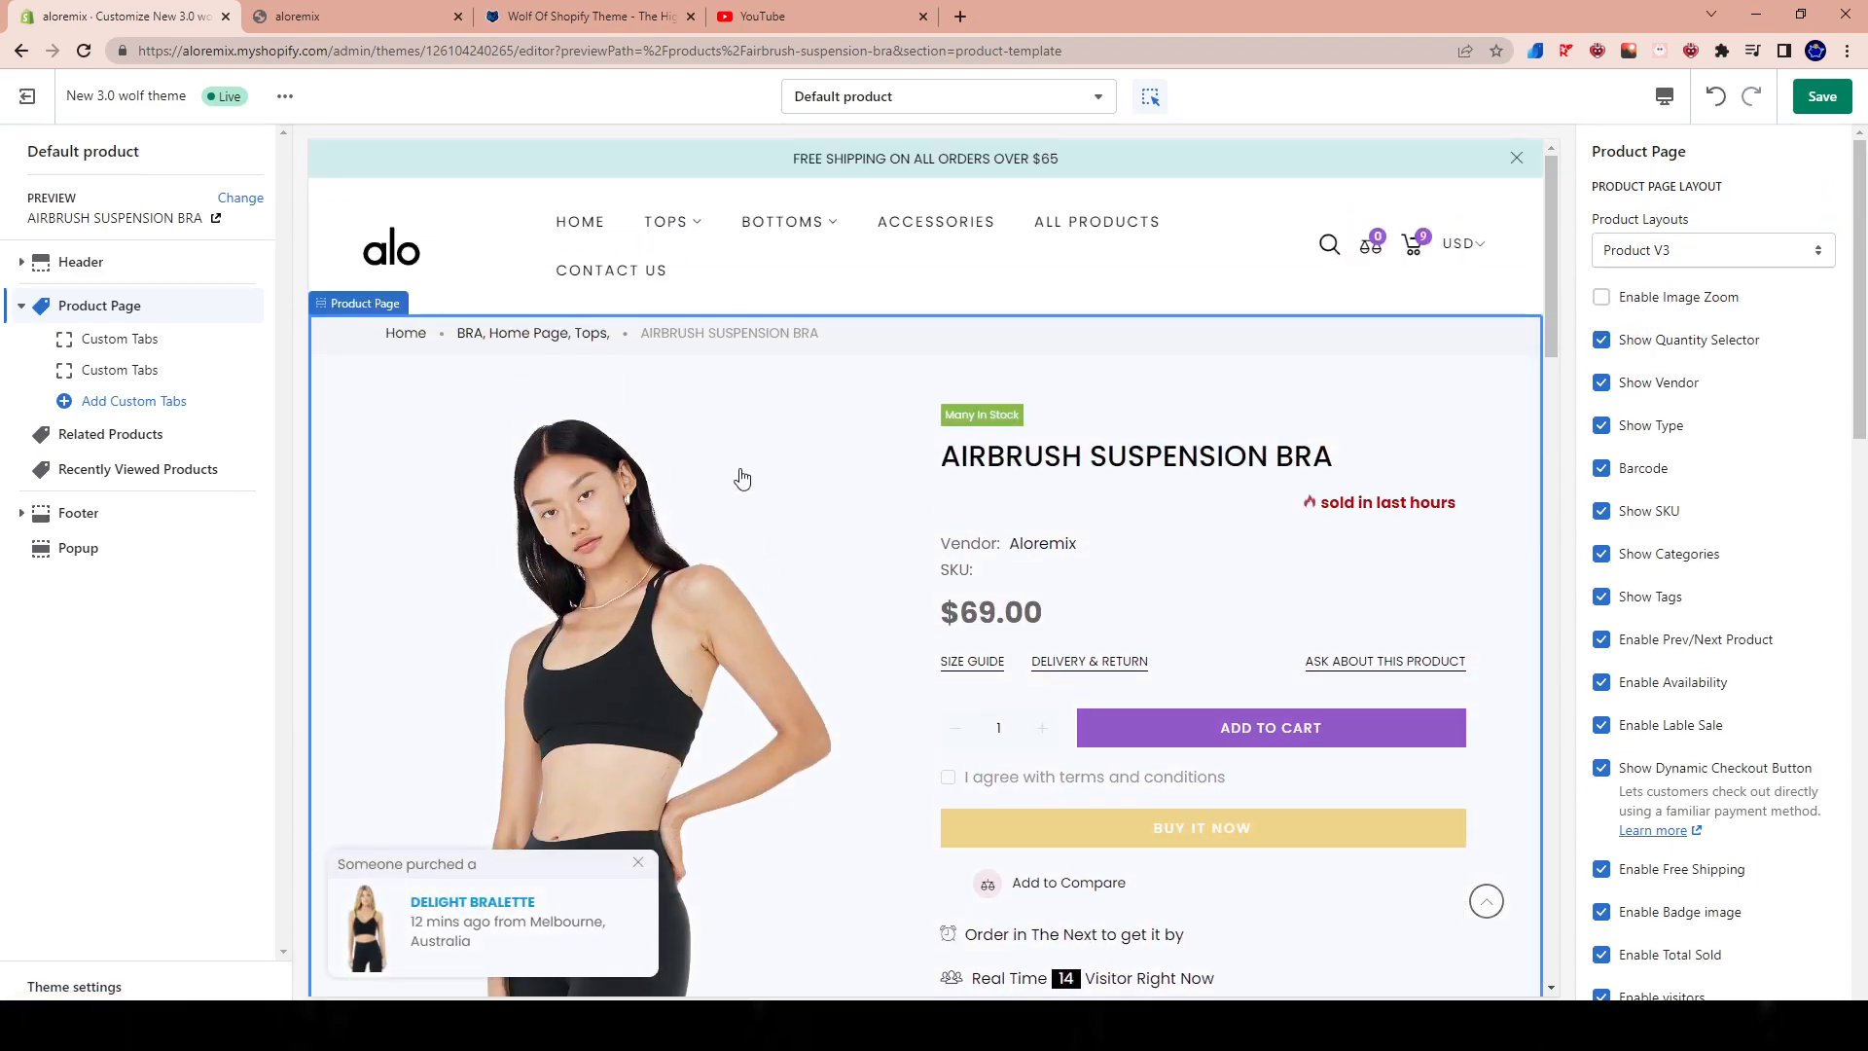
scroll("down", 3)
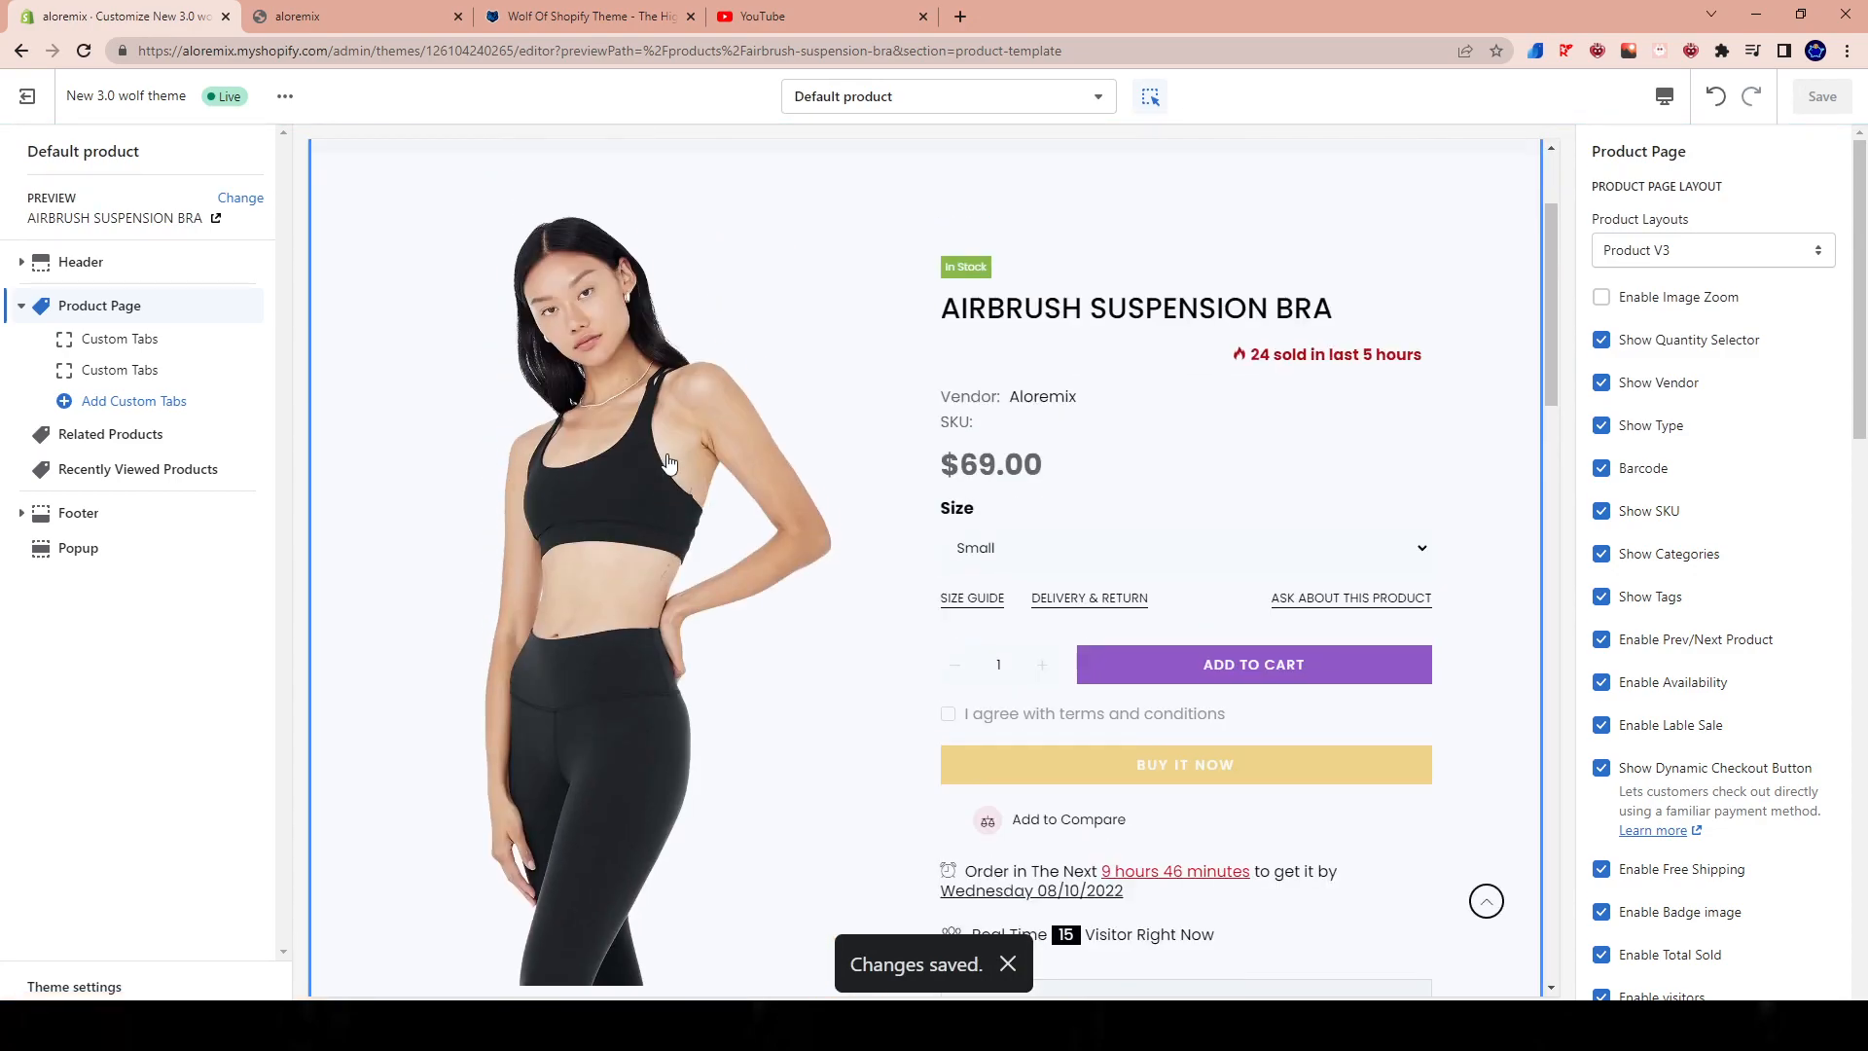
scroll("down", 3)
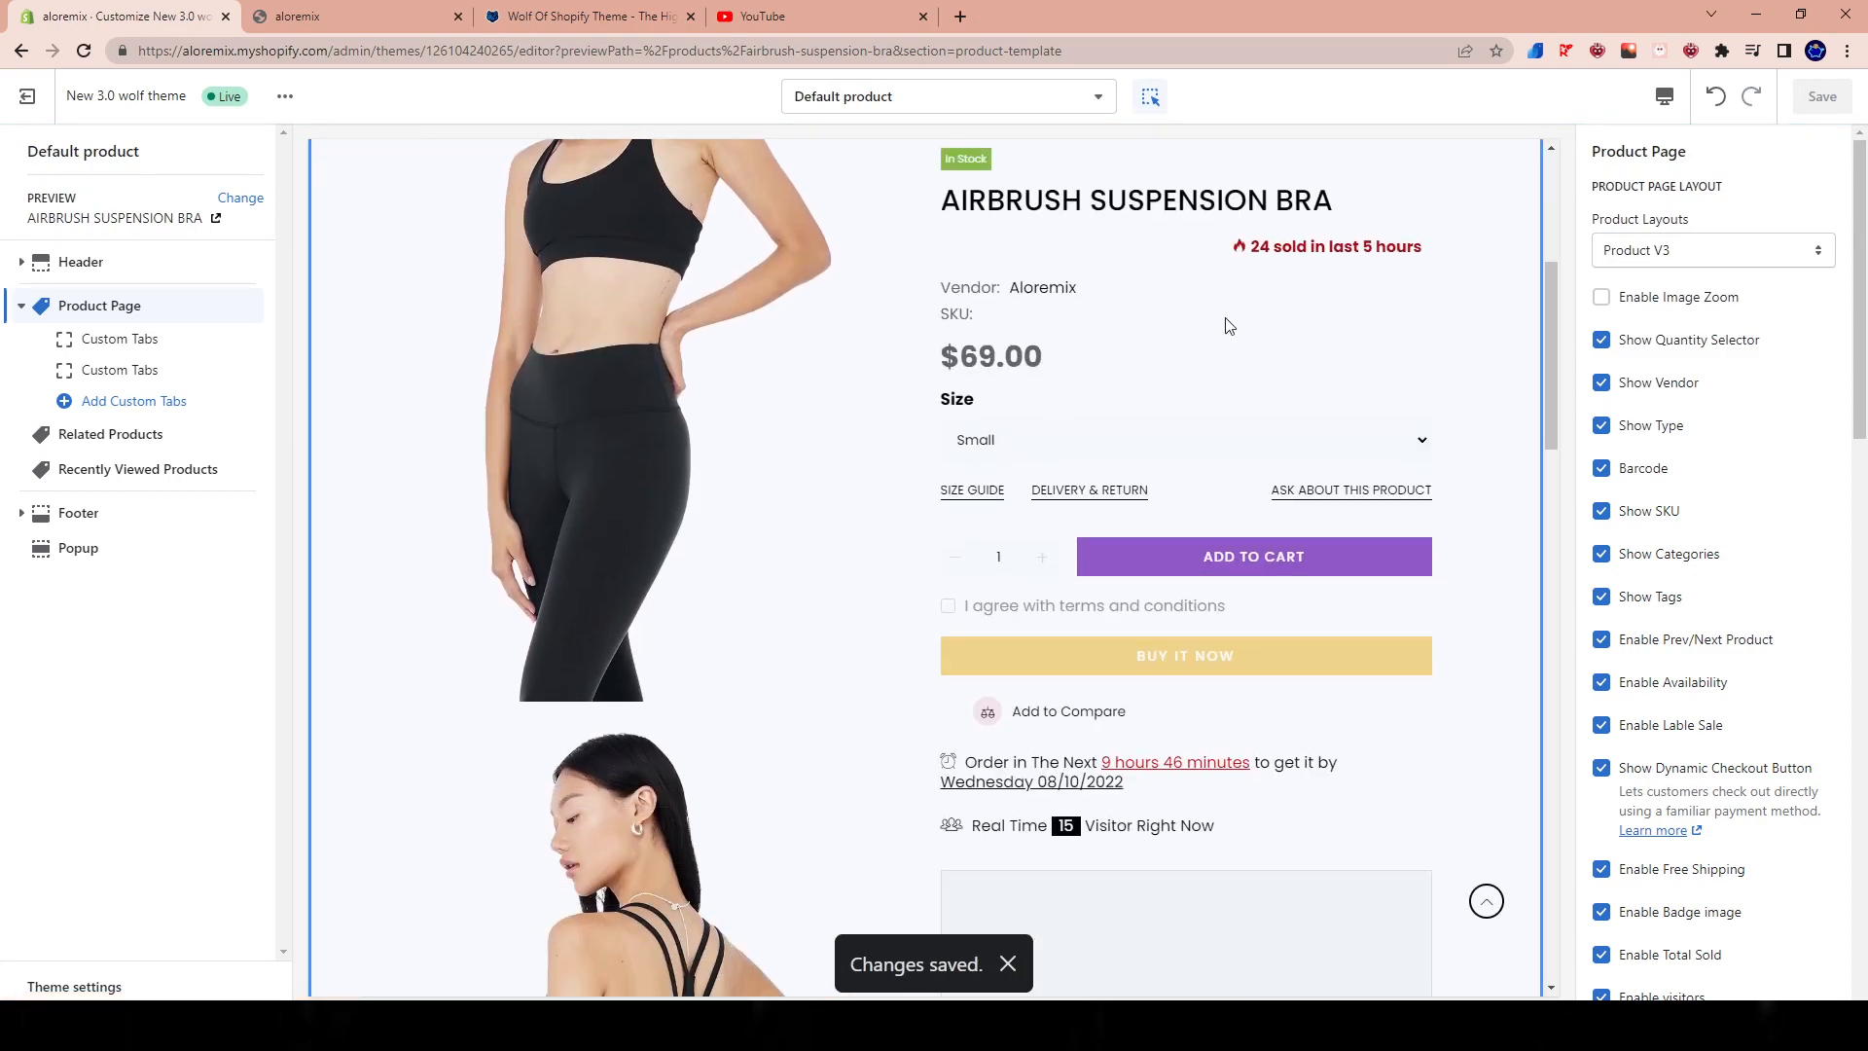
scroll("down", 3)
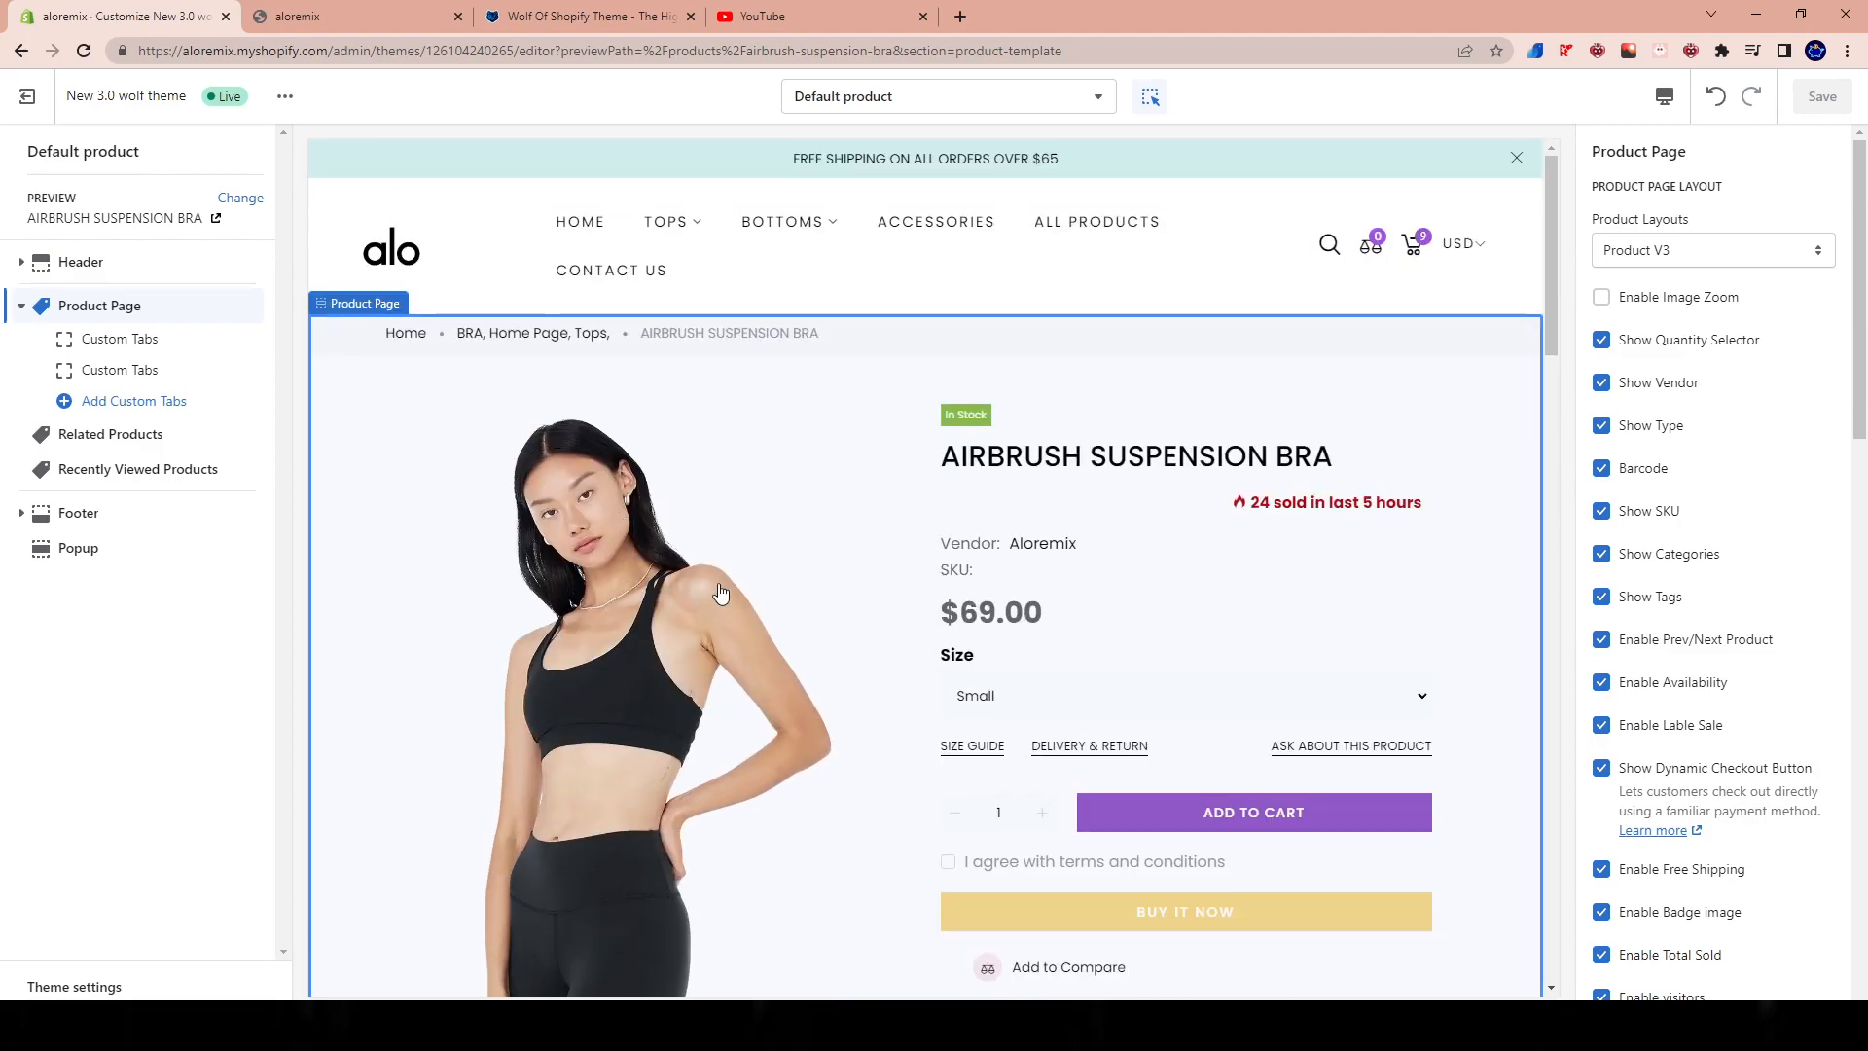
scroll("down", 3)
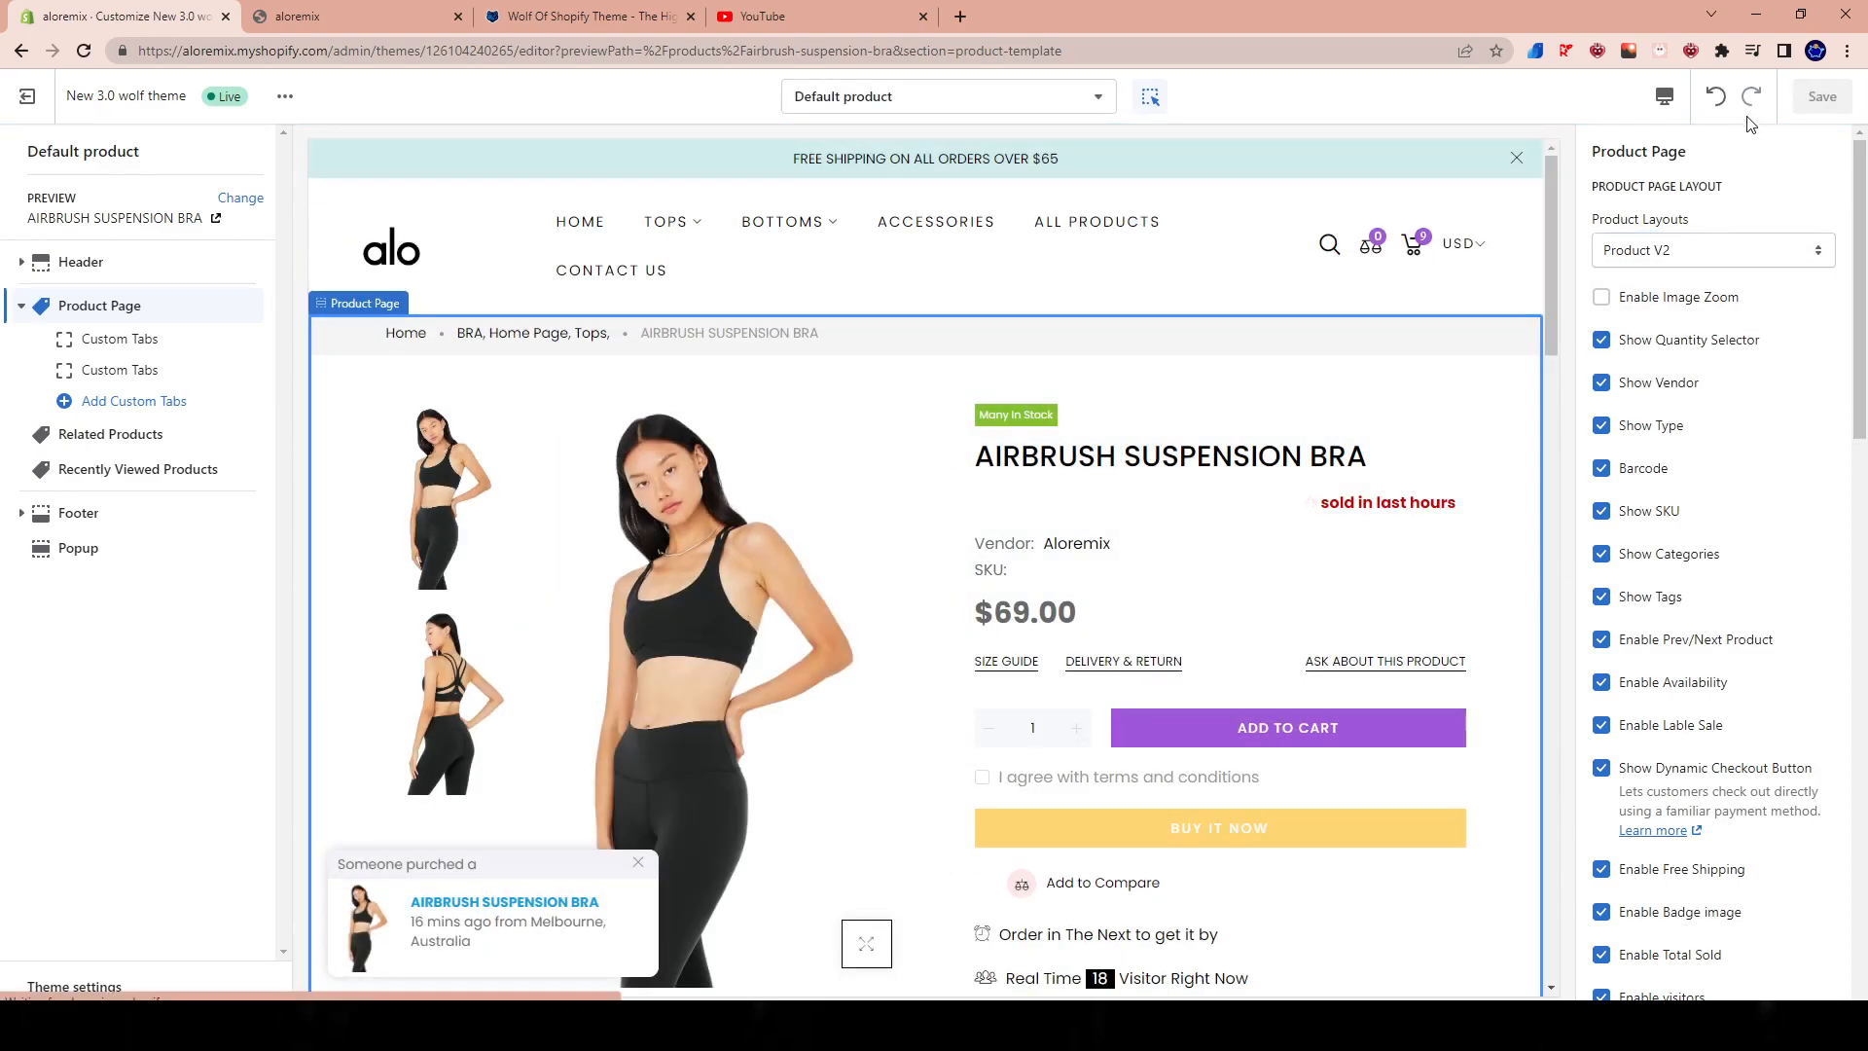
Step: Save the Product V2 layout and flip the gallery between back-view and front-view photos
left_click(1820, 96)
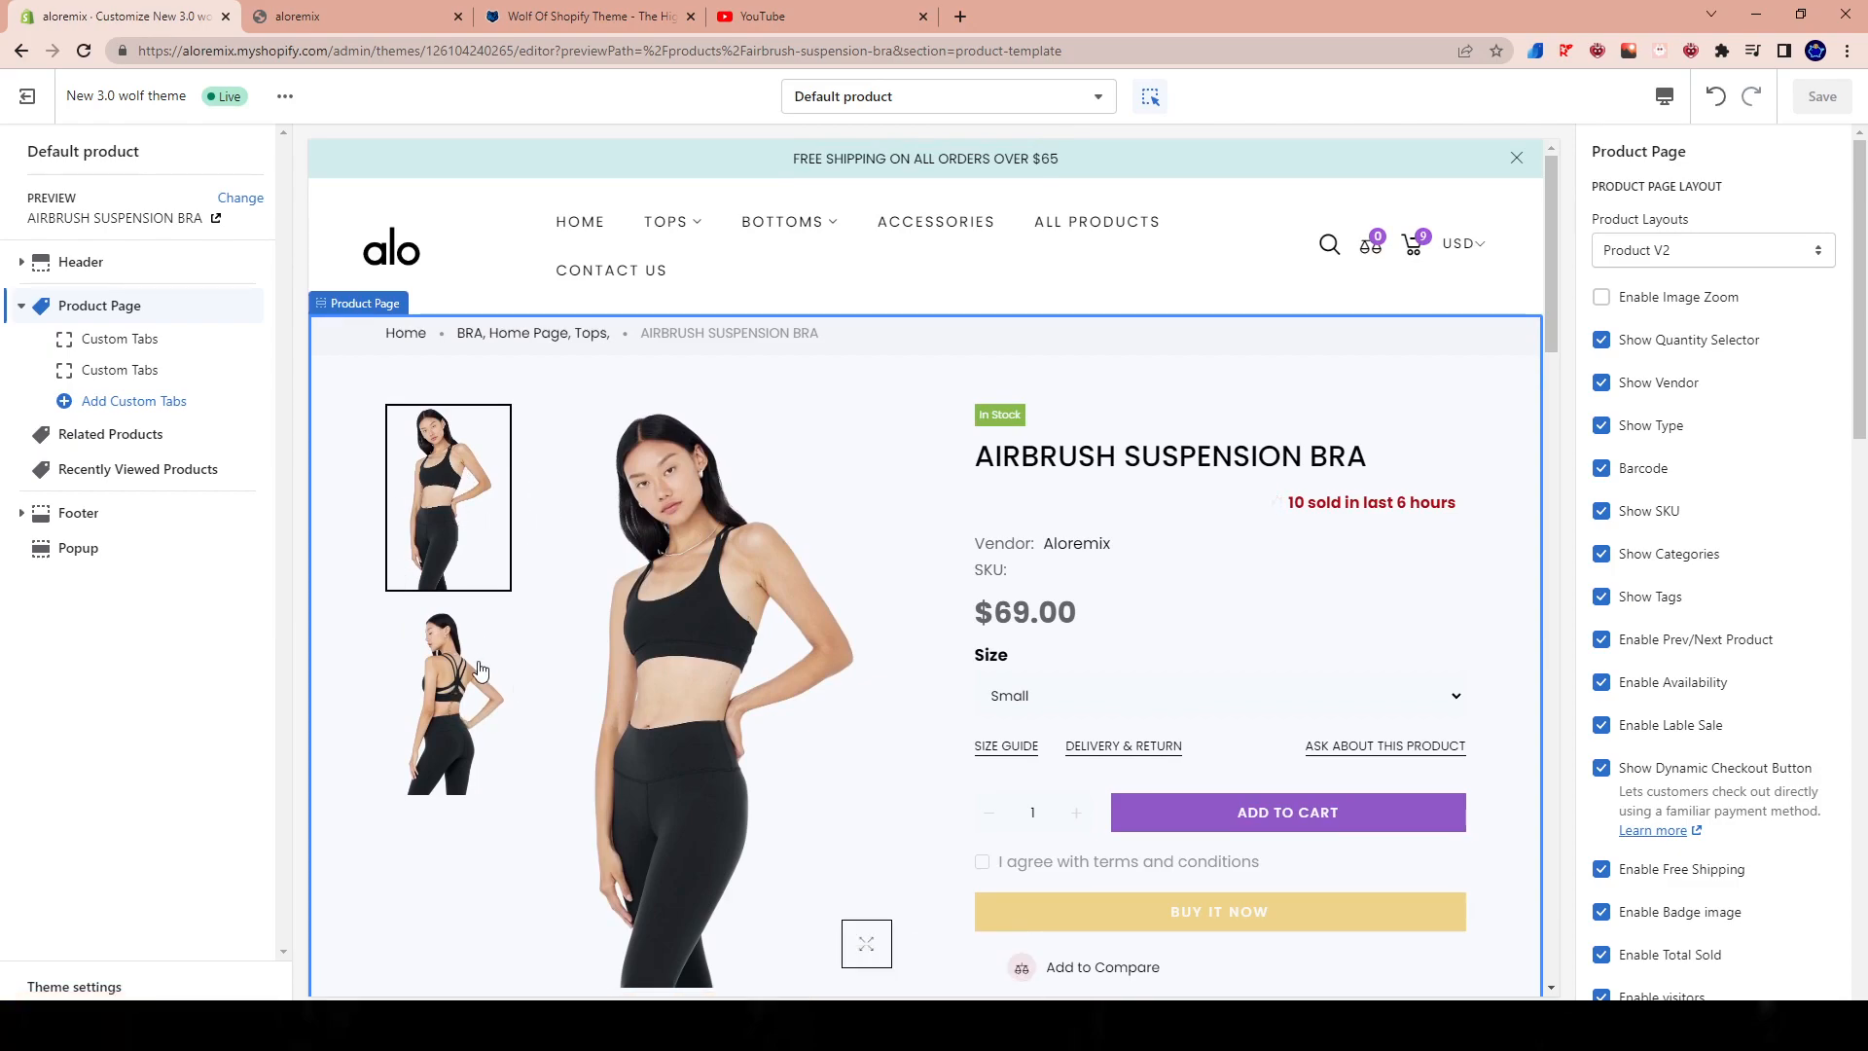
left_click(447, 702)
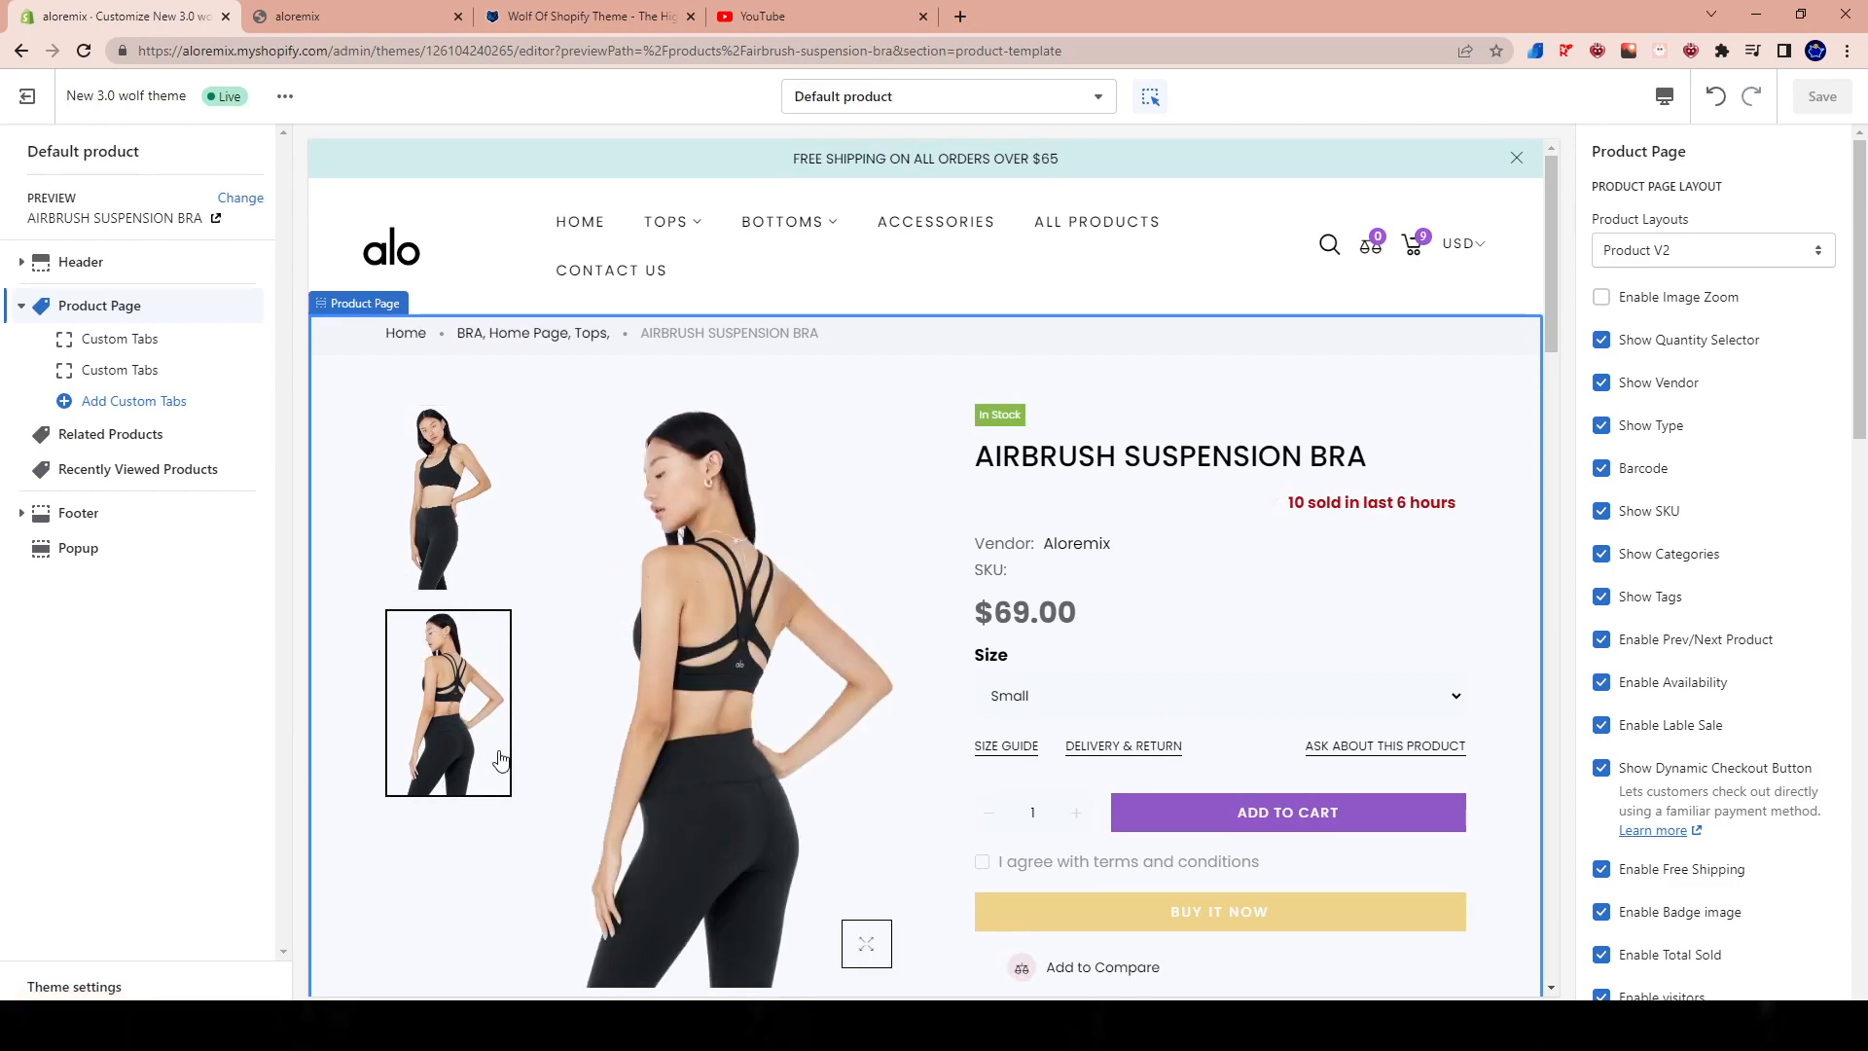
left_click(448, 497)
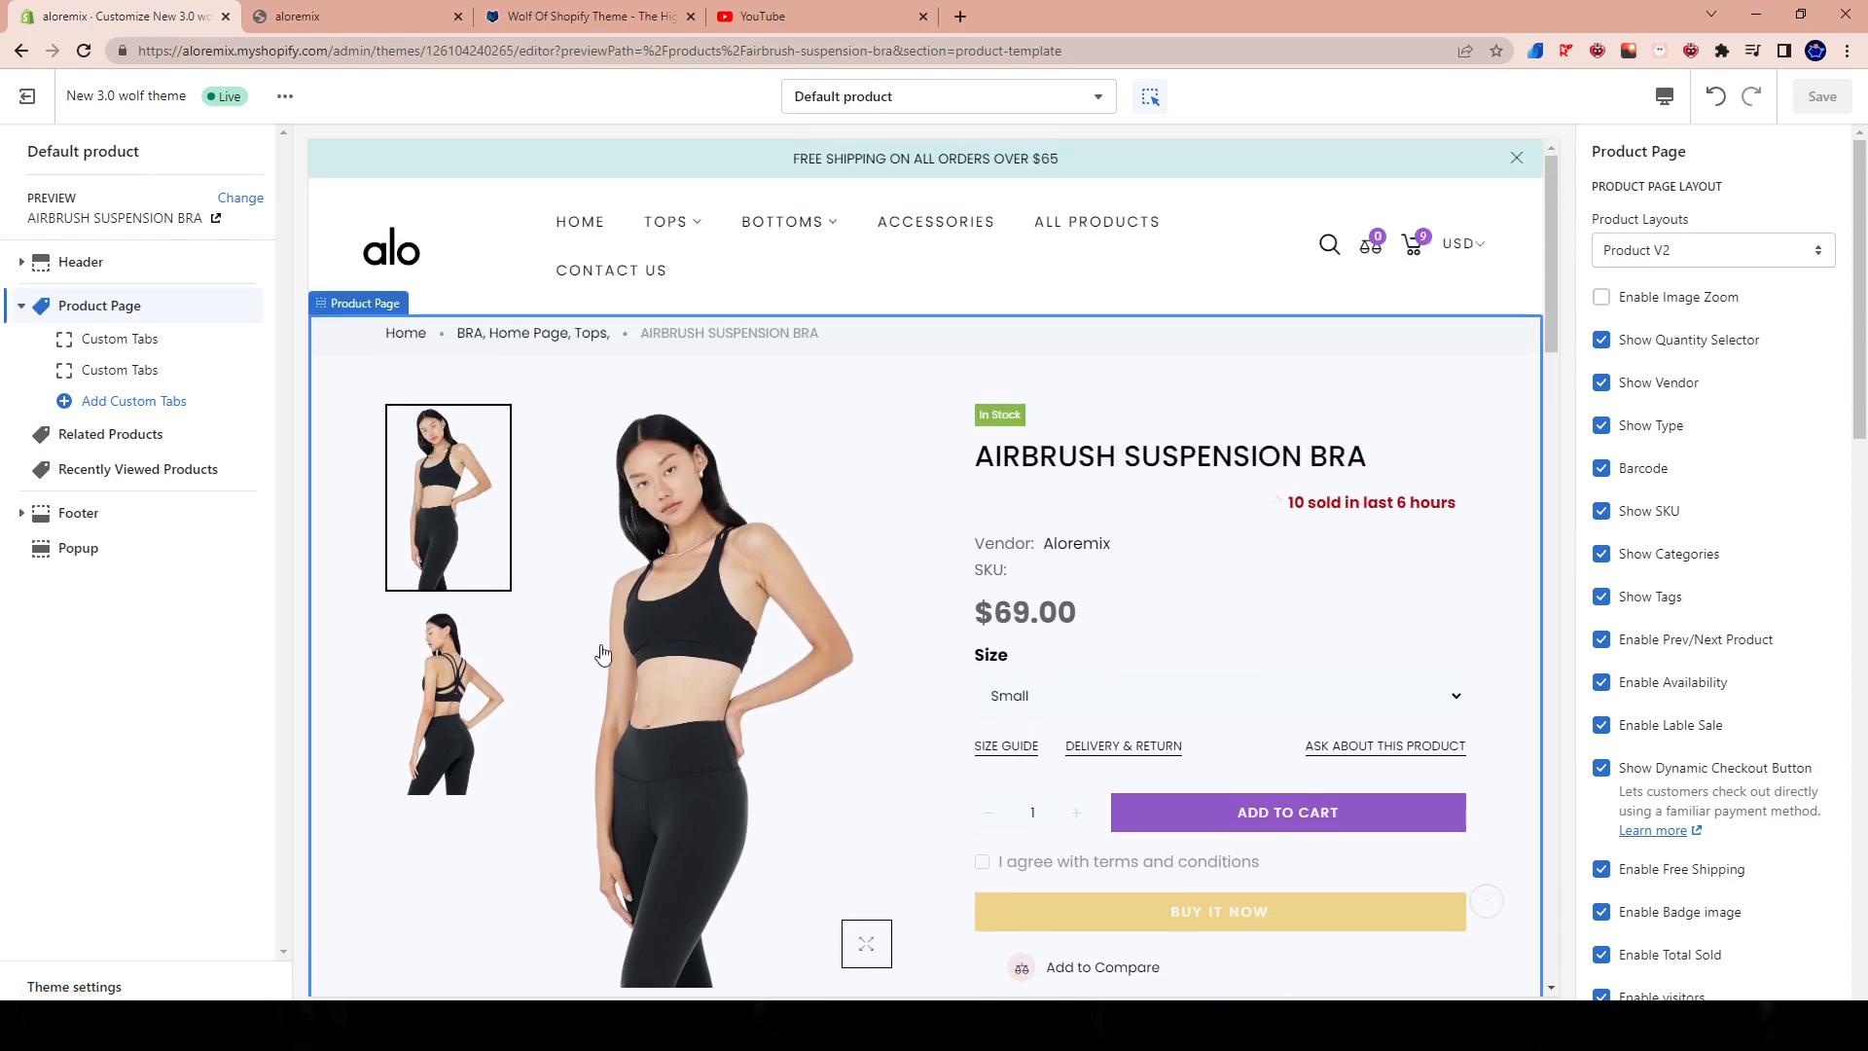
Step: Switch the Product Page layout to Product V4 and save it
scroll("down", 3)
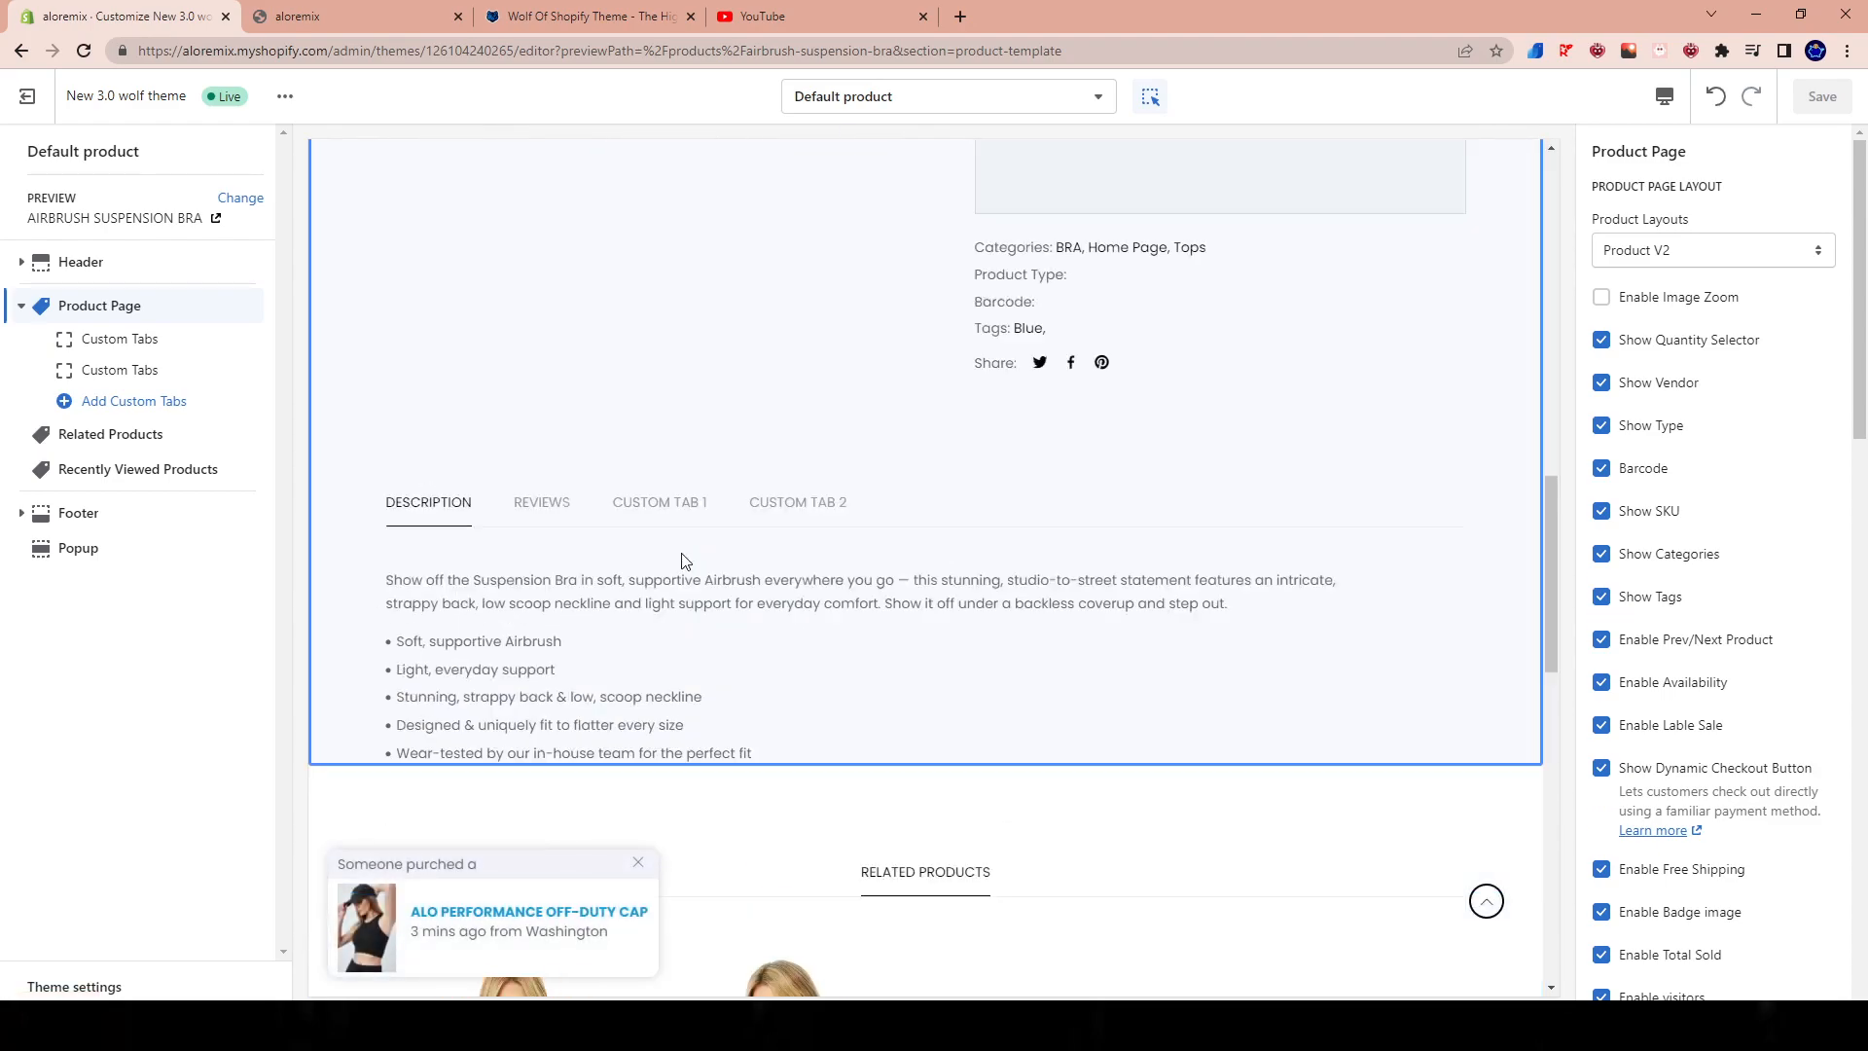
left_click(1713, 250)
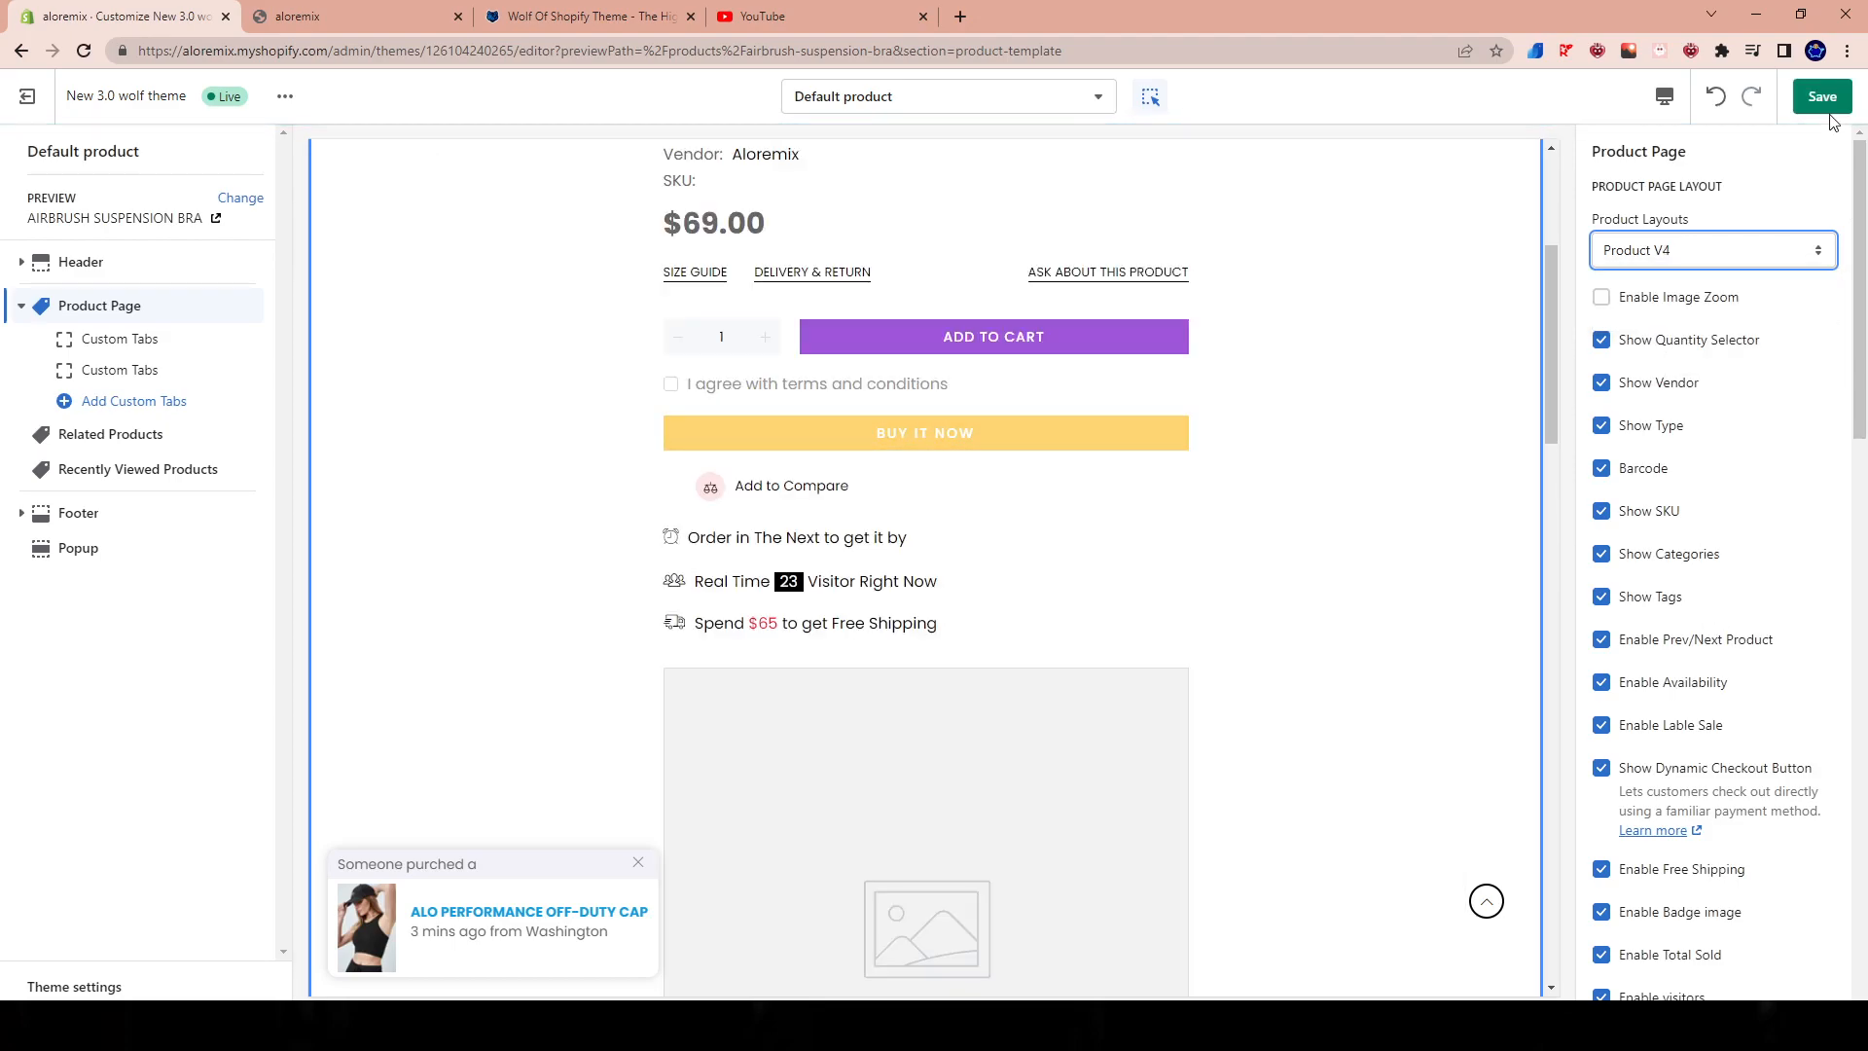
left_click(1823, 95)
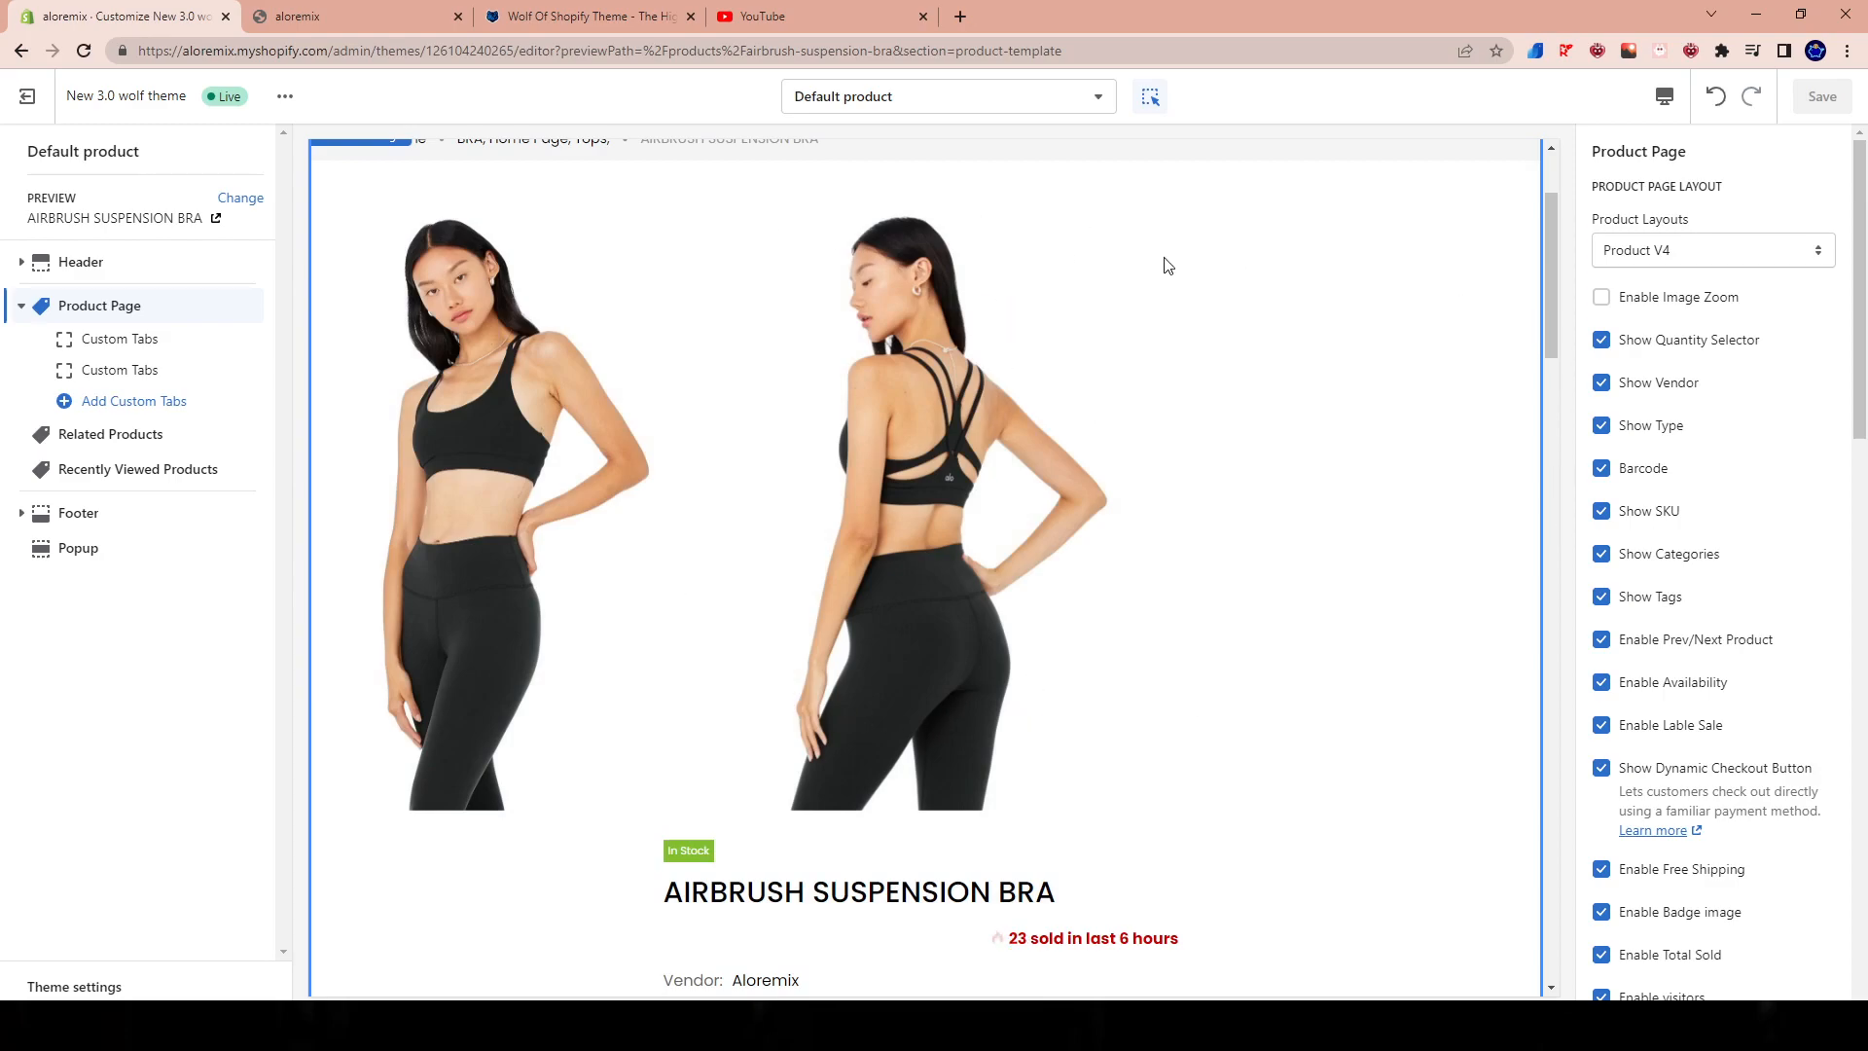
Step: Scroll the V4 preview and open the live online store in a new tab
scroll("down", 3)
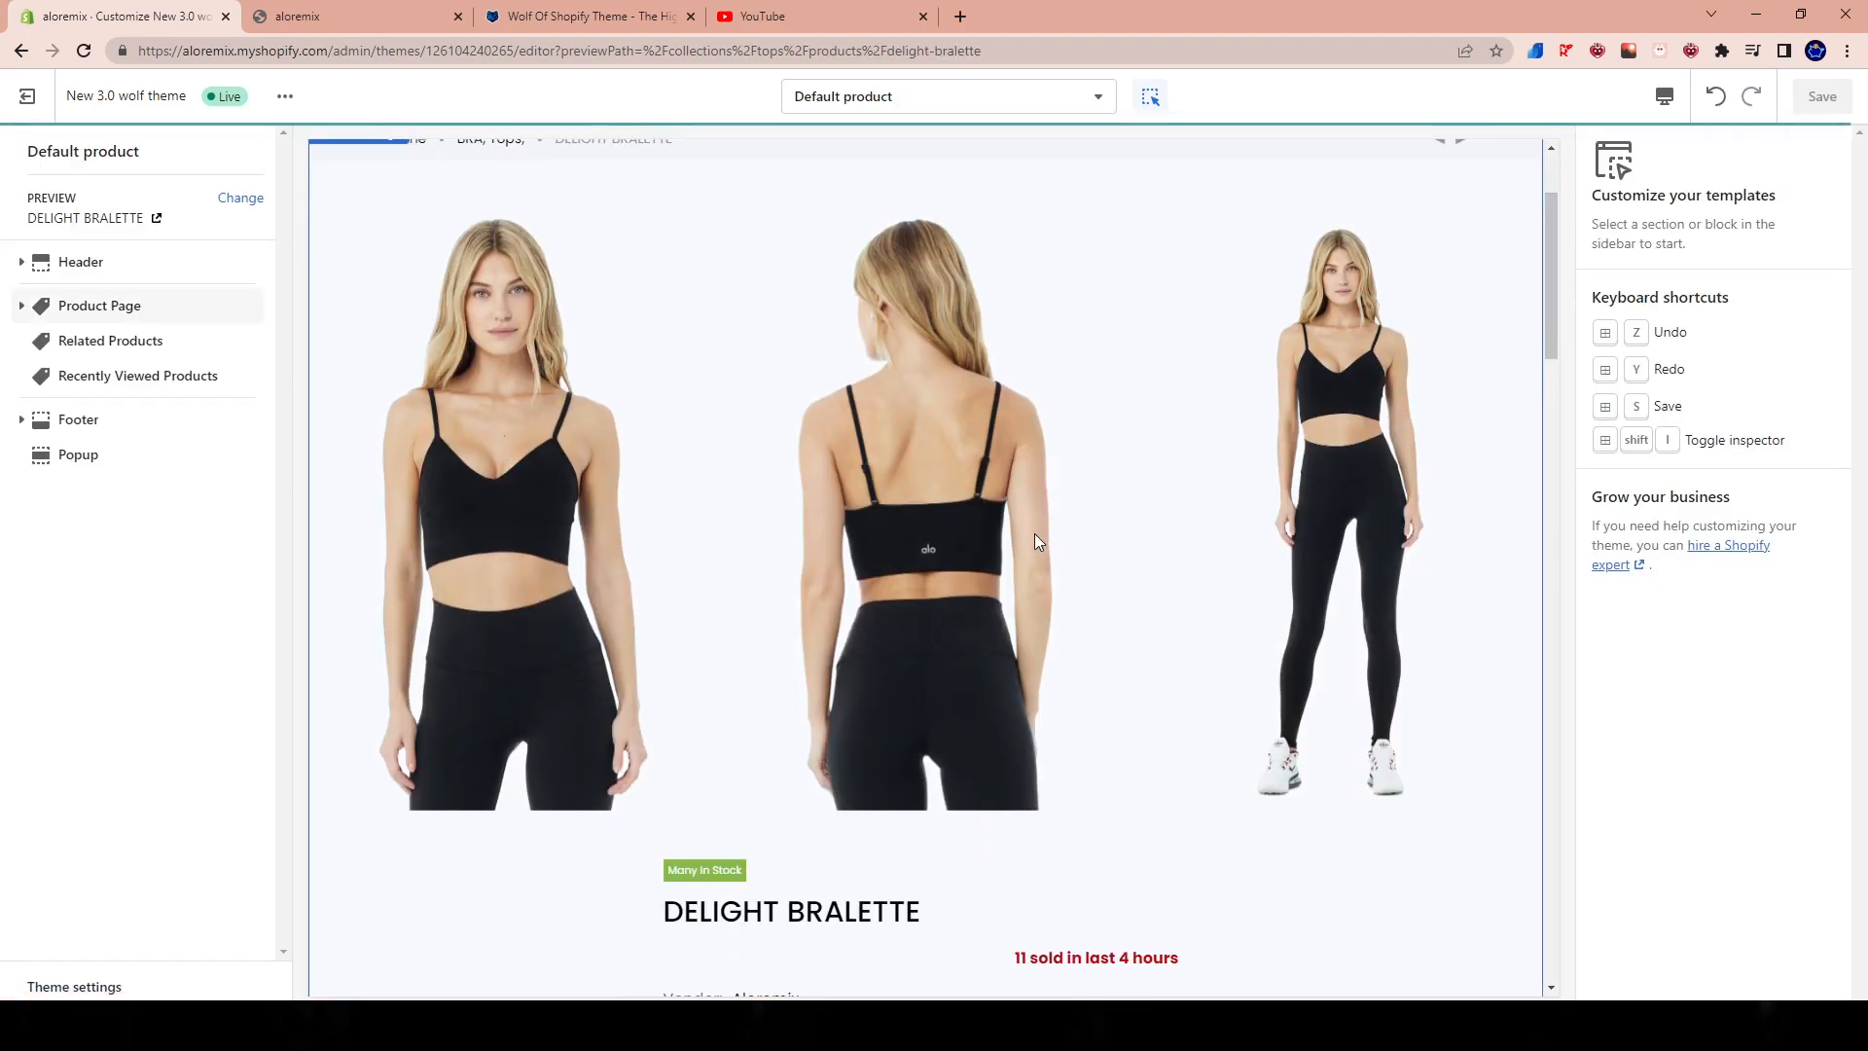
scroll("up", 3)
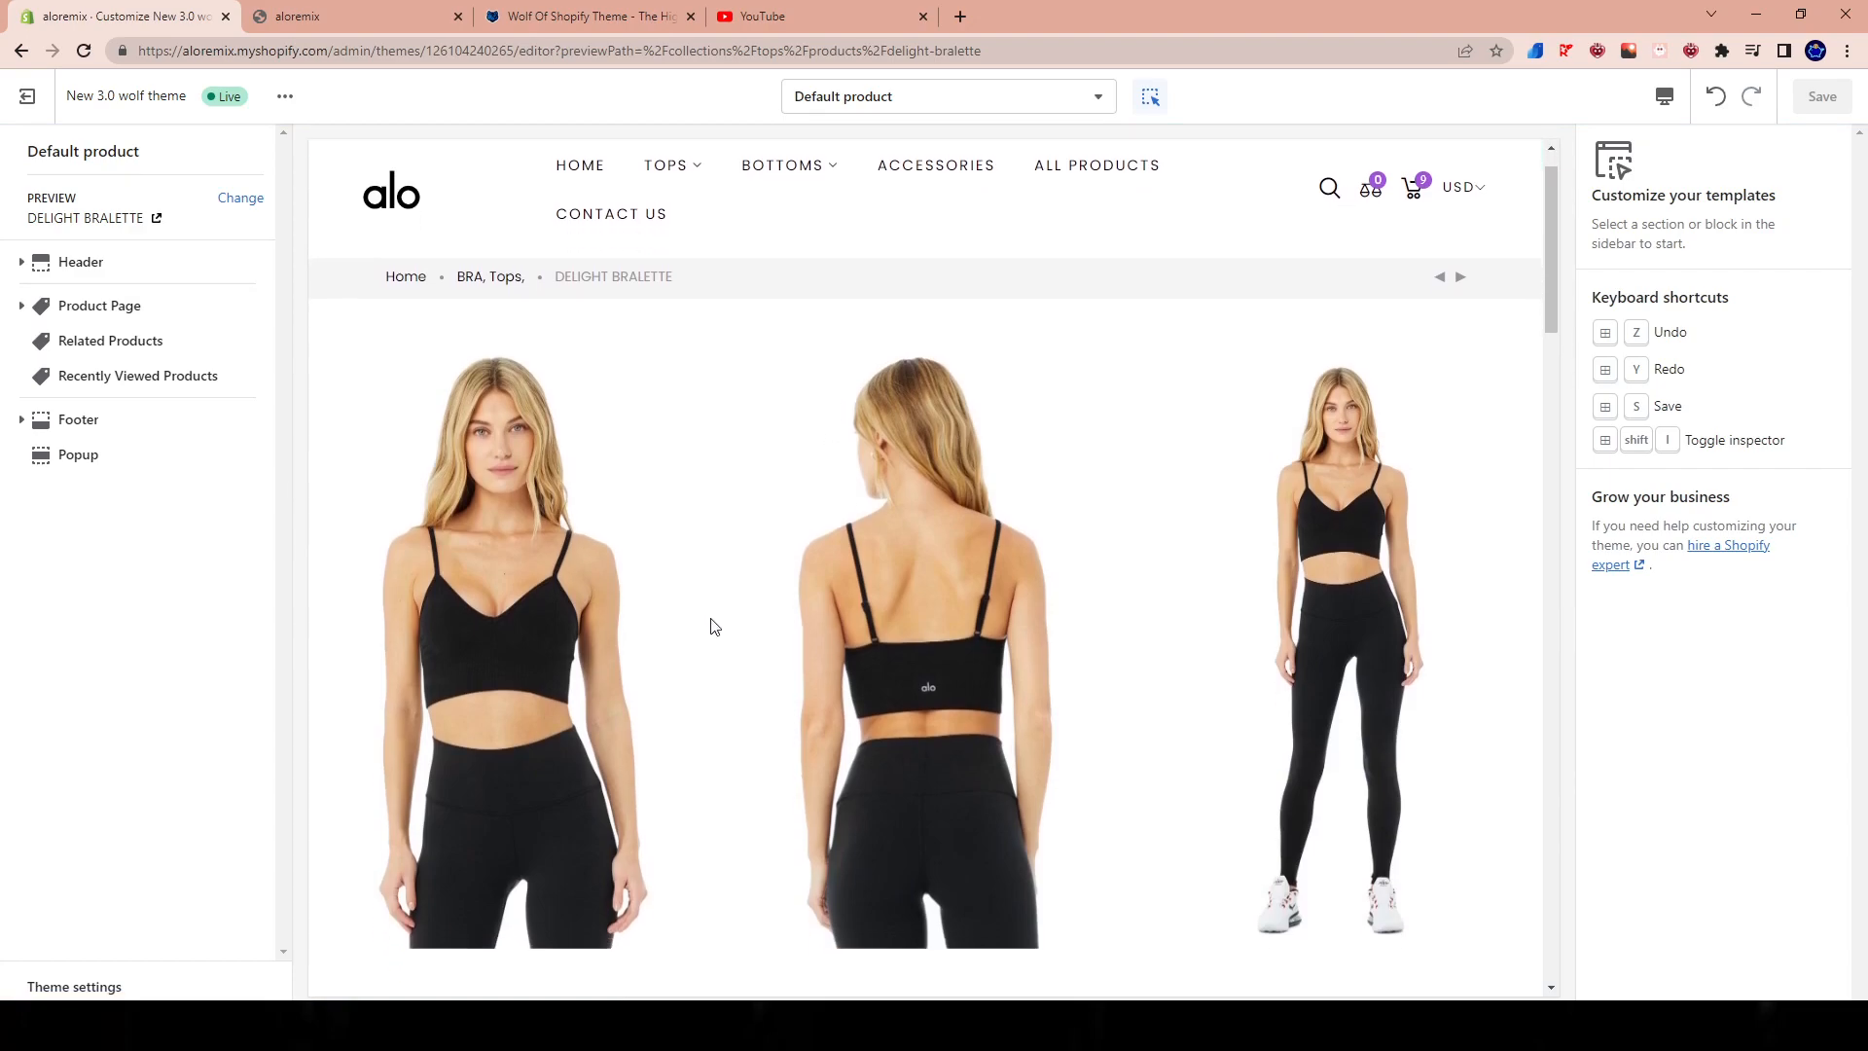
left_click(99, 306)
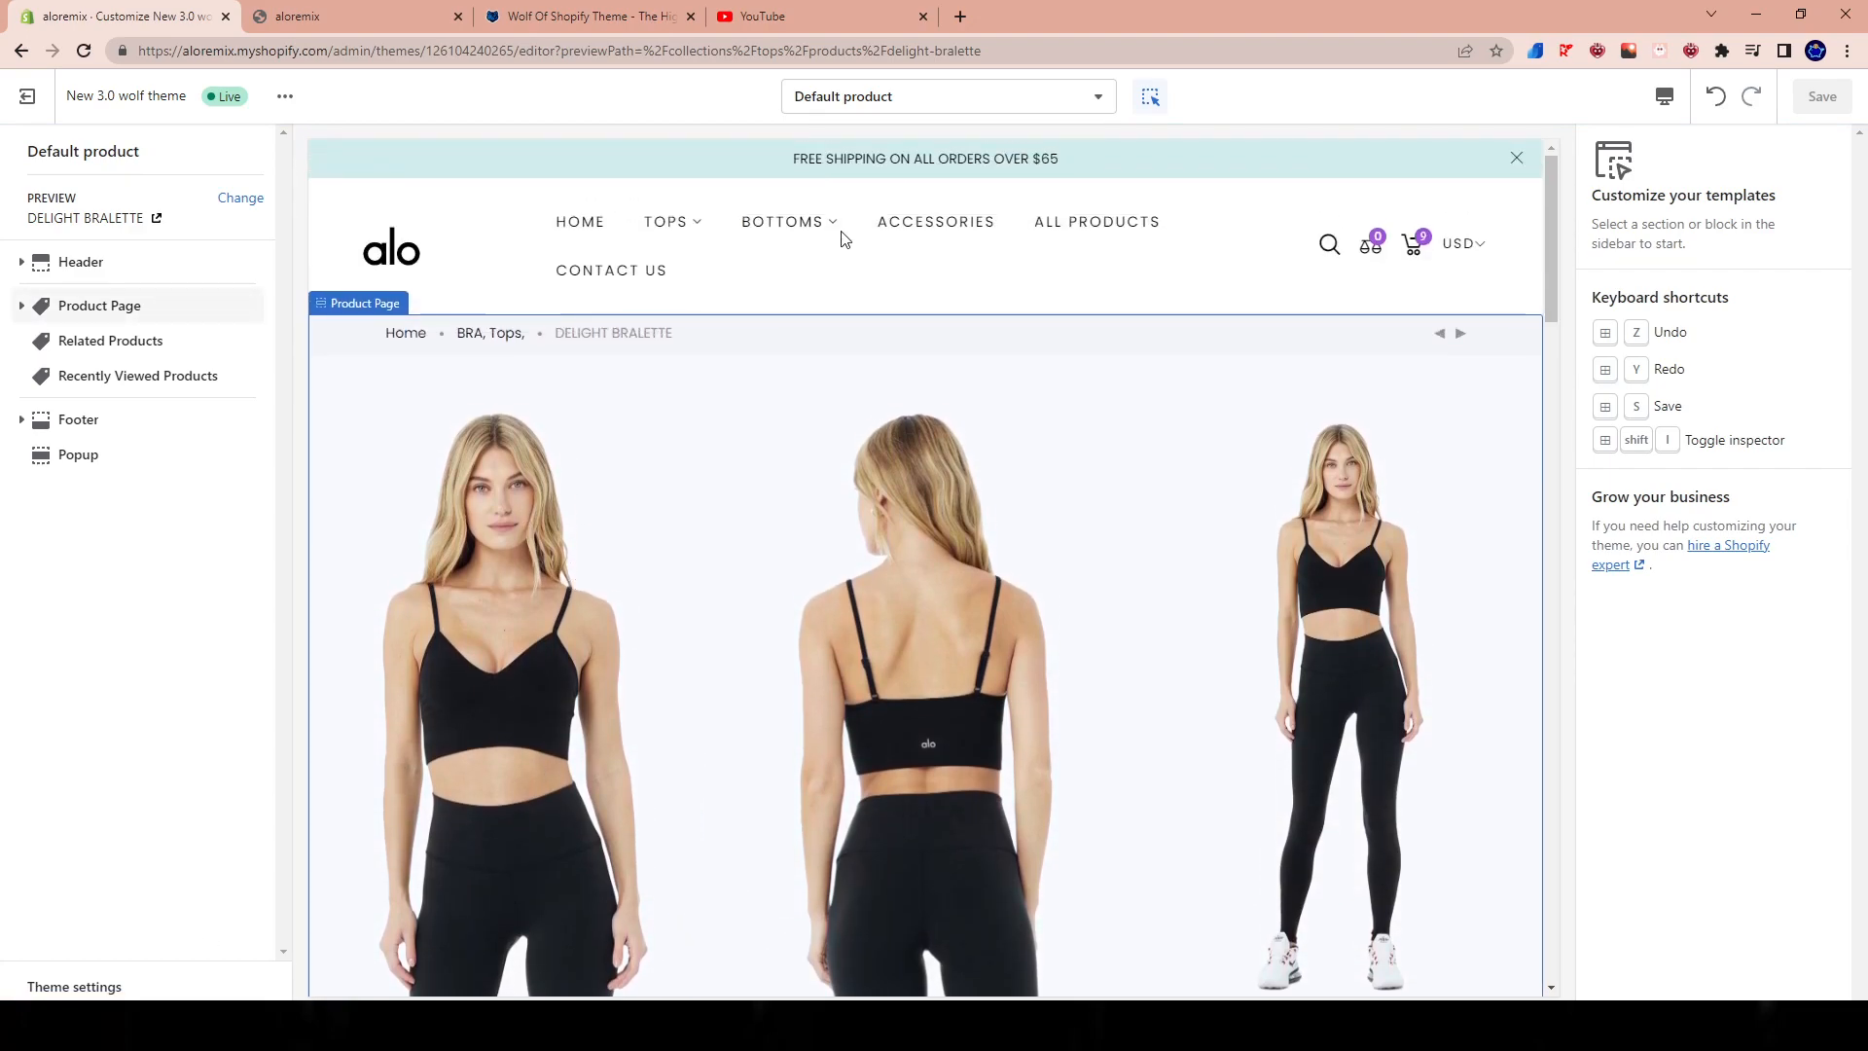
left_click(284, 95)
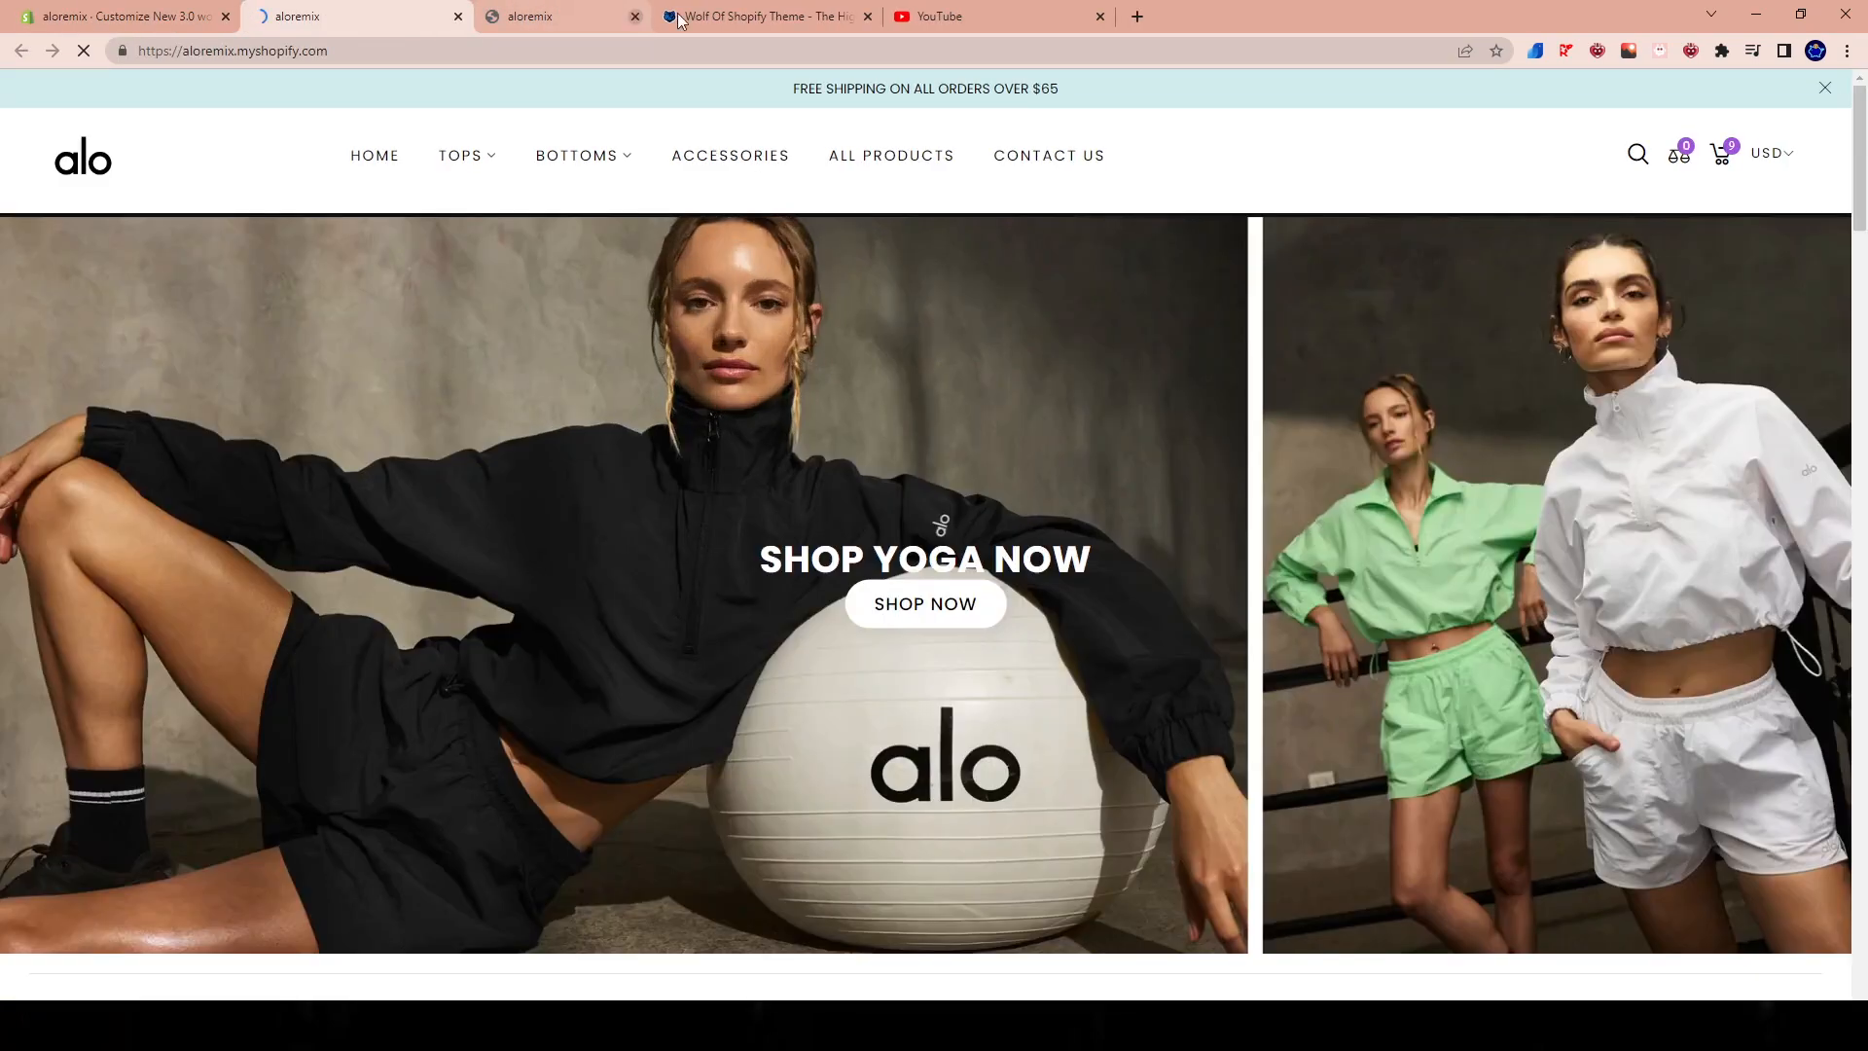
Step: Open Delight Bralette from the Tops collection and scroll through its three photos
left_click(461, 156)
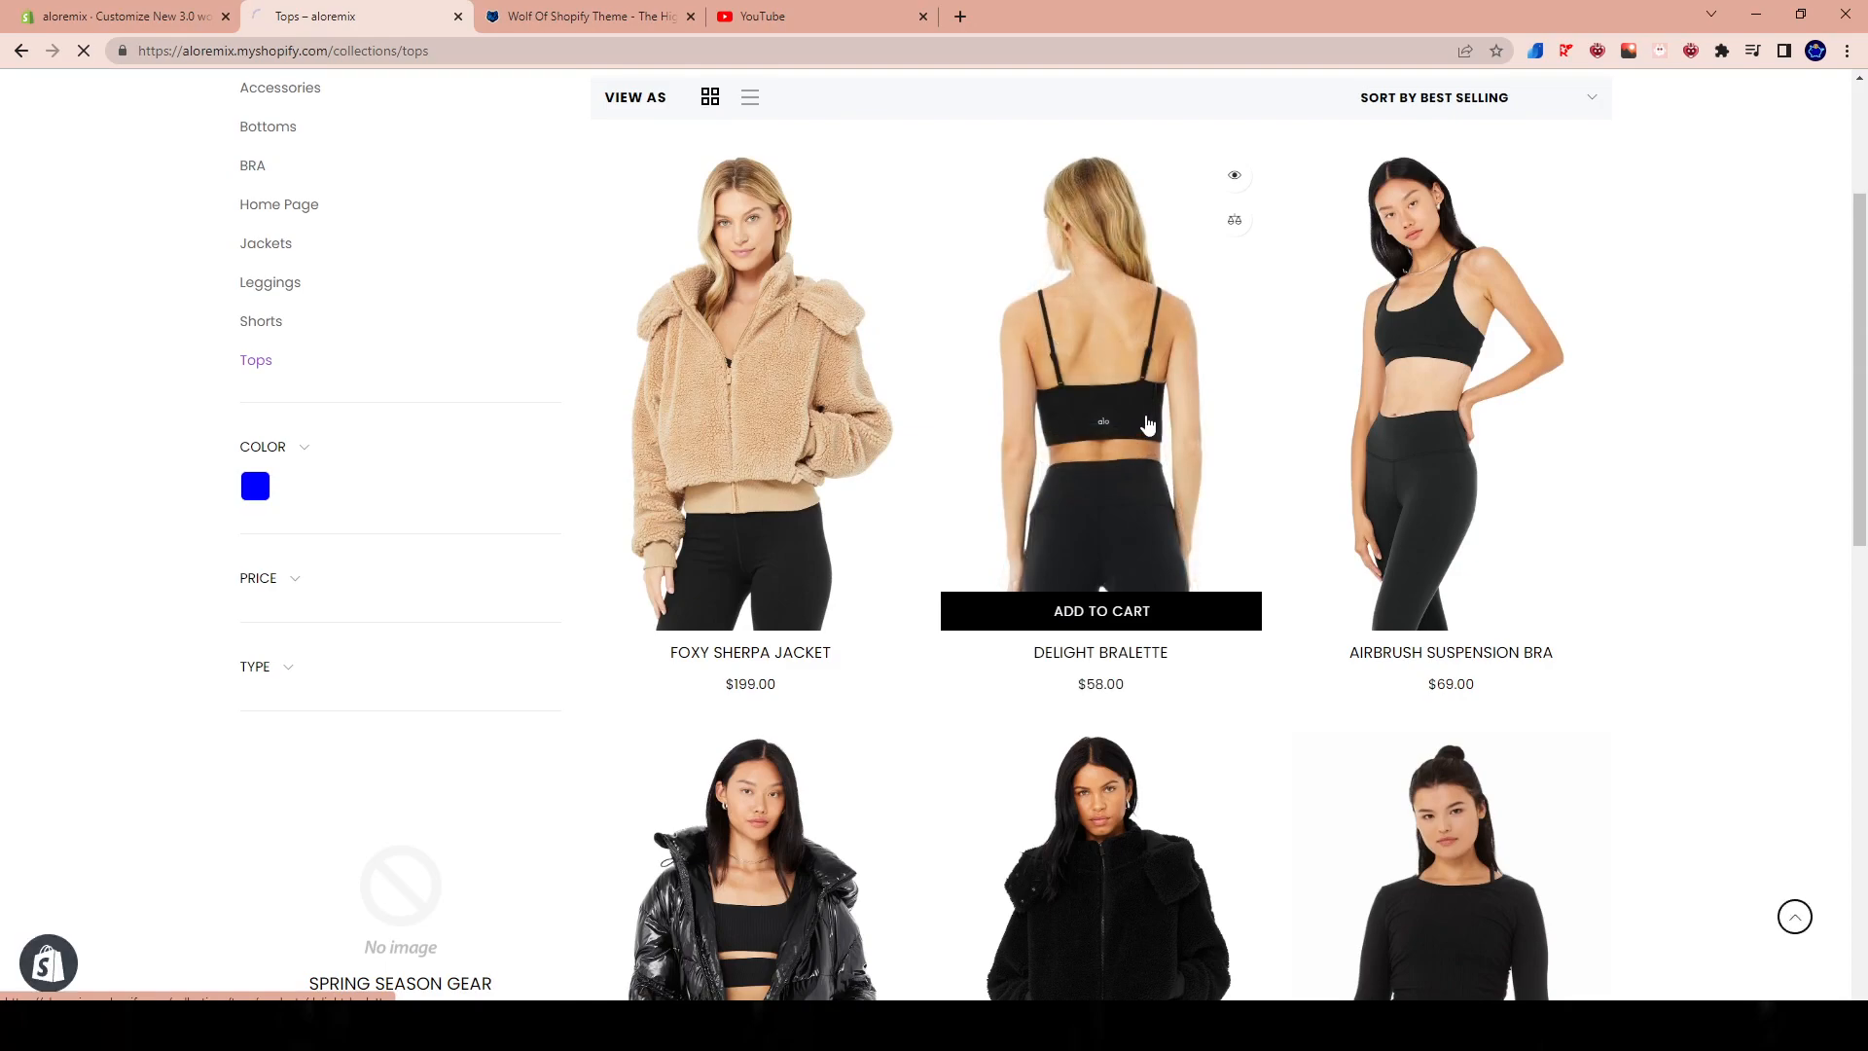
left_click(1102, 412)
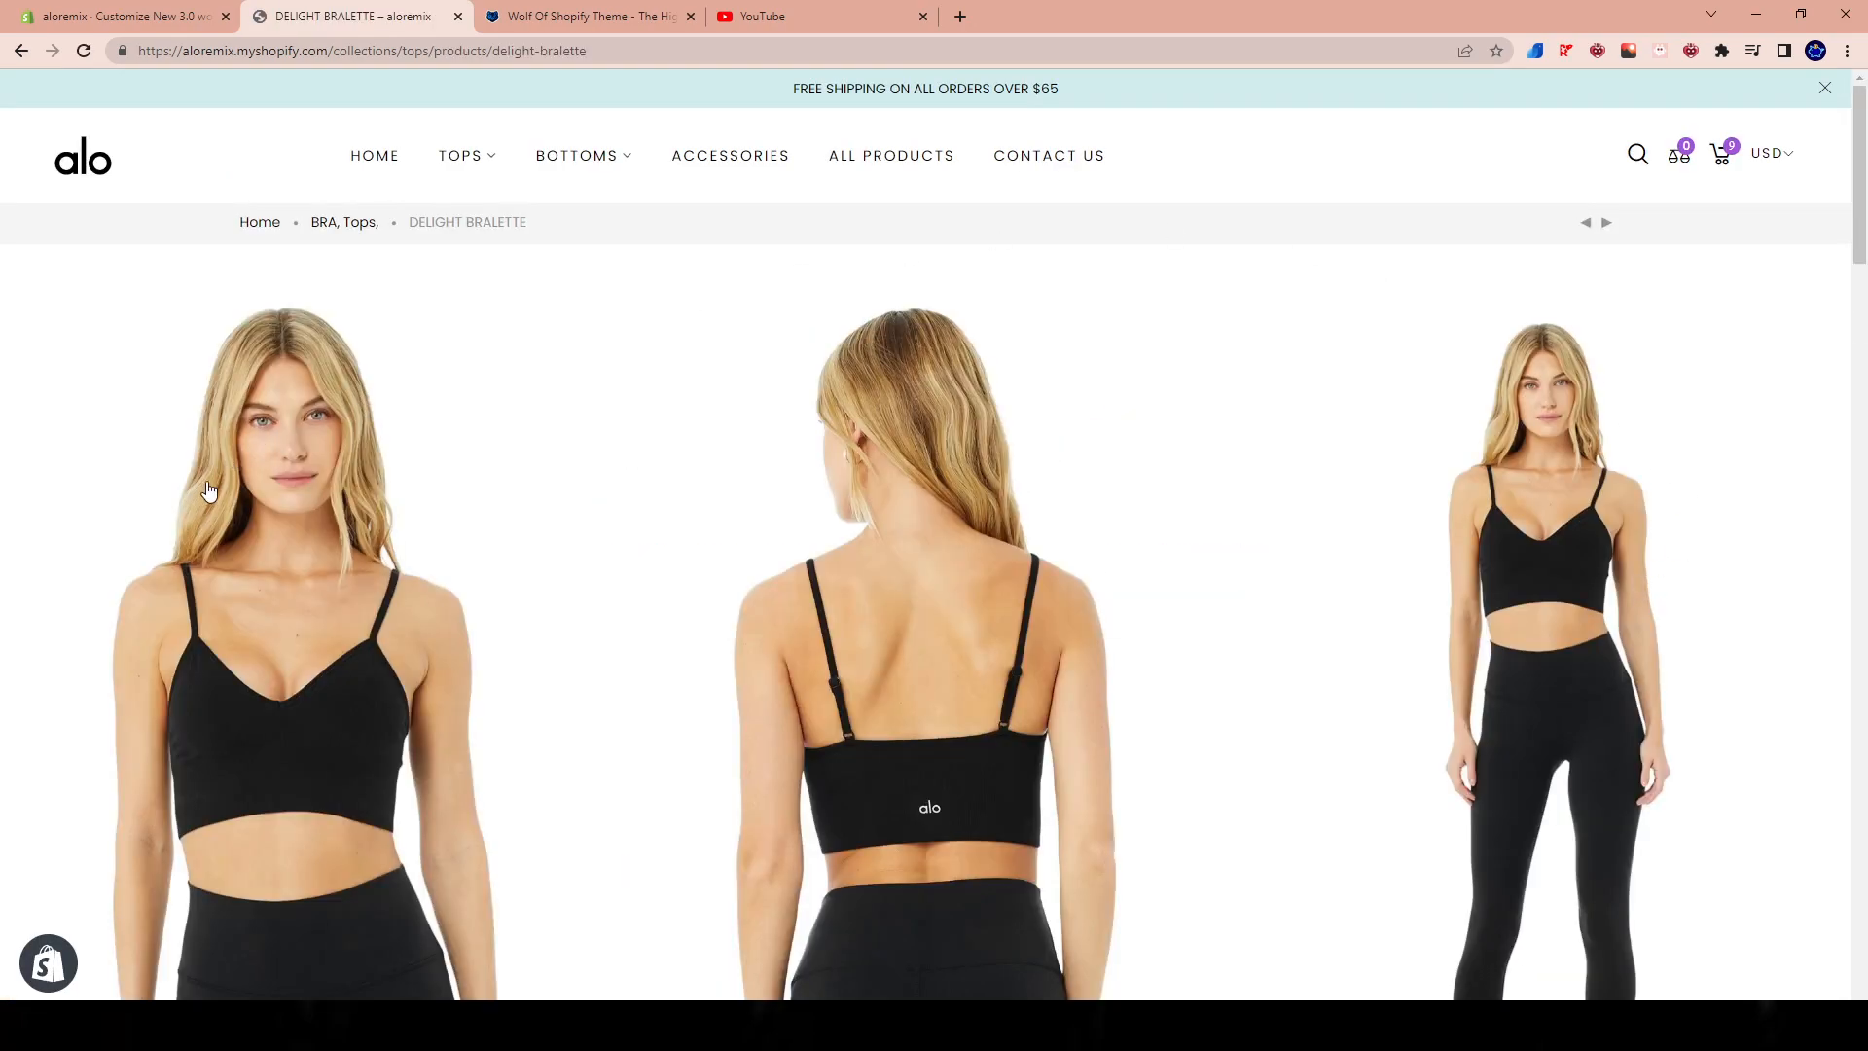
scroll("down", 3)
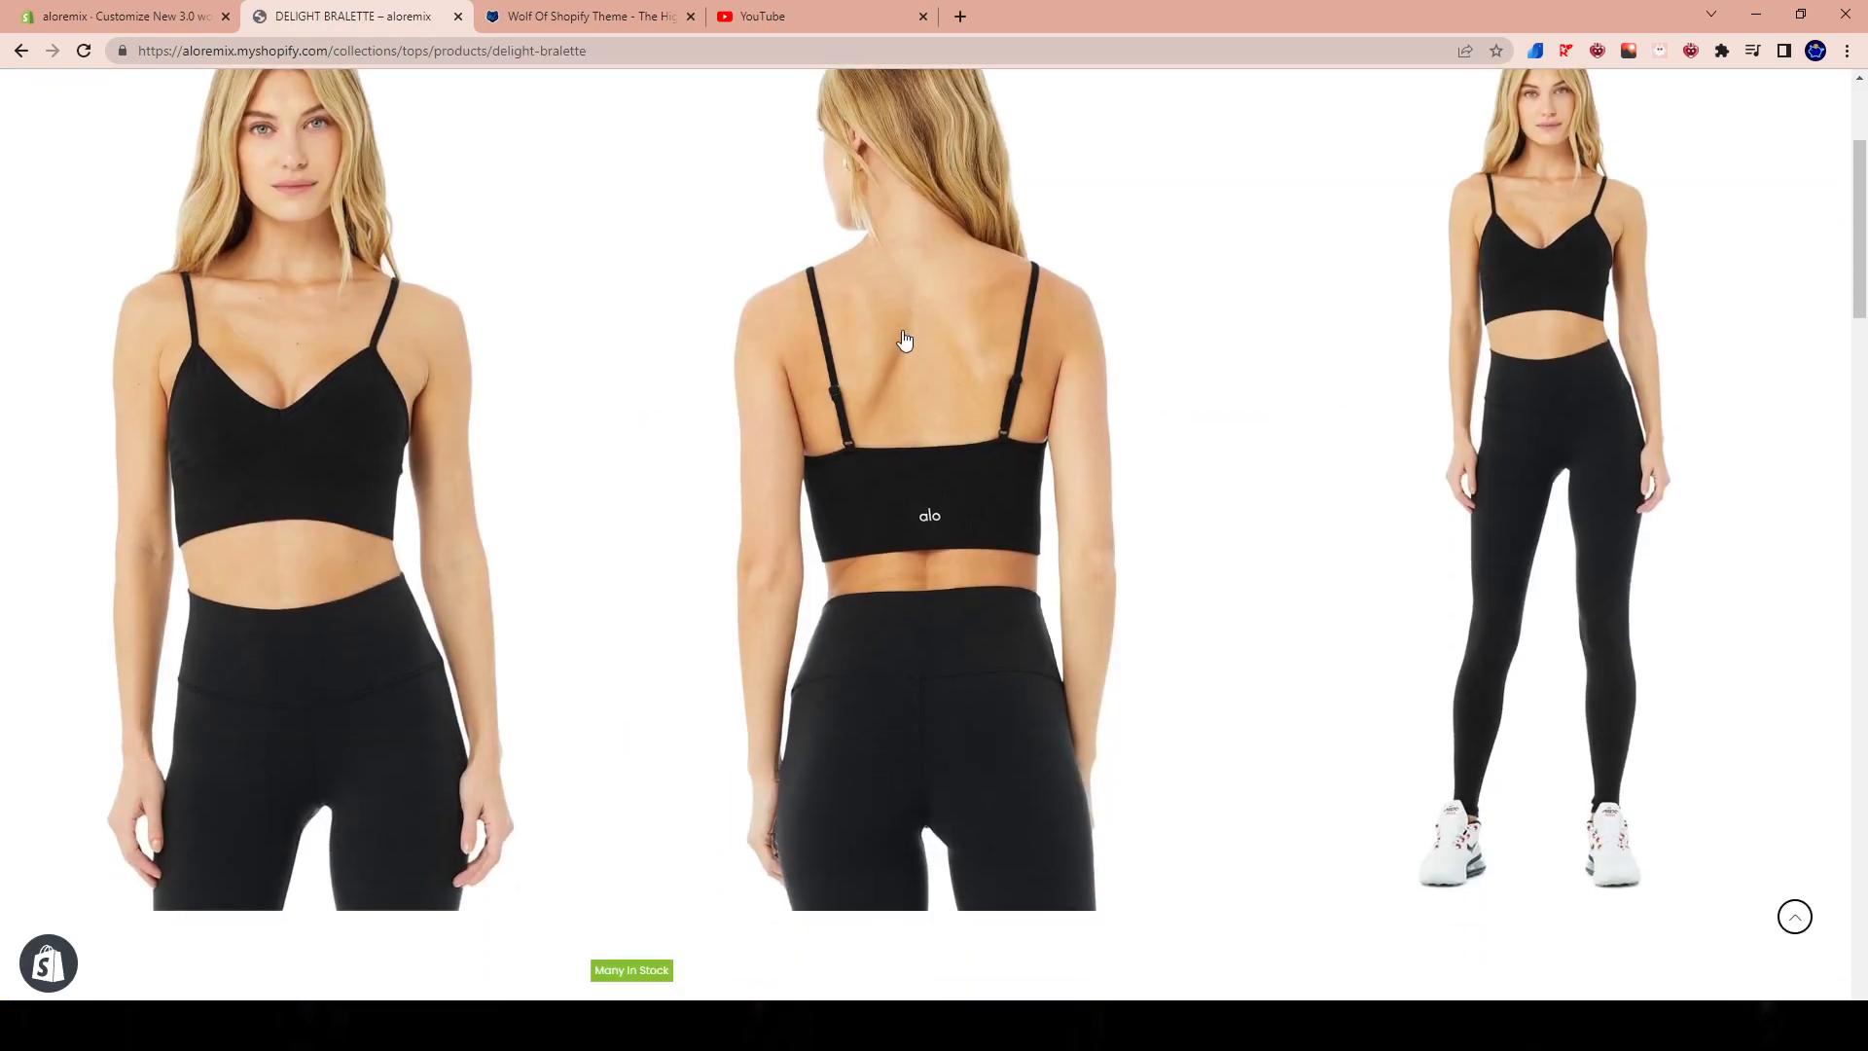
scroll("down", 3)
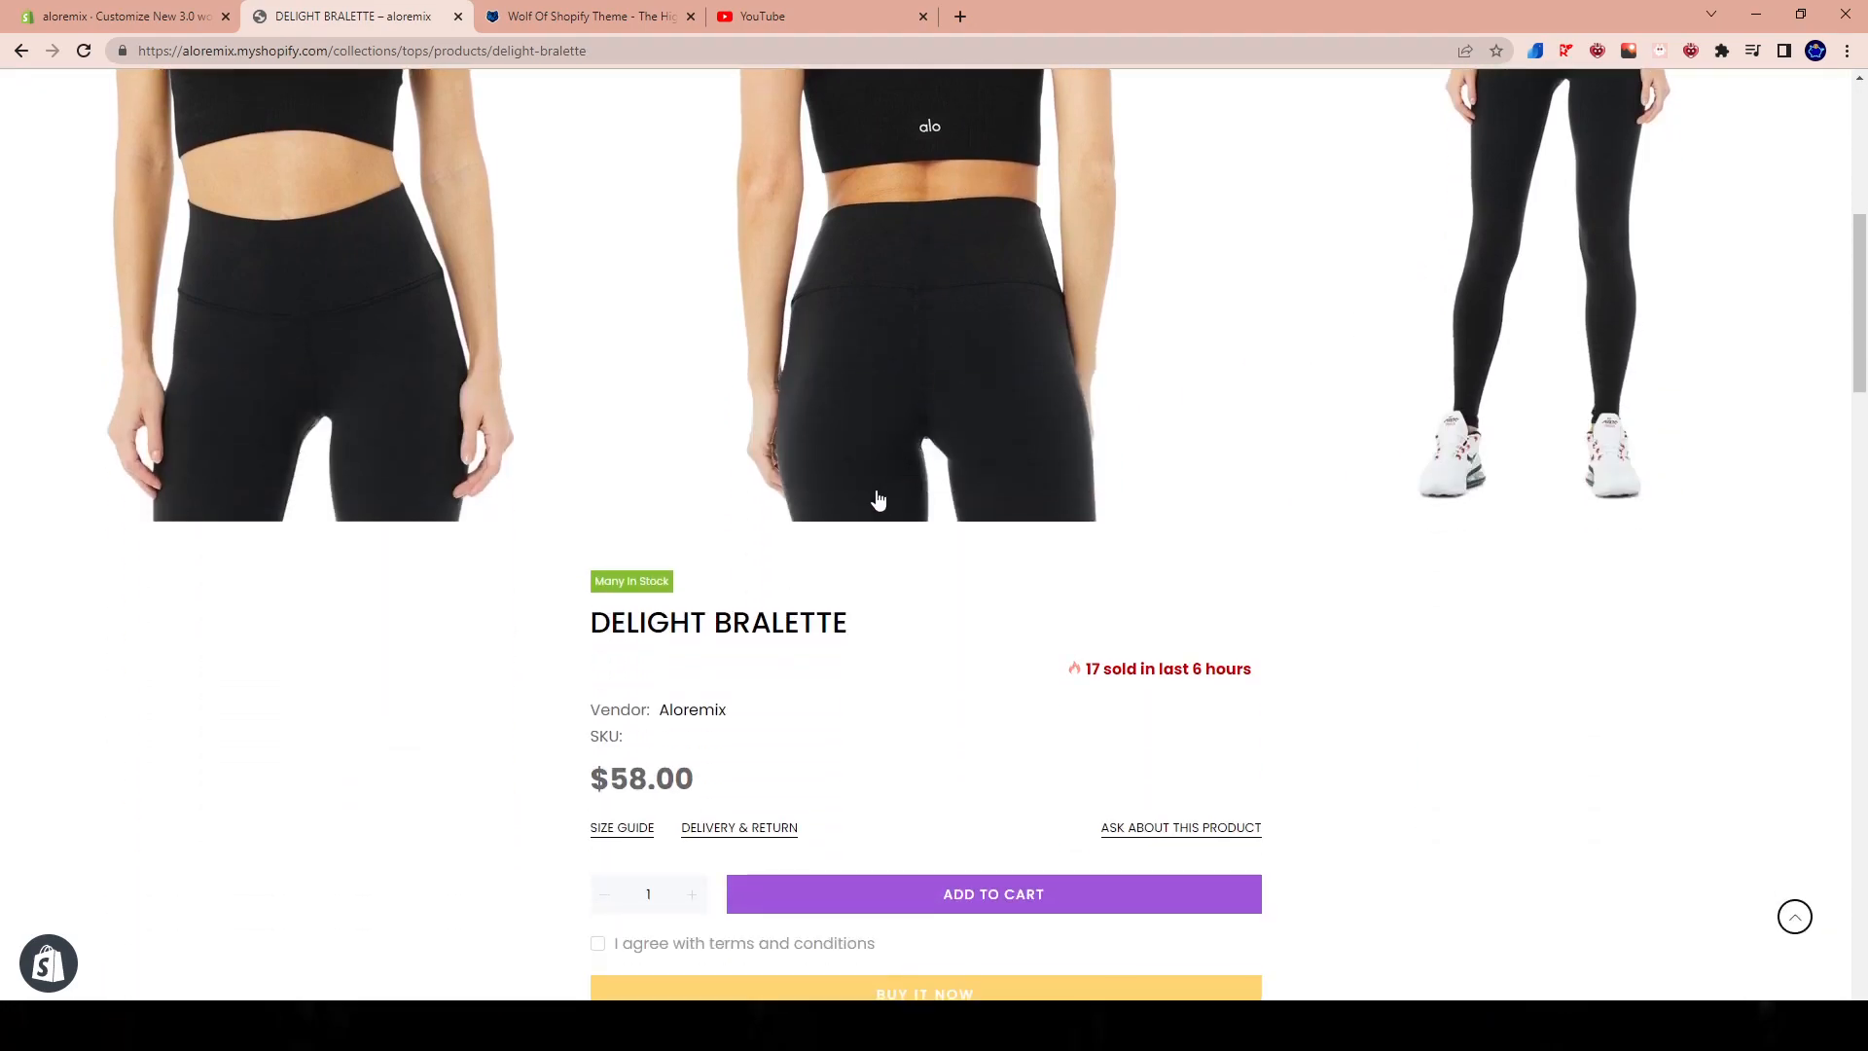
scroll("down", 3)
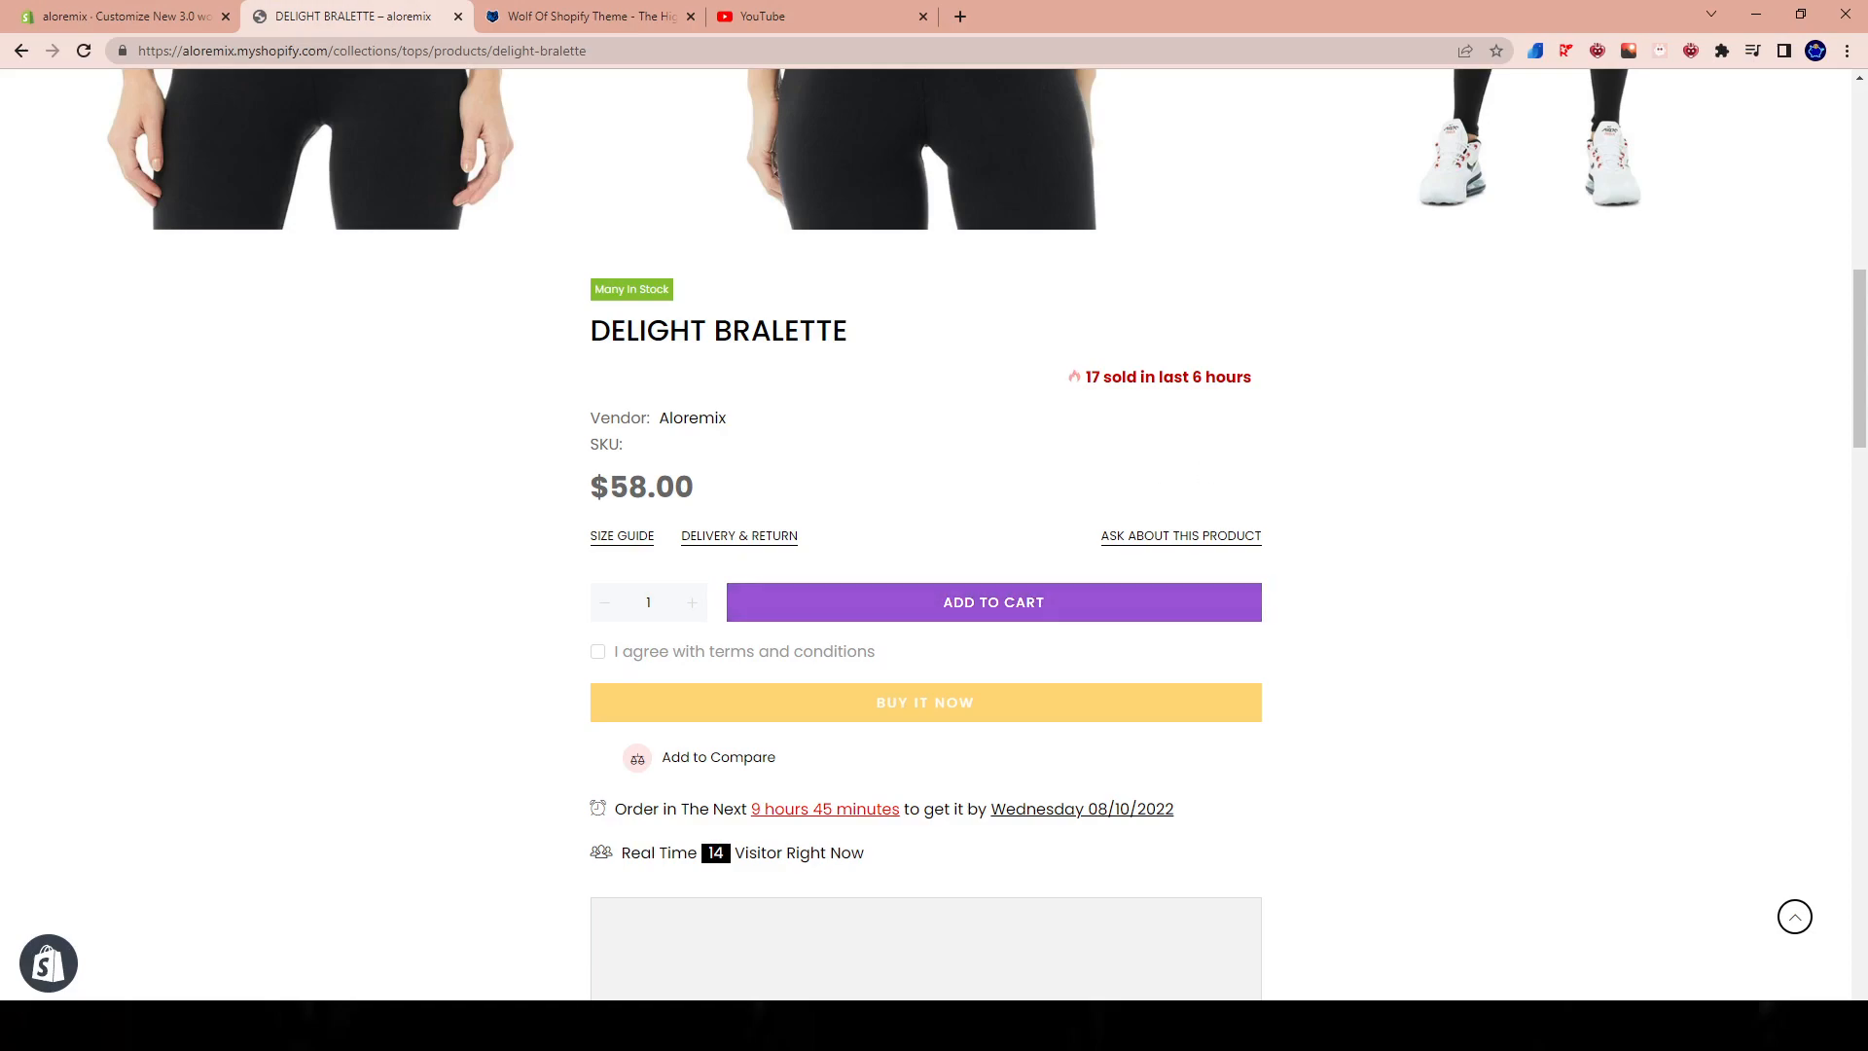
scroll("up", 3)
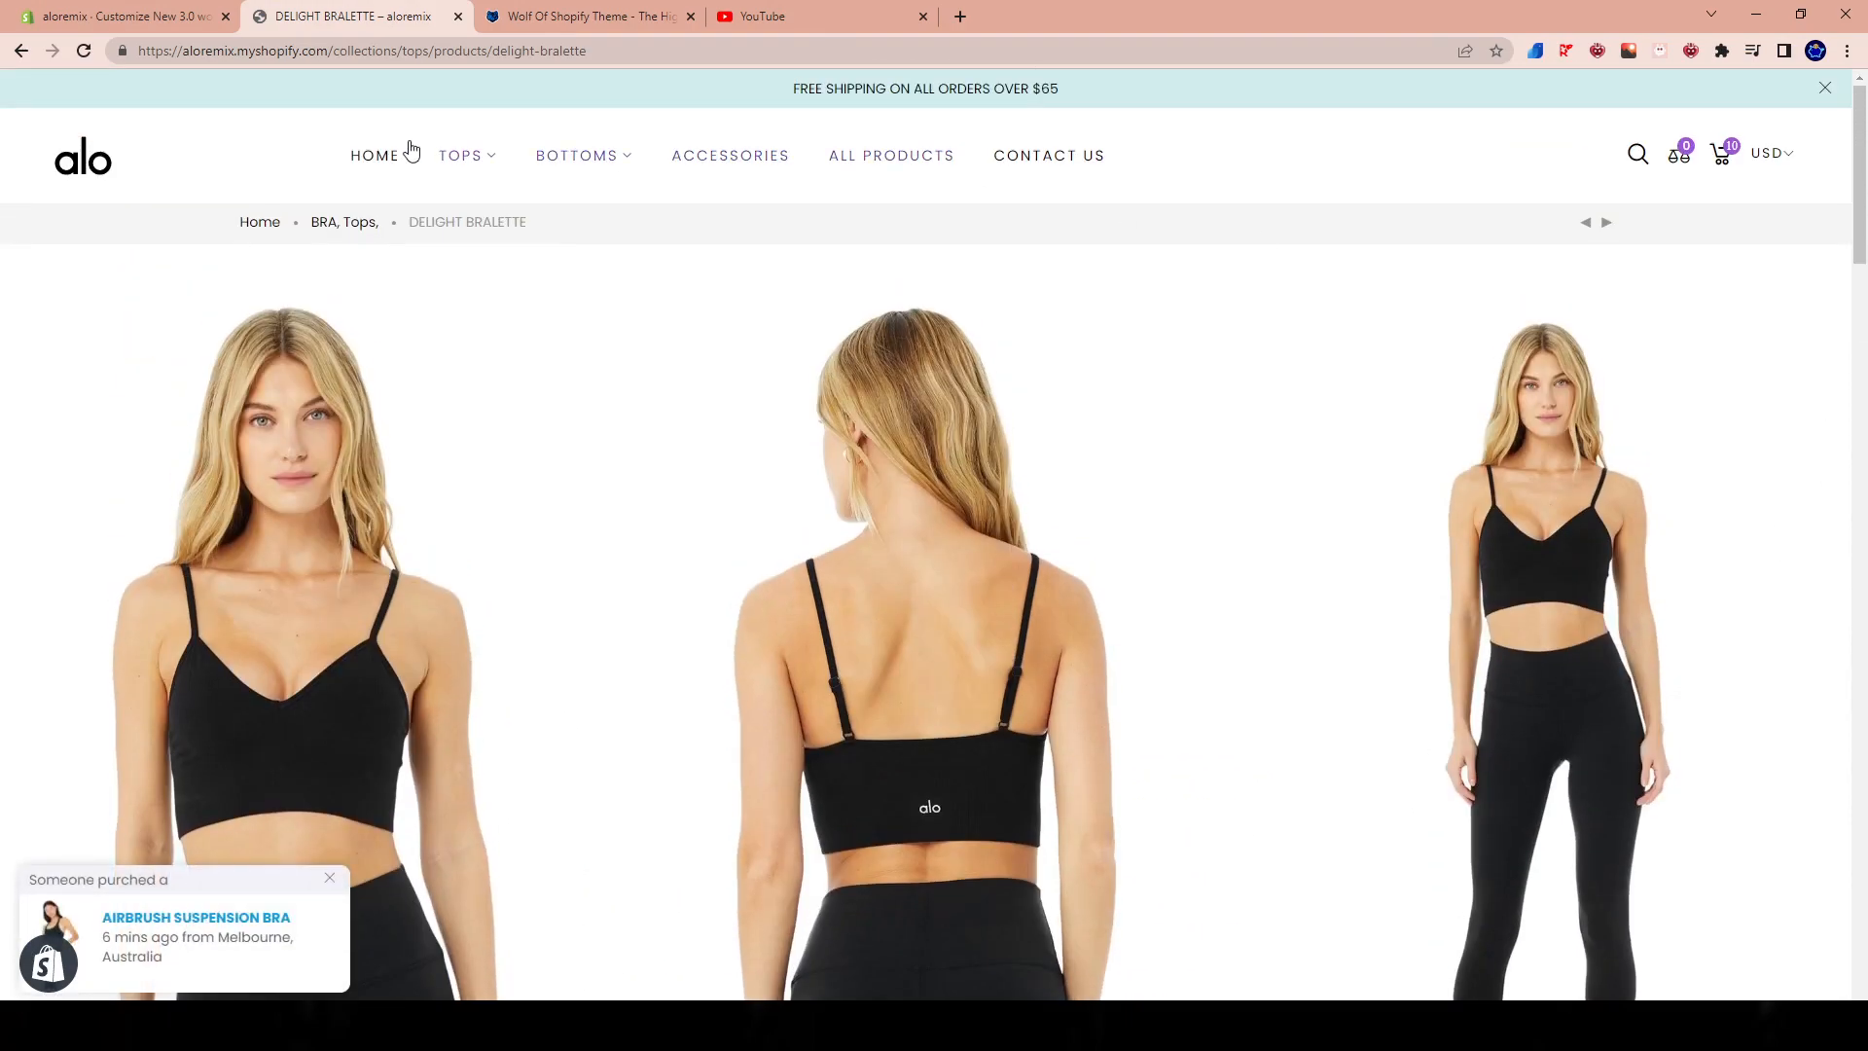
left_click(126, 16)
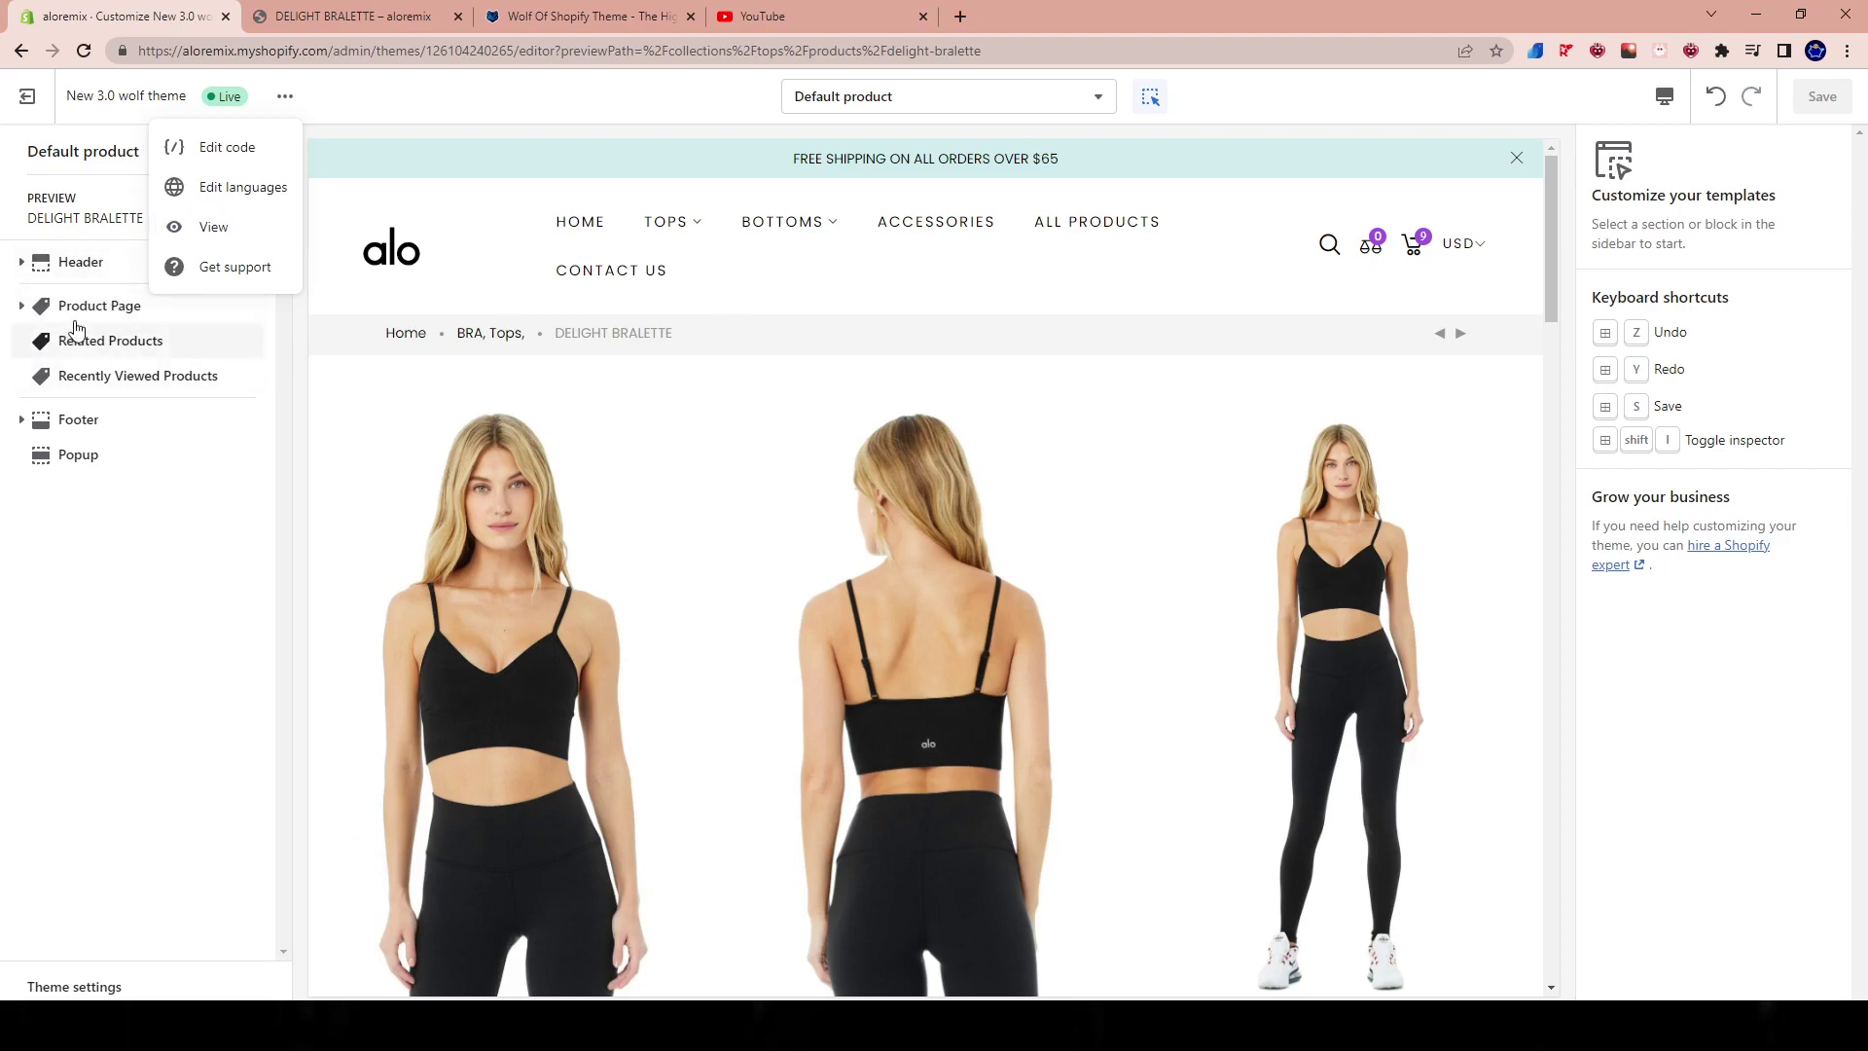
Step: Change the Product Page layout from Product V4 to Product V1 and view the live bralette page
left_click(98, 306)
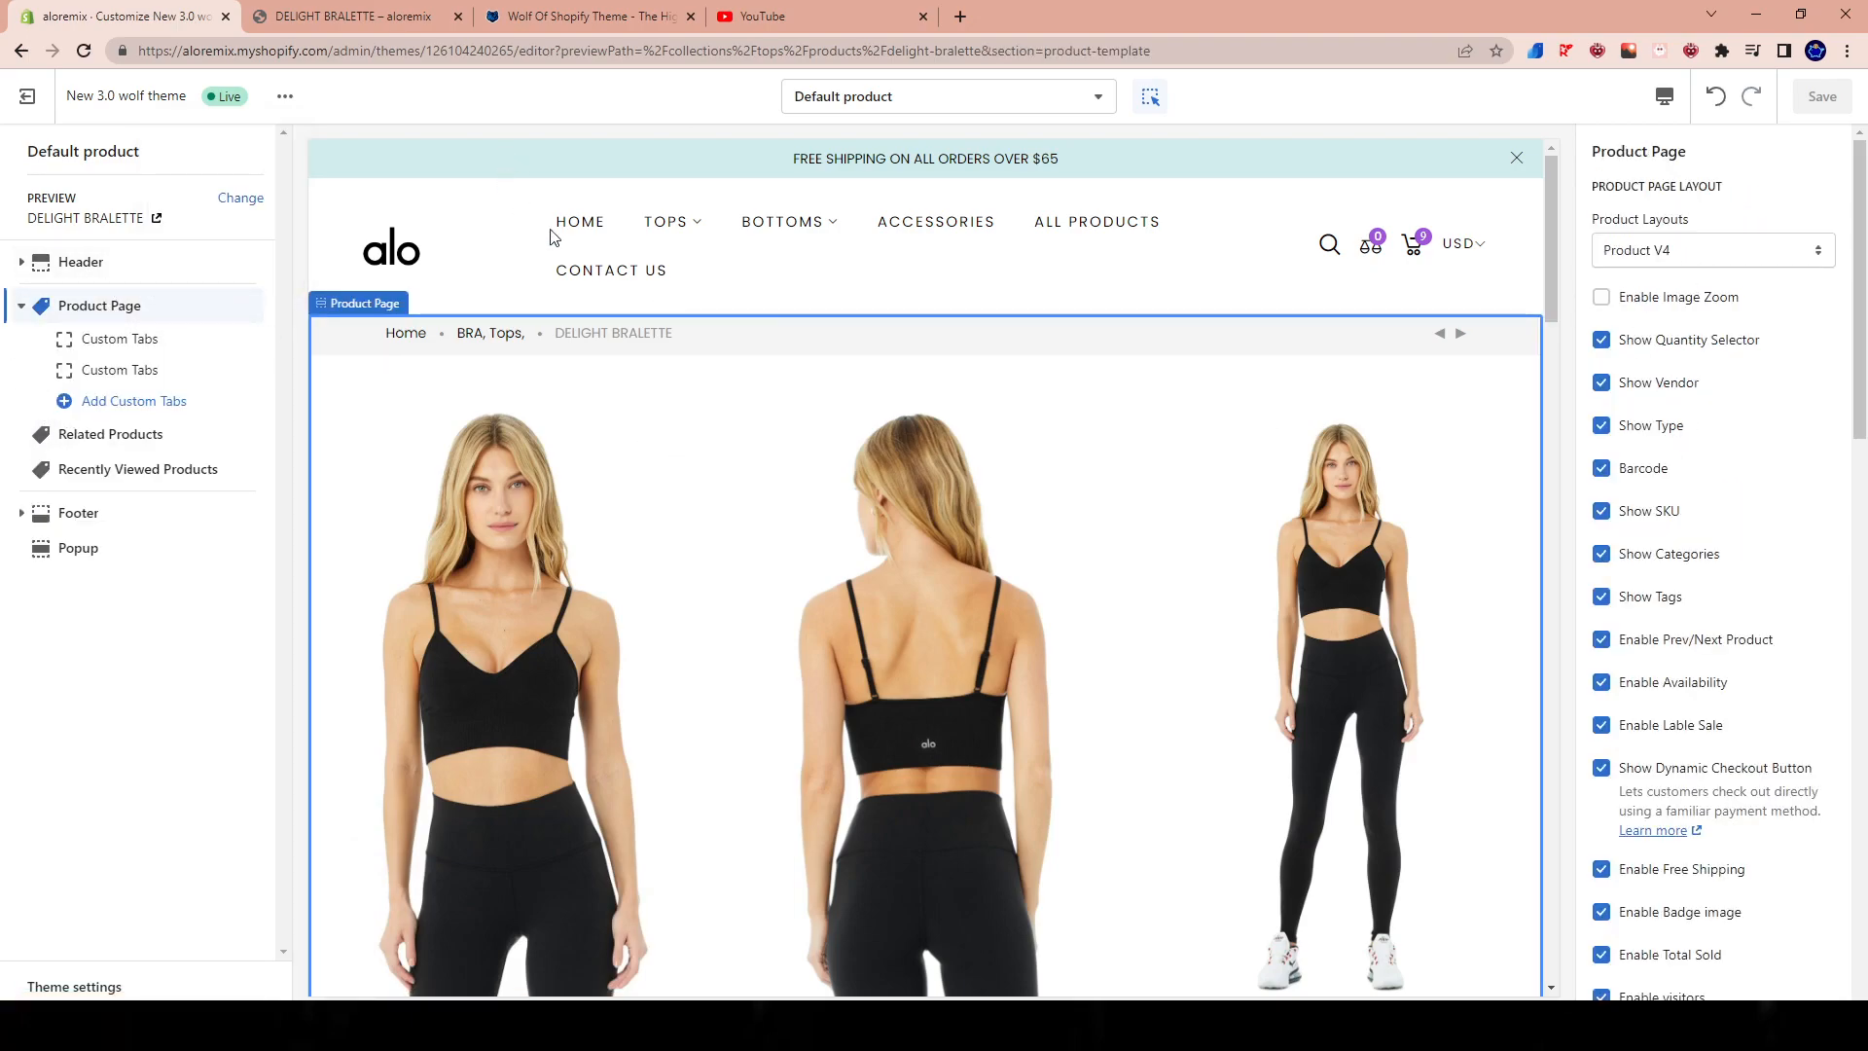
left_click(1712, 250)
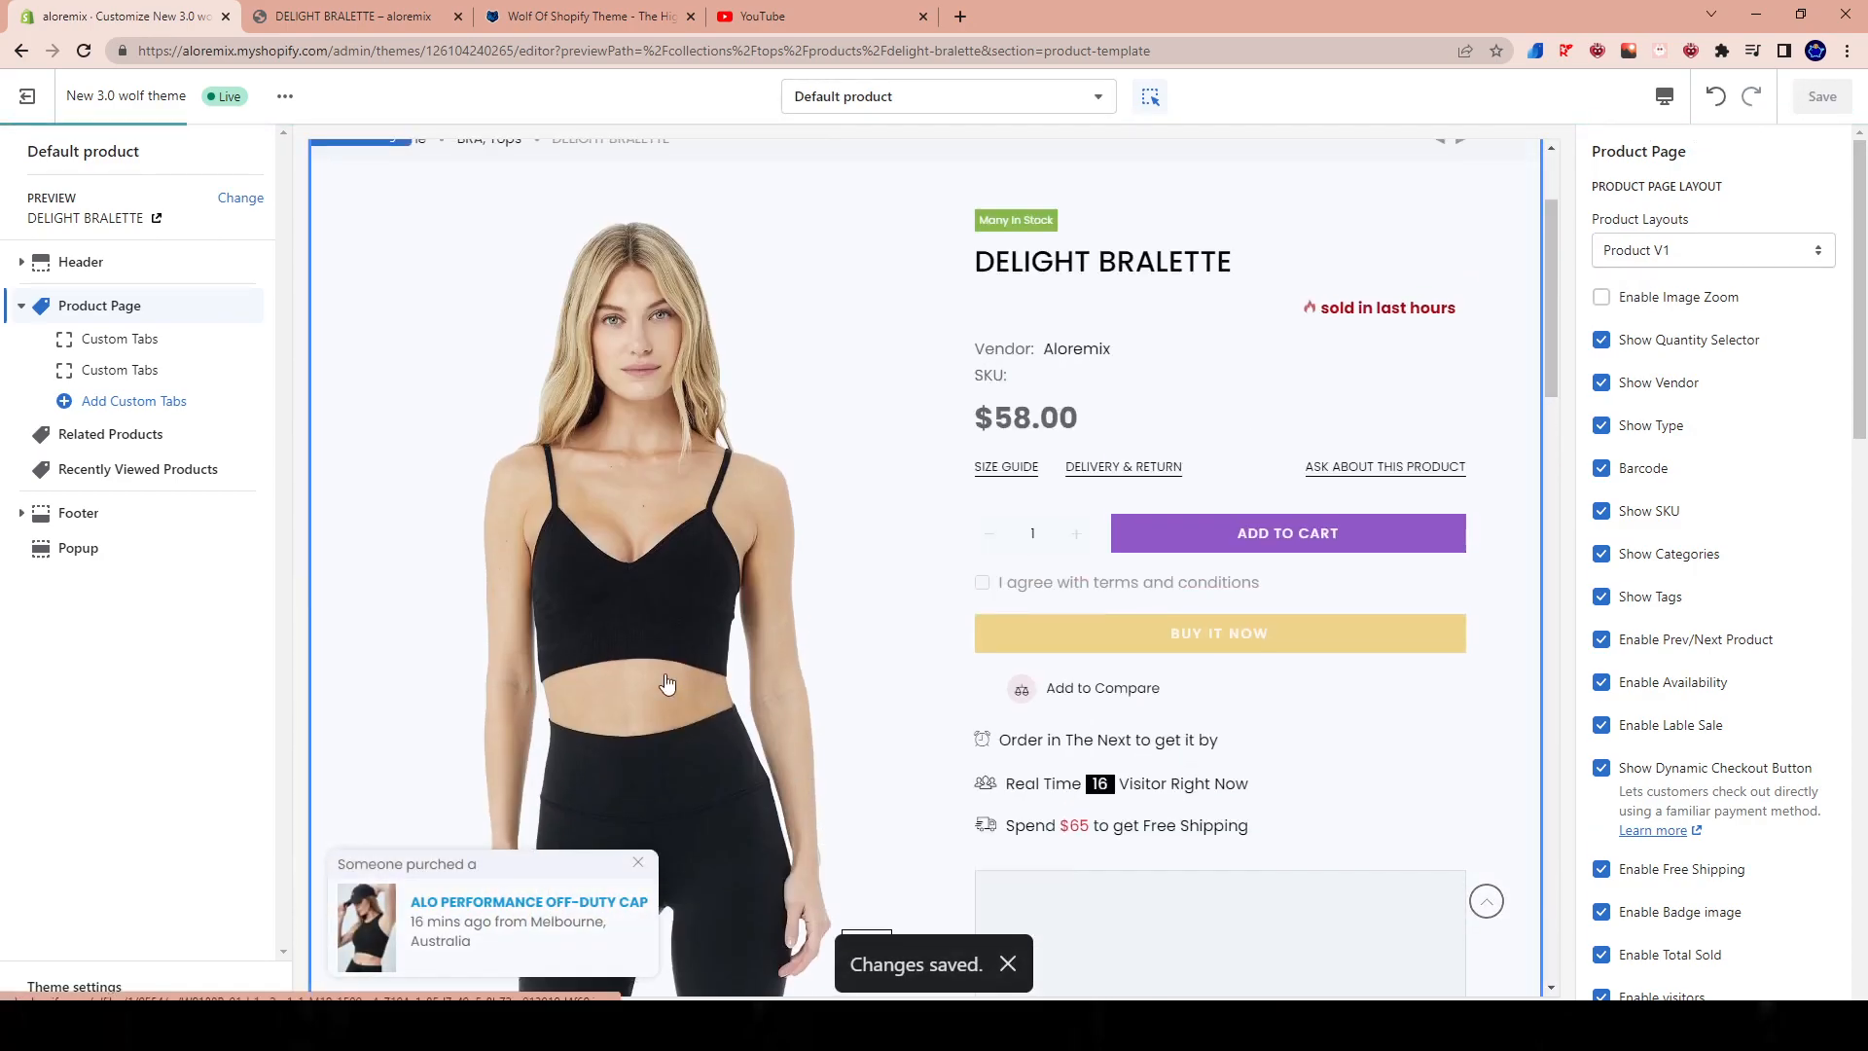
left_click(350, 17)
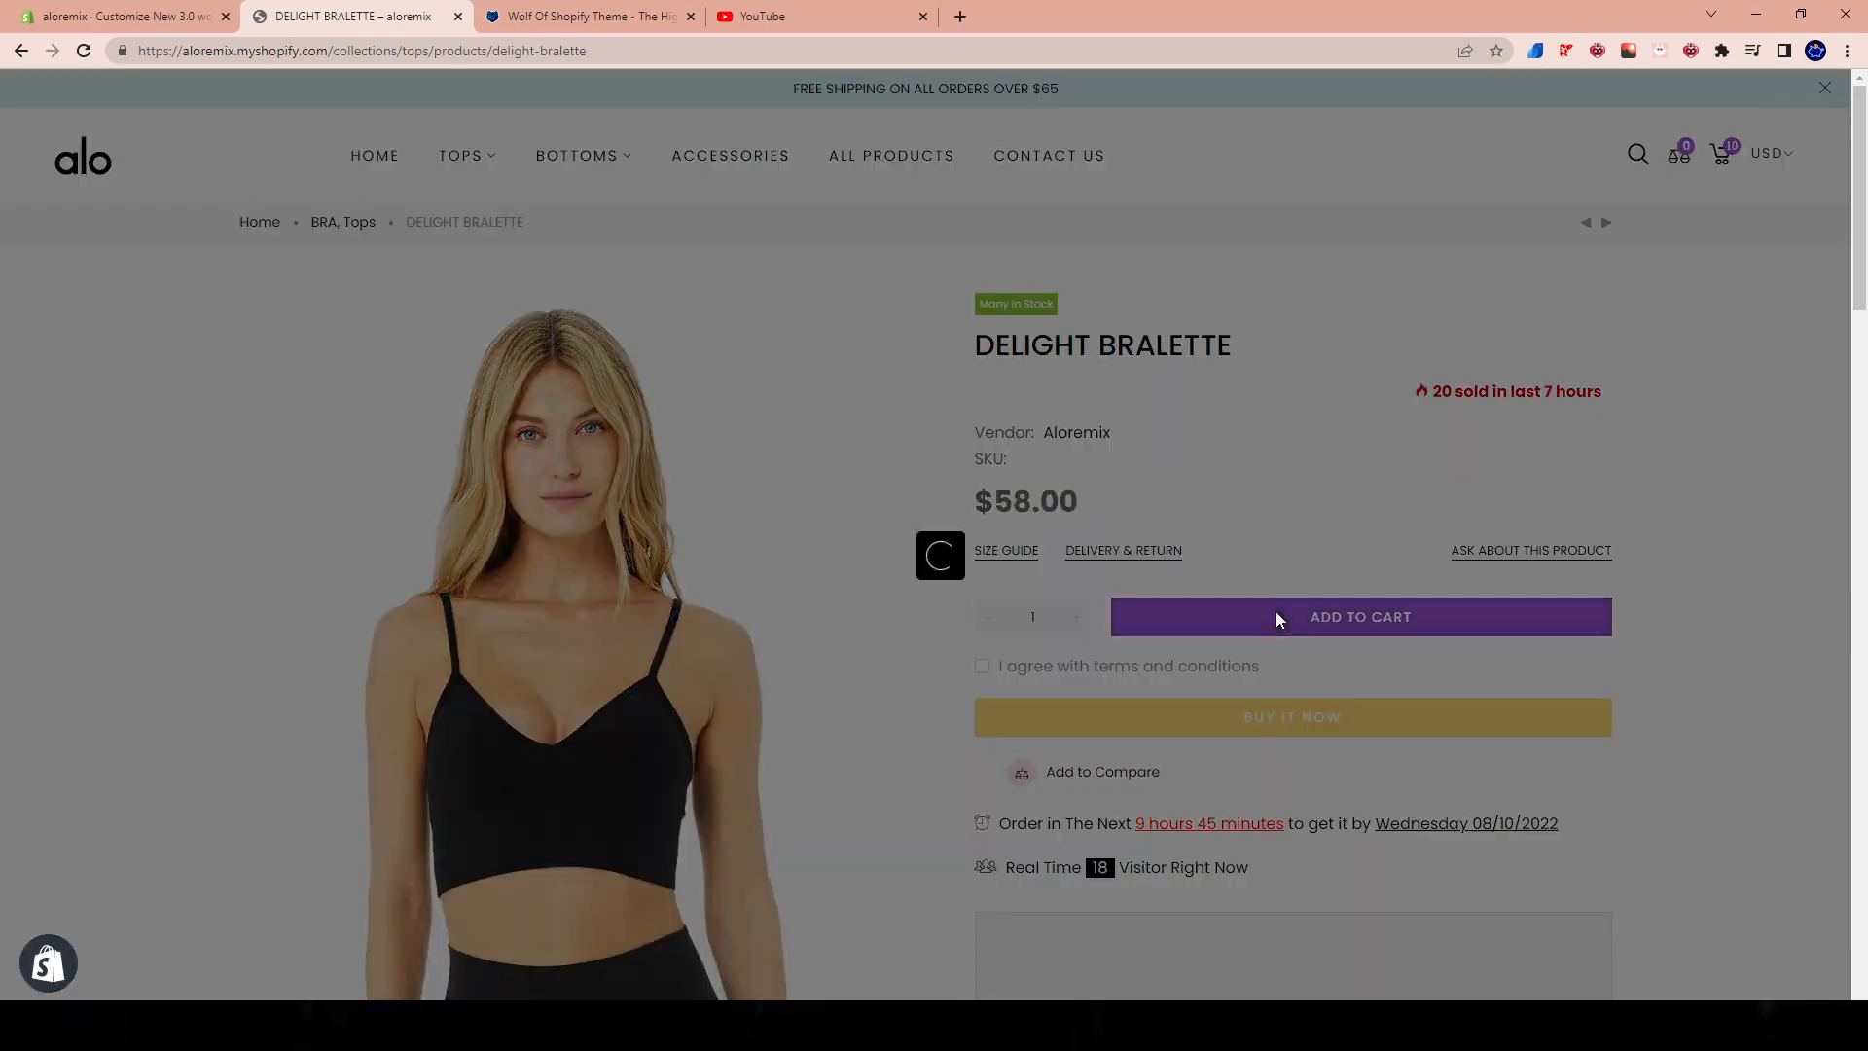
Step: Add the Delight Bralette to the cart (11 items) and close the You Might Also Like popup
left_click(1360, 617)
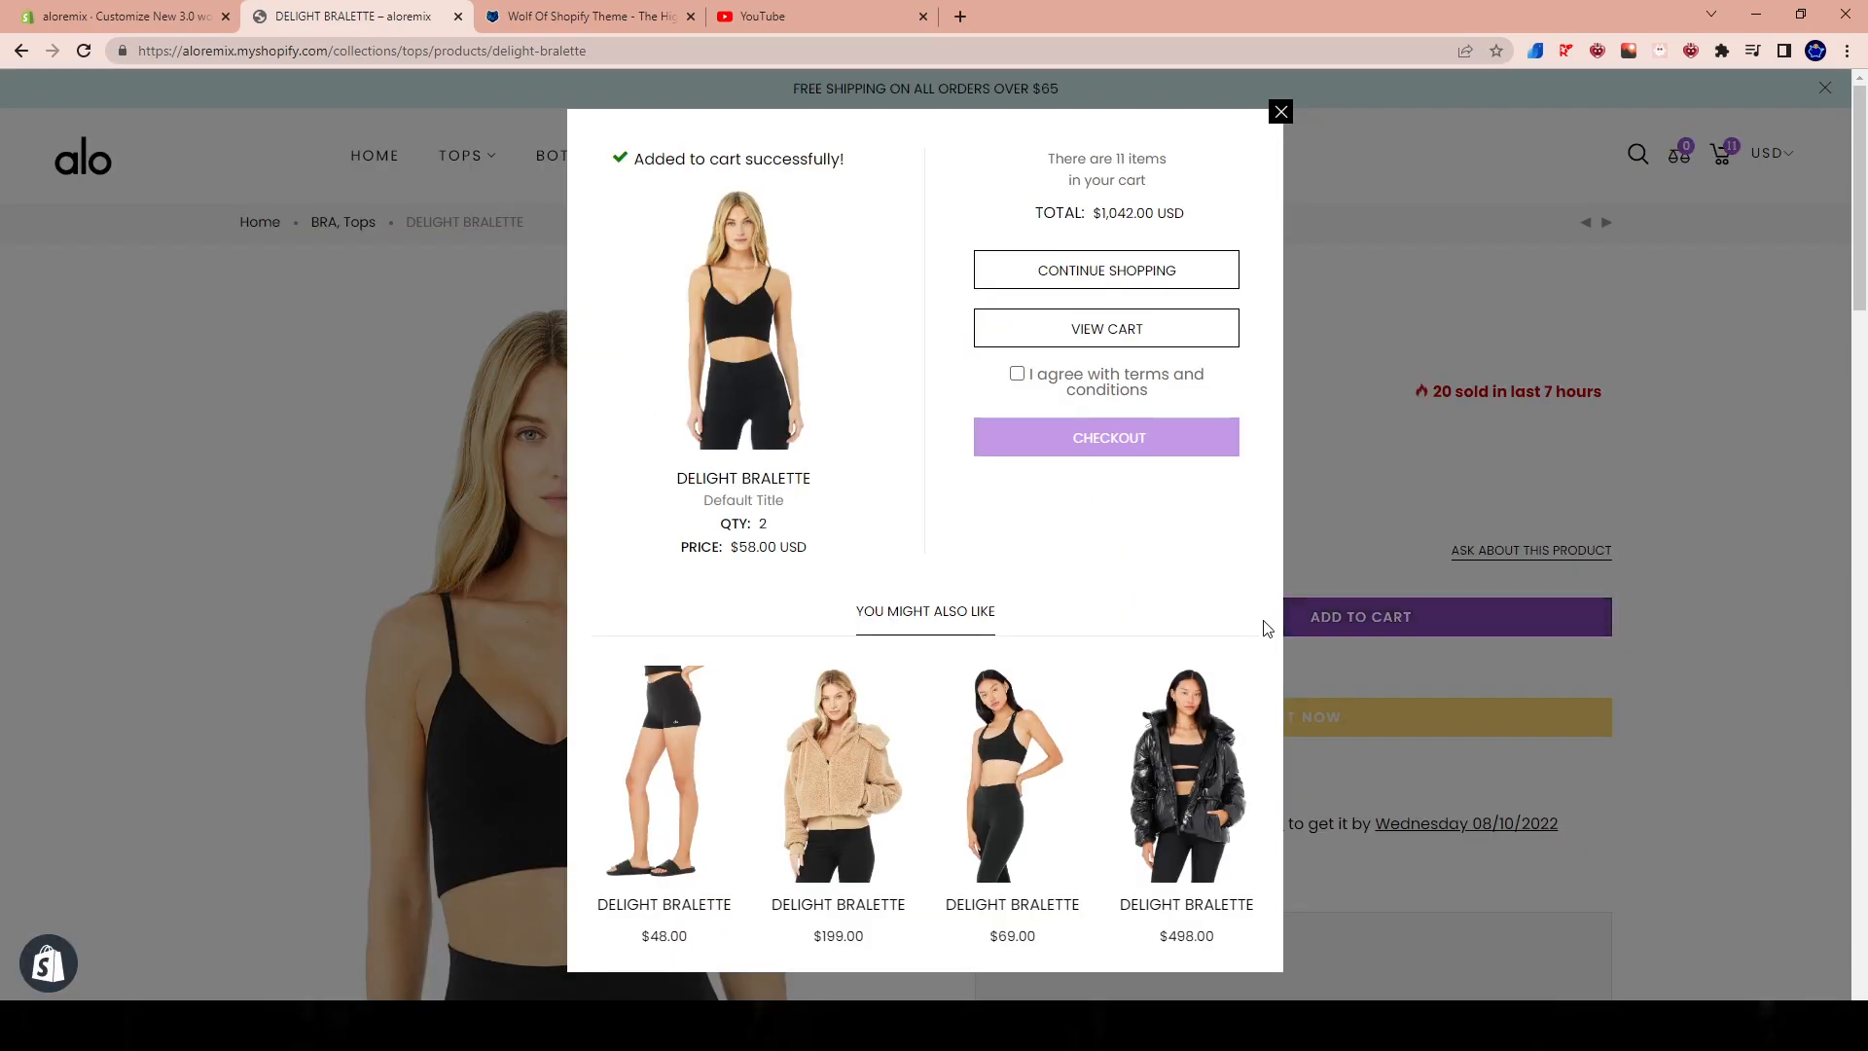
mouse_move(765, 94)
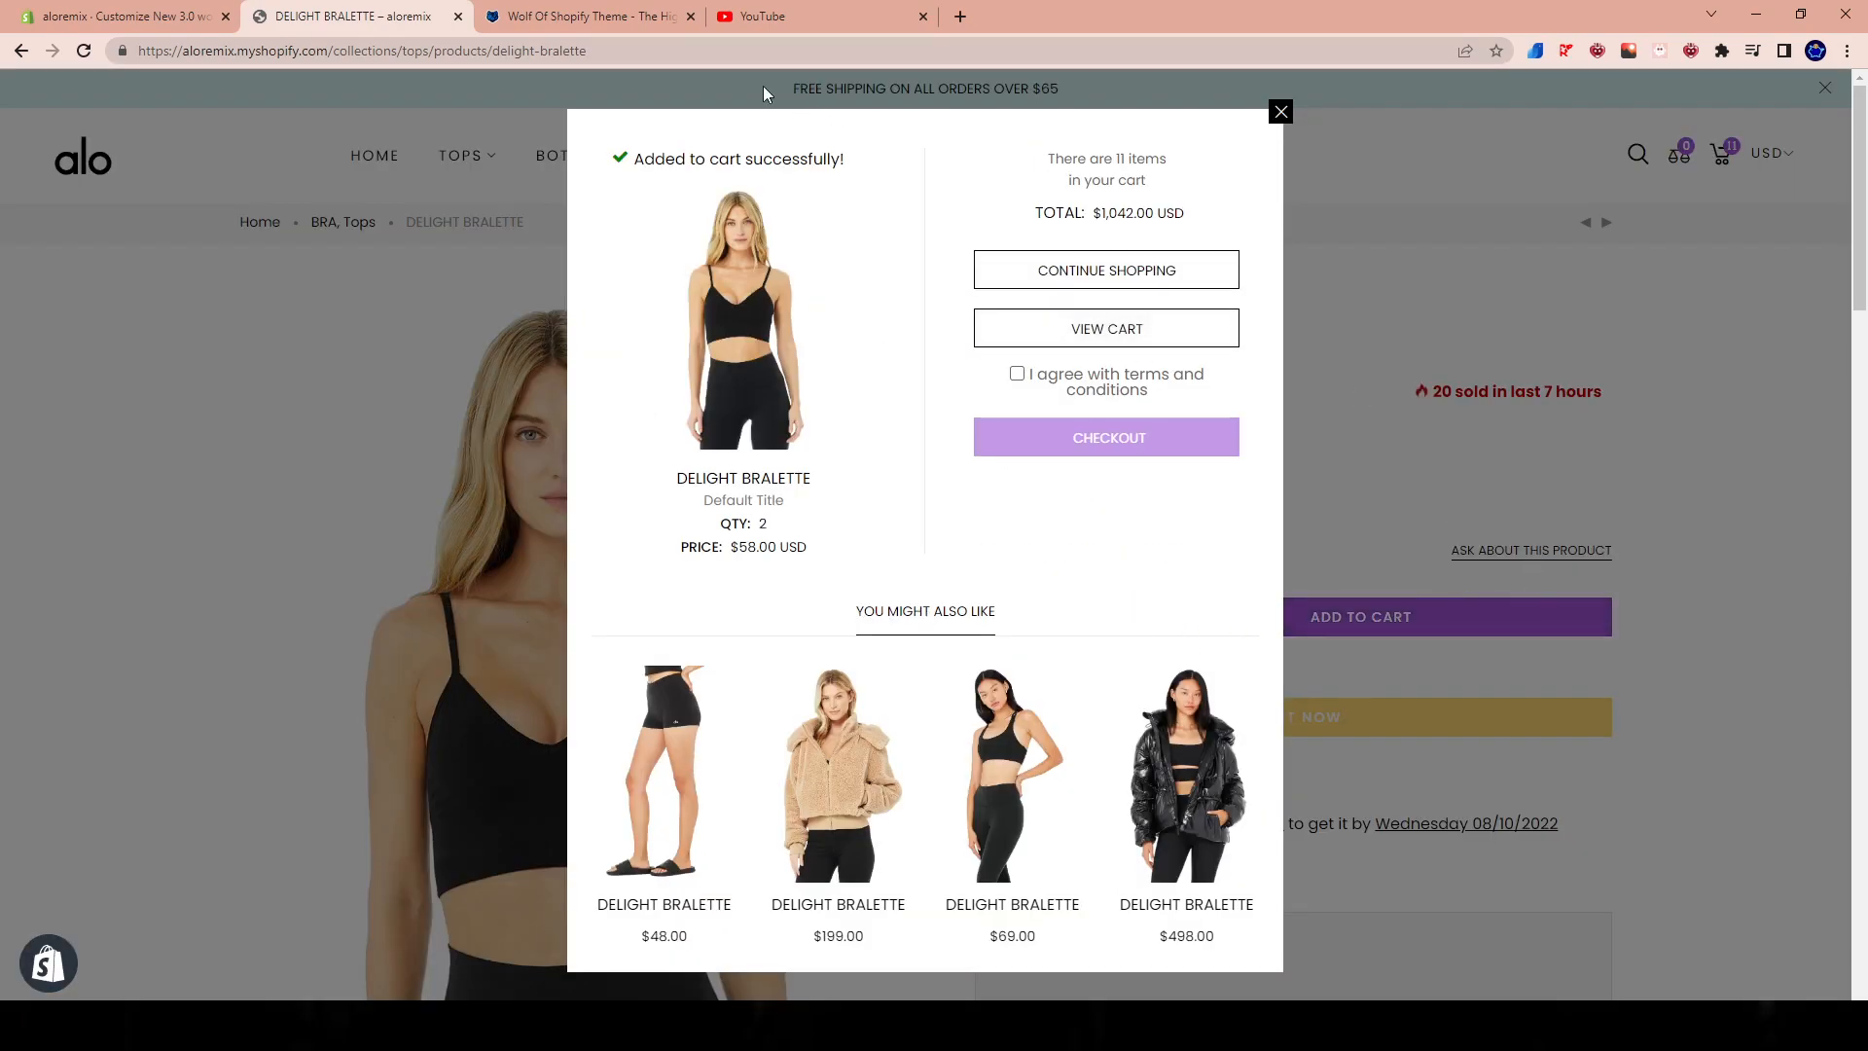
mouse_move(667, 337)
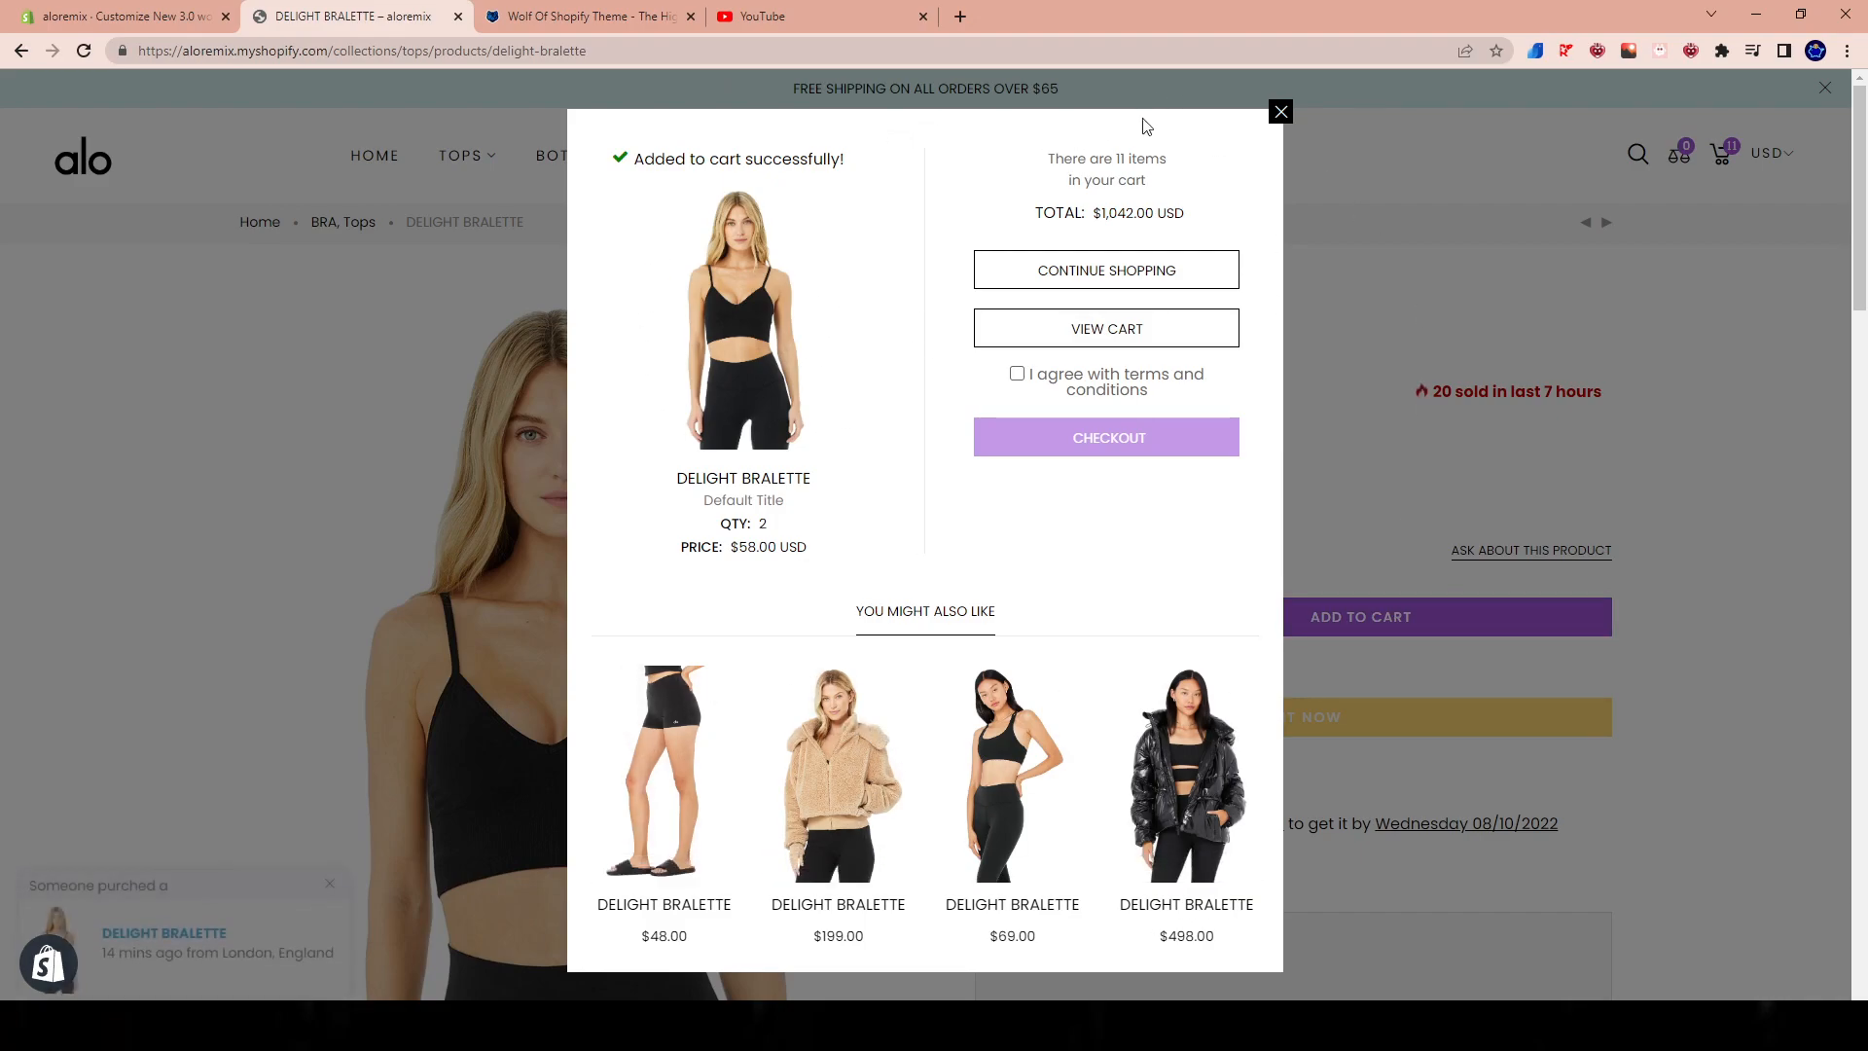
mouse_move(966, 225)
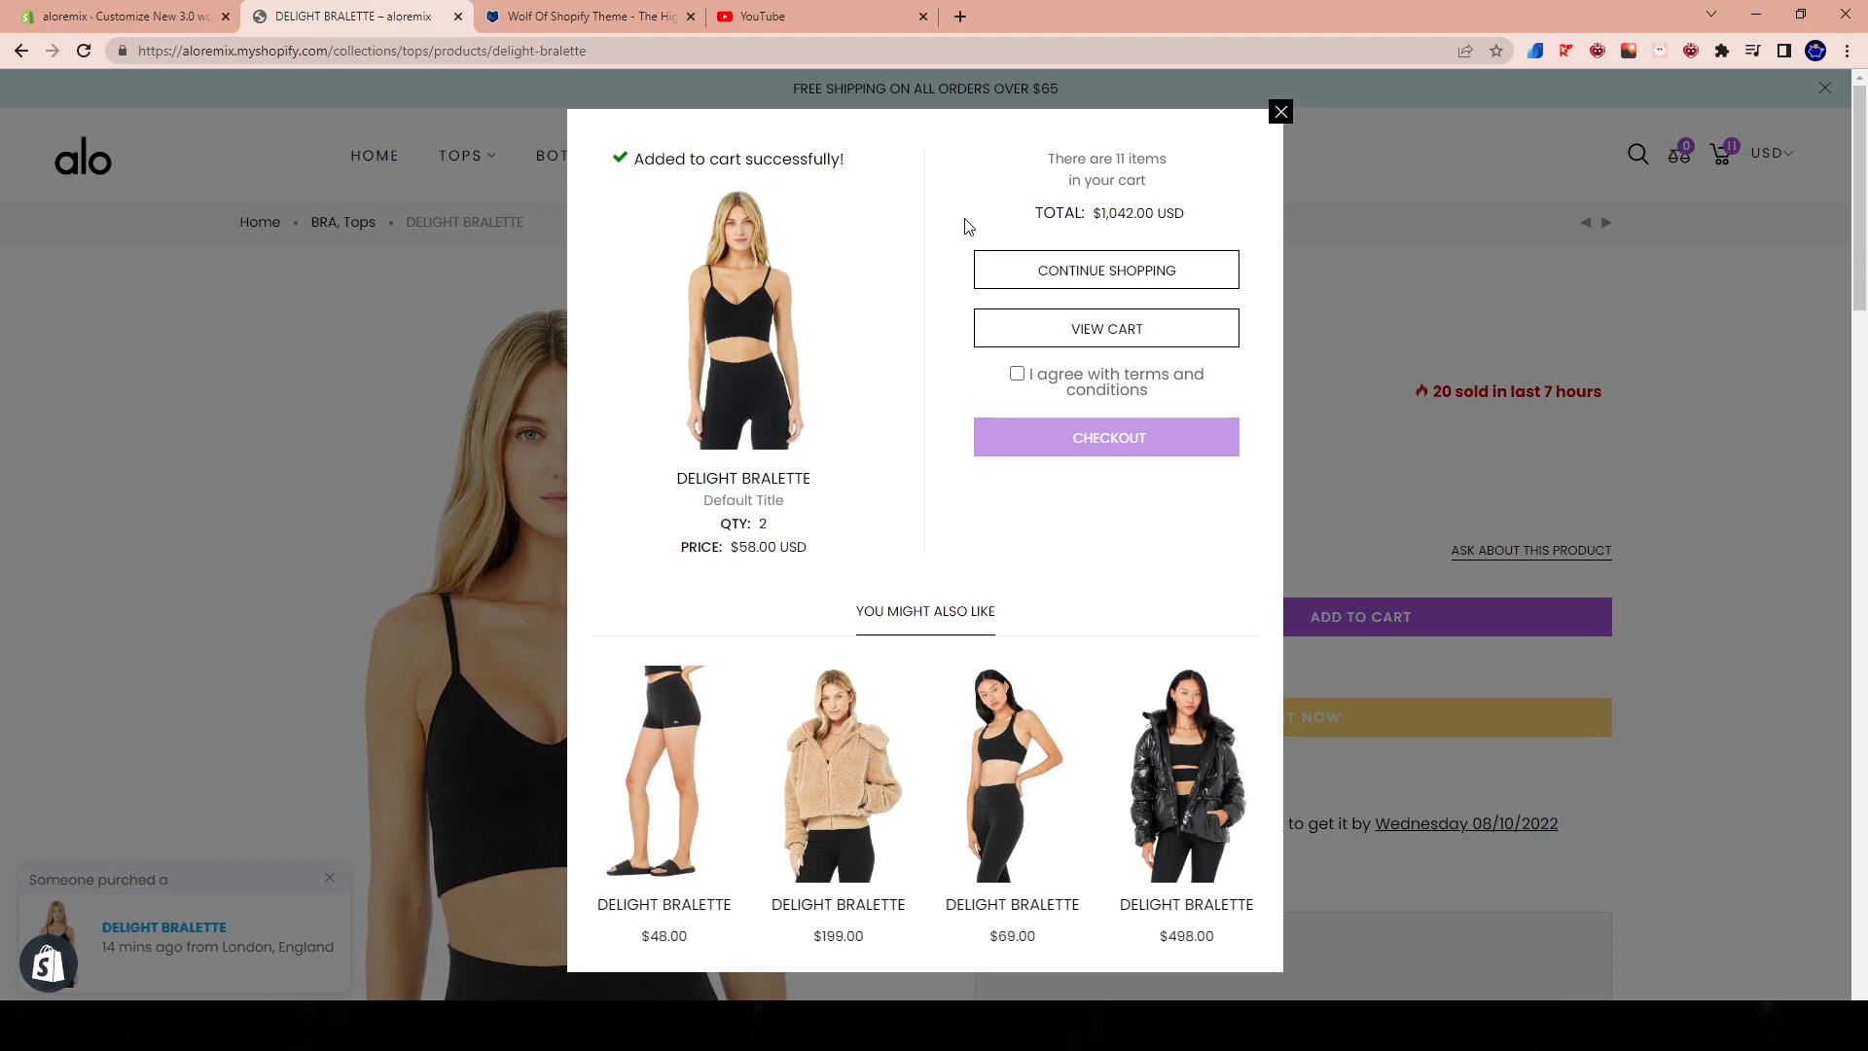
mouse_move(951, 798)
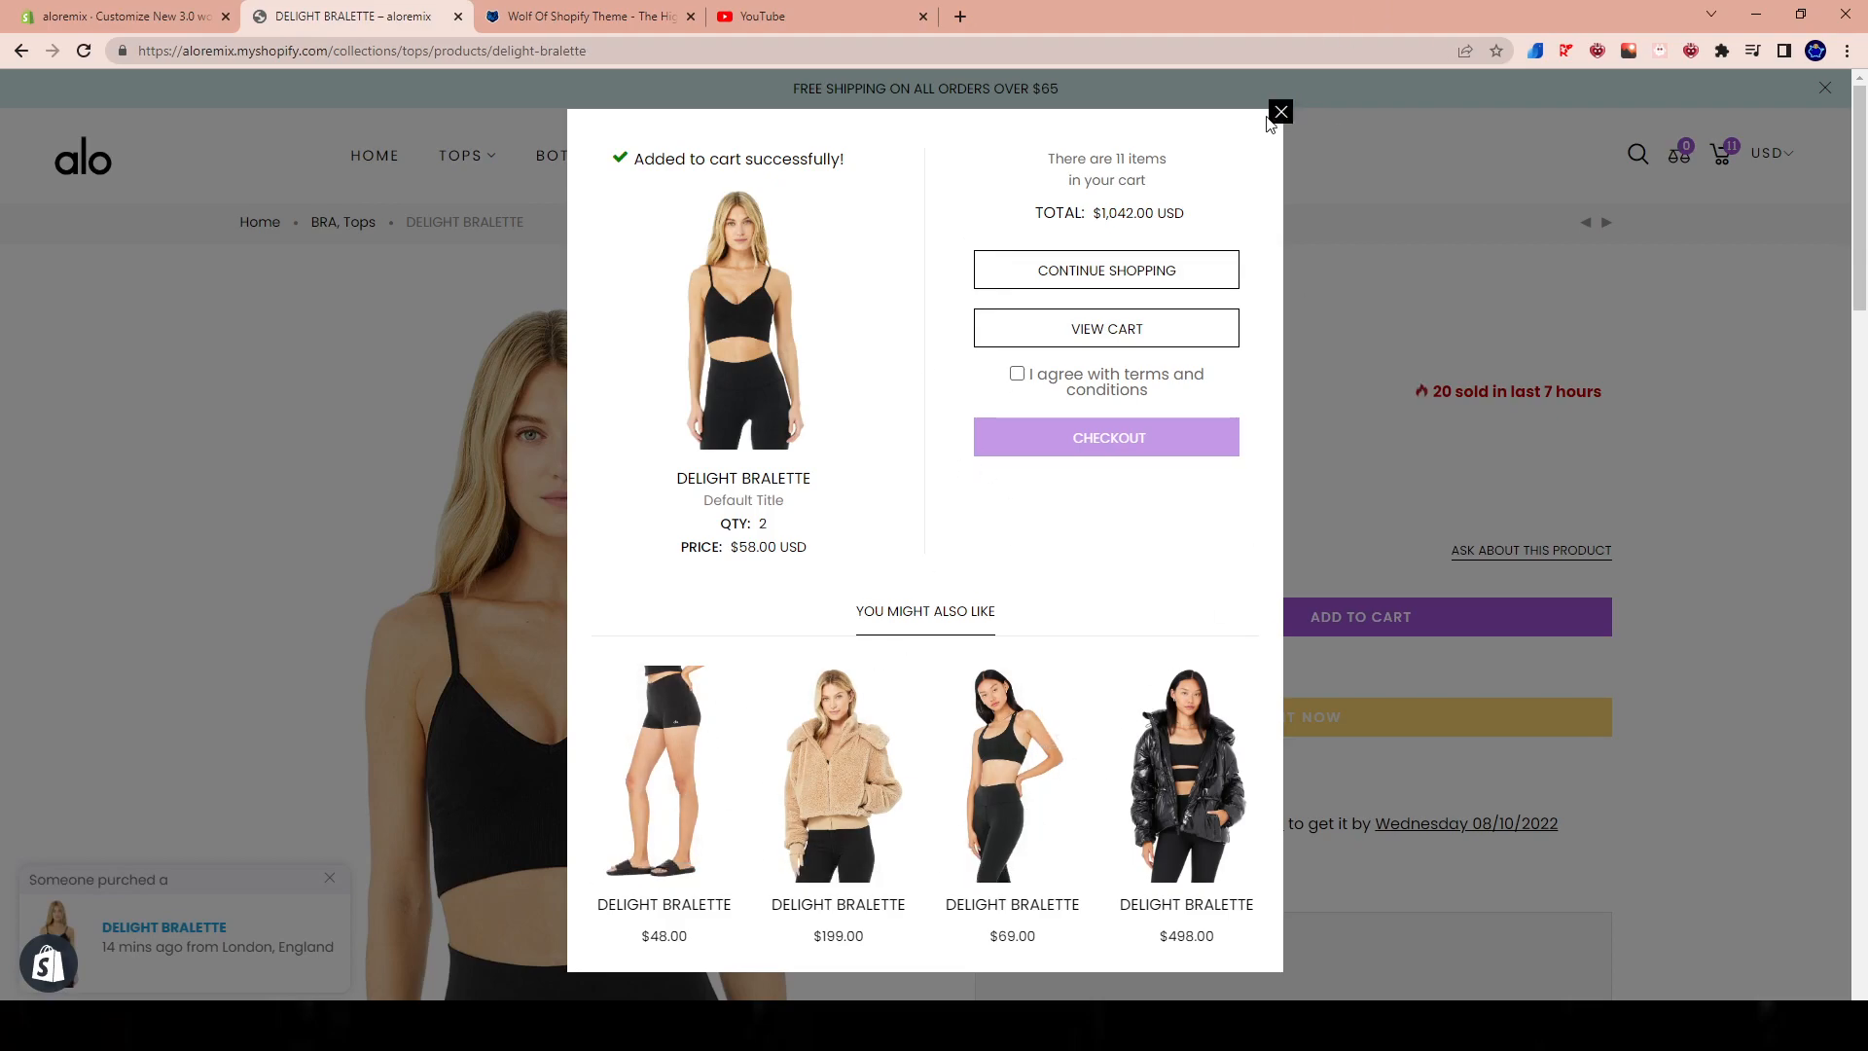
left_click(1280, 111)
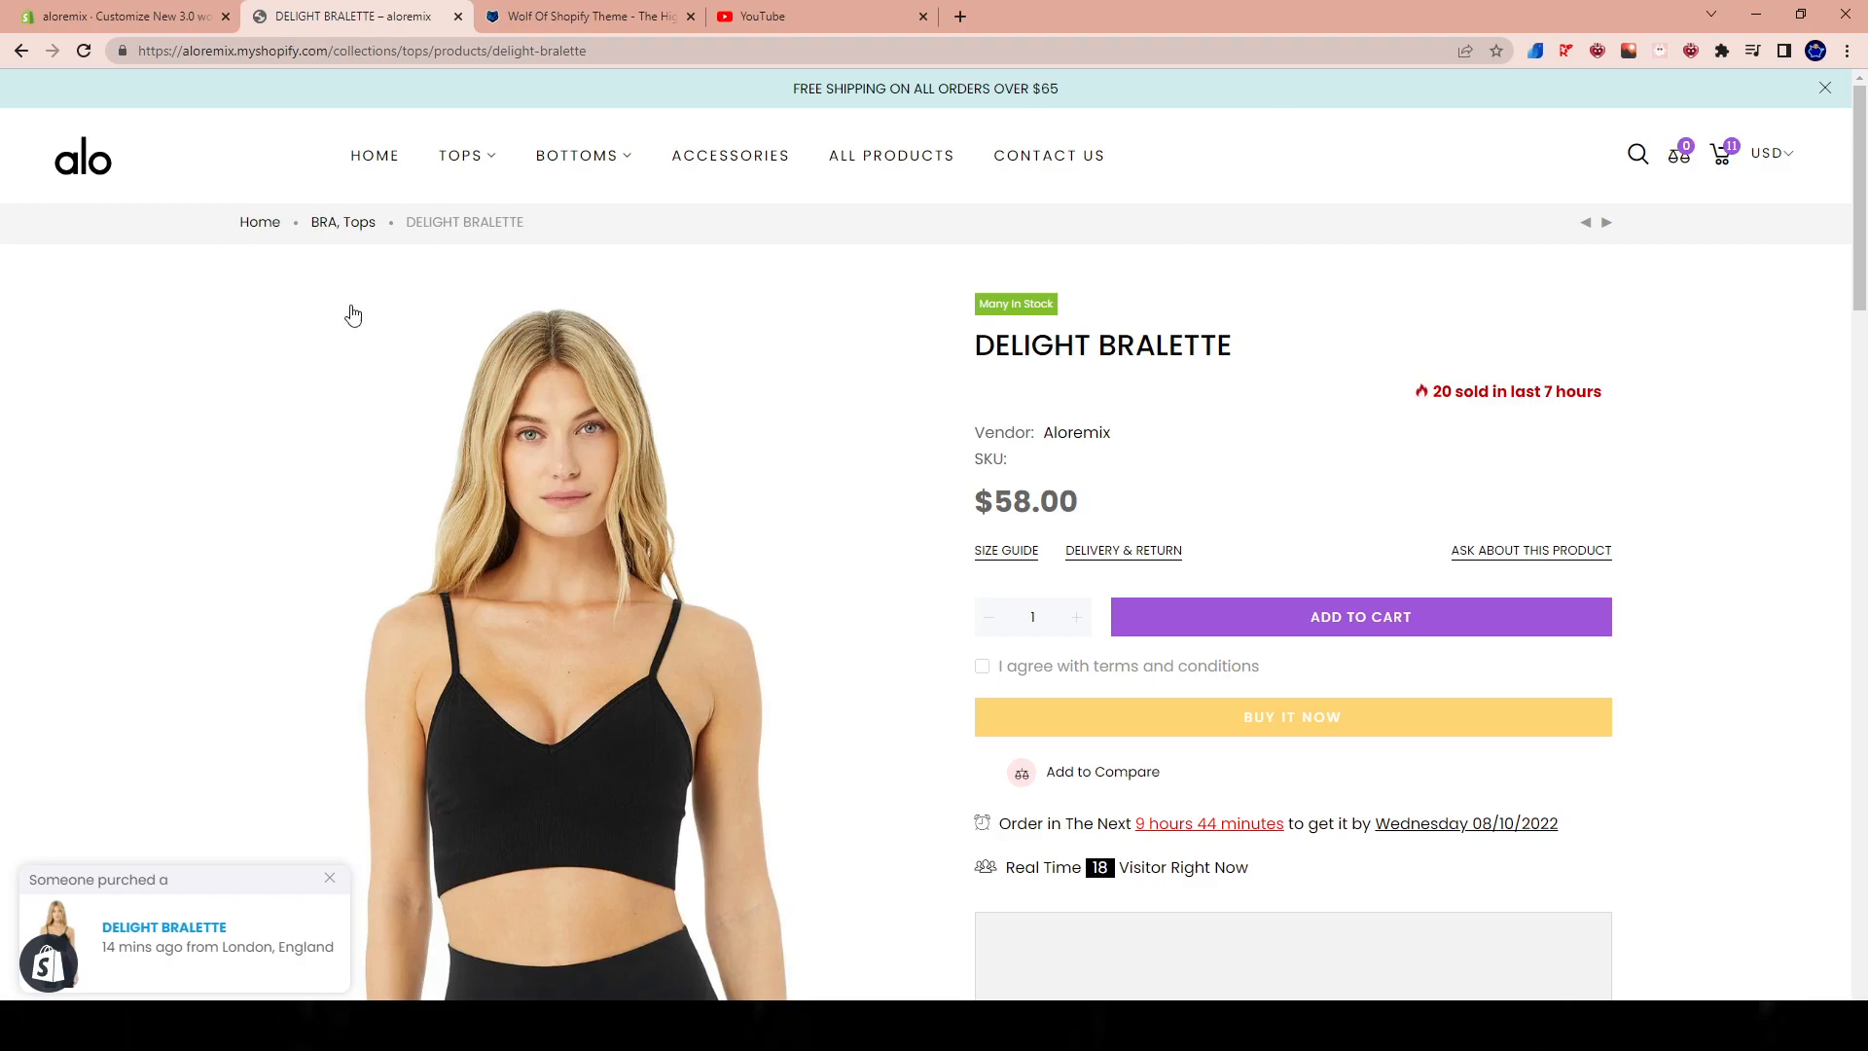
left_click(127, 17)
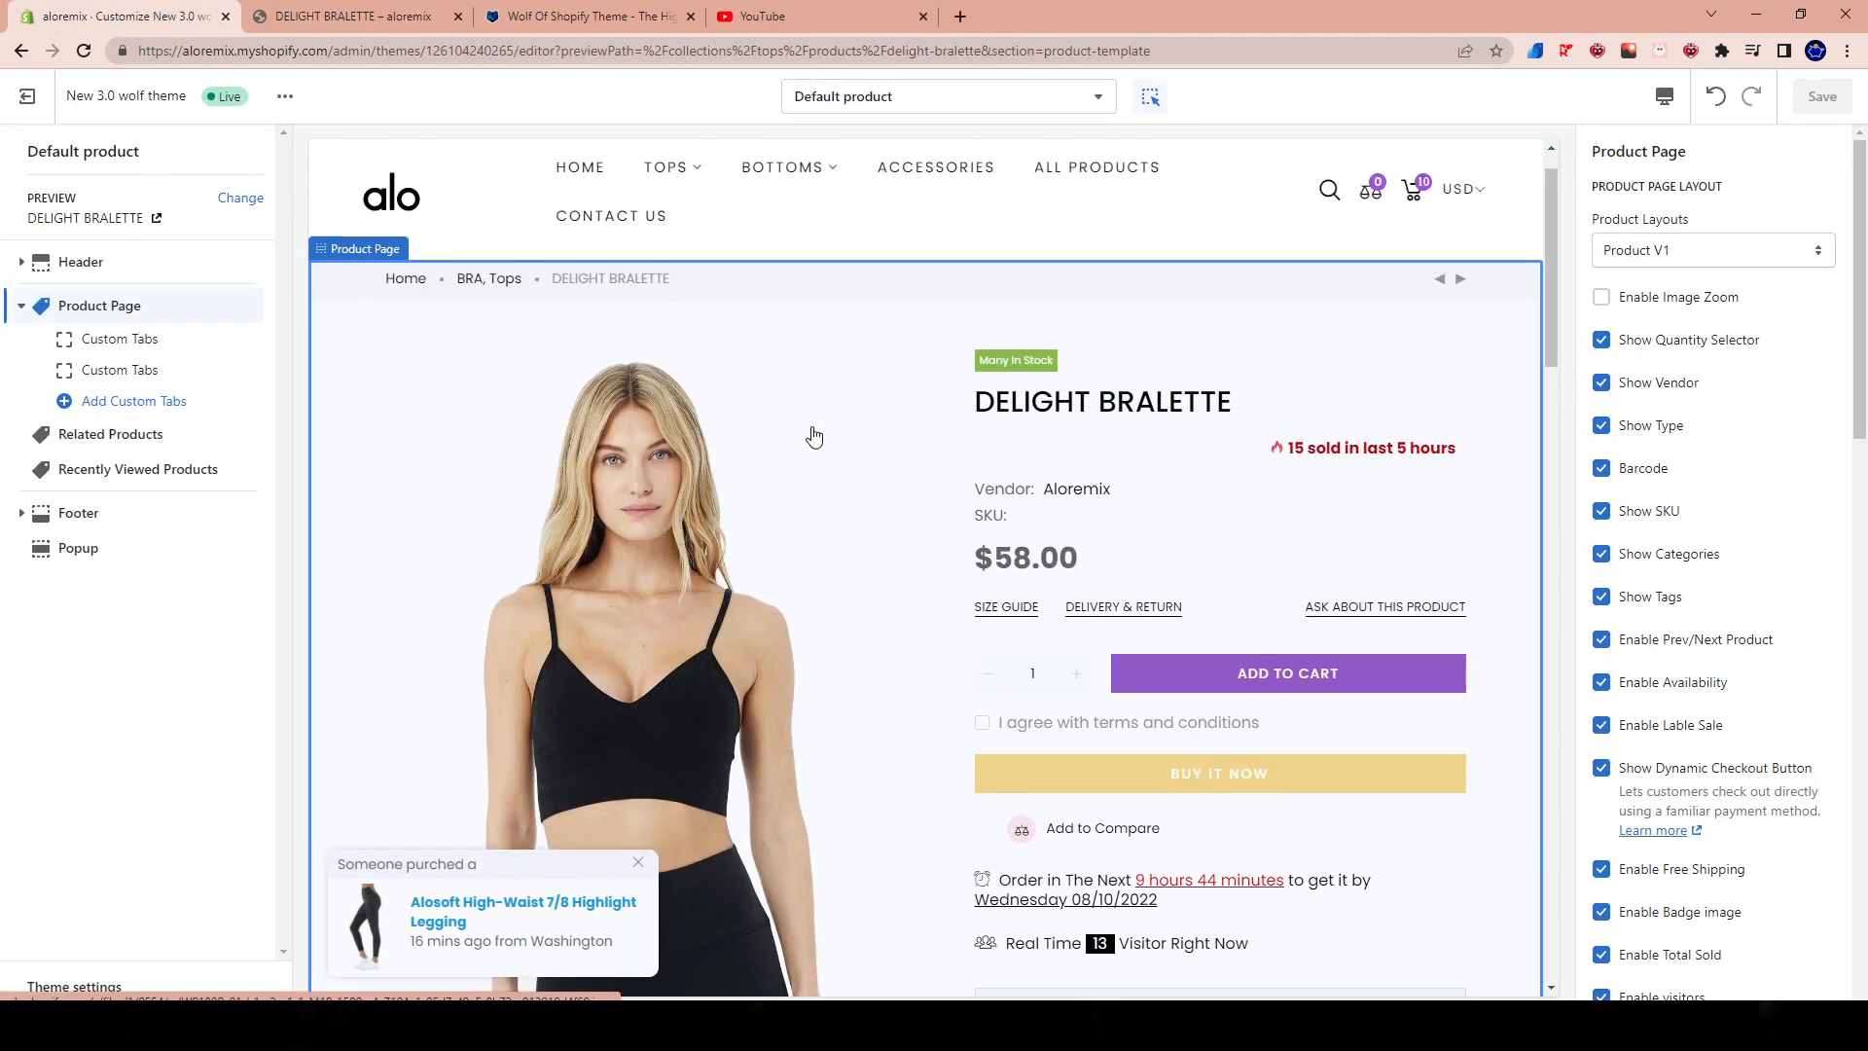
Step: Confirm the layout stays Product V1, view Header settings, and revisit the live bralette page
scroll("down", 3)
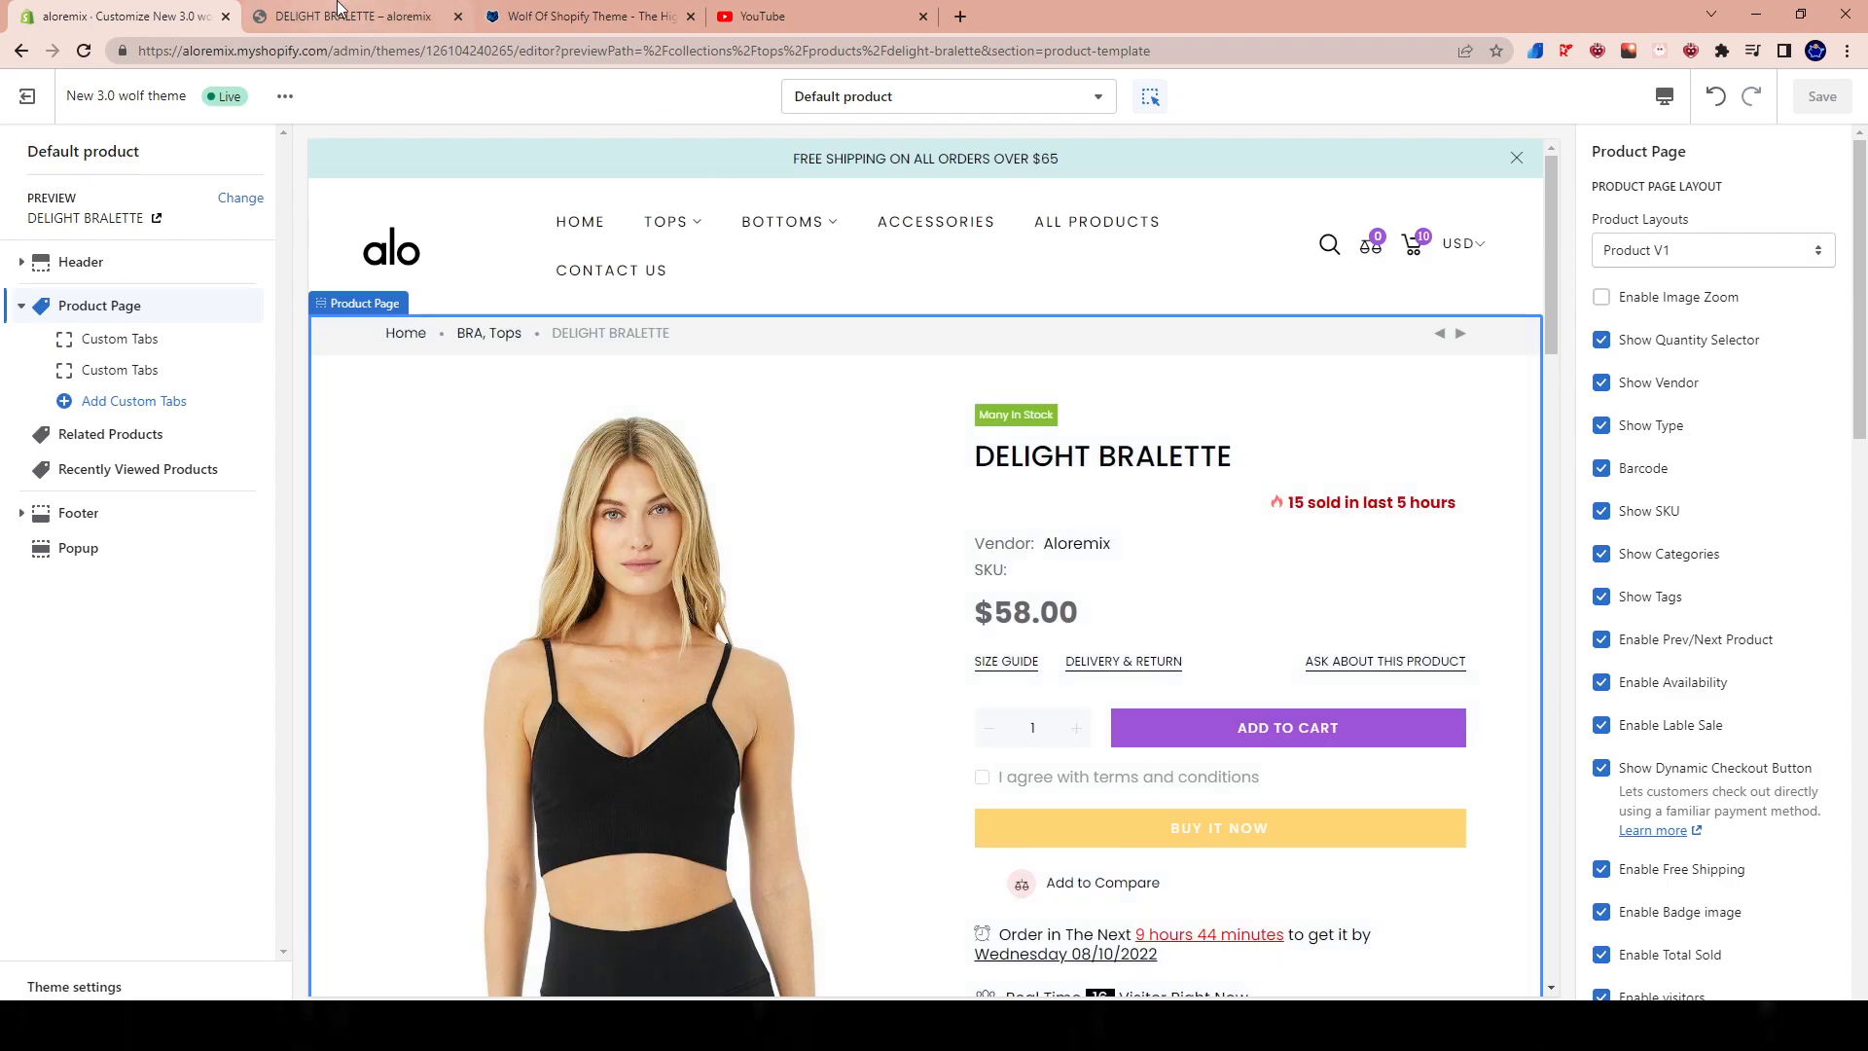
left_click(350, 18)
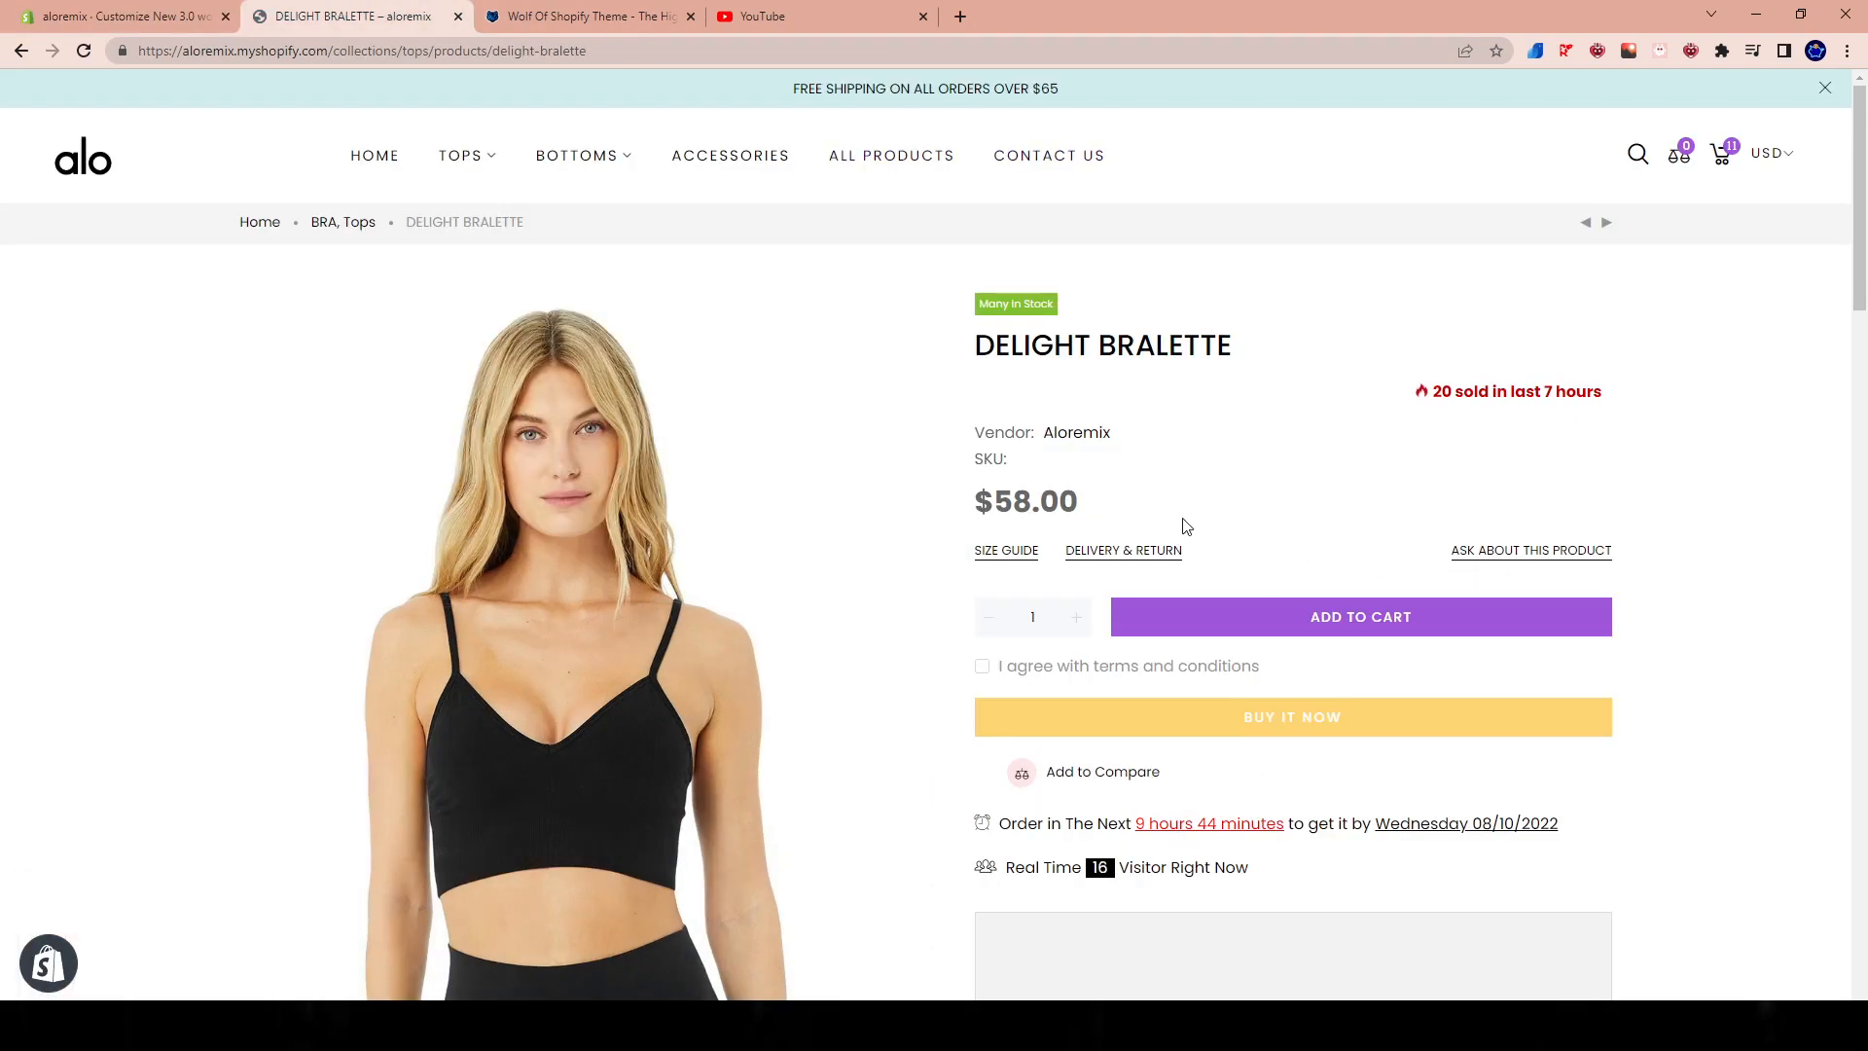
left_click(117, 17)
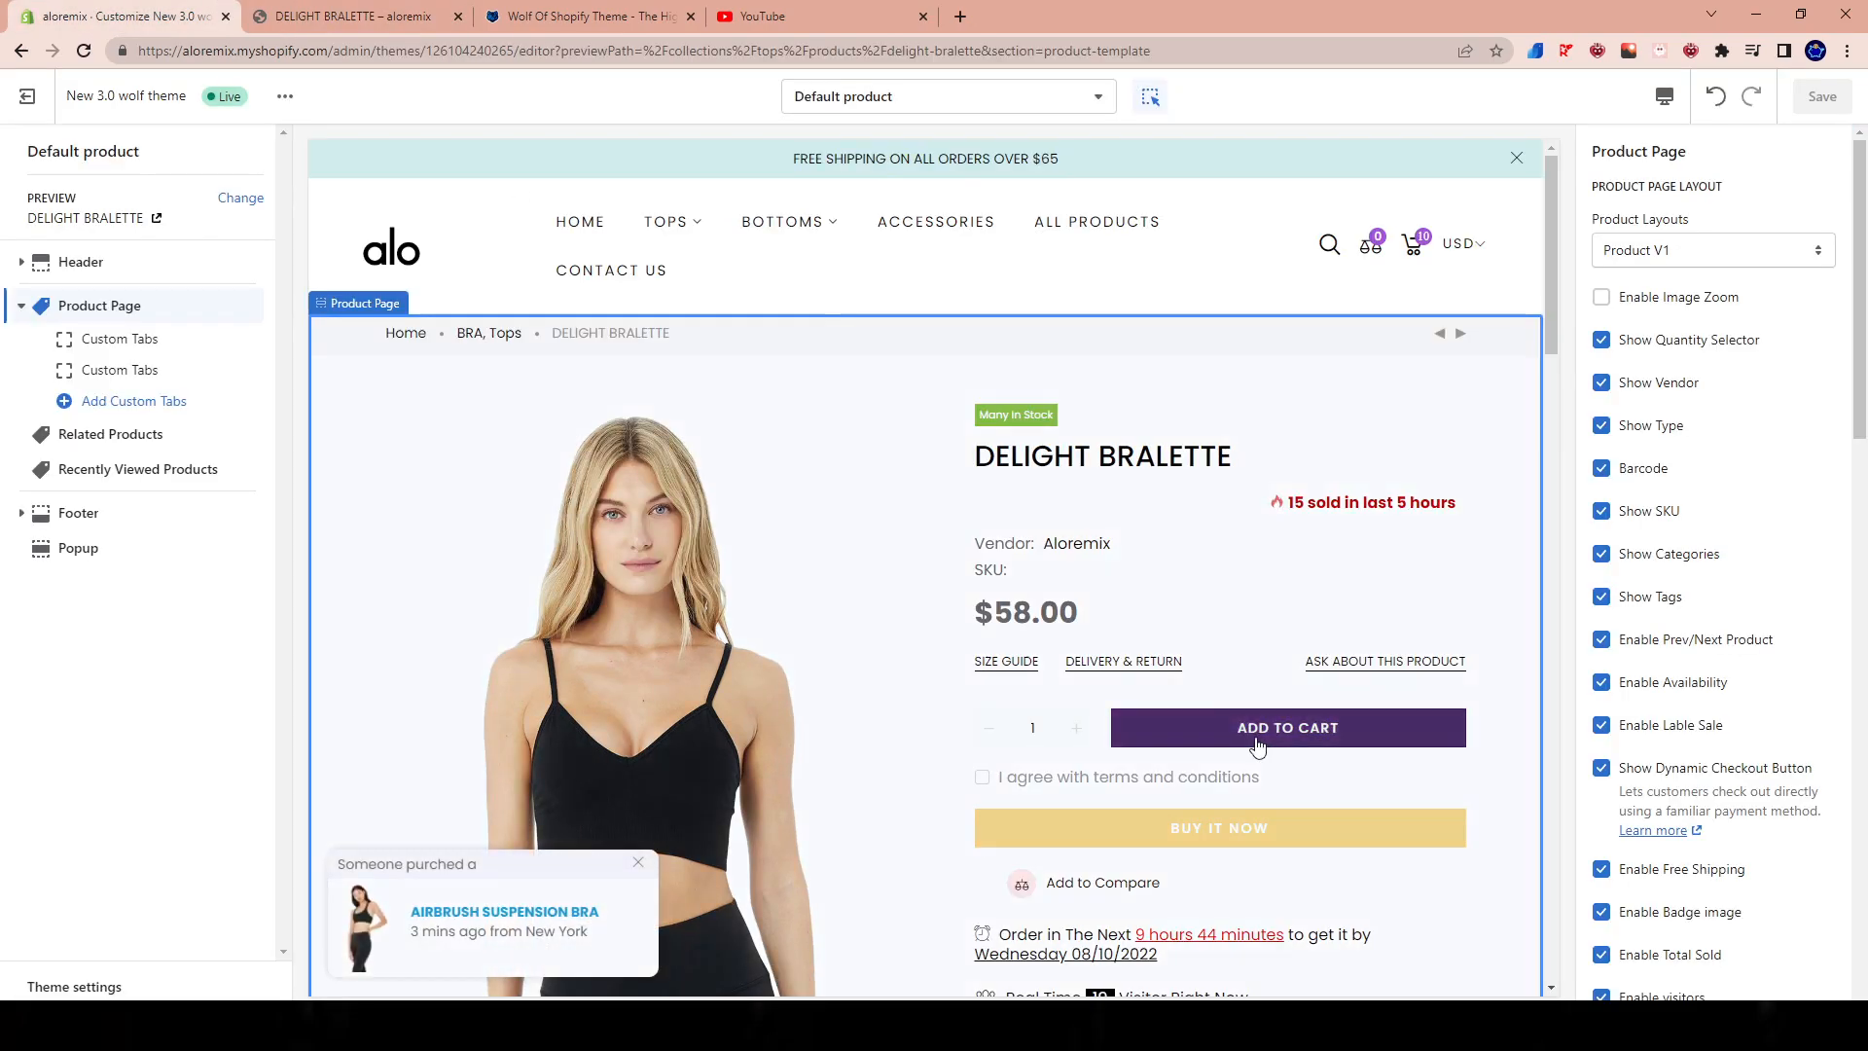
left_click(1712, 250)
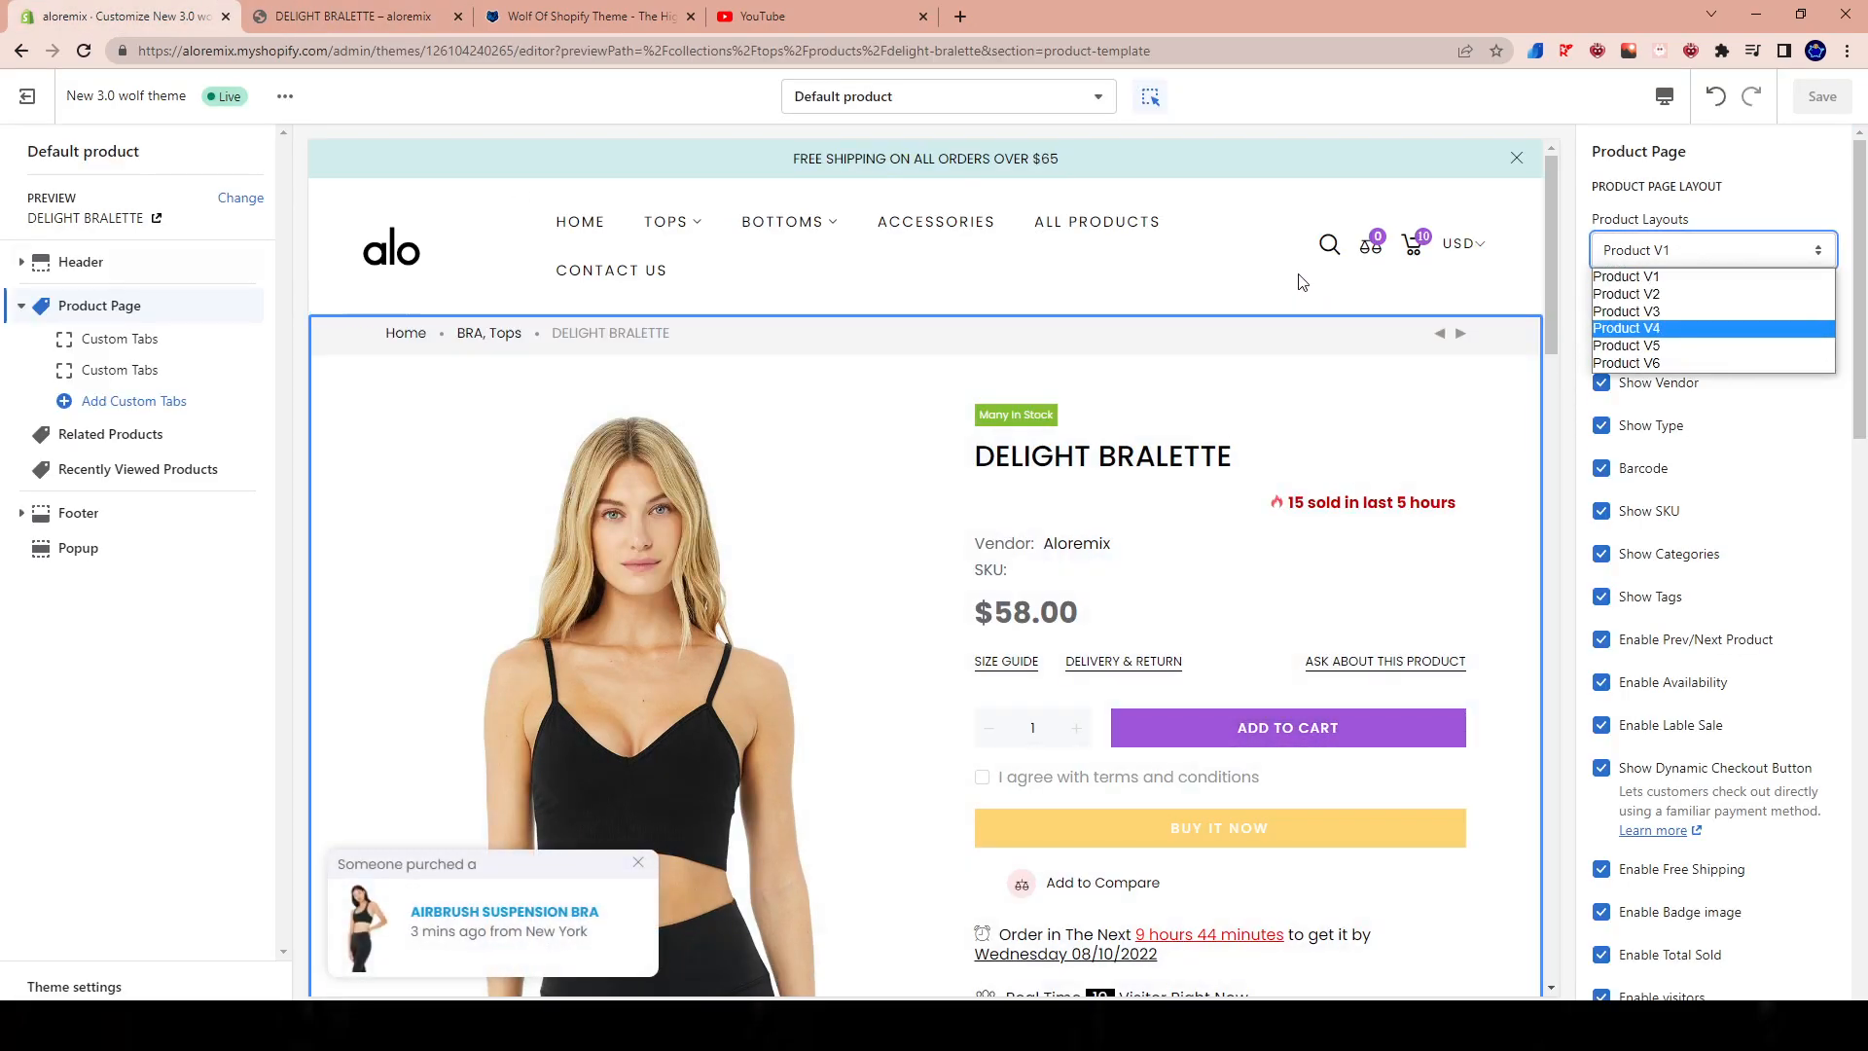
left_click(81, 262)
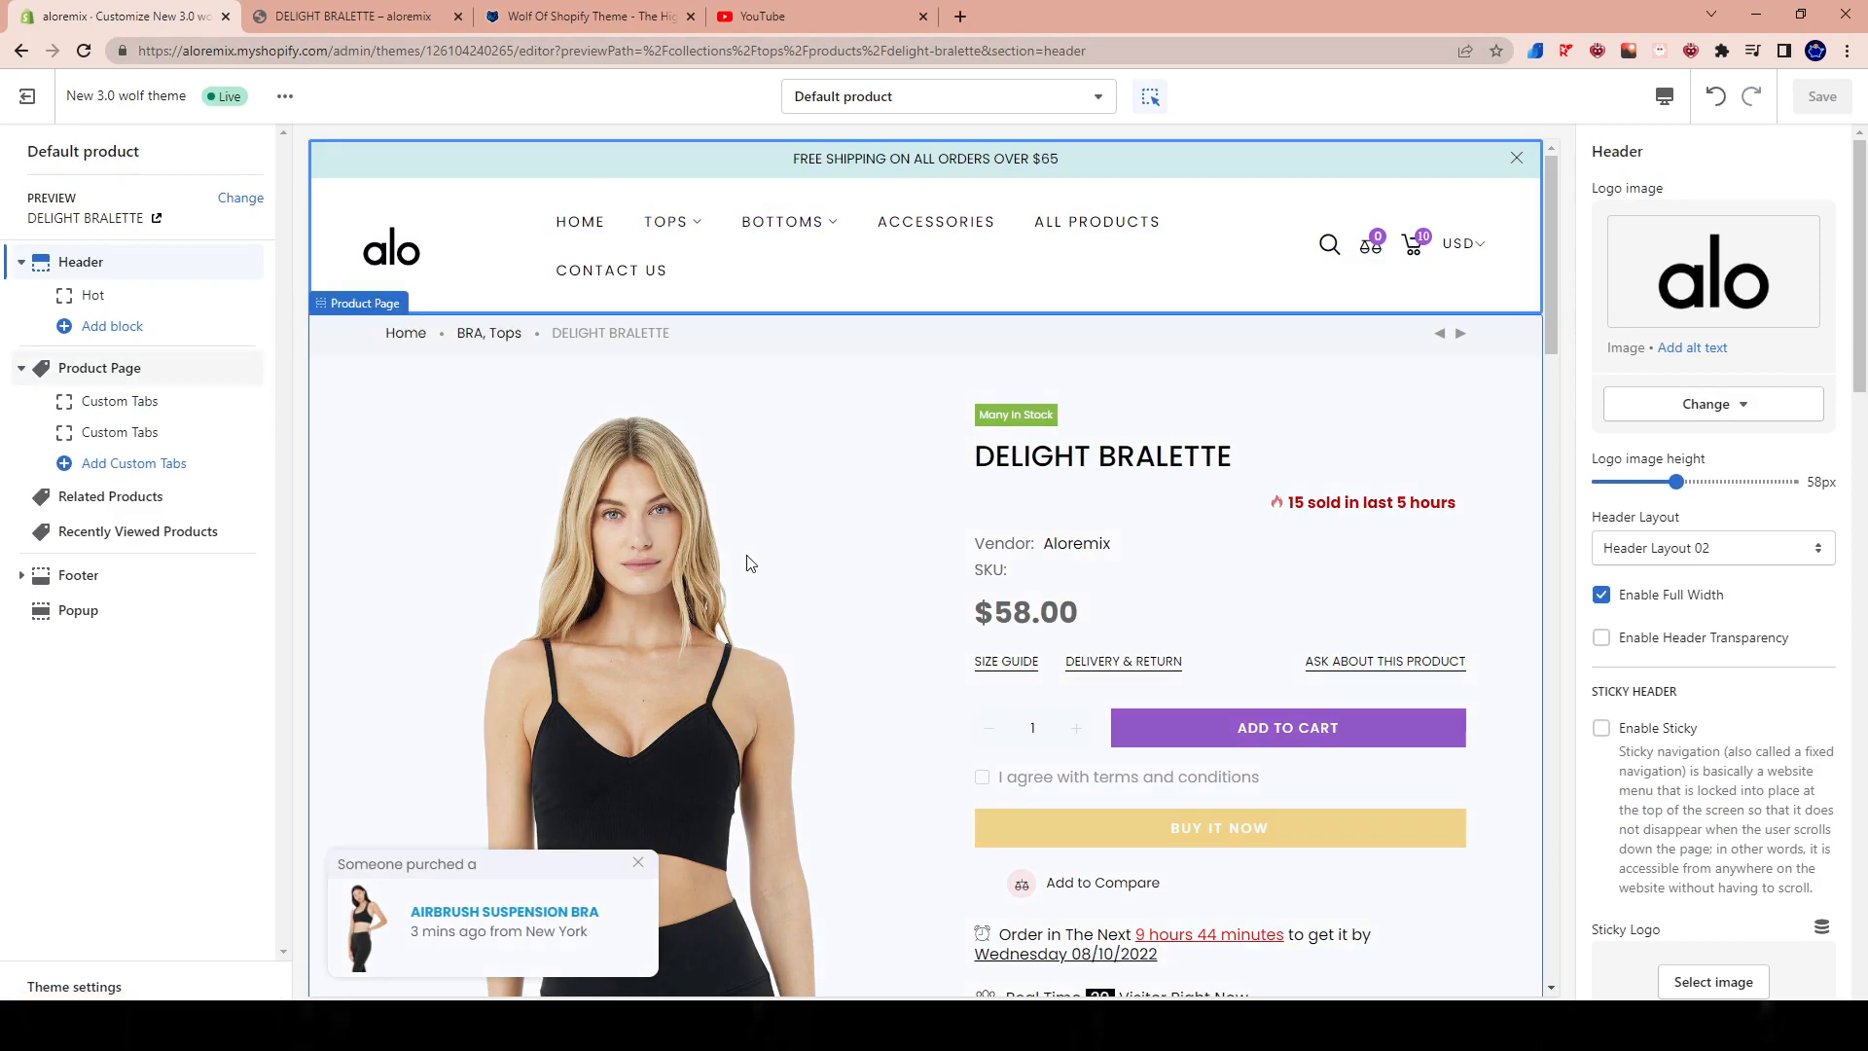
mouse_move(711, 527)
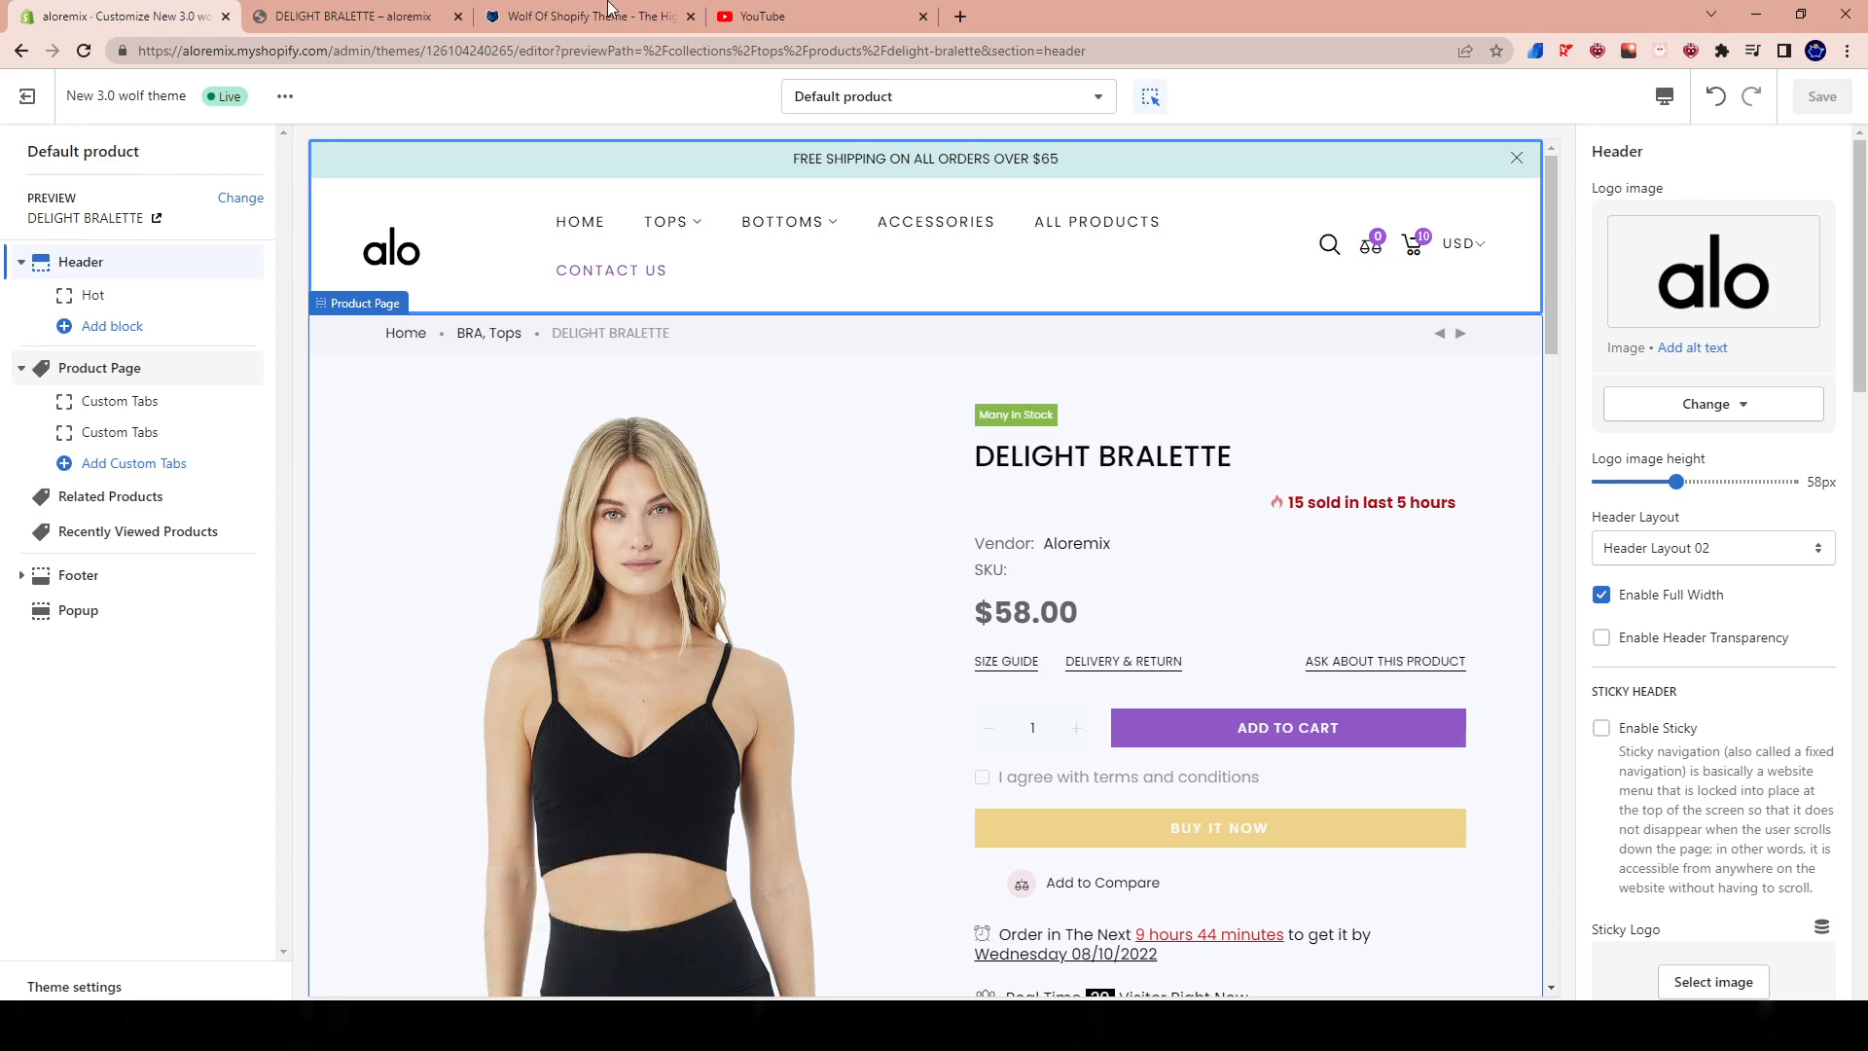
scroll("down", 3)
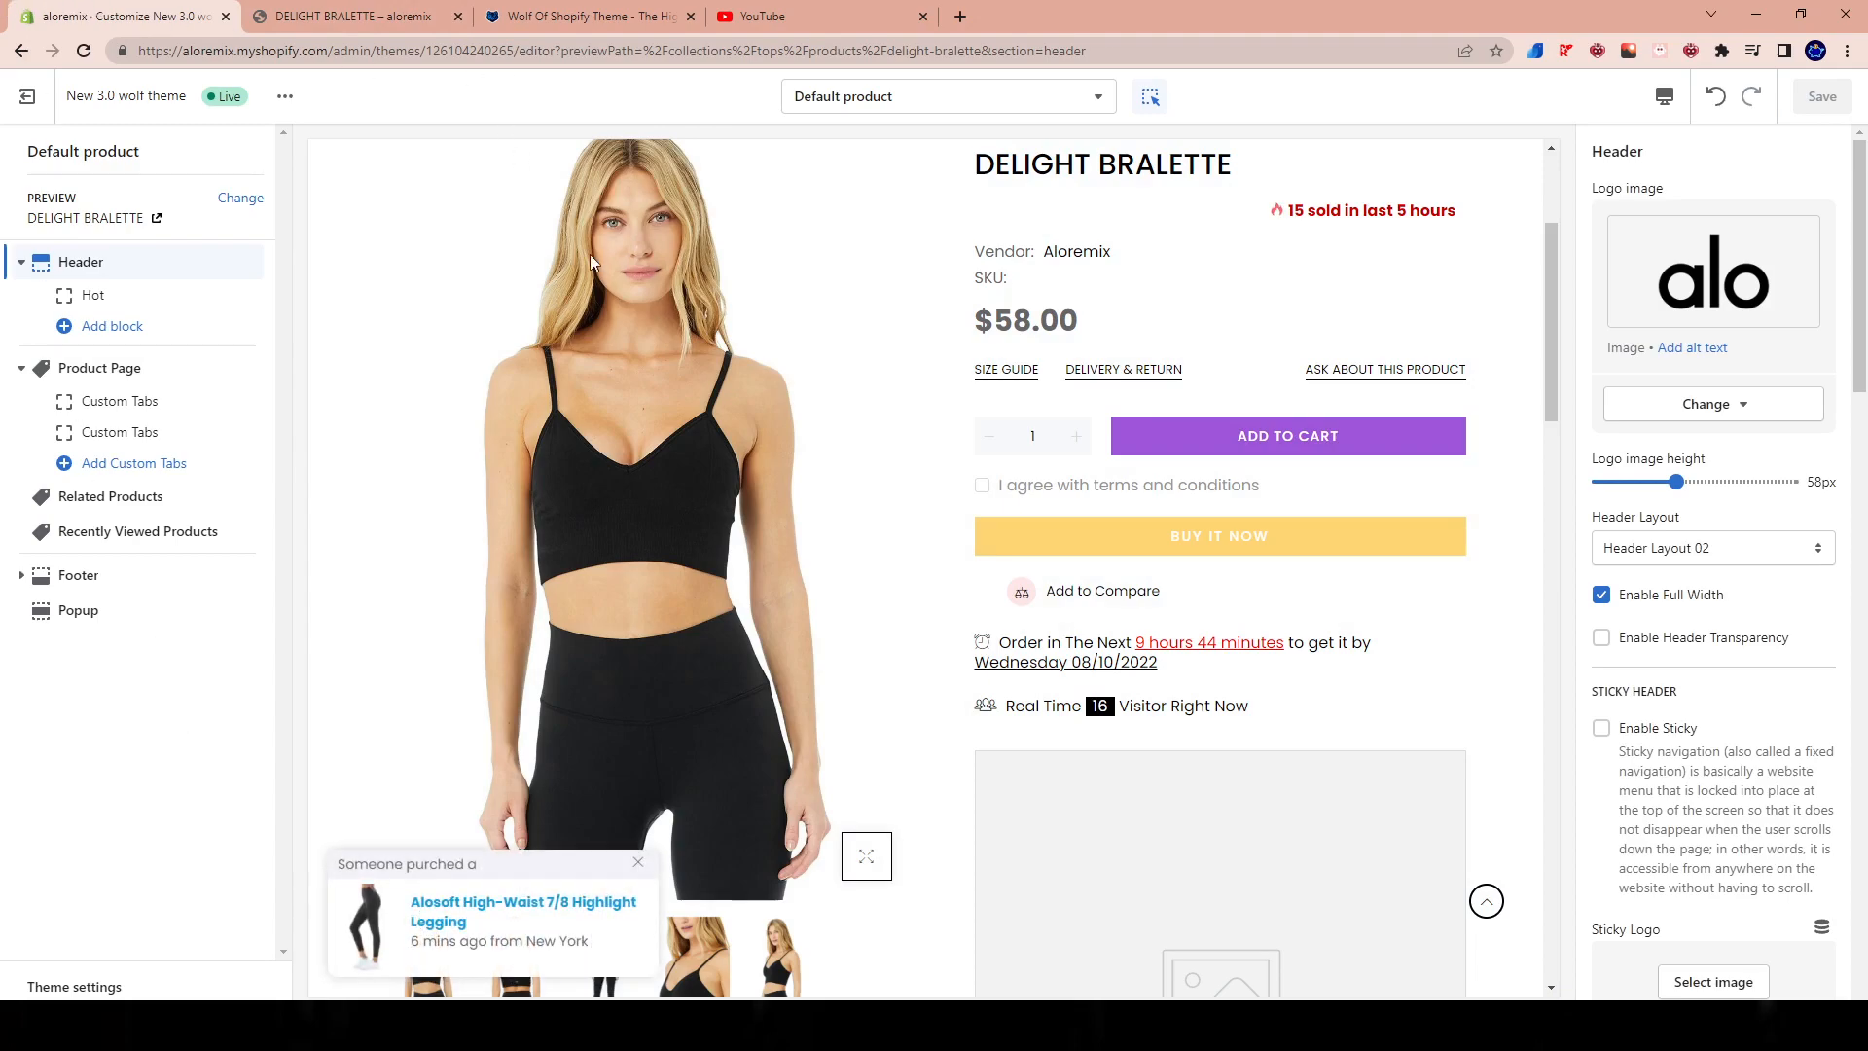
mouse_move(405, 13)
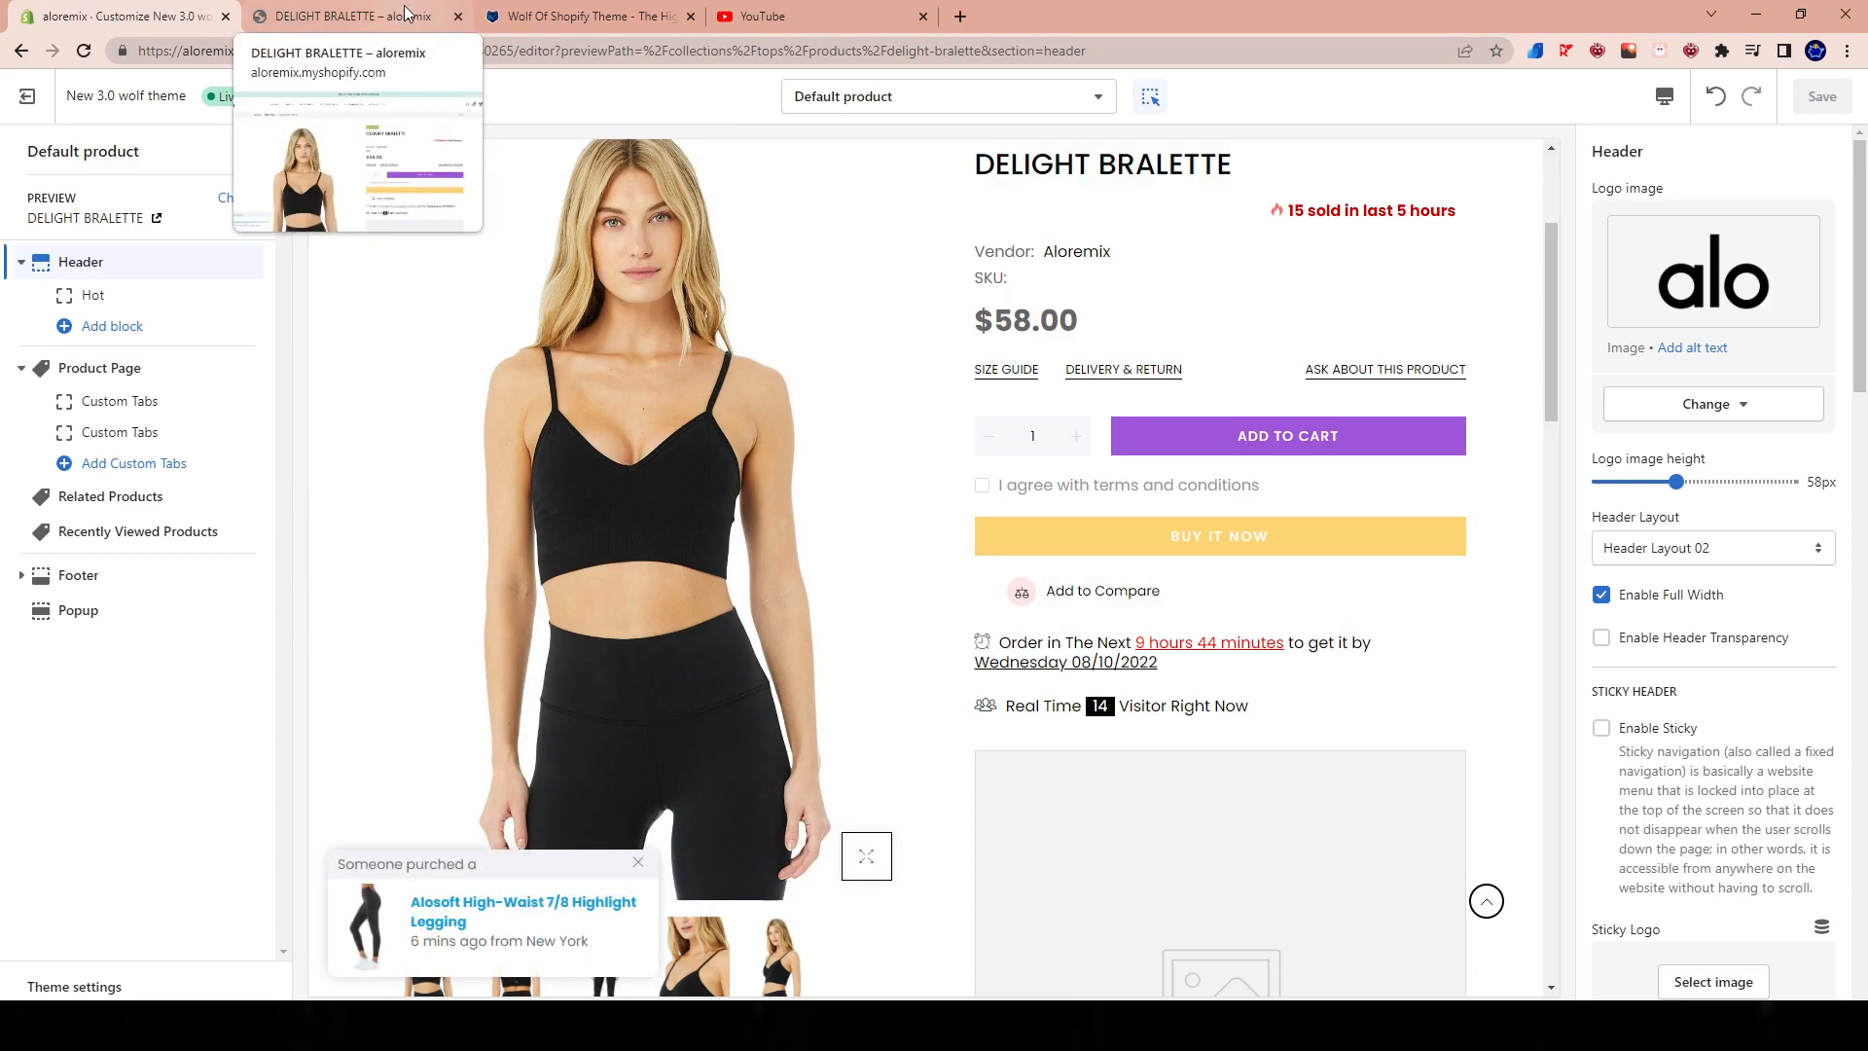
left_click(350, 17)
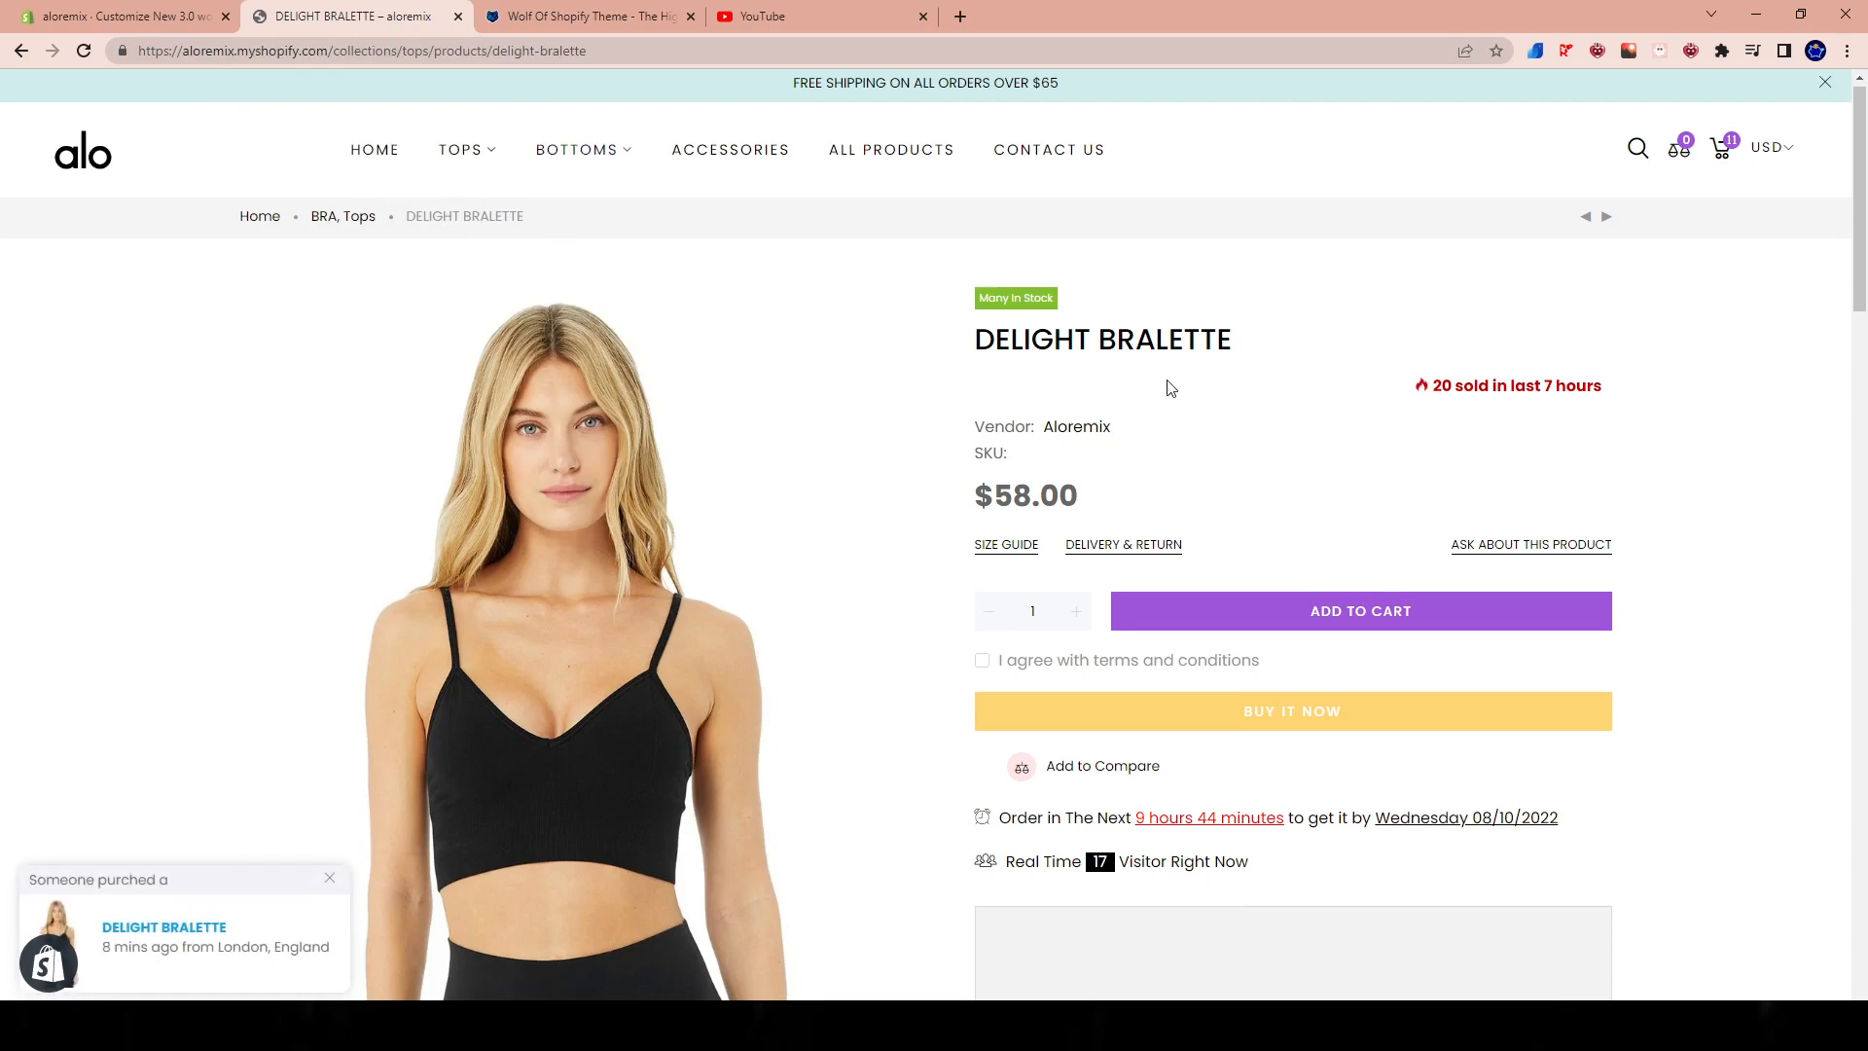
Step: Browse the aloremix home page's New Arrivals, then return to the theme editor's header settings
scroll("down", 3)
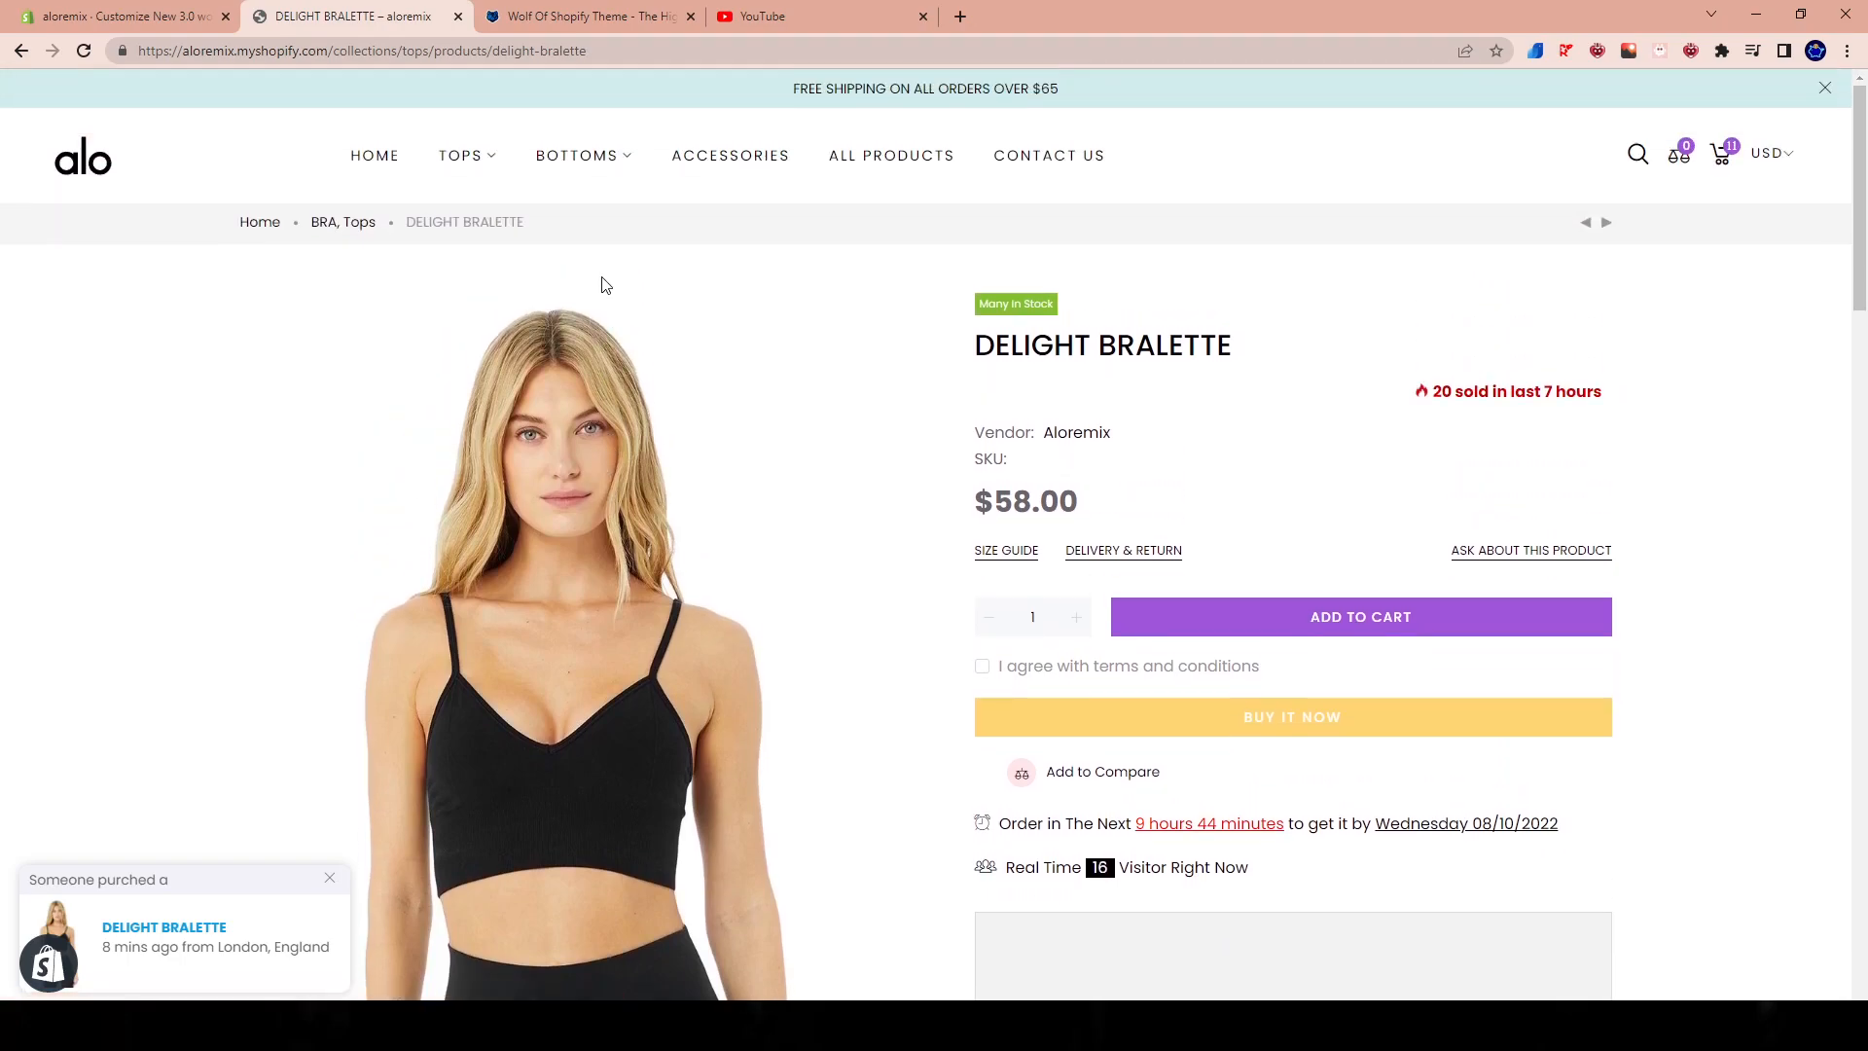
mouse_move(552, 203)
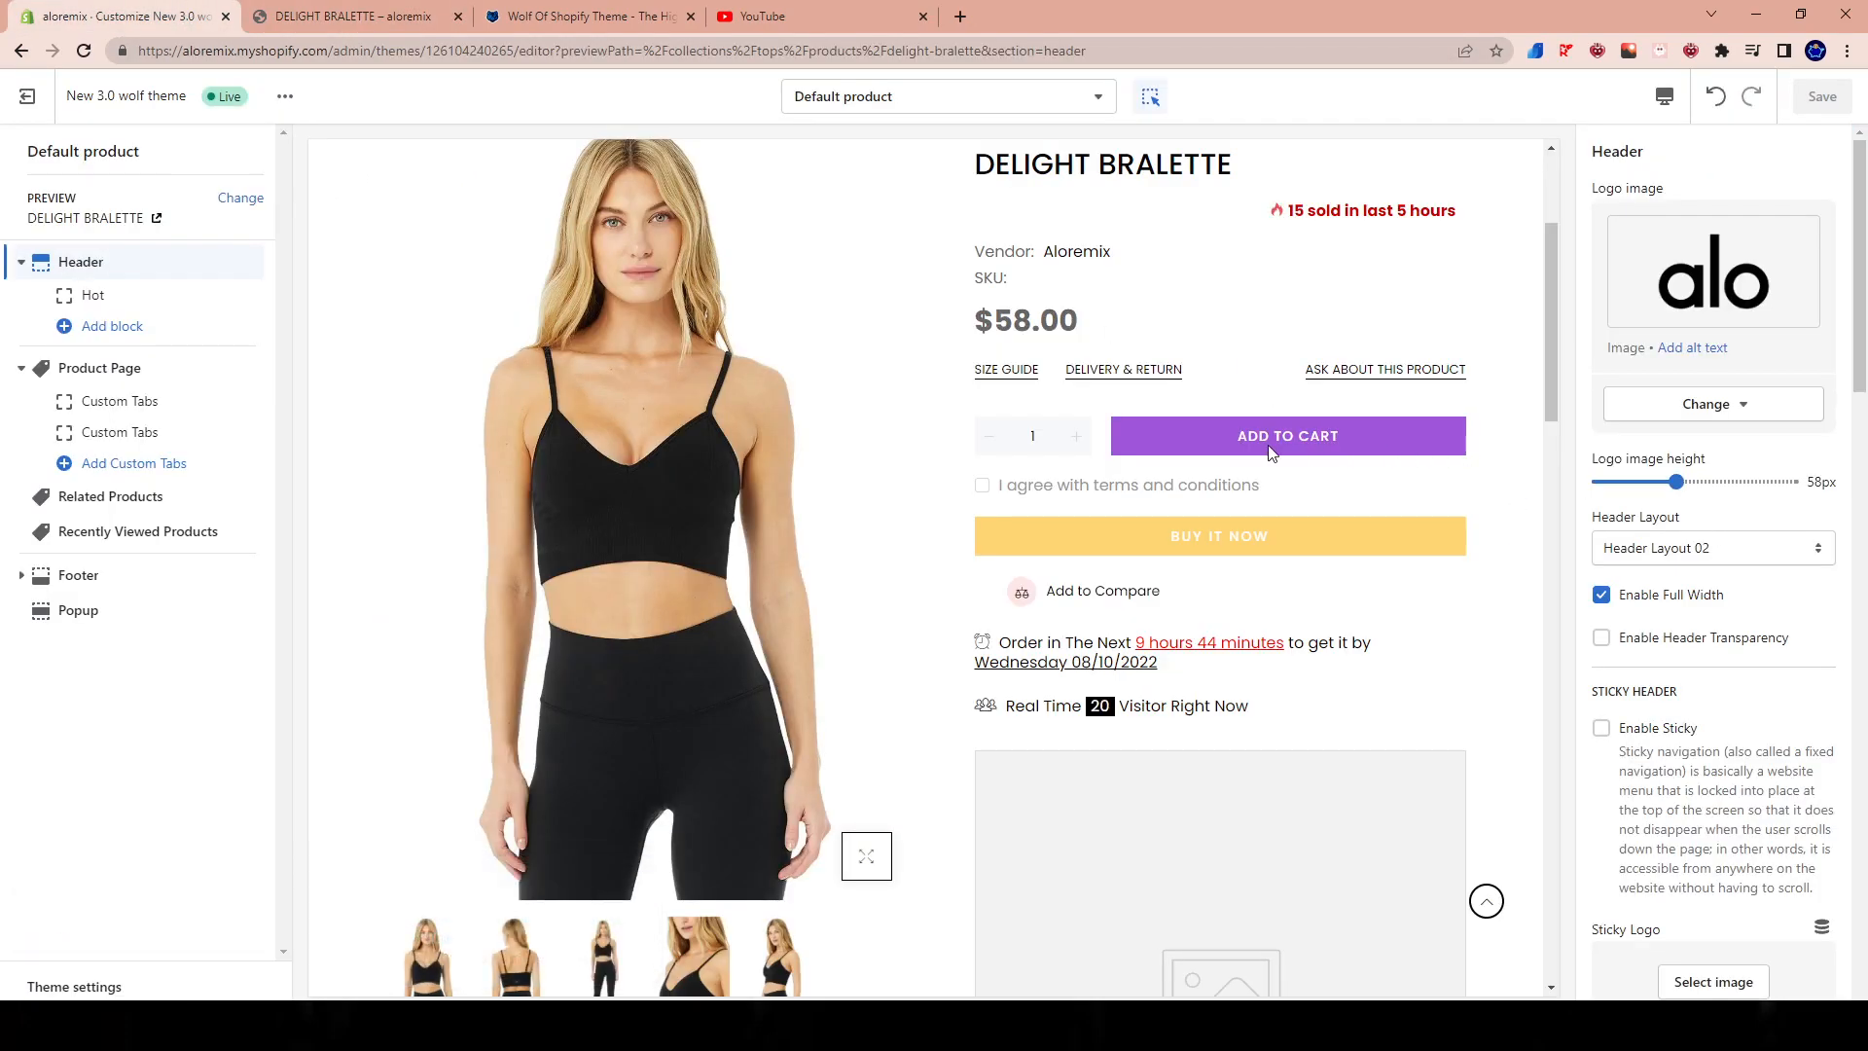
scroll("down", 3)
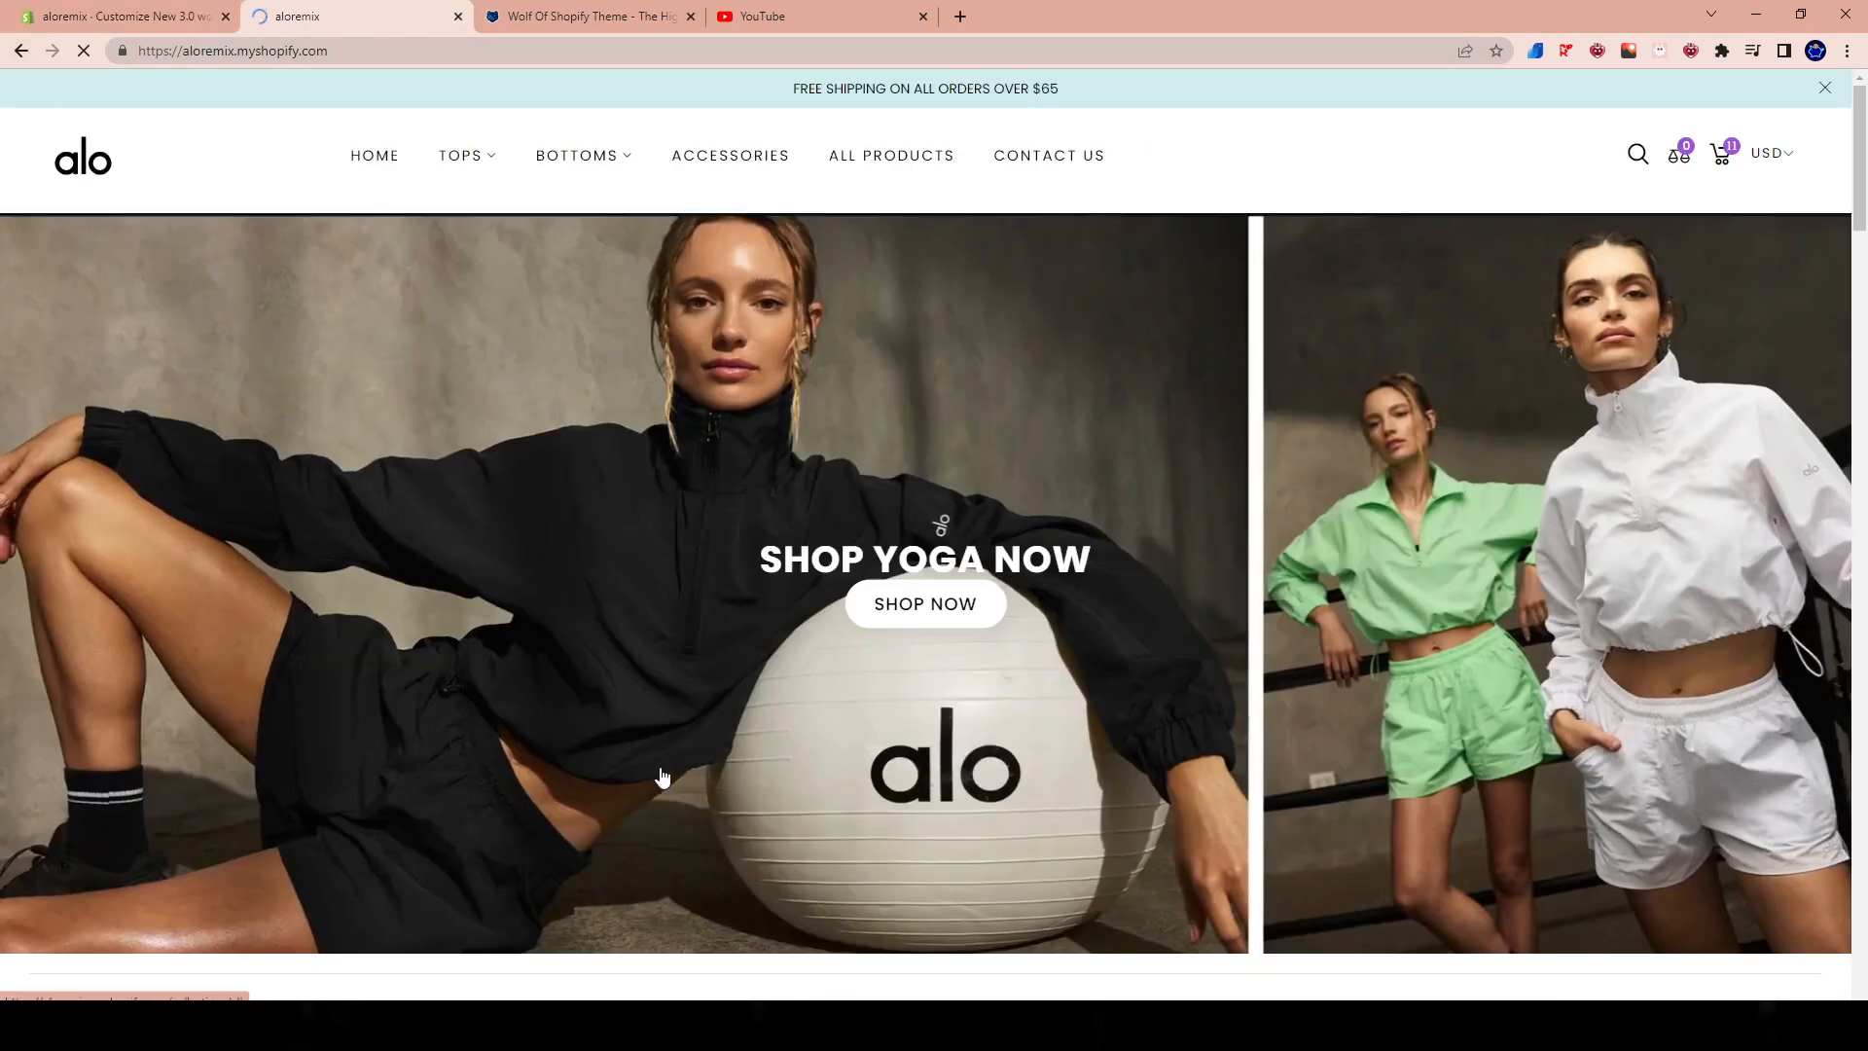
scroll("down", 3)
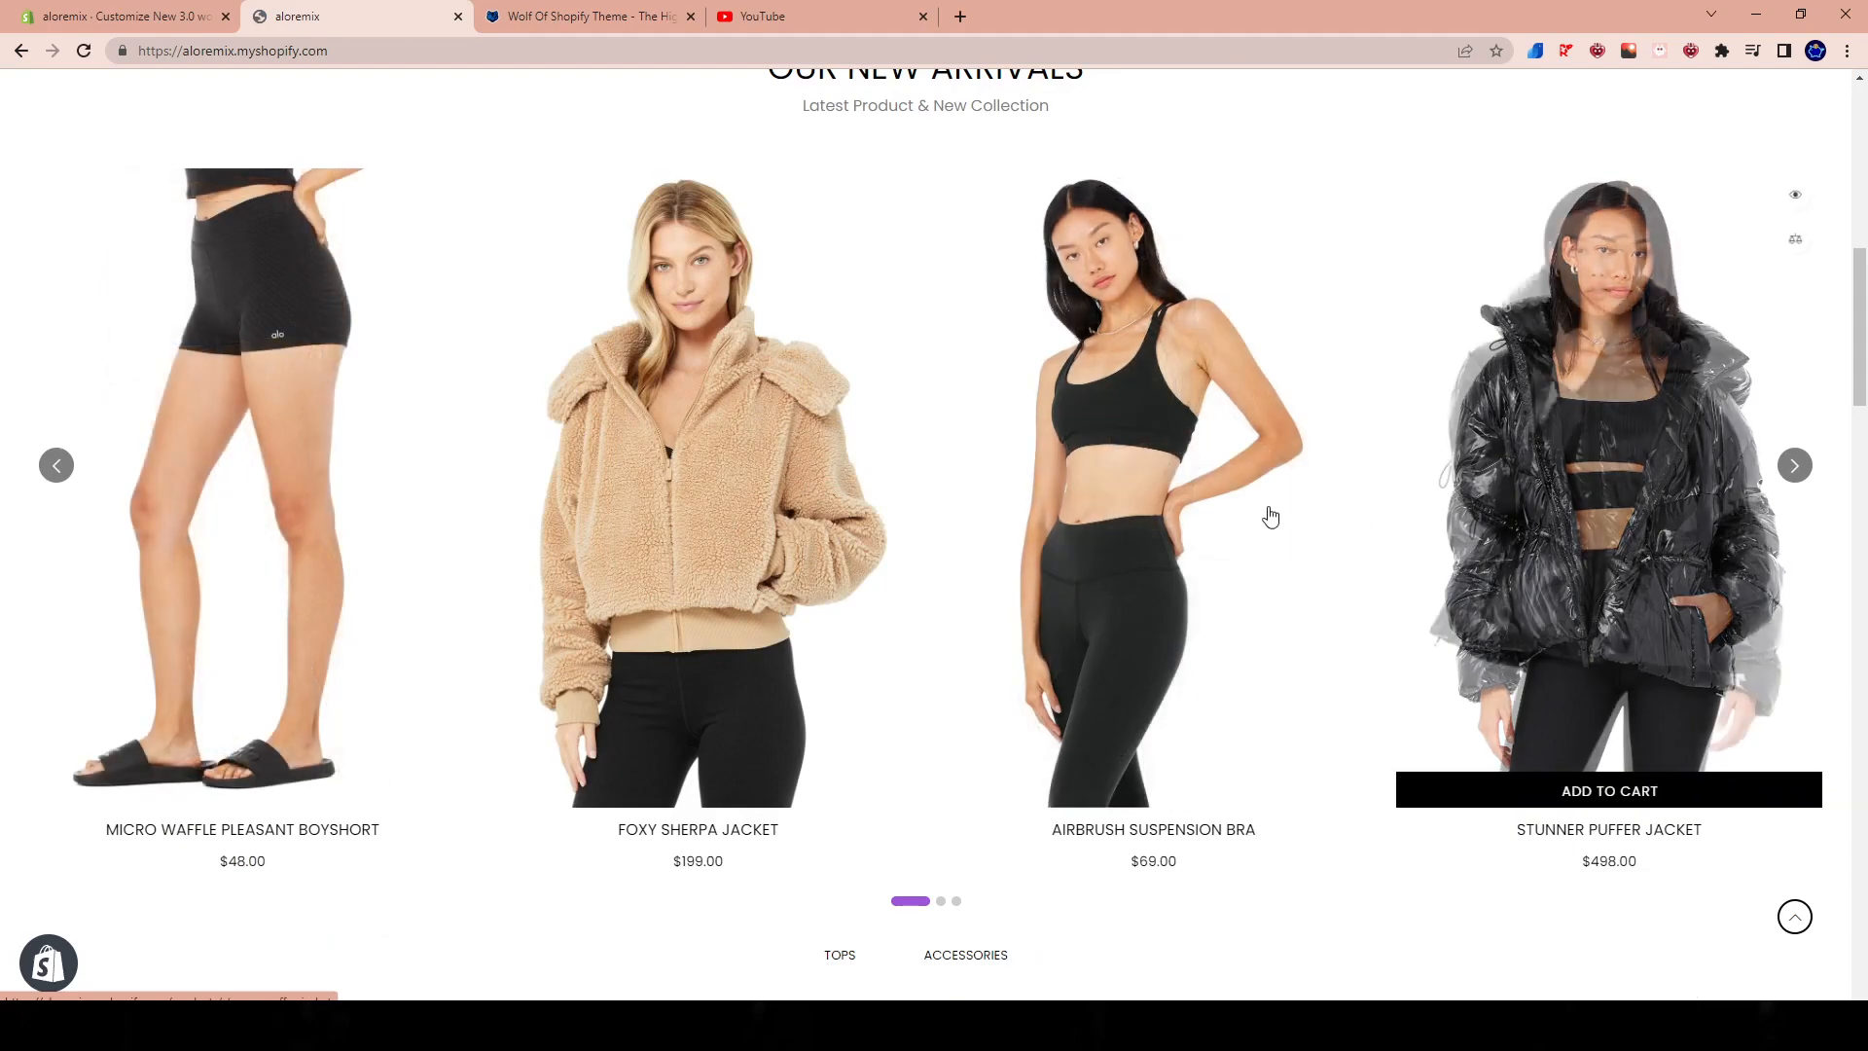
mouse_move(776, 505)
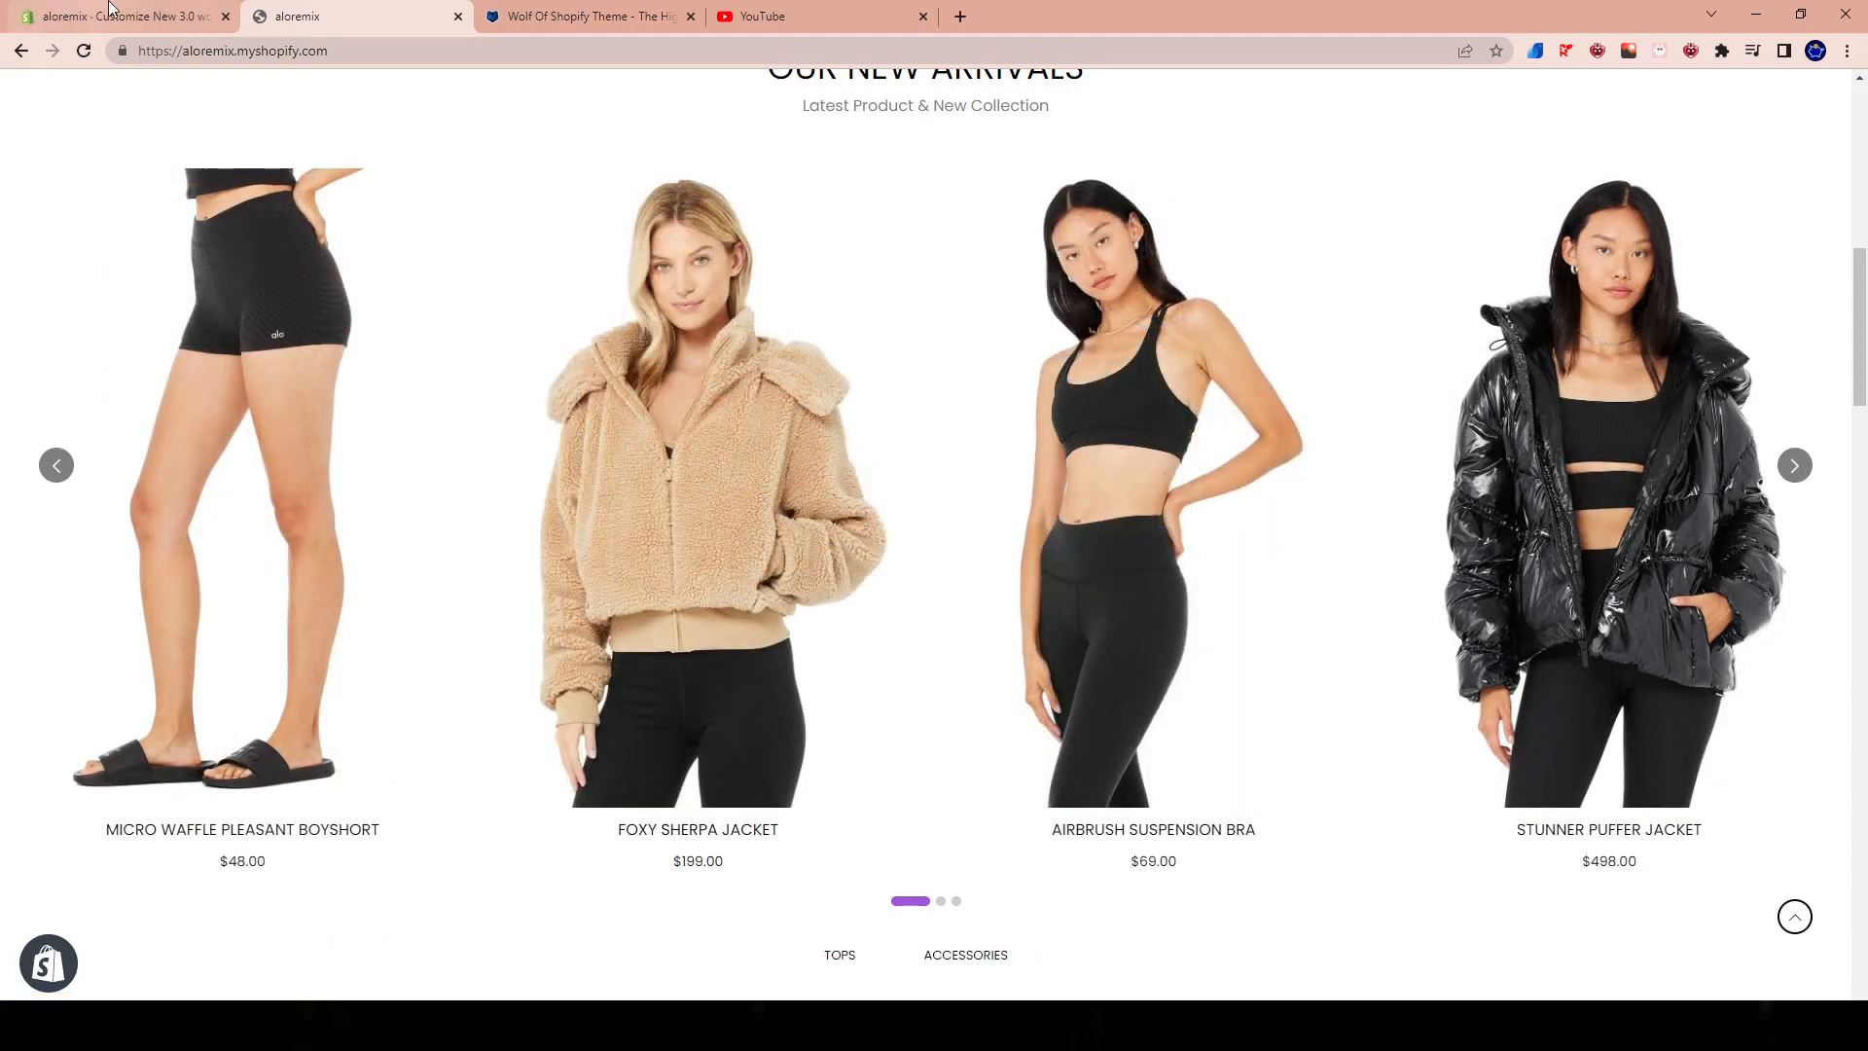
left_click(117, 16)
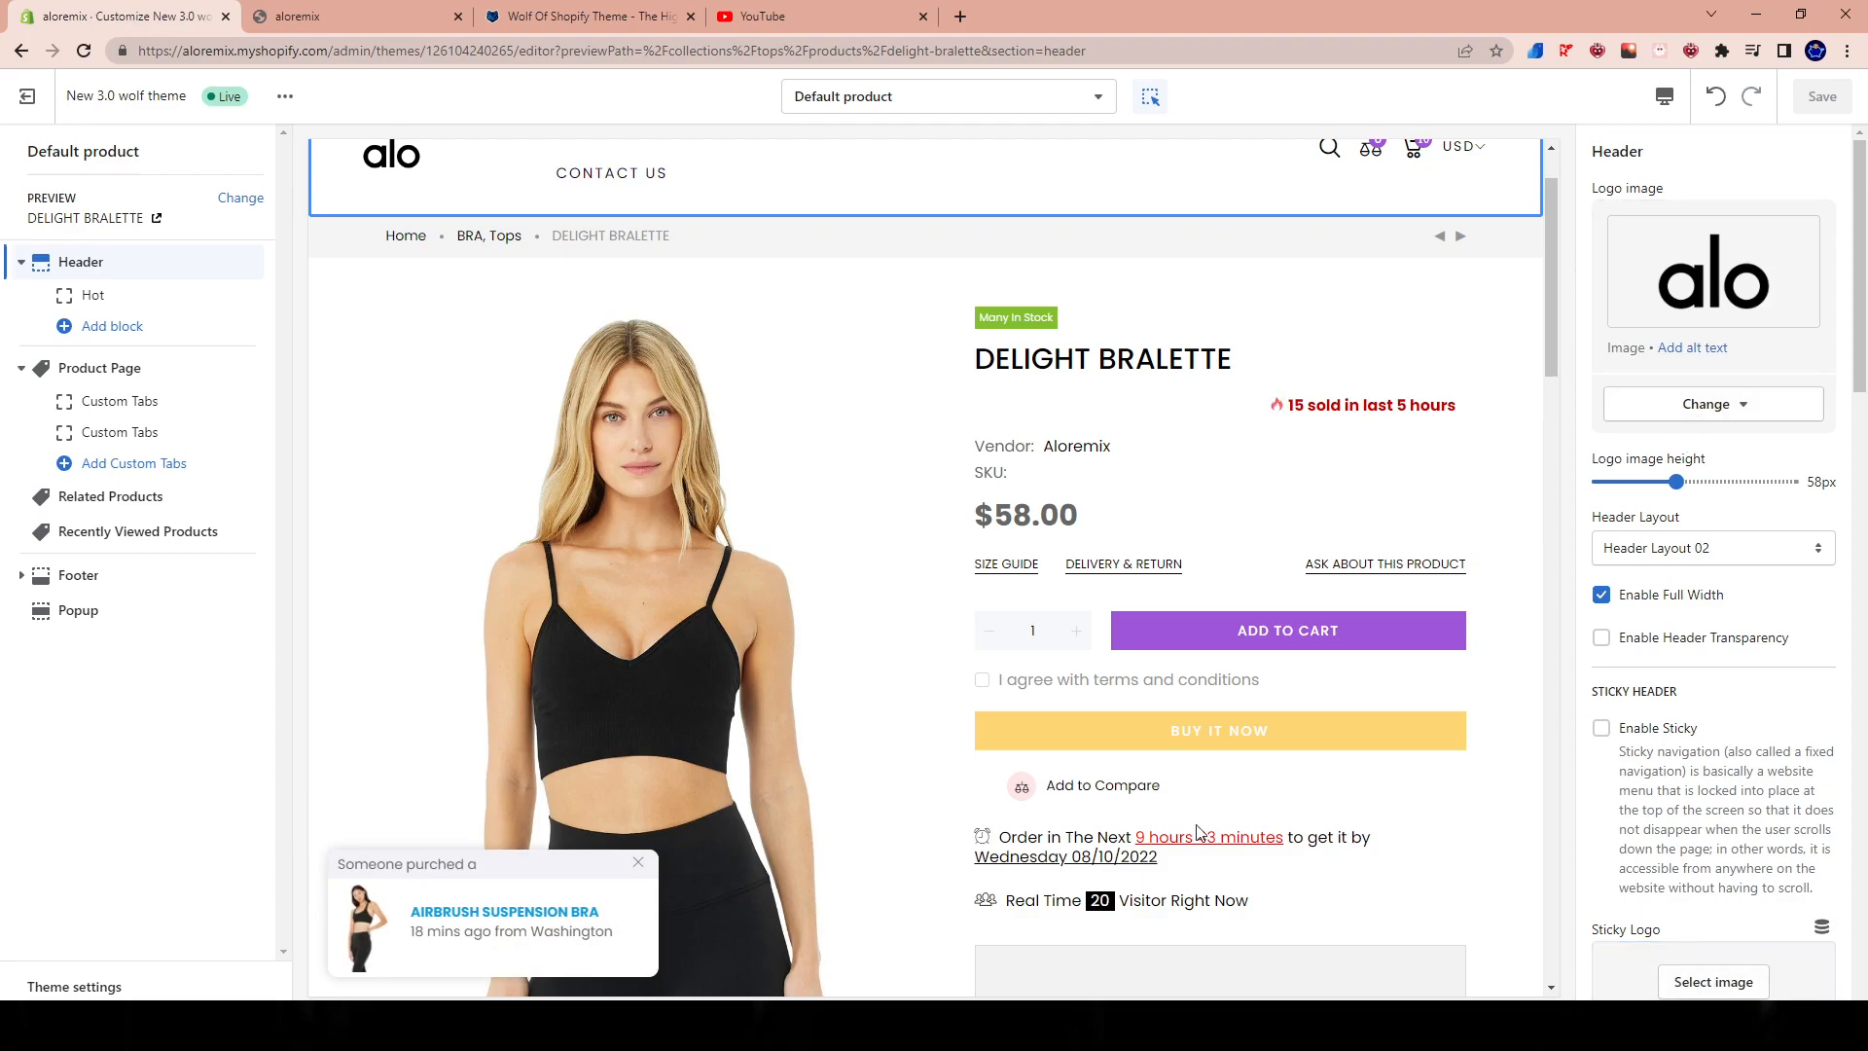